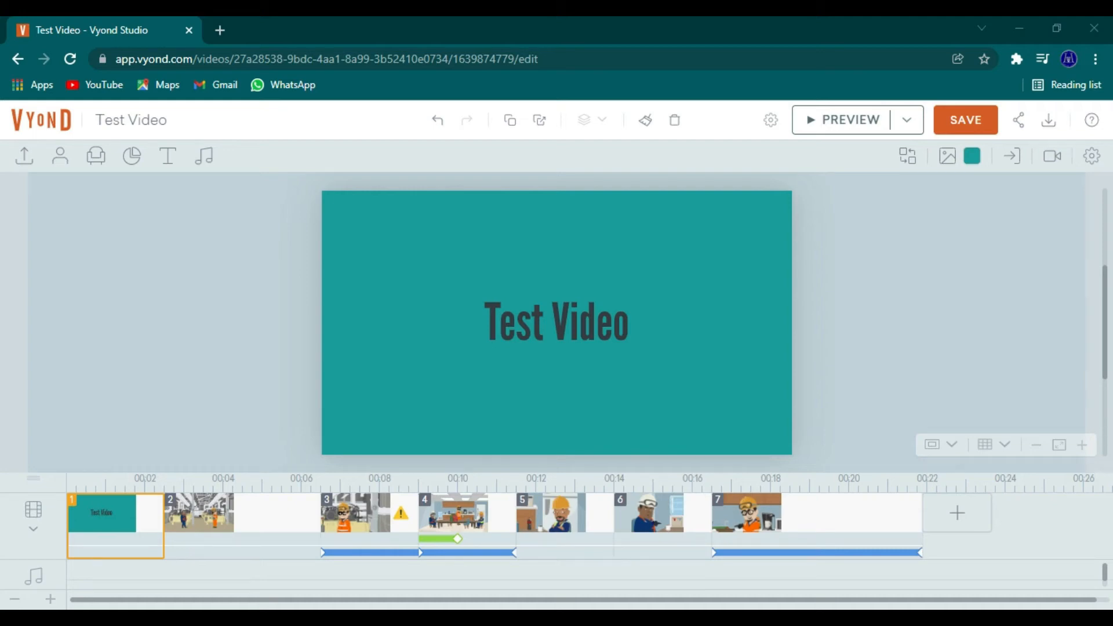
pyautogui.moveTo(95, 252)
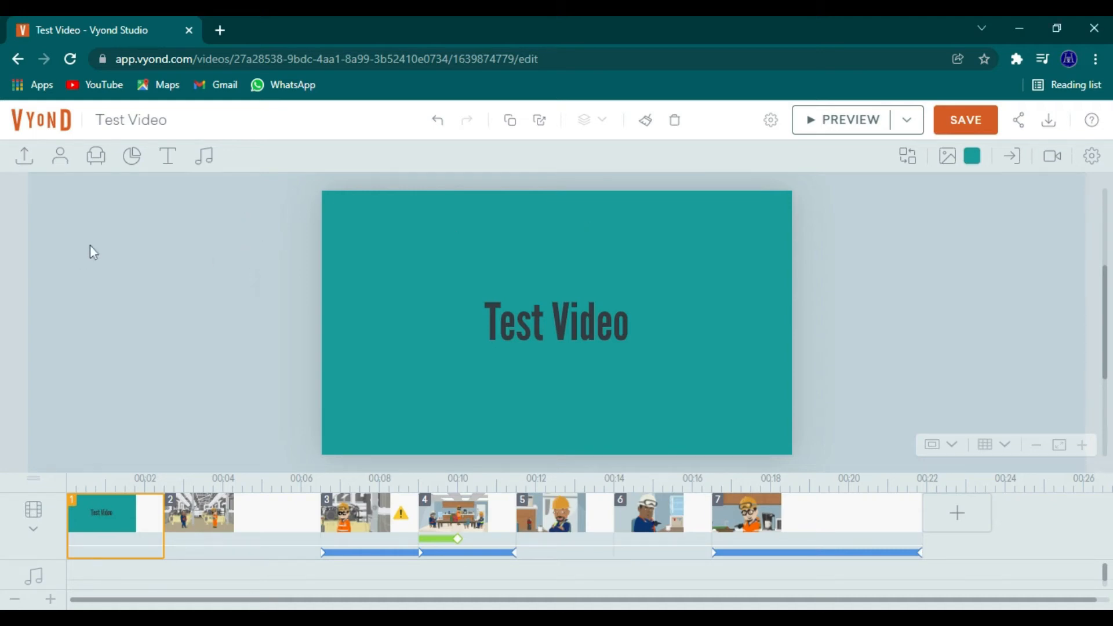
# Step: From the Characters library, start a new custom character and confirm entering the creator
pyautogui.click(60, 156)
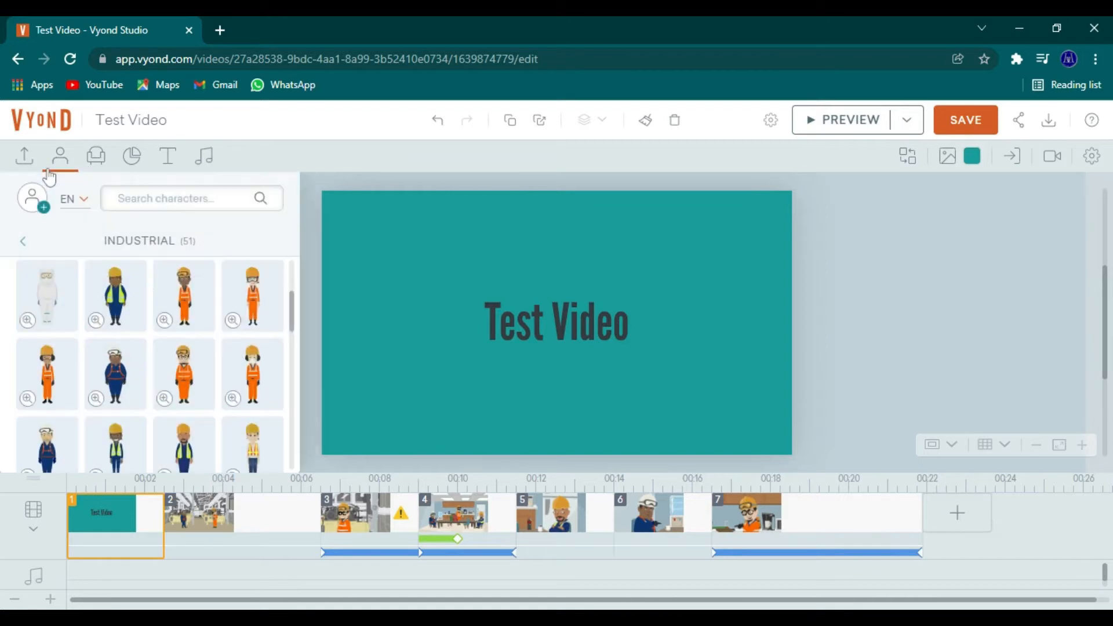
pyautogui.moveTo(35, 206)
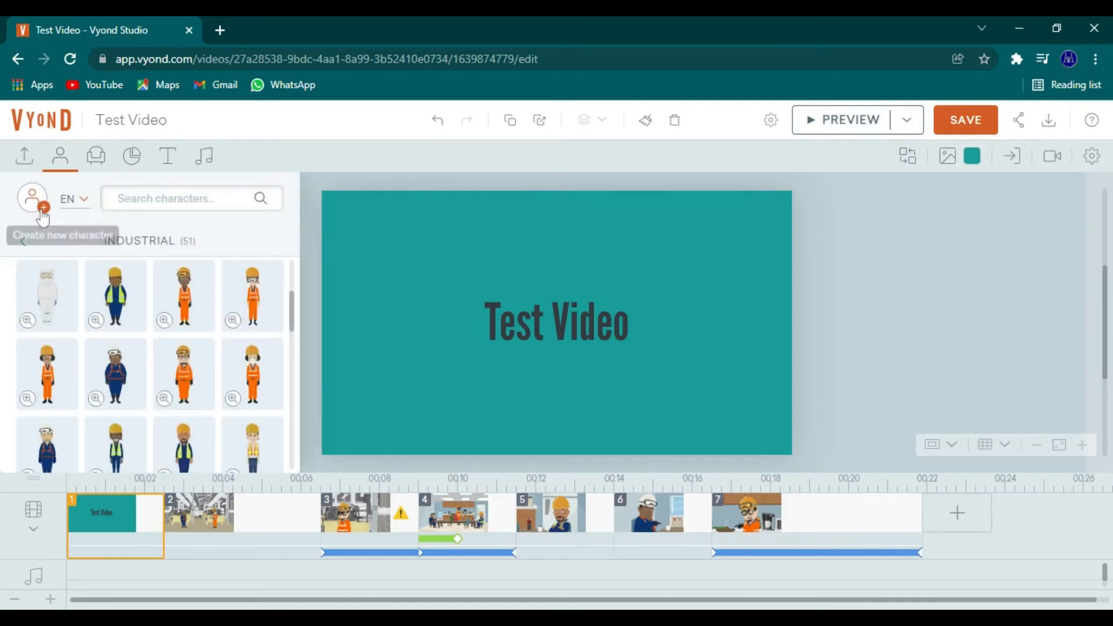
pyautogui.click(32, 199)
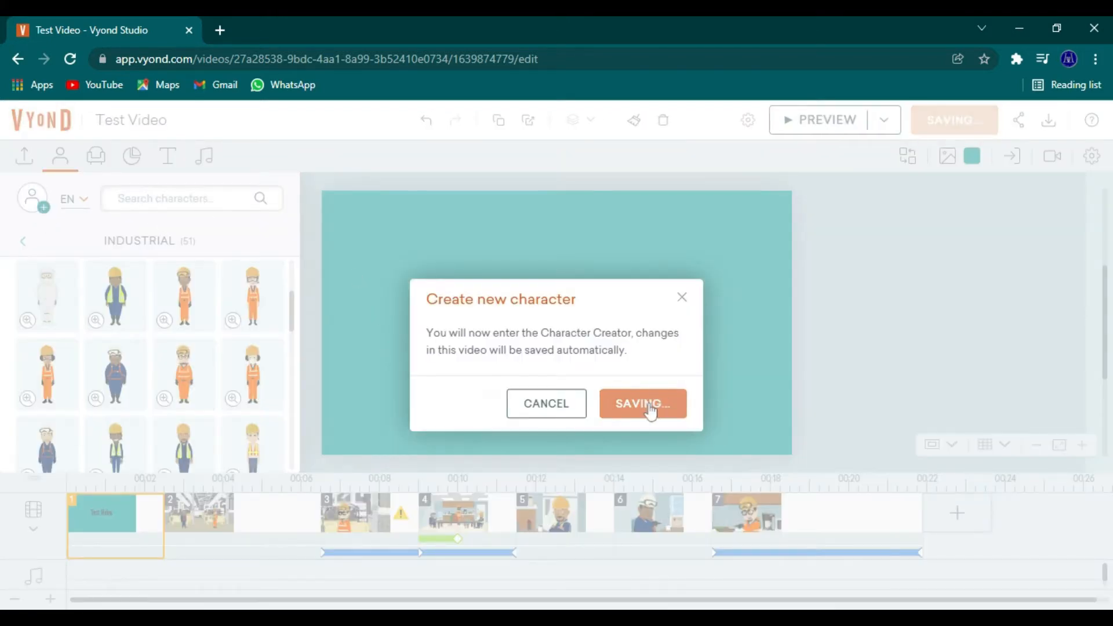
pyautogui.click(641, 404)
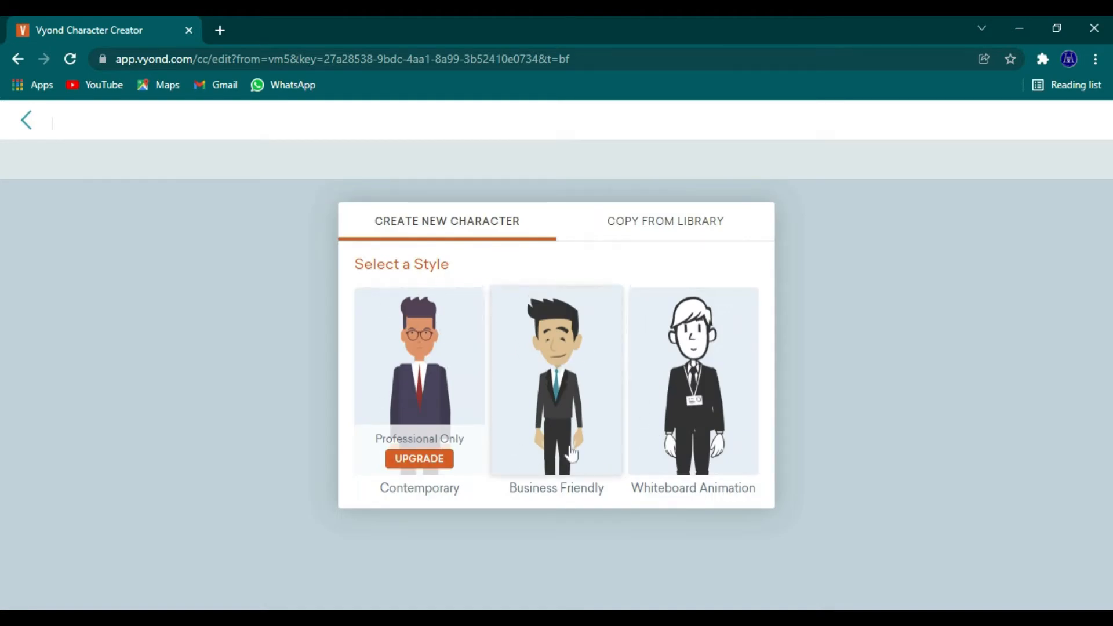
pyautogui.moveTo(742, 433)
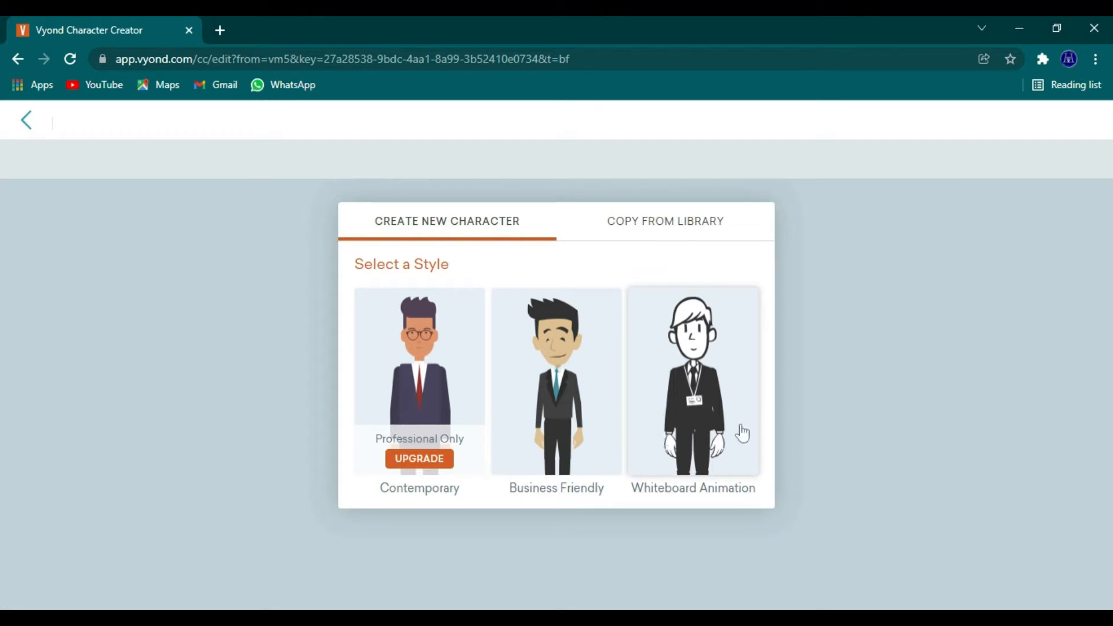
# Step: Choose the Business Friendly style, male body type, and second body build
pyautogui.click(692, 380)
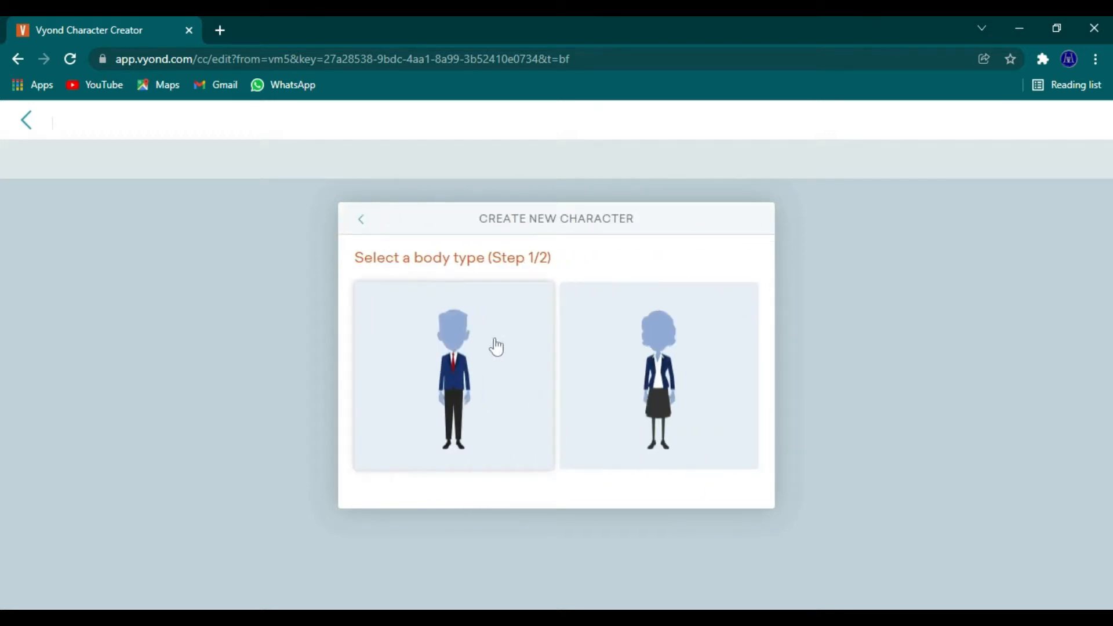
pyautogui.click(453, 375)
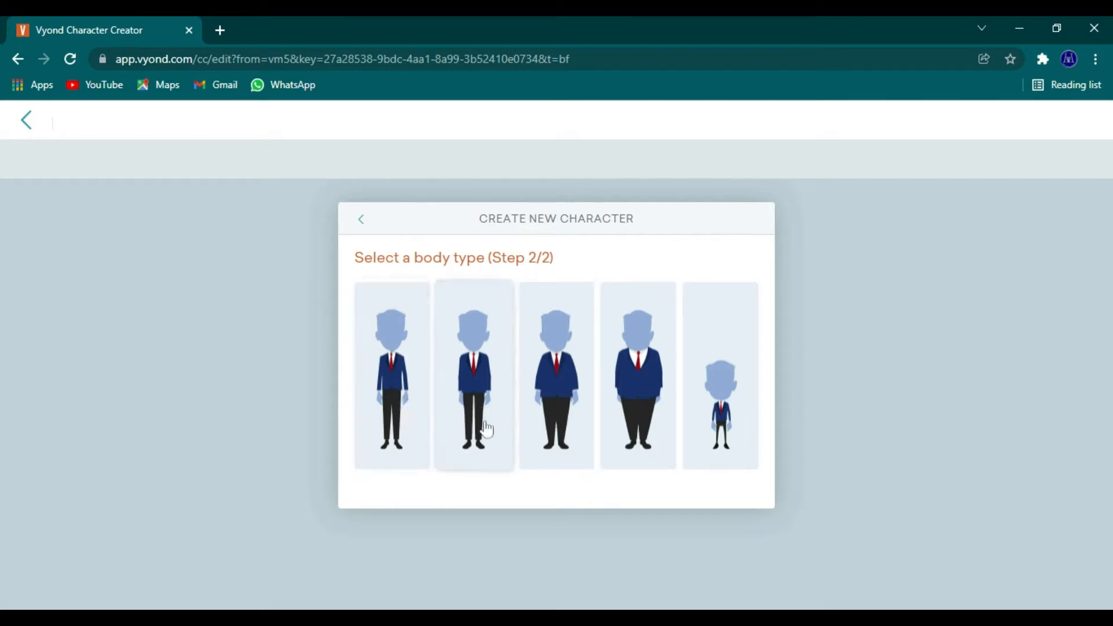
pyautogui.click(473, 374)
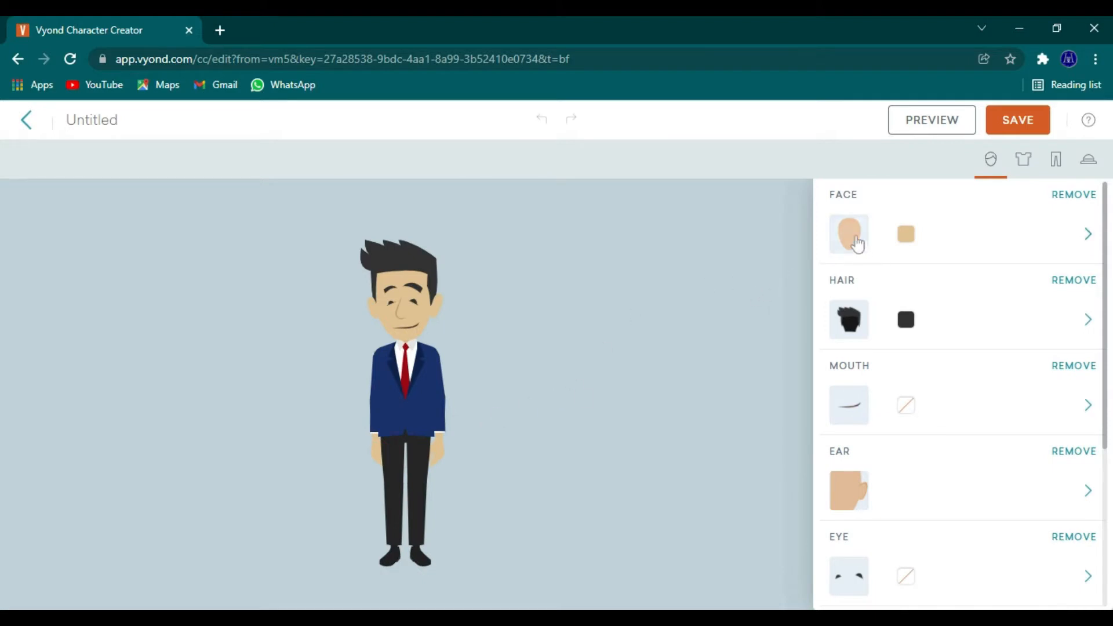
# Step: Try aged and bearded face options, then settle on a plain beardless face
pyautogui.click(1087, 234)
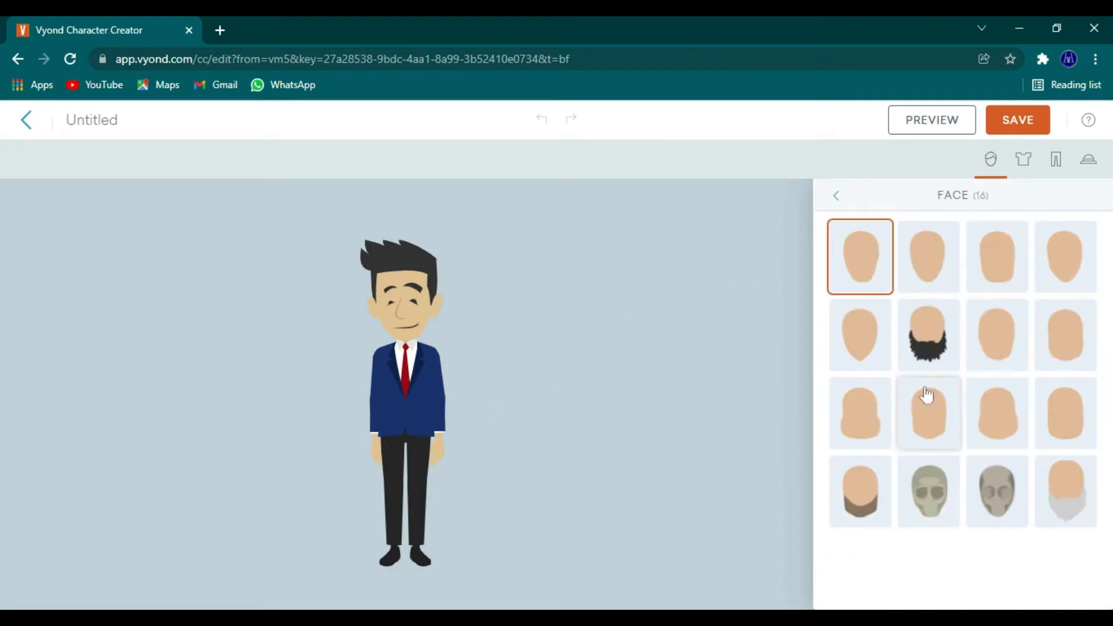
pyautogui.click(996, 491)
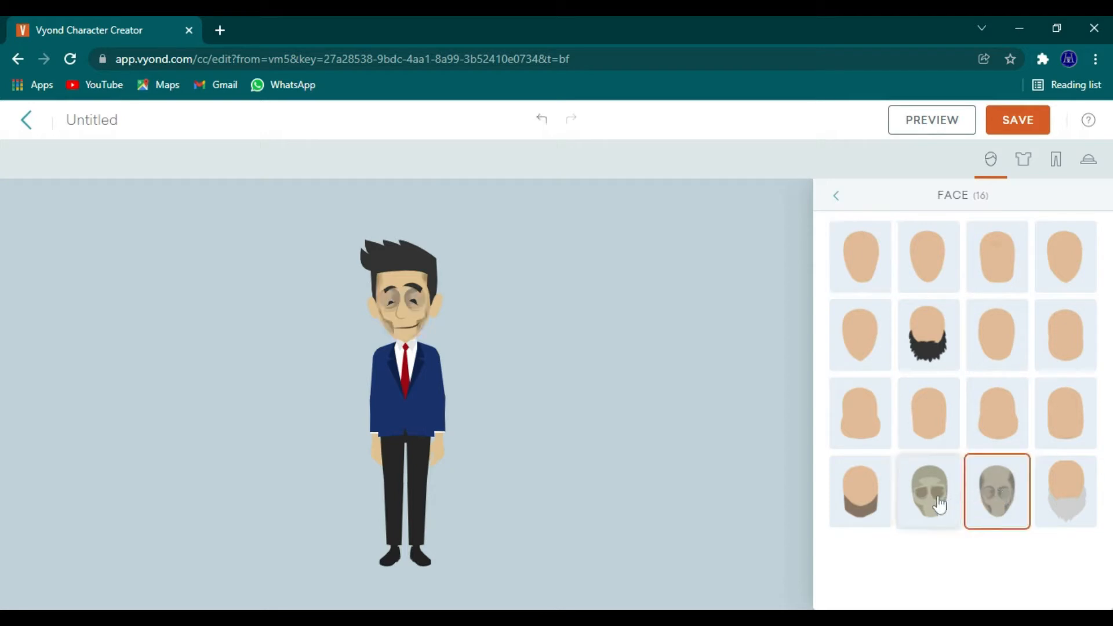
pyautogui.click(859, 492)
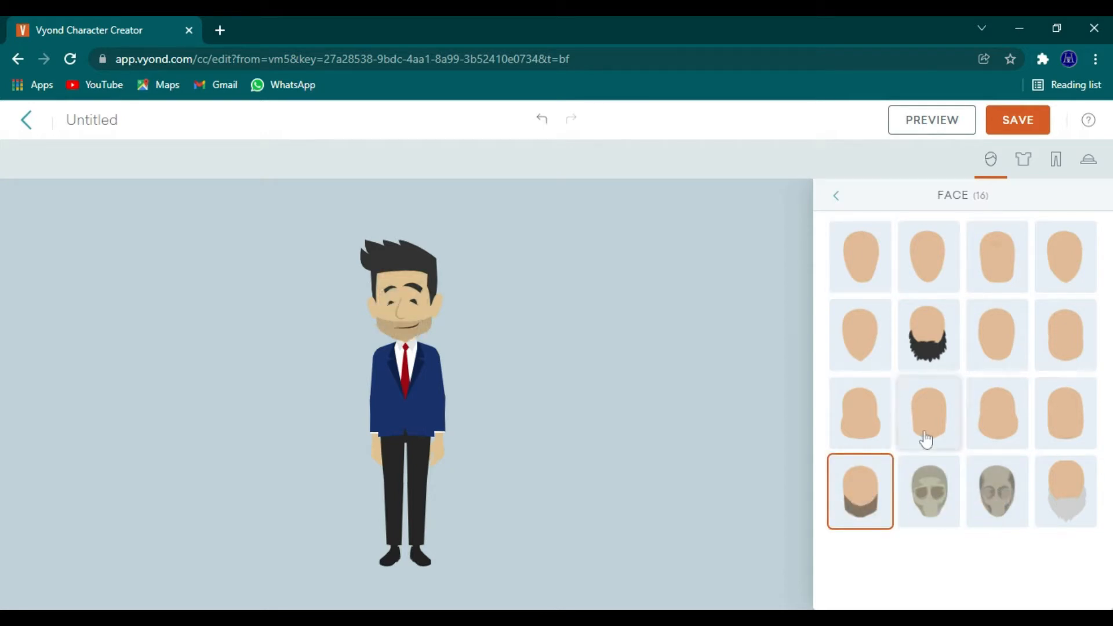
pyautogui.click(927, 335)
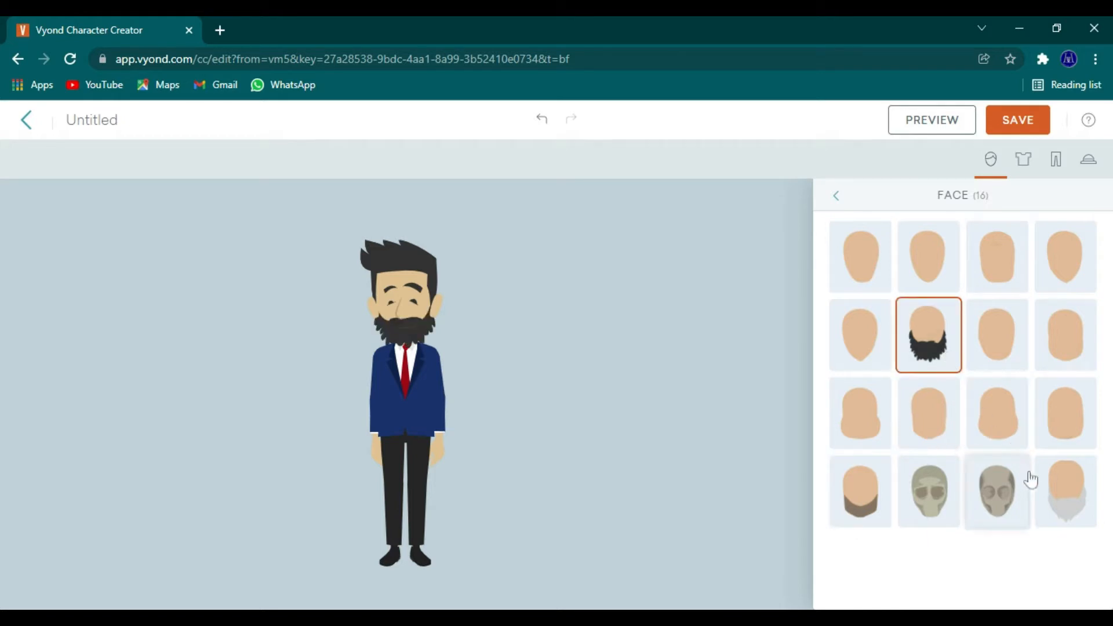
pyautogui.click(1065, 491)
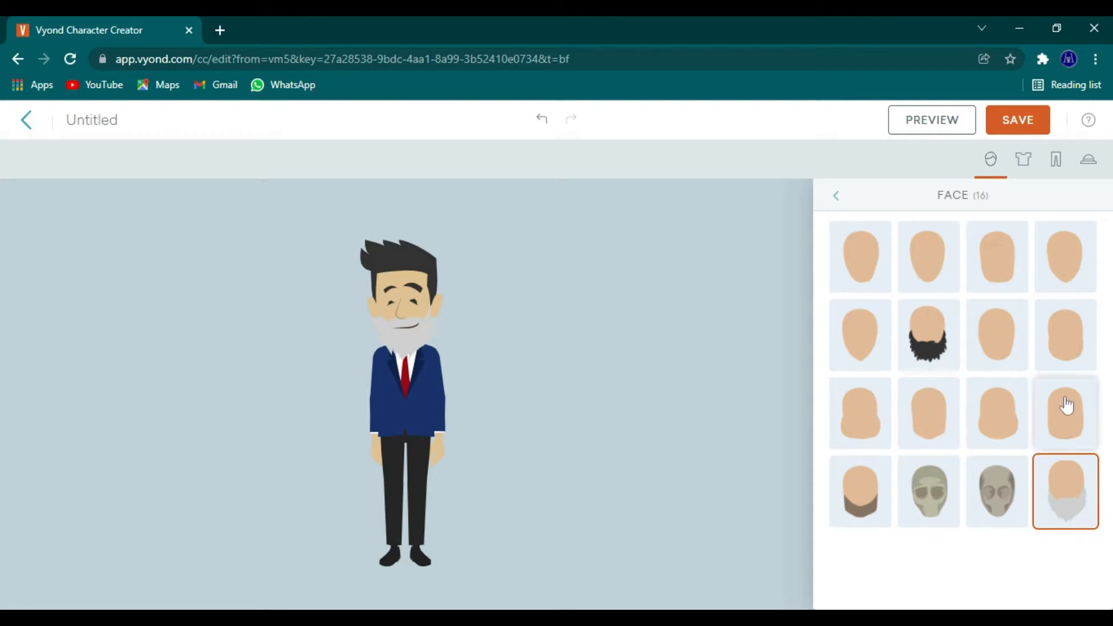
pyautogui.click(1064, 334)
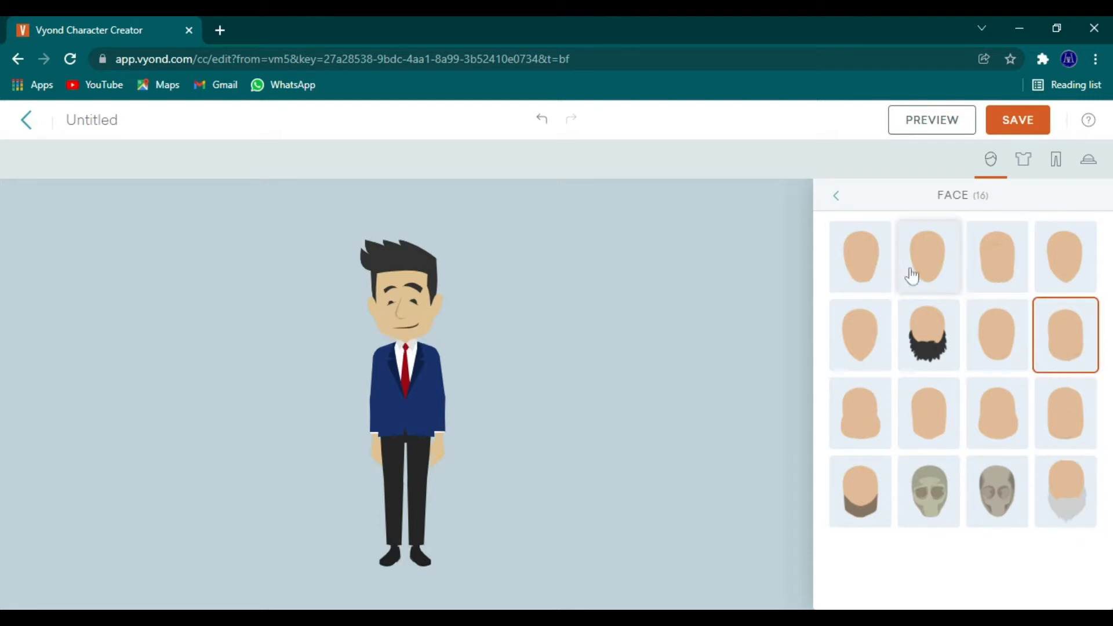
pyautogui.click(835, 195)
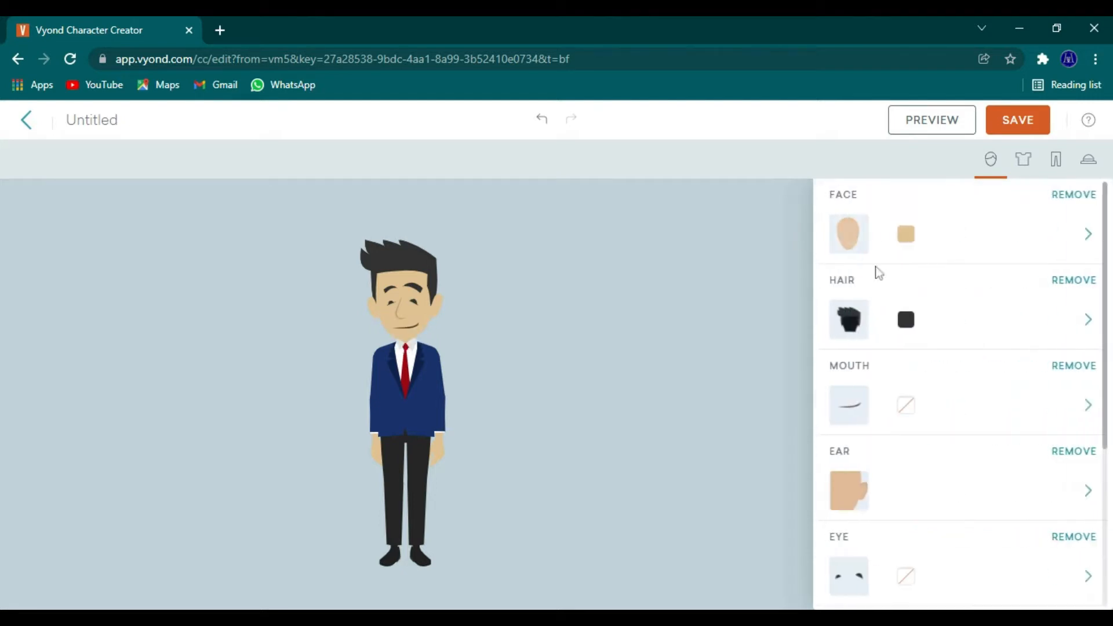
# Step: Apply a darker suggested skin colour to the character
pyautogui.click(906, 234)
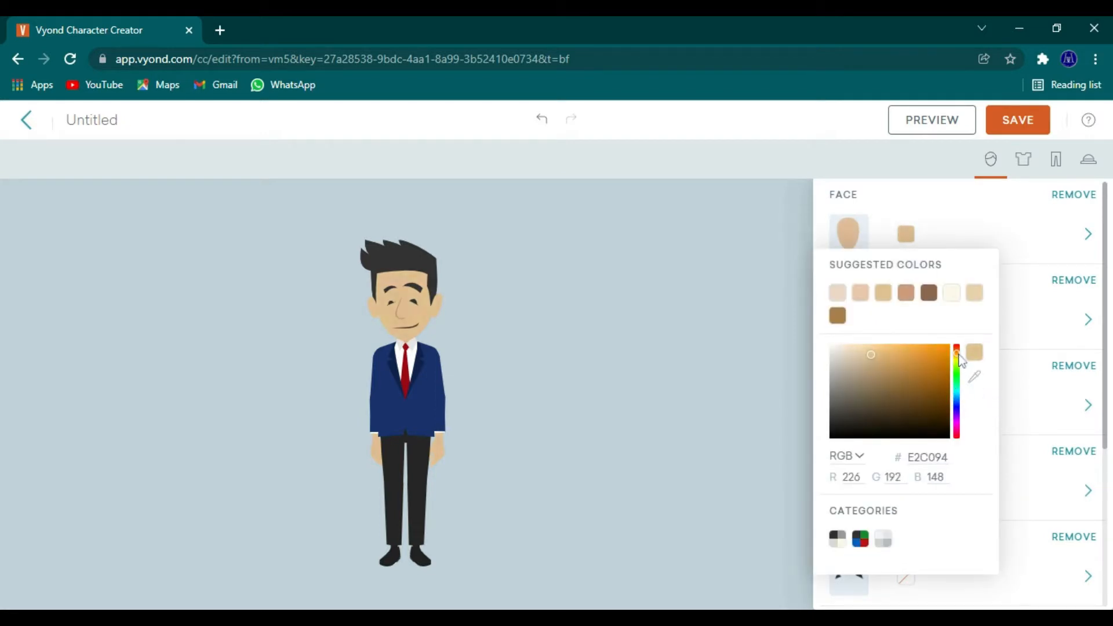
pyautogui.click(928, 387)
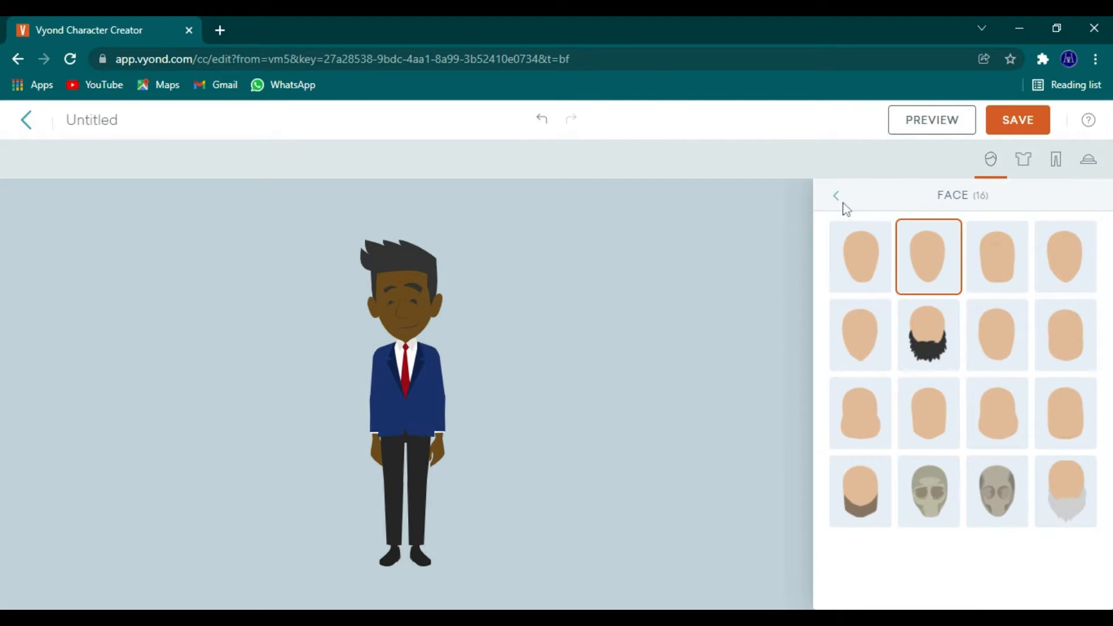
pyautogui.click(836, 195)
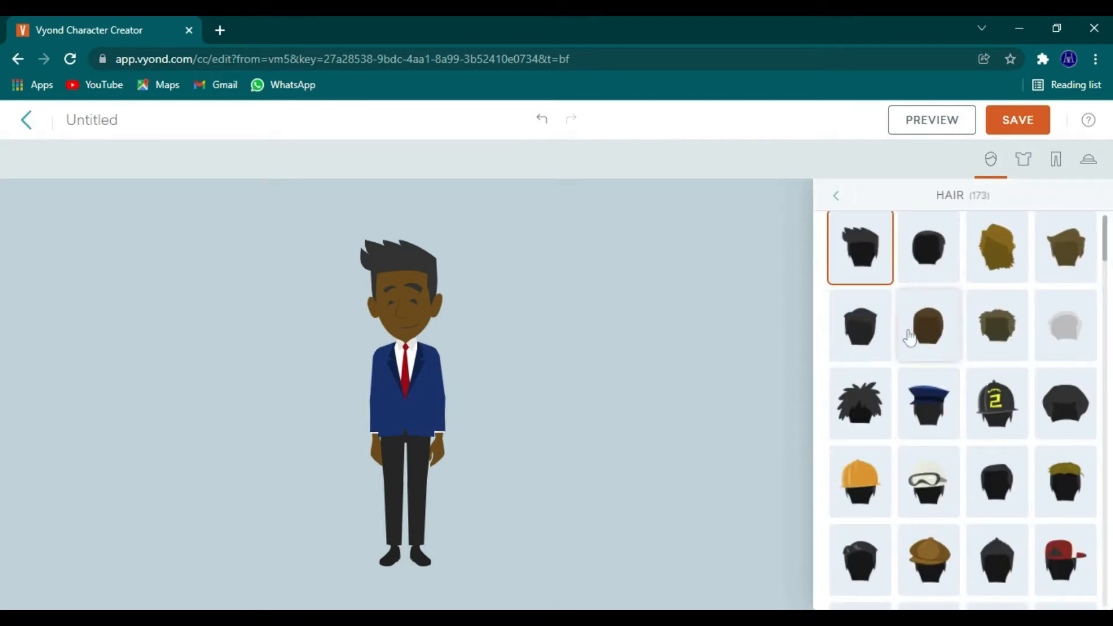
# Step: Try short brown hair and long dreadlocks while browsing hairstyles
pyautogui.click(929, 325)
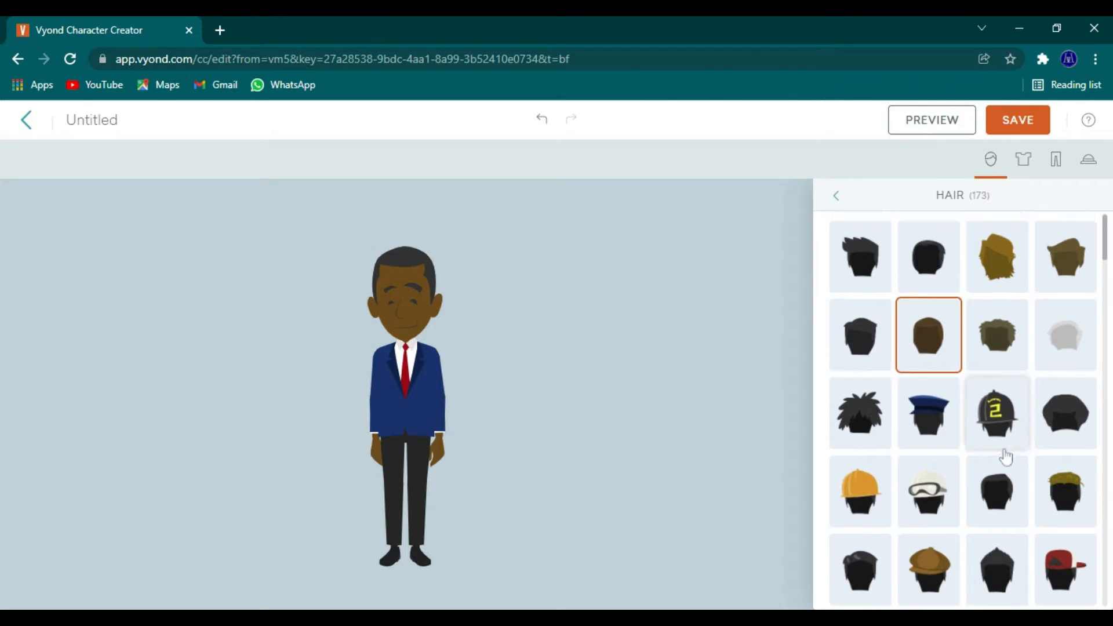
pyautogui.scroll(-3)
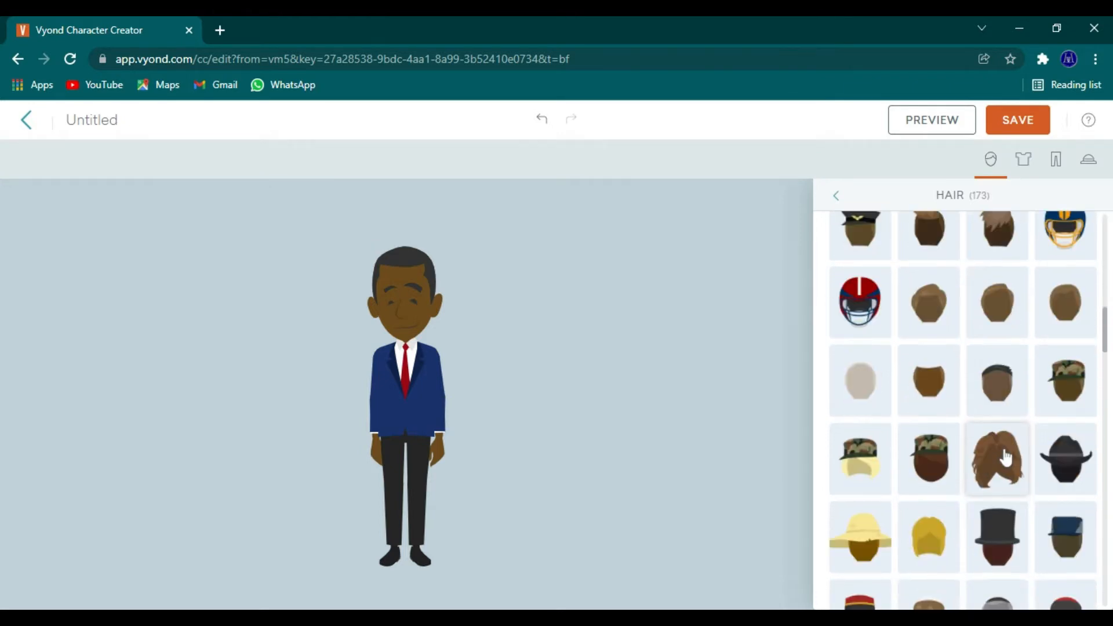
pyautogui.scroll(-3)
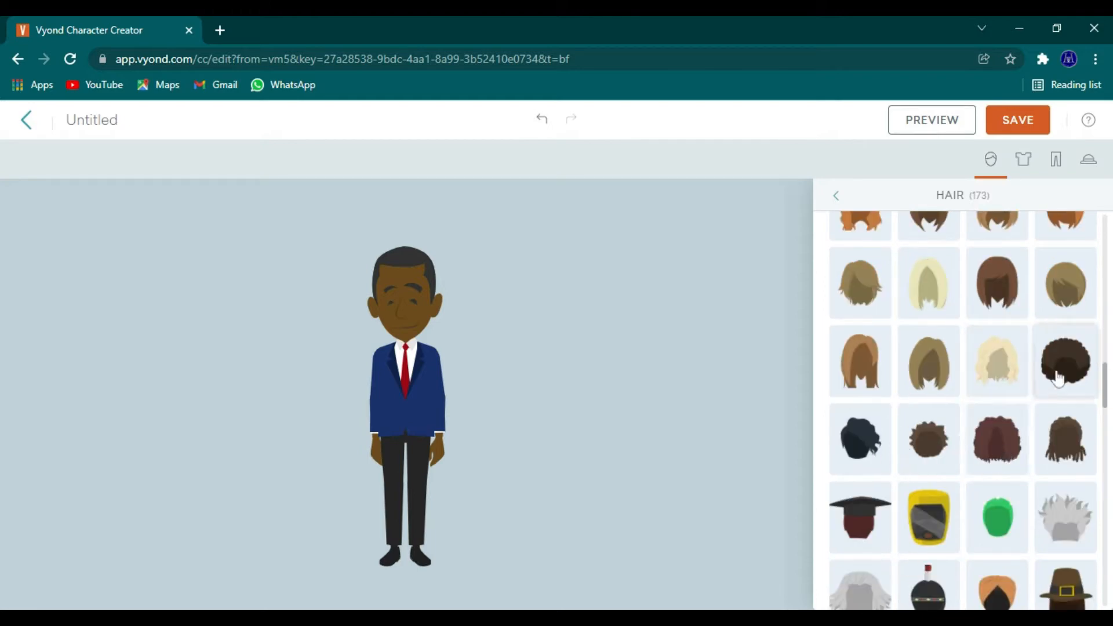
pyautogui.click(1065, 438)
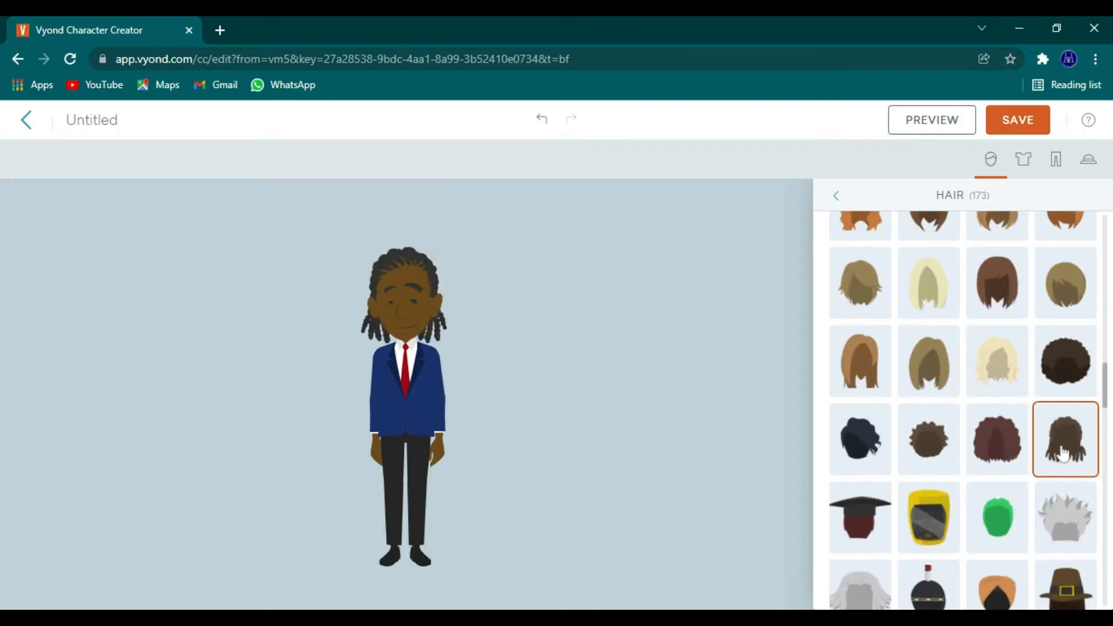
pyautogui.scroll(-3)
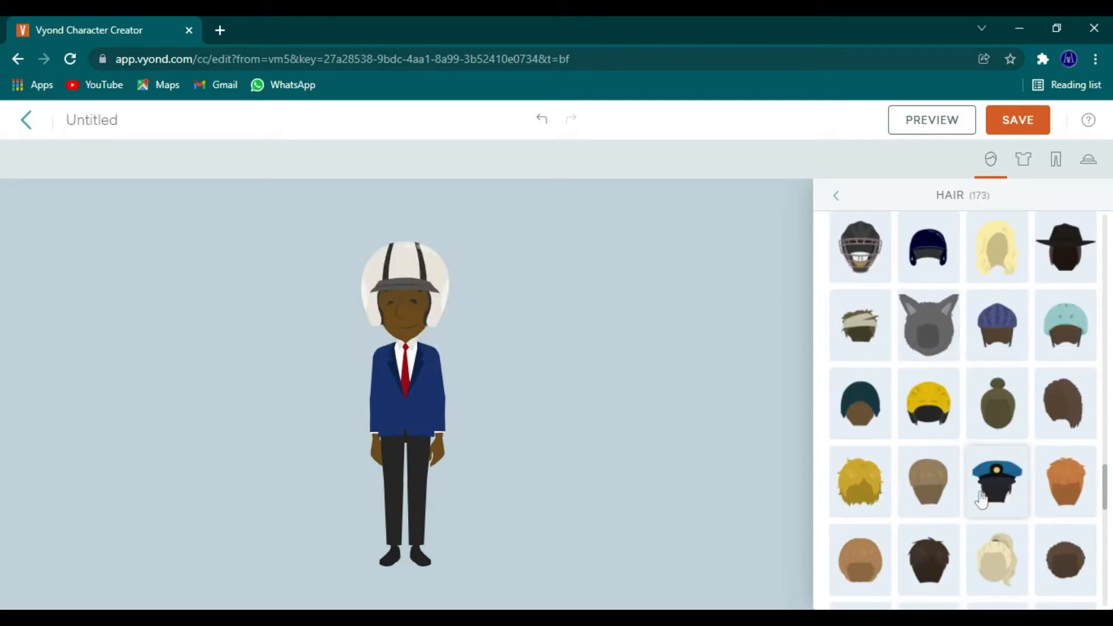
pyautogui.scroll(-3)
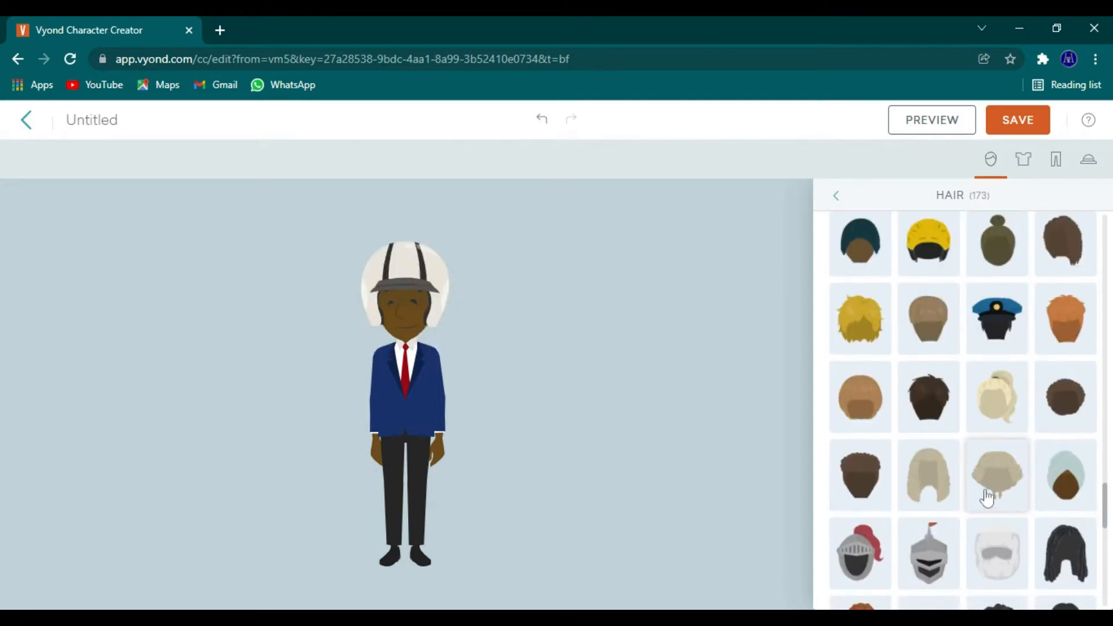
# Step: Try curly, bob and shaggy styles, then choose short cropped black curly hair
pyautogui.click(927, 474)
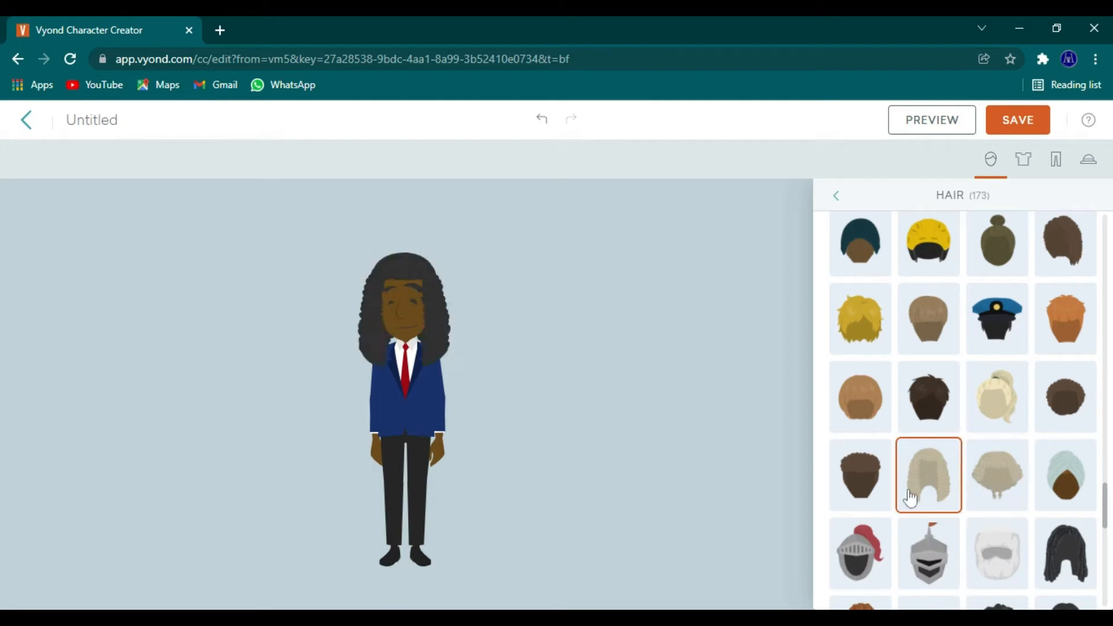
pyautogui.click(860, 396)
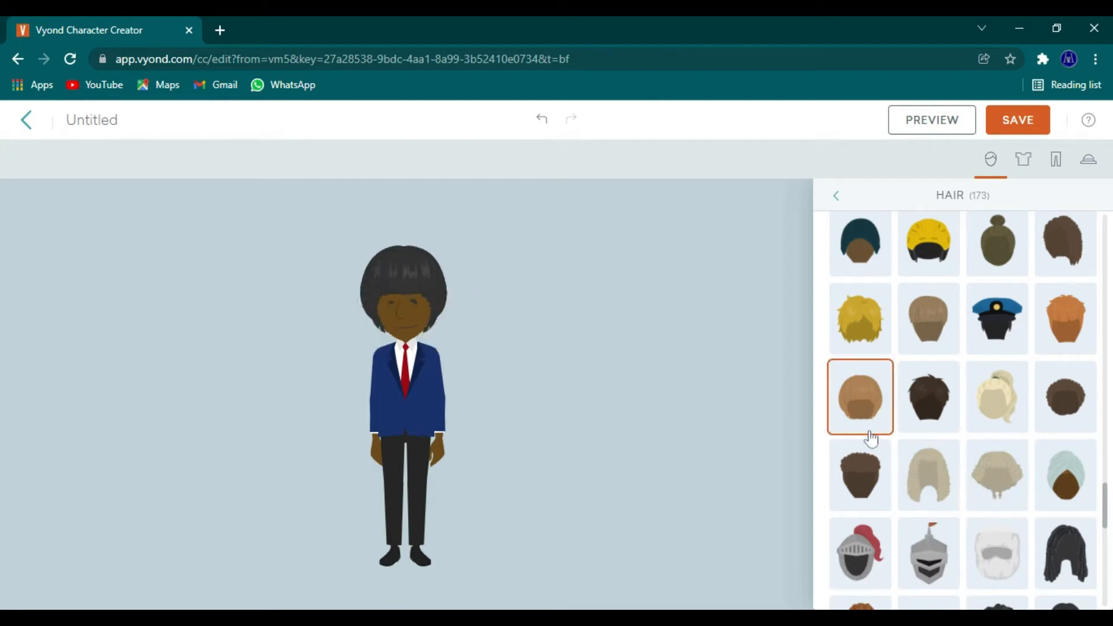
pyautogui.click(1064, 396)
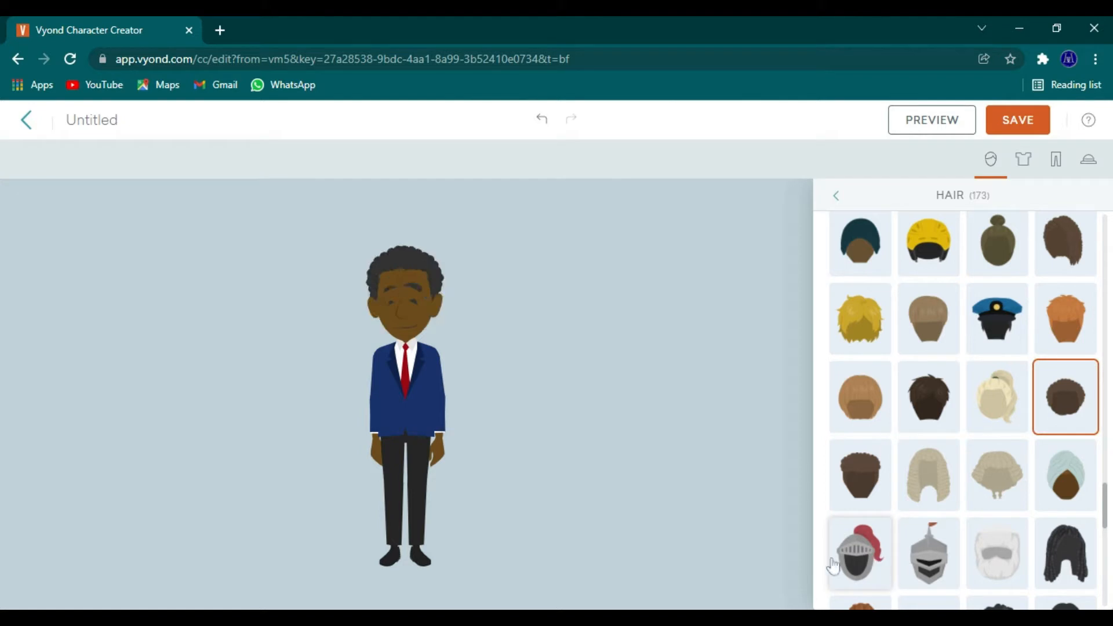
pyautogui.scroll(-3)
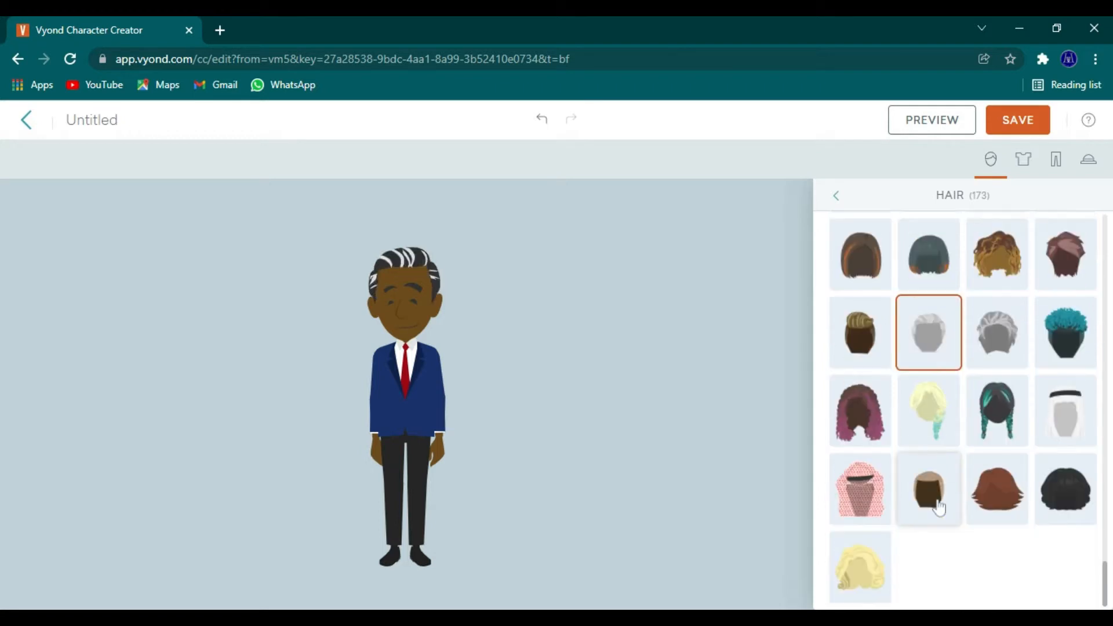
pyautogui.click(1064, 488)
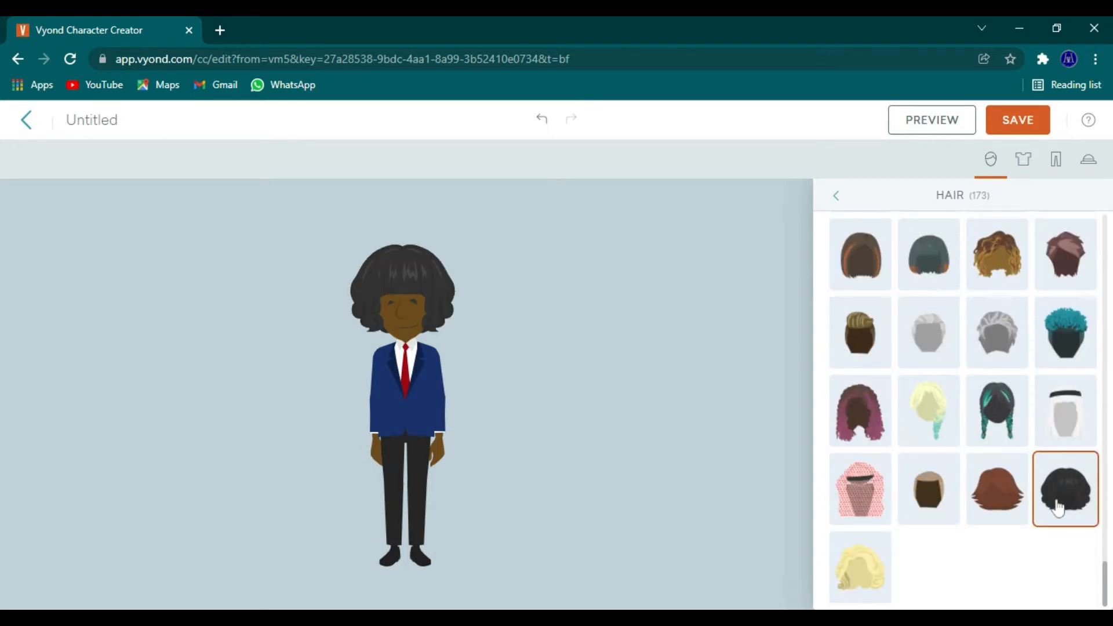
pyautogui.scroll(-3)
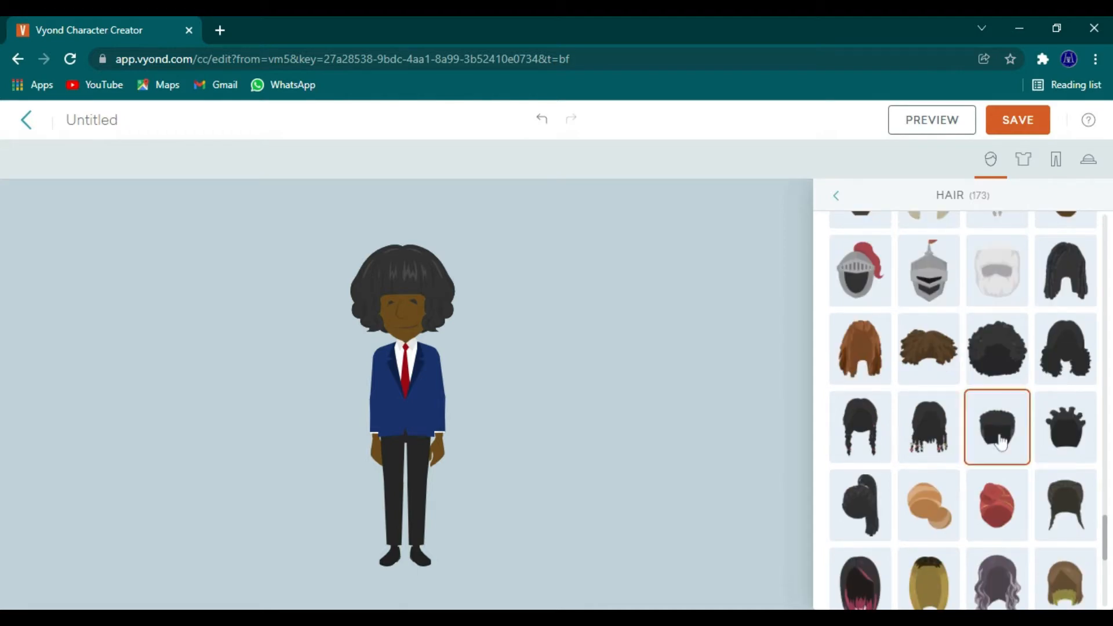
pyautogui.click(996, 426)
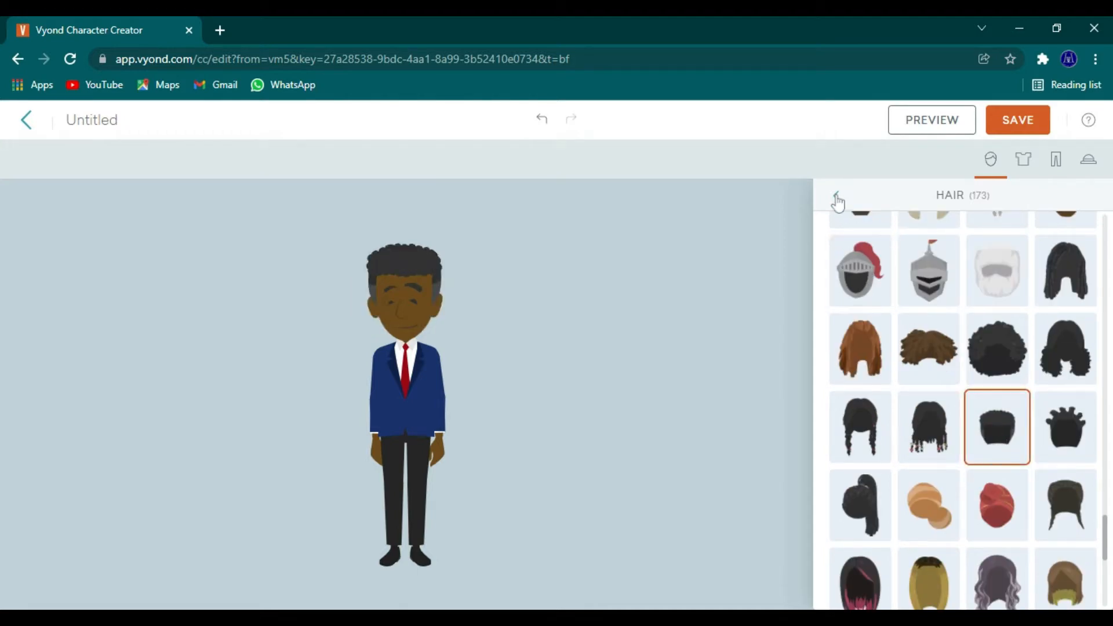
pyautogui.click(838, 197)
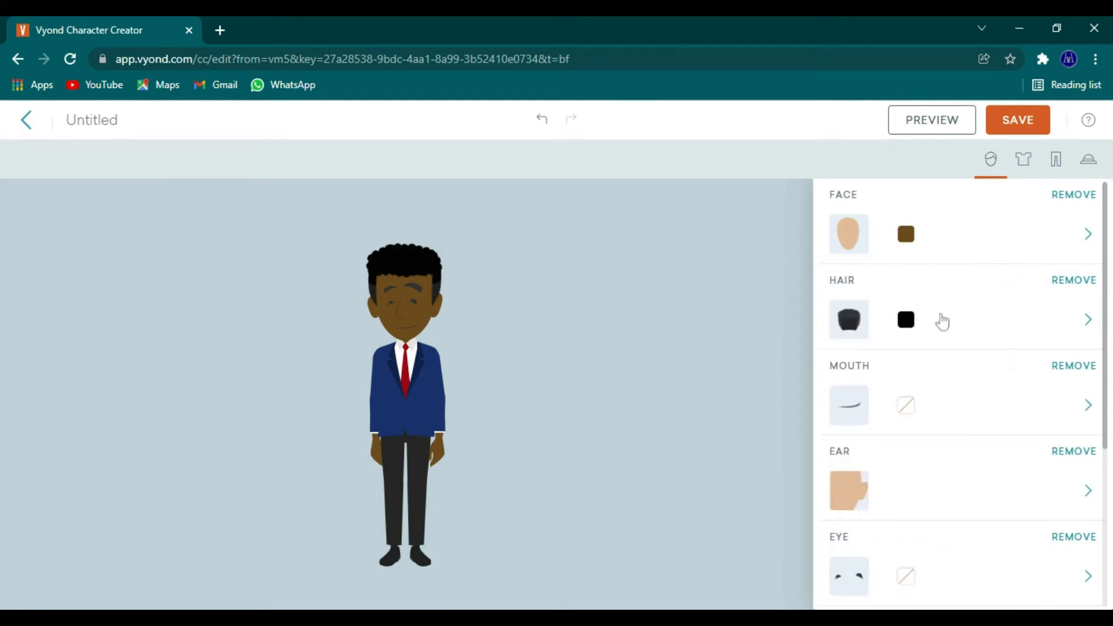
# Step: Give the man full natural lips and recolour them a dark brown
pyautogui.click(1086, 404)
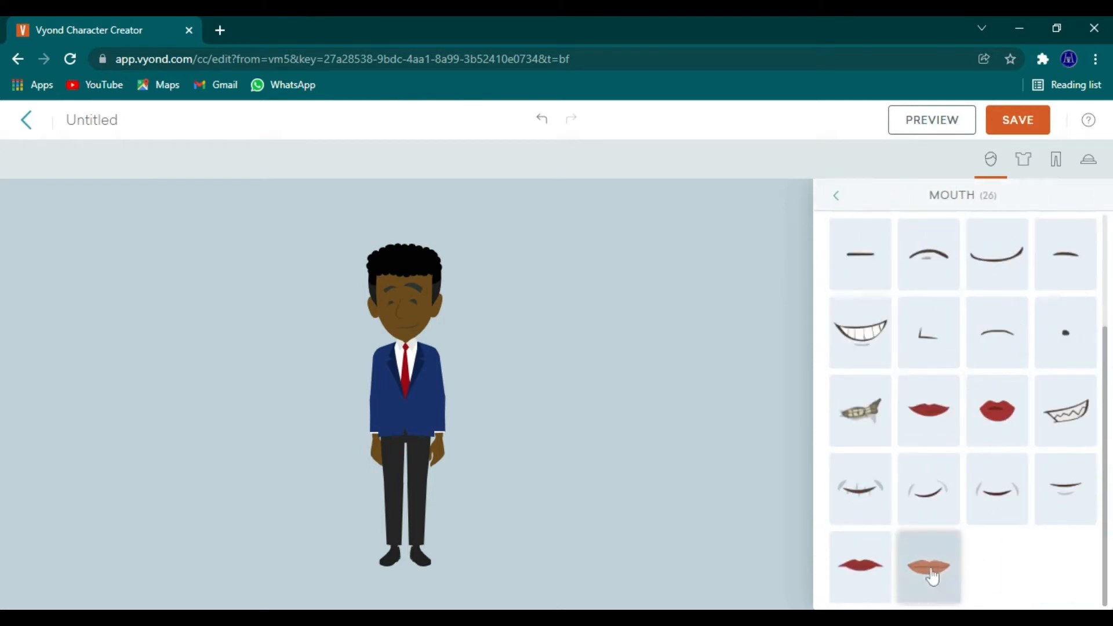
pyautogui.click(928, 567)
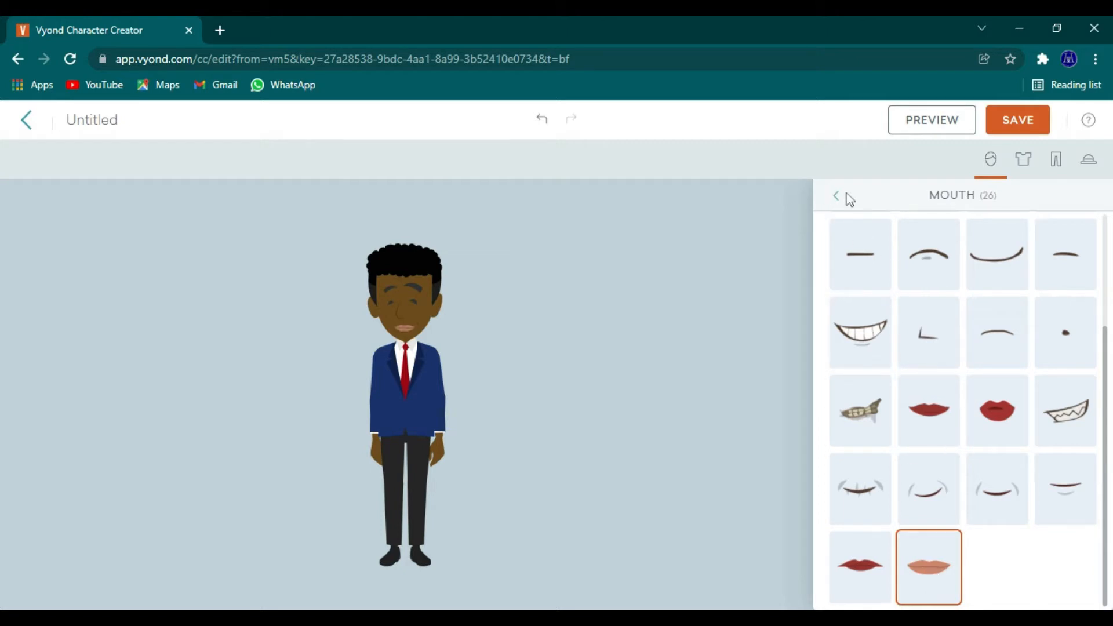
pyautogui.click(835, 196)
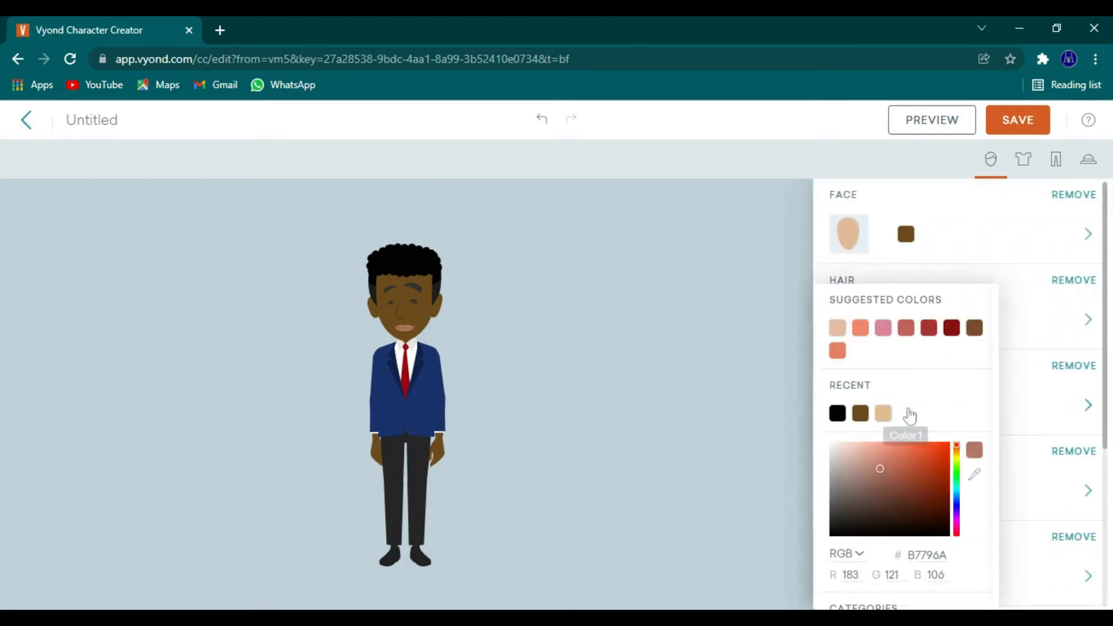
pyautogui.click(859, 413)
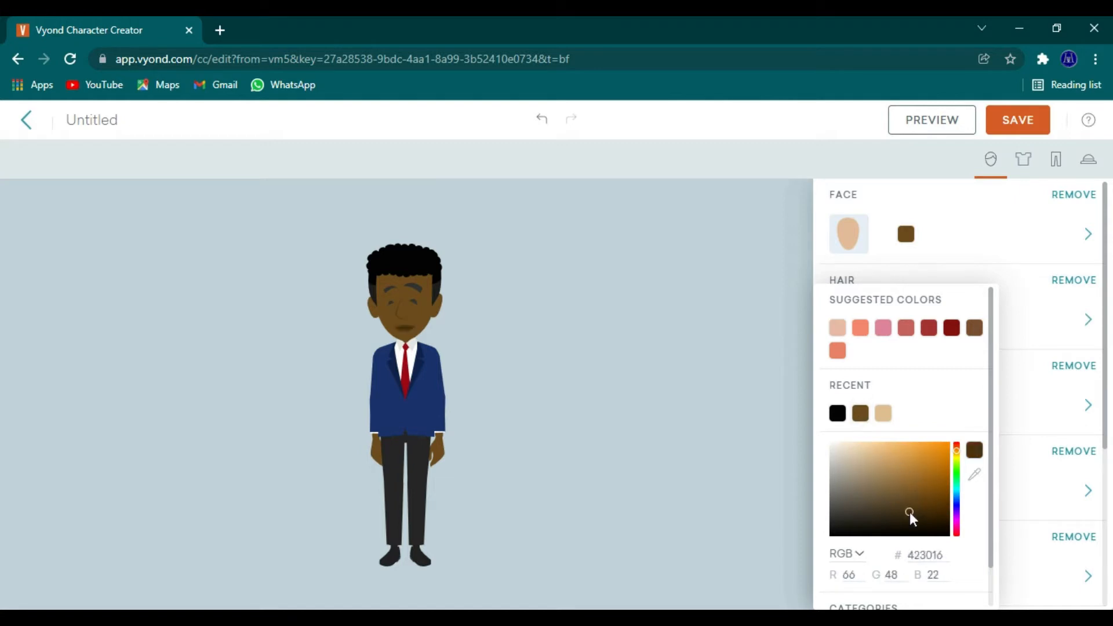
pyautogui.click(912, 514)
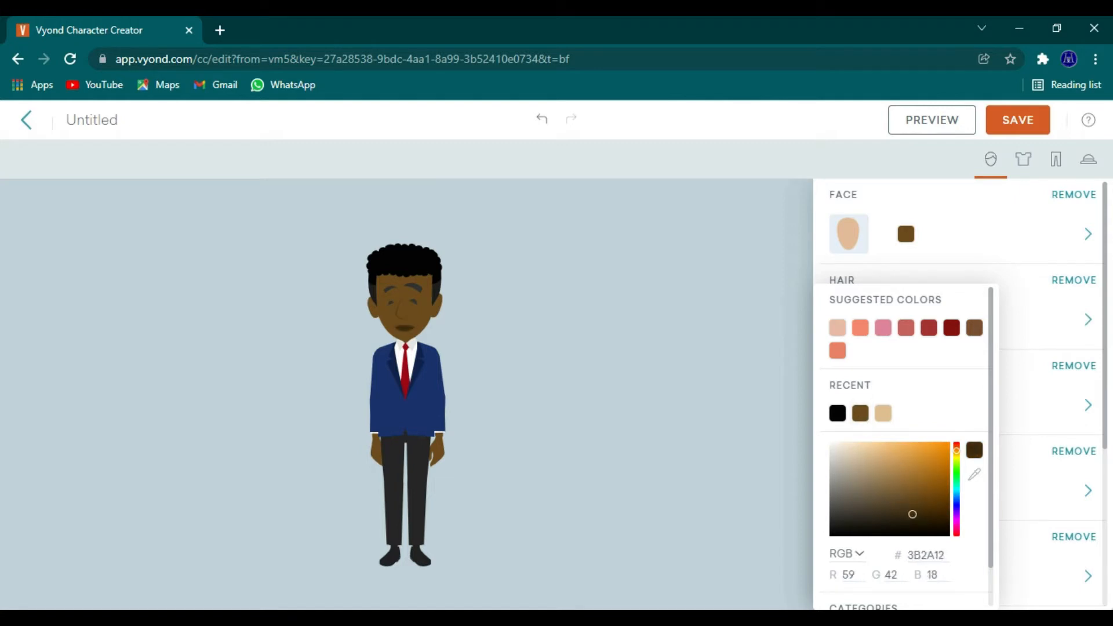
pyautogui.click(897, 504)
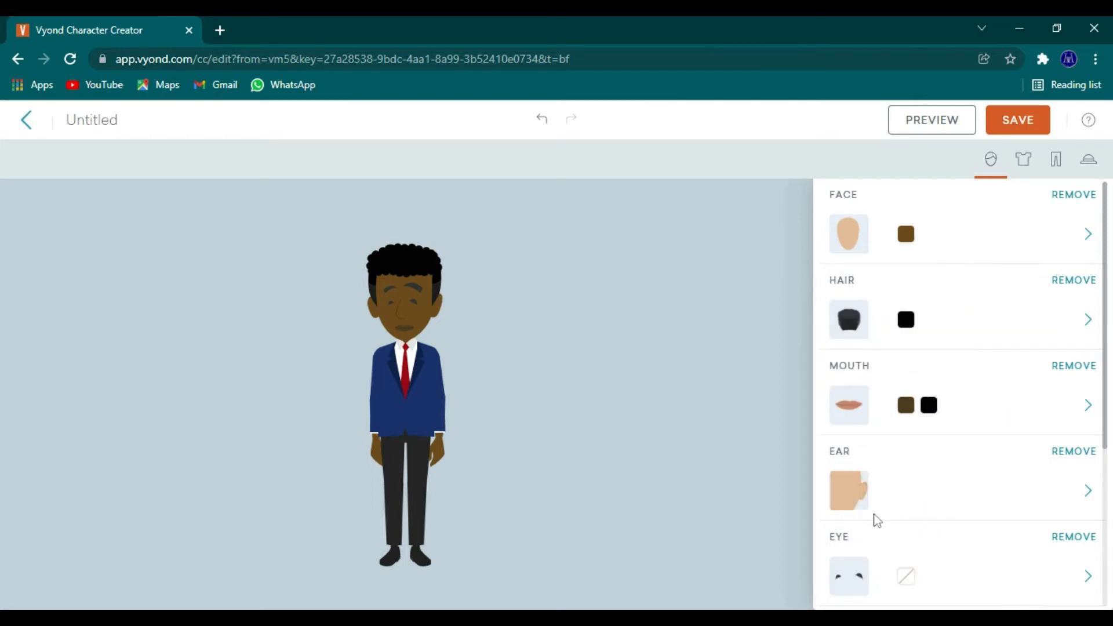
pyautogui.click(1087, 490)
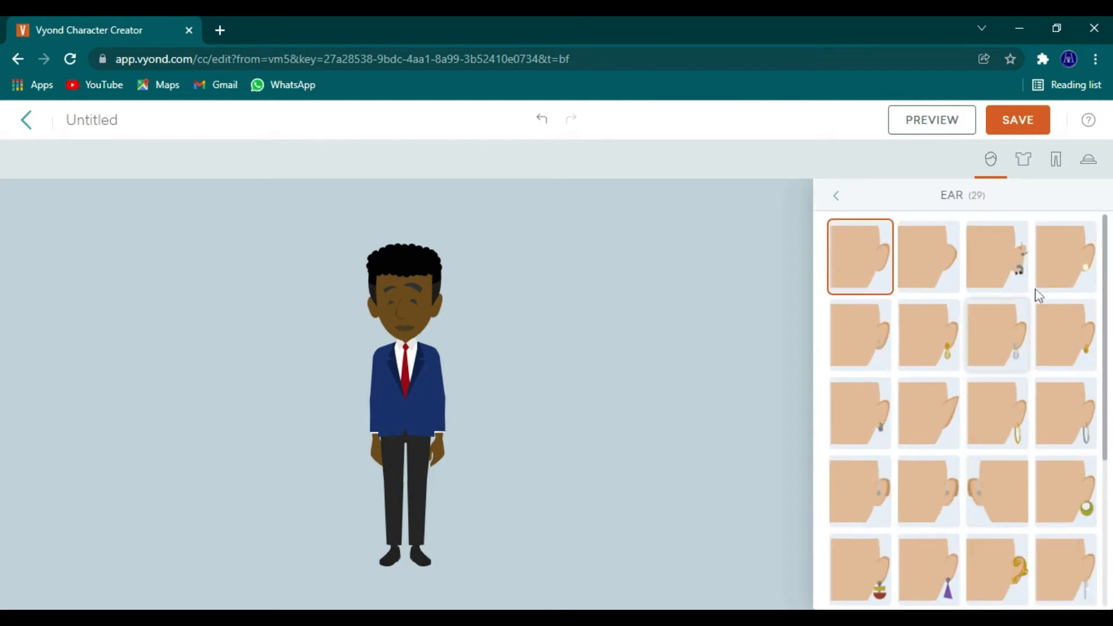
# Step: Add small stud earrings and try cartoon and realistic brown eye styles
pyautogui.click(1064, 255)
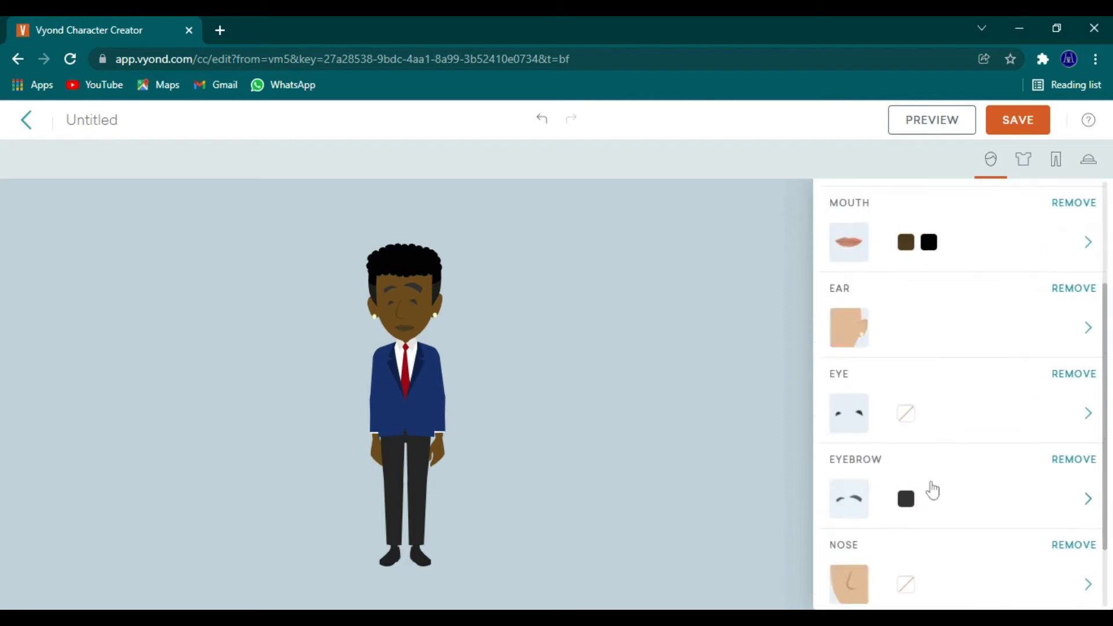
pyautogui.click(1088, 413)
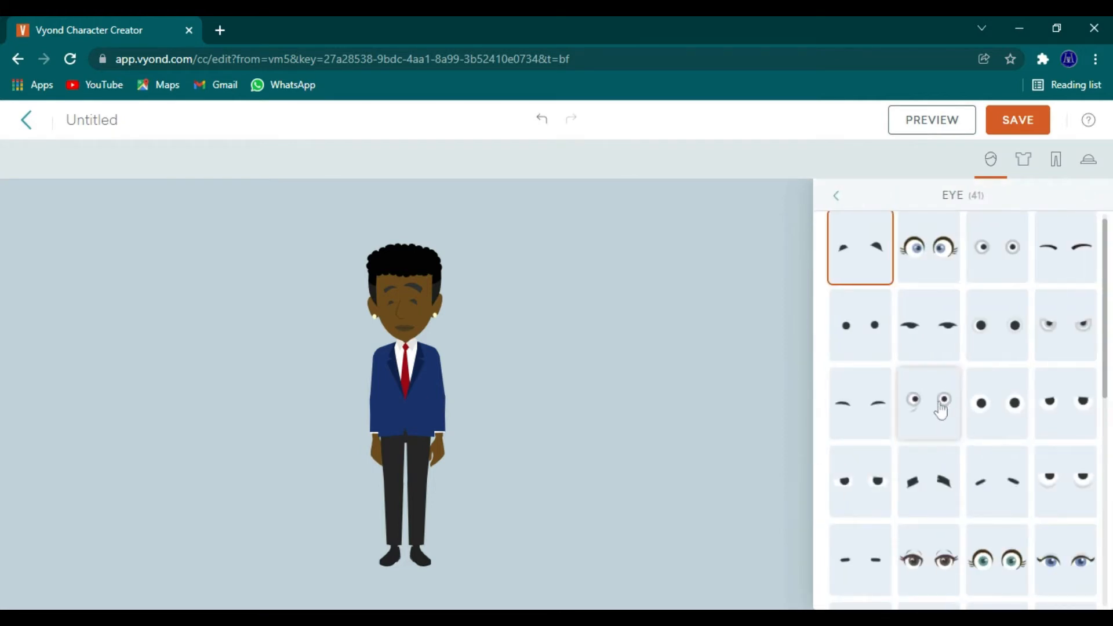
pyautogui.click(996, 402)
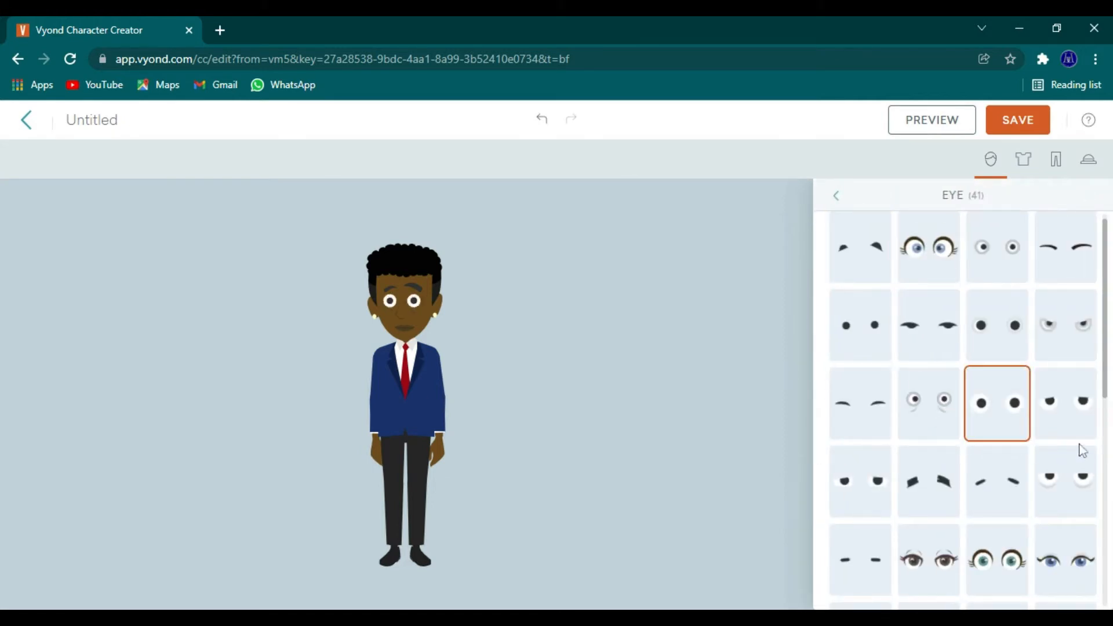
pyautogui.click(1065, 412)
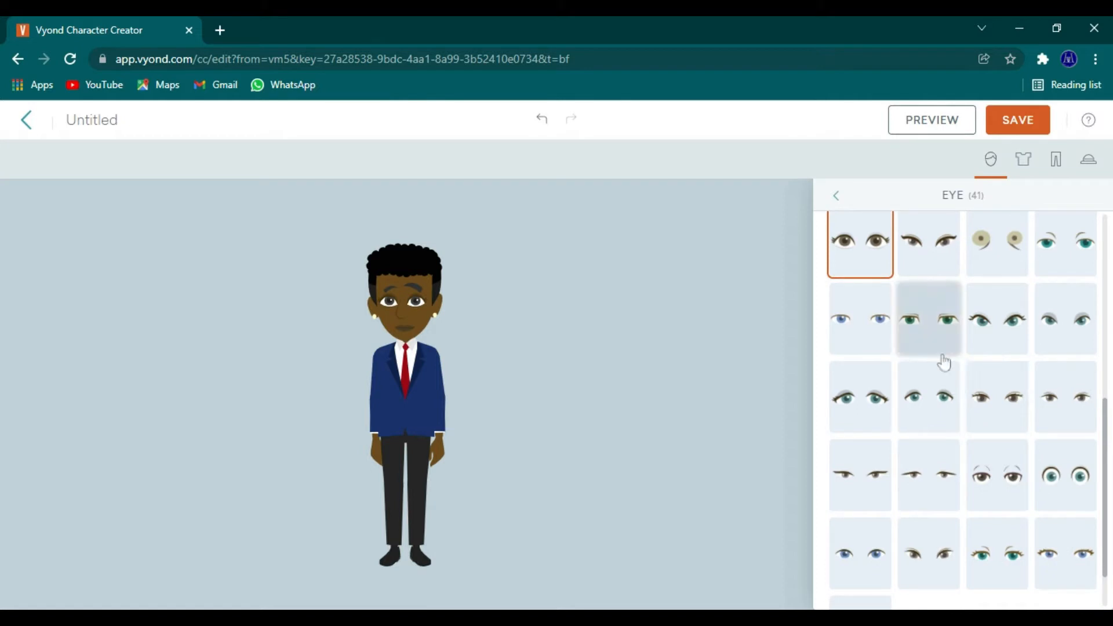
# Step: Try blue, green and brown iris eyes, settling on the wider green eyes
pyautogui.click(859, 318)
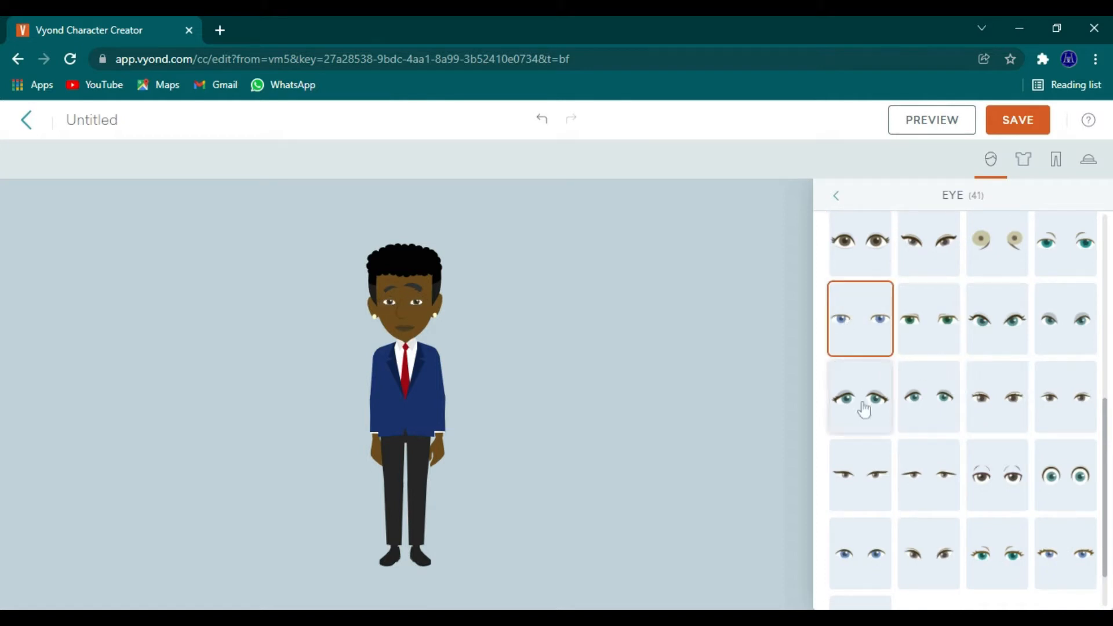
pyautogui.click(928, 396)
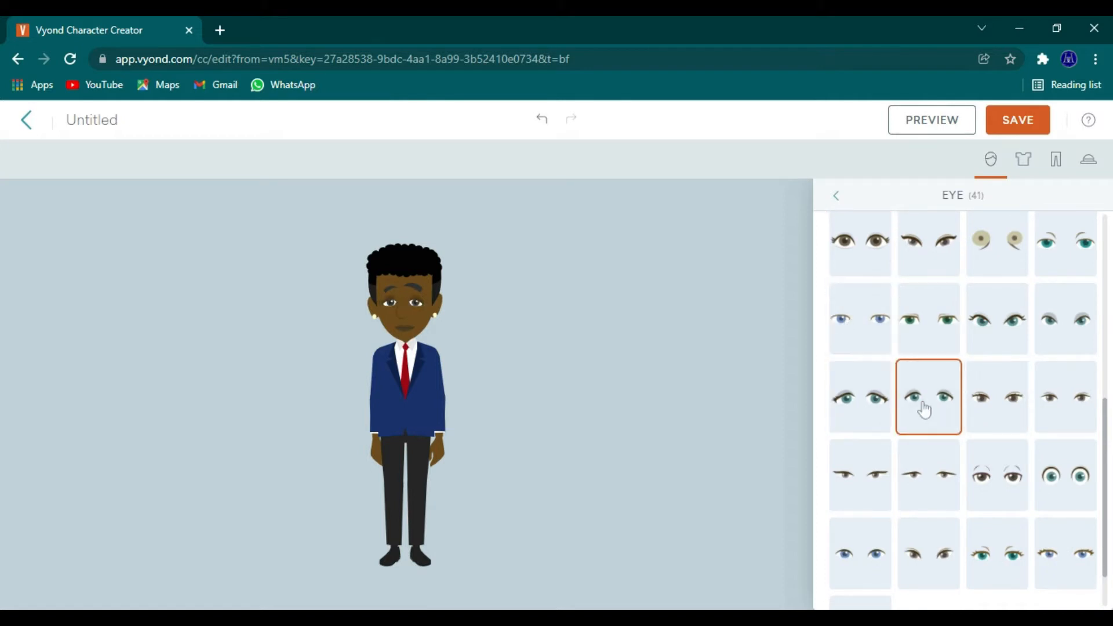
pyautogui.scroll(-3)
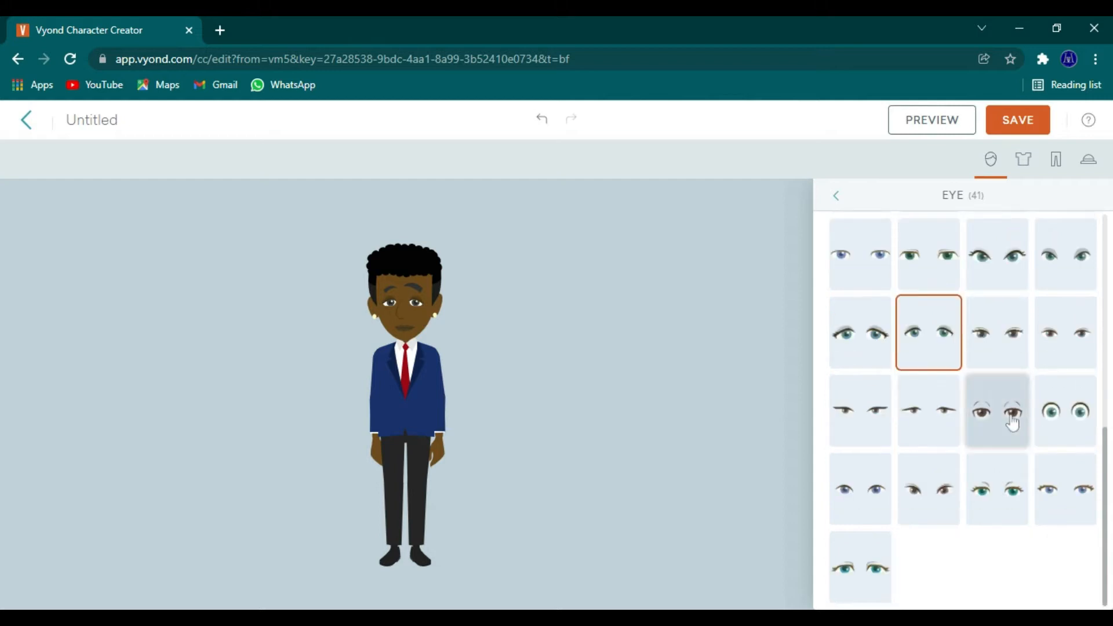
pyautogui.click(995, 488)
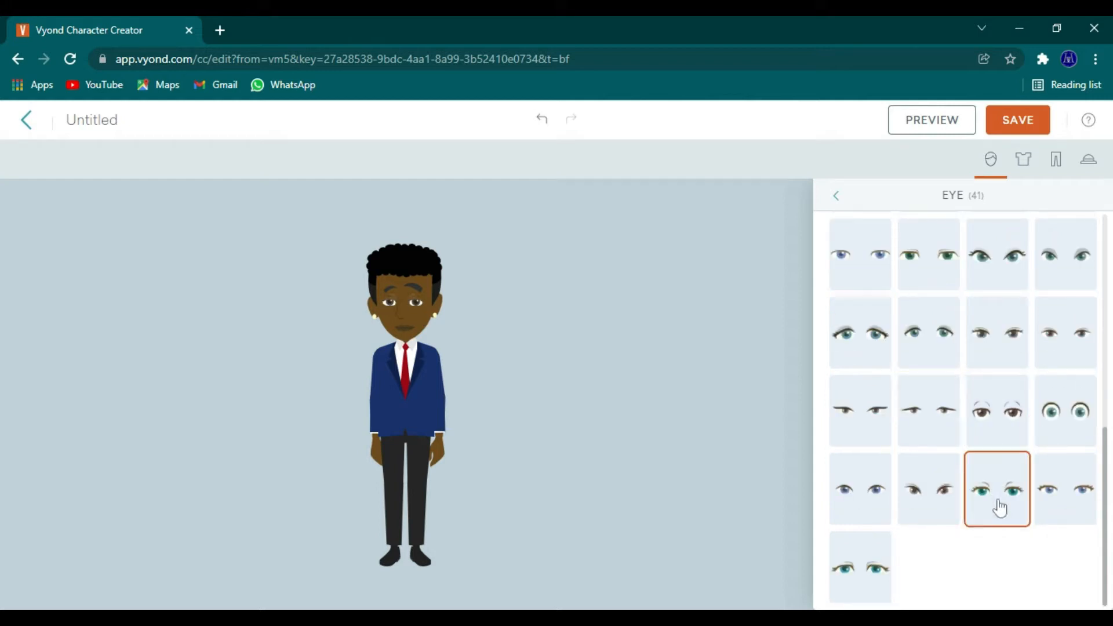
pyautogui.click(929, 487)
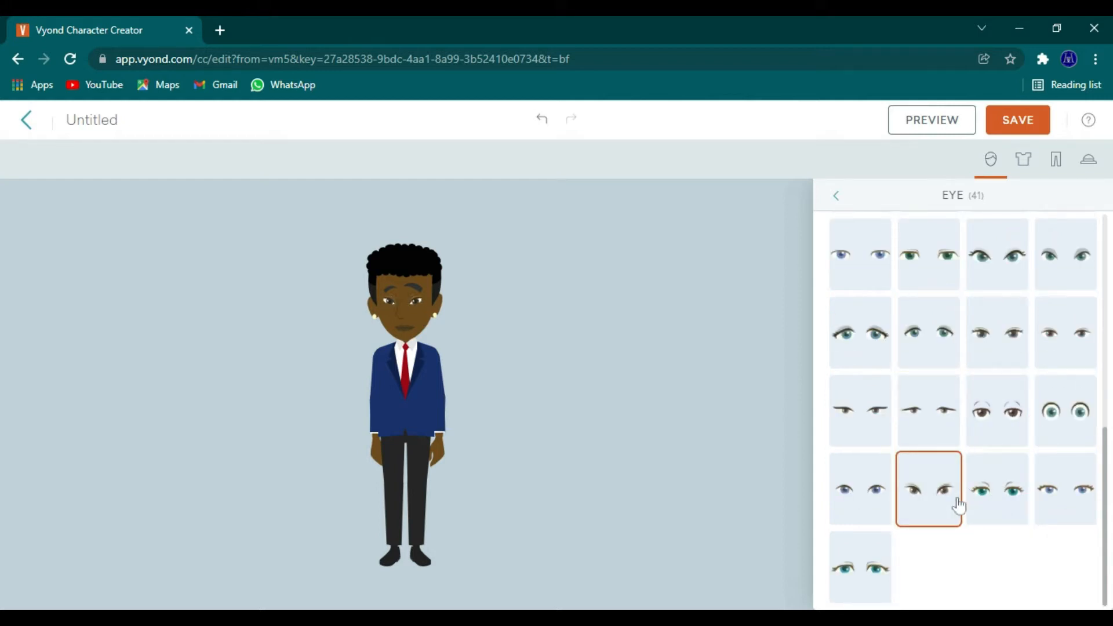
pyautogui.click(997, 488)
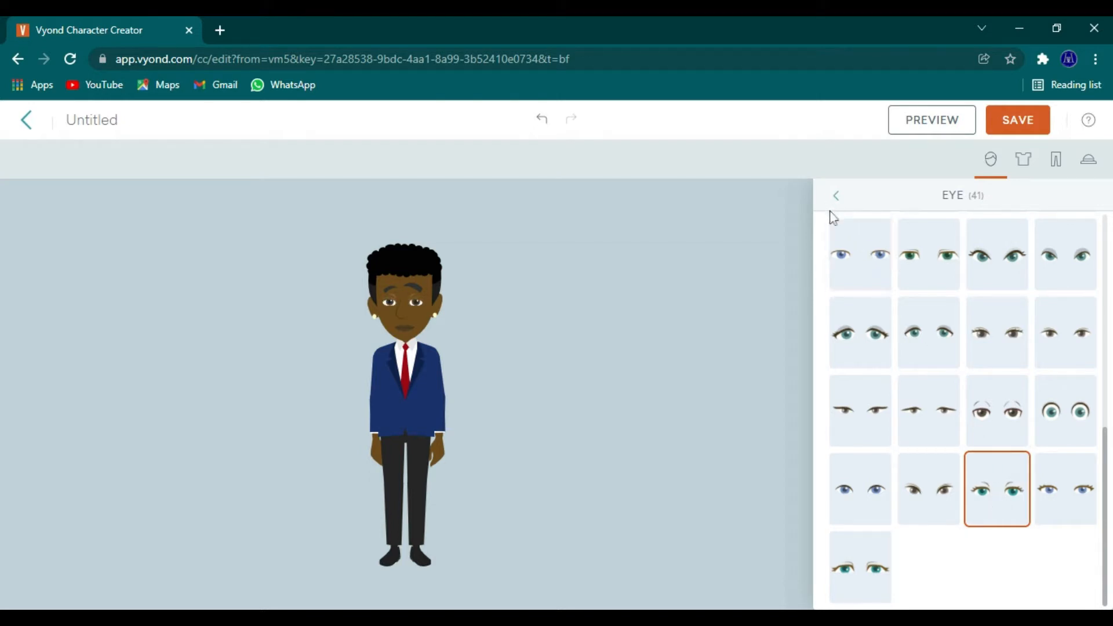
# Step: Set the man's eye colour to golden brown (9C7A35)
pyautogui.click(836, 195)
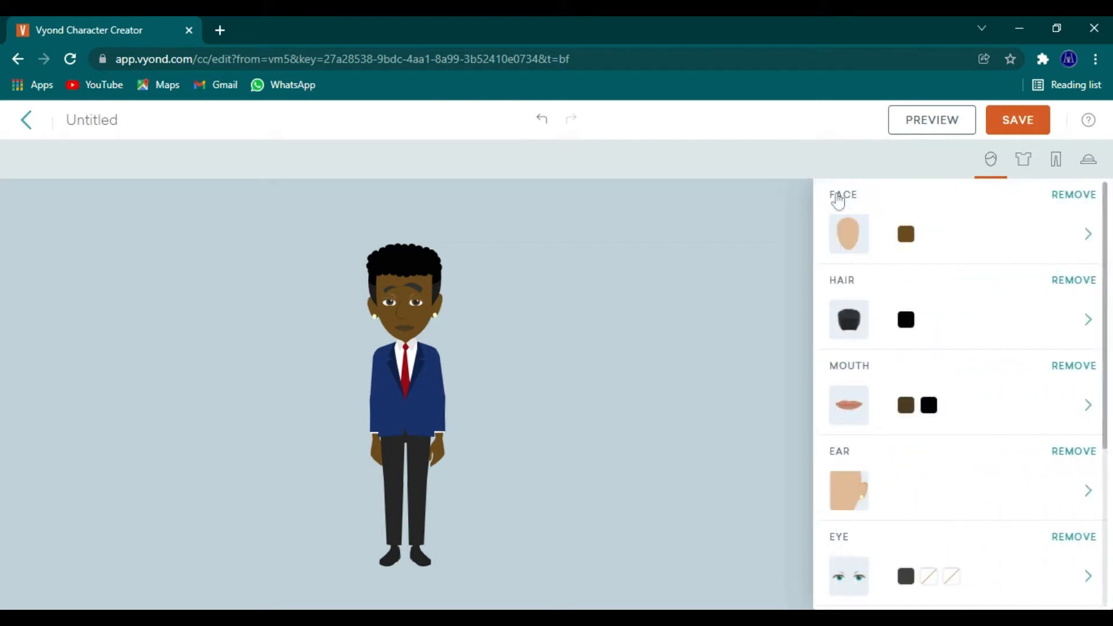
pyautogui.click(905, 495)
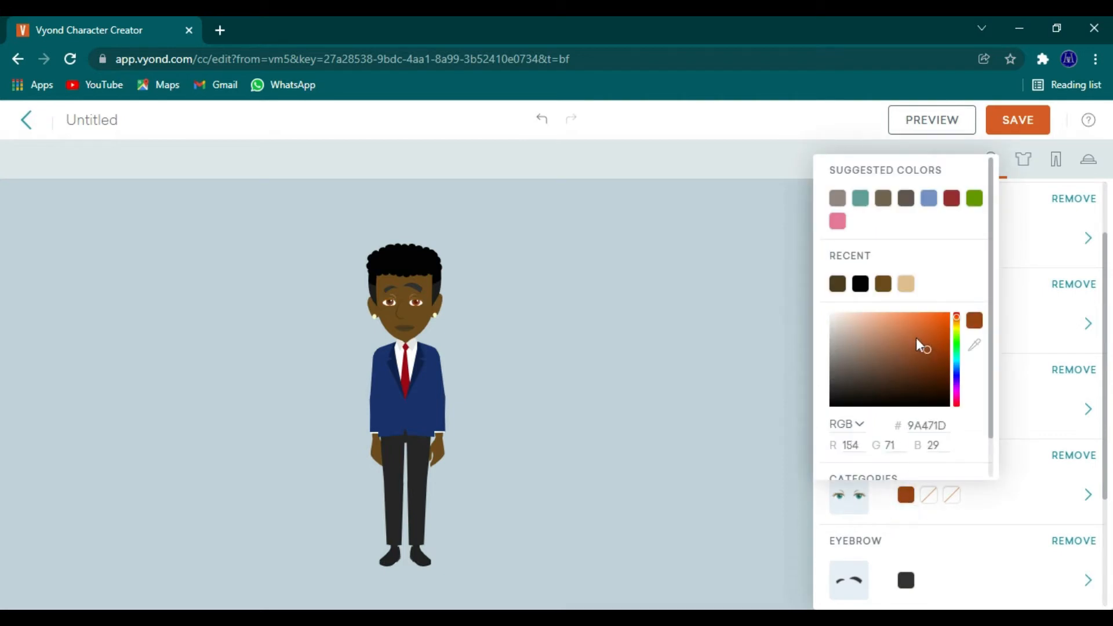
pyautogui.click(910, 348)
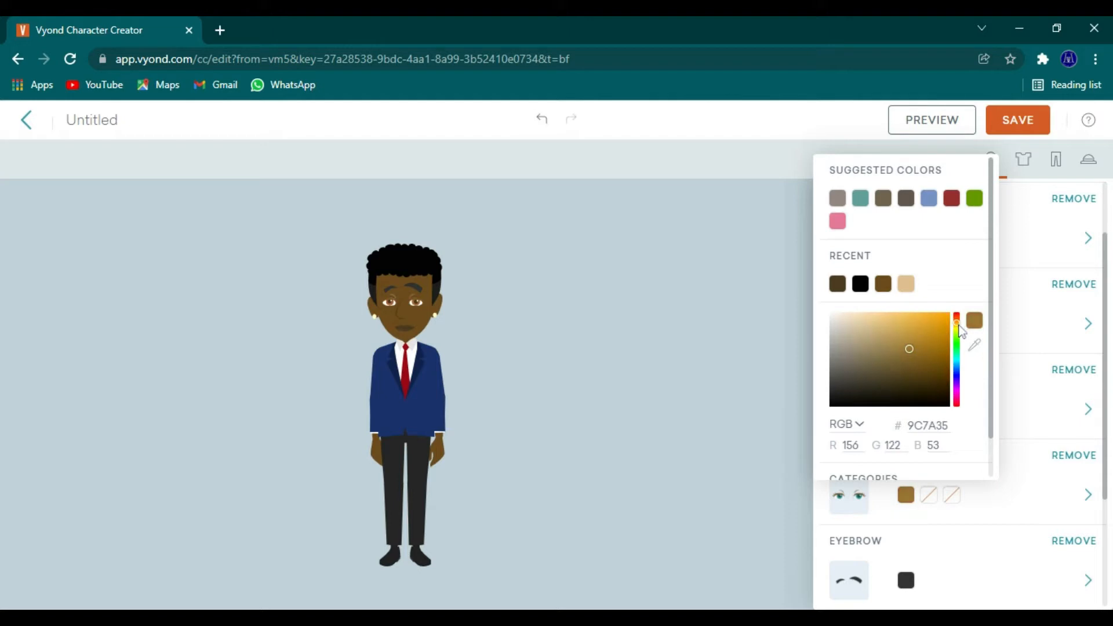
pyautogui.click(909, 368)
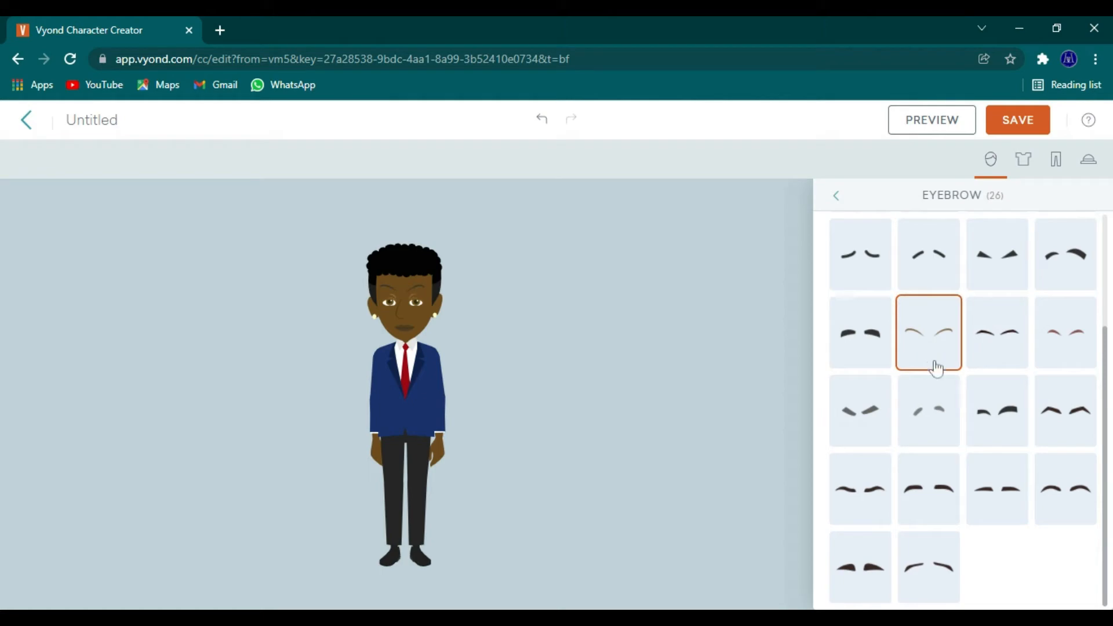
# Step: Choose thick, dark, evenly arched eyebrows after trying another thick brow
pyautogui.click(996, 410)
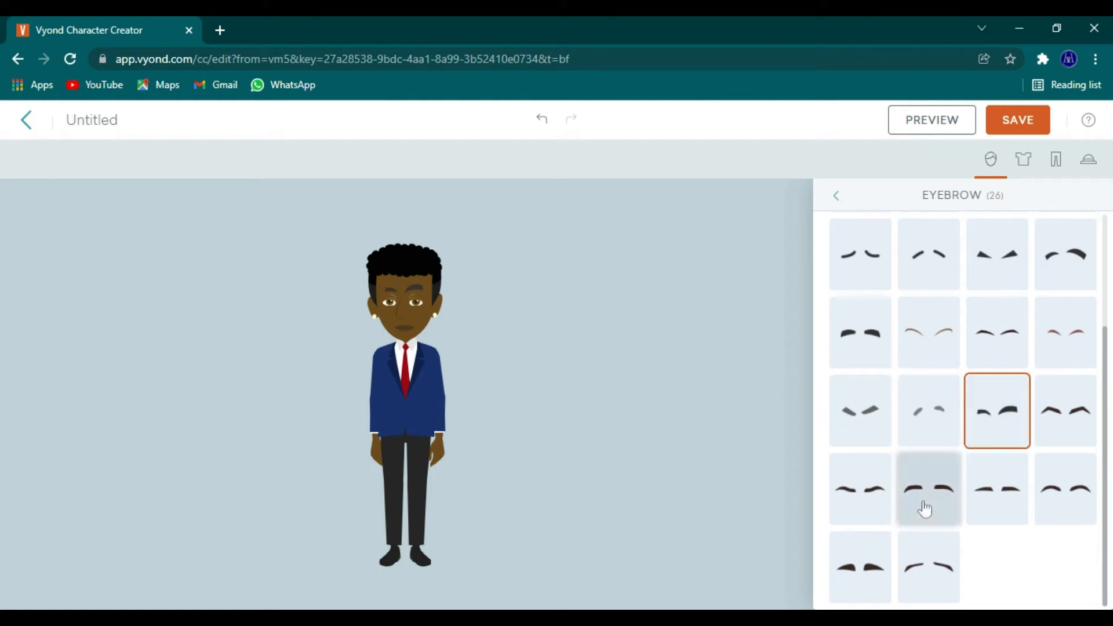
pyautogui.click(928, 488)
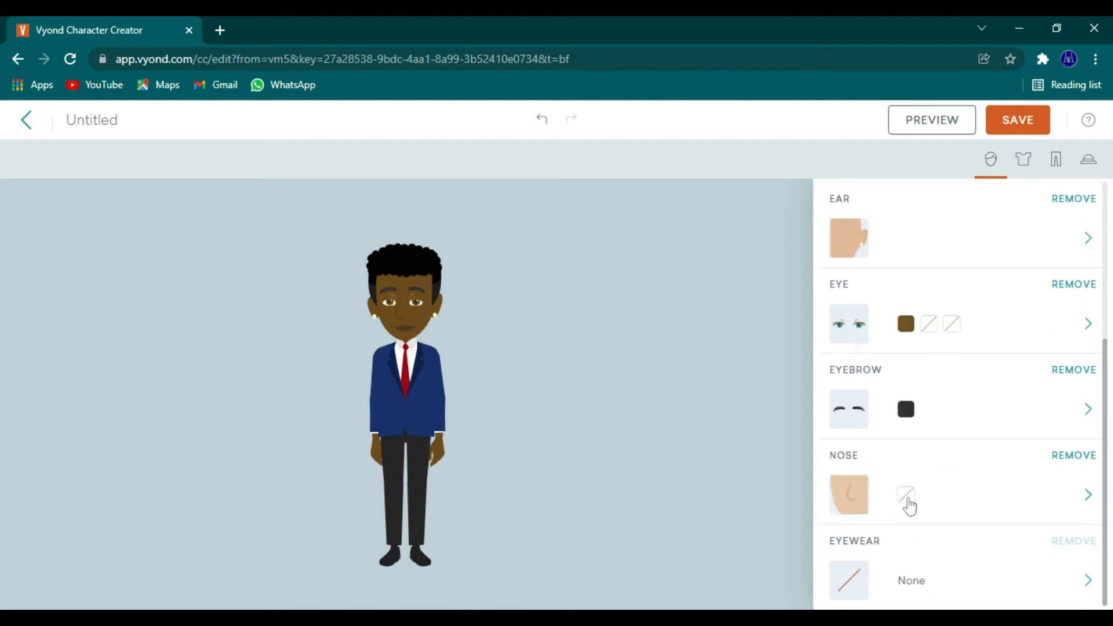
pyautogui.click(1088, 409)
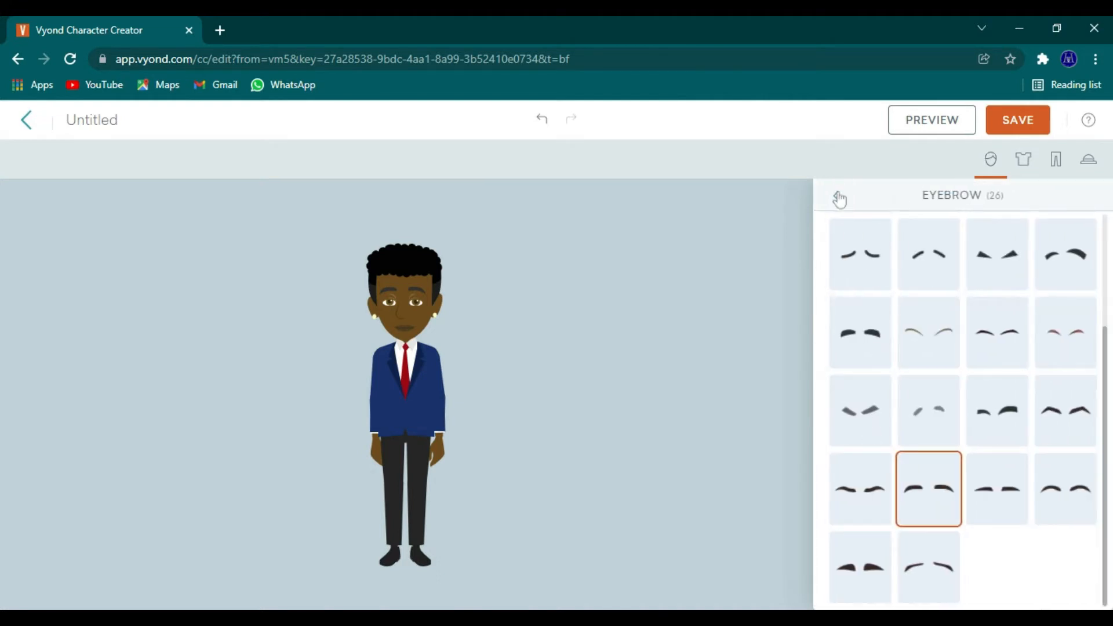
pyautogui.click(840, 197)
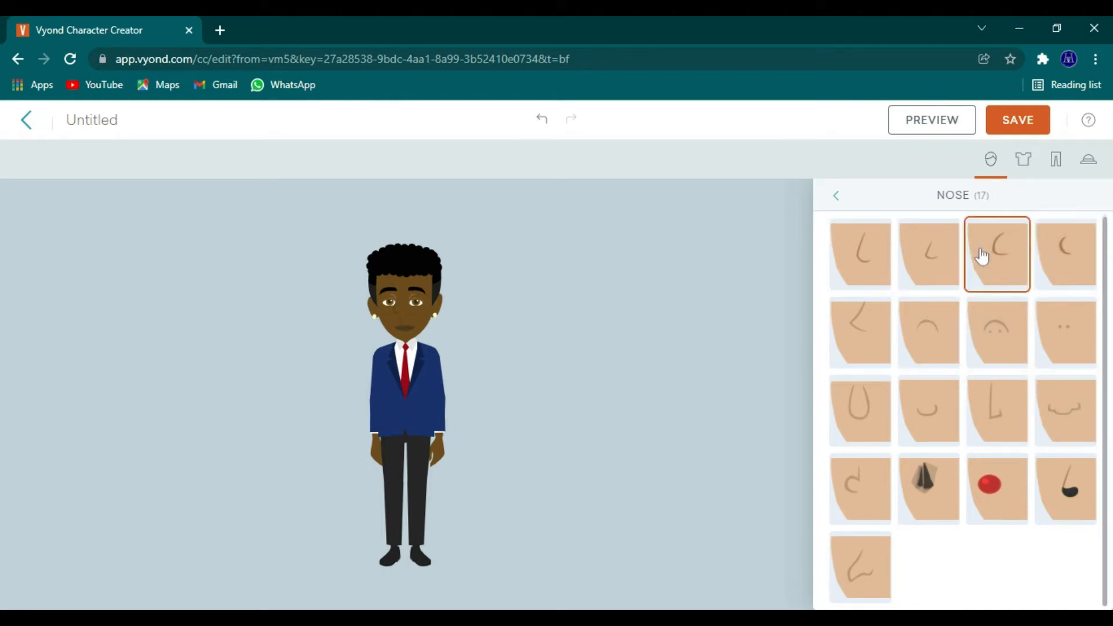
# Step: Pick a small rounded nose after trying a smaller angled one
pyautogui.click(859, 253)
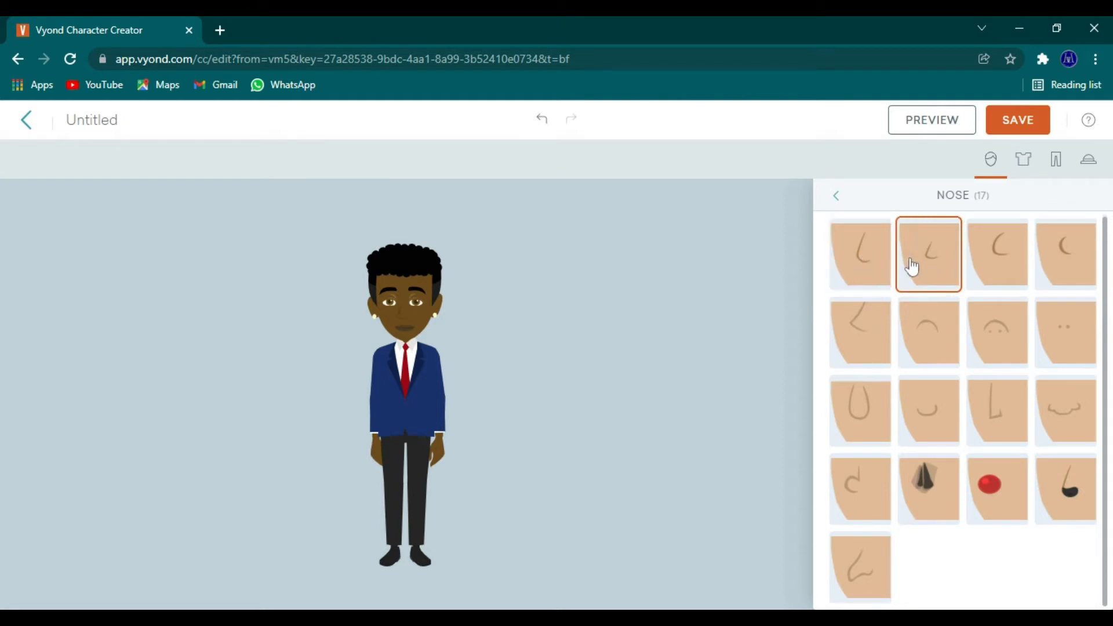
pyautogui.click(928, 410)
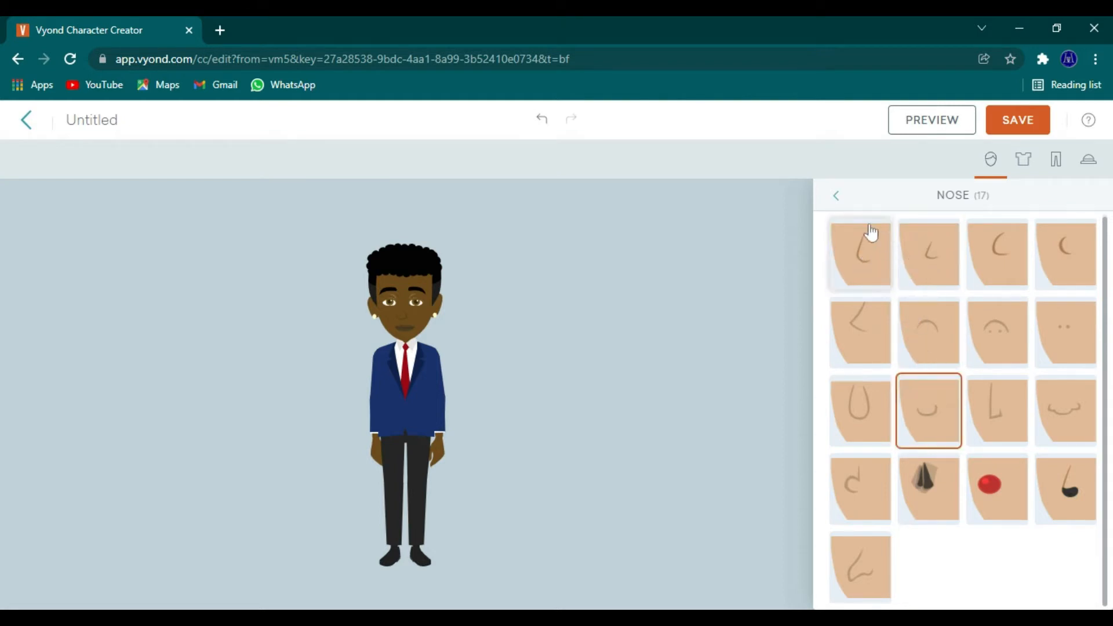
pyautogui.click(835, 195)
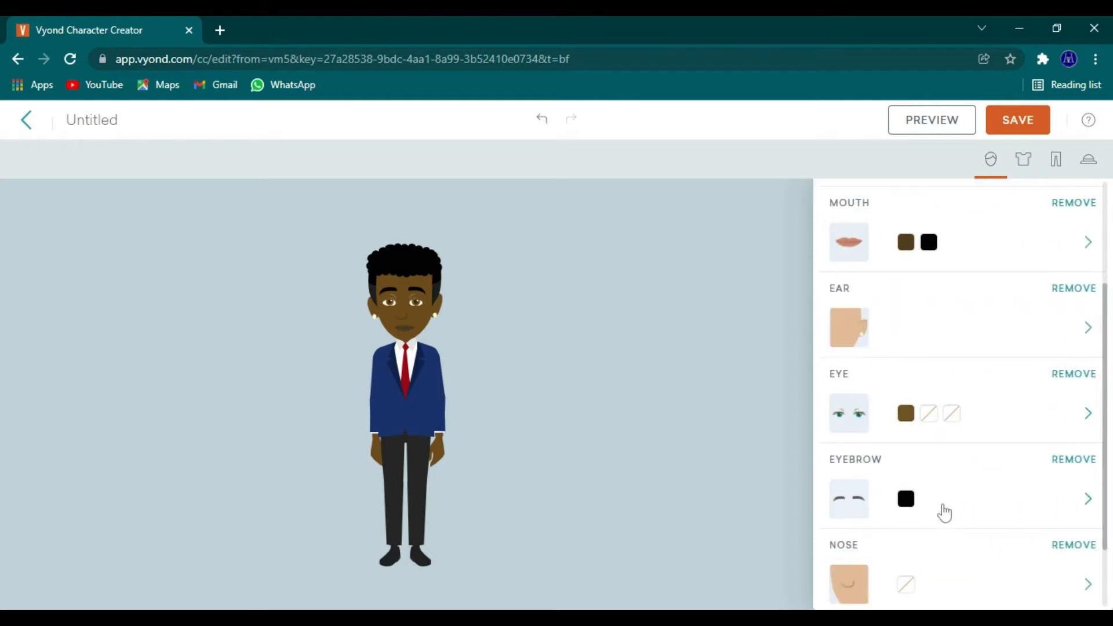
pyautogui.scroll(-3)
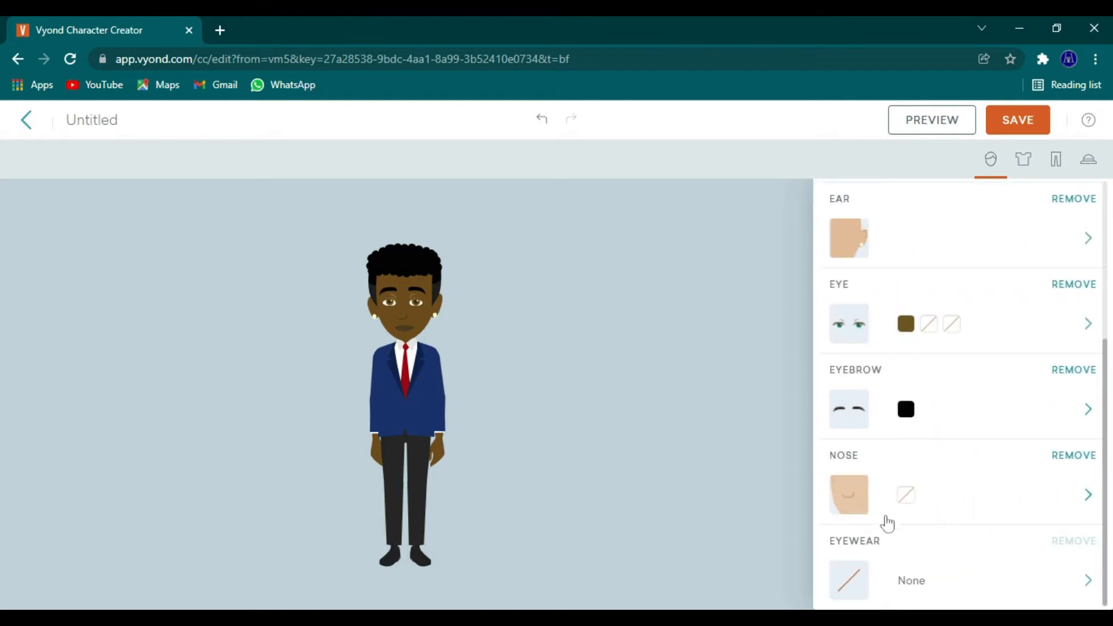
# Step: Give the man aviator sunglasses with dark lenses from Eyewear
pyautogui.click(1087, 579)
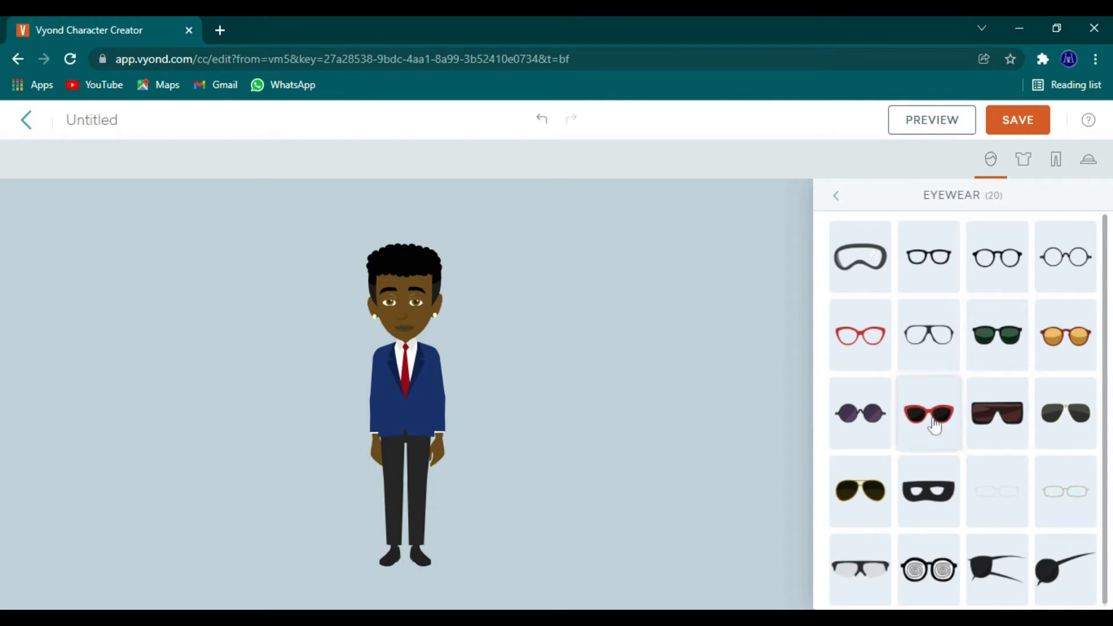
pyautogui.click(1064, 413)
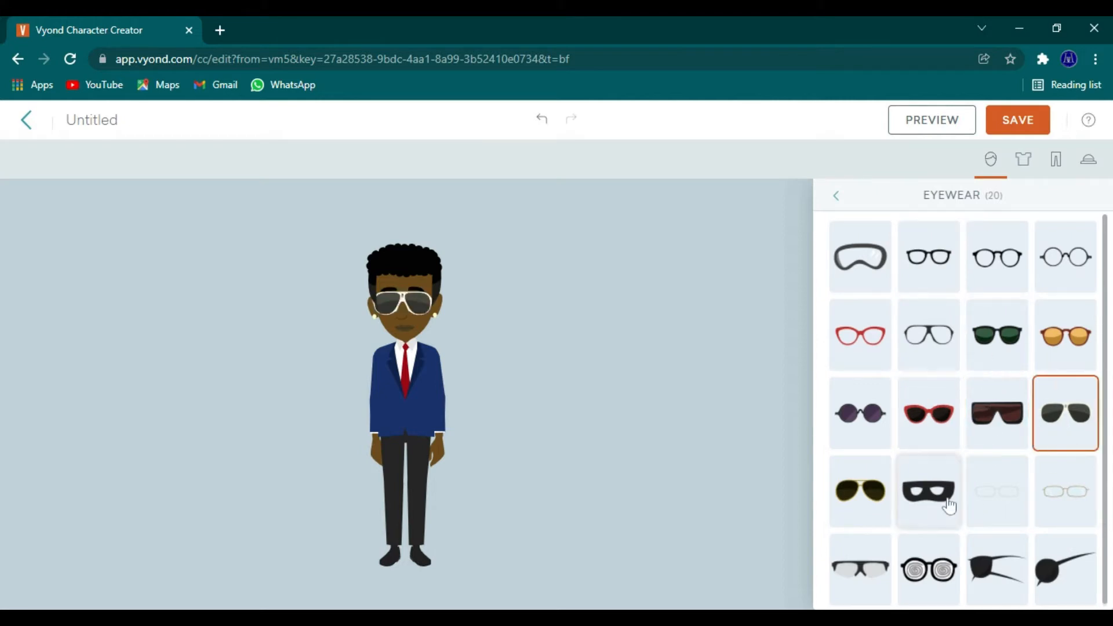
pyautogui.moveTo(859, 492)
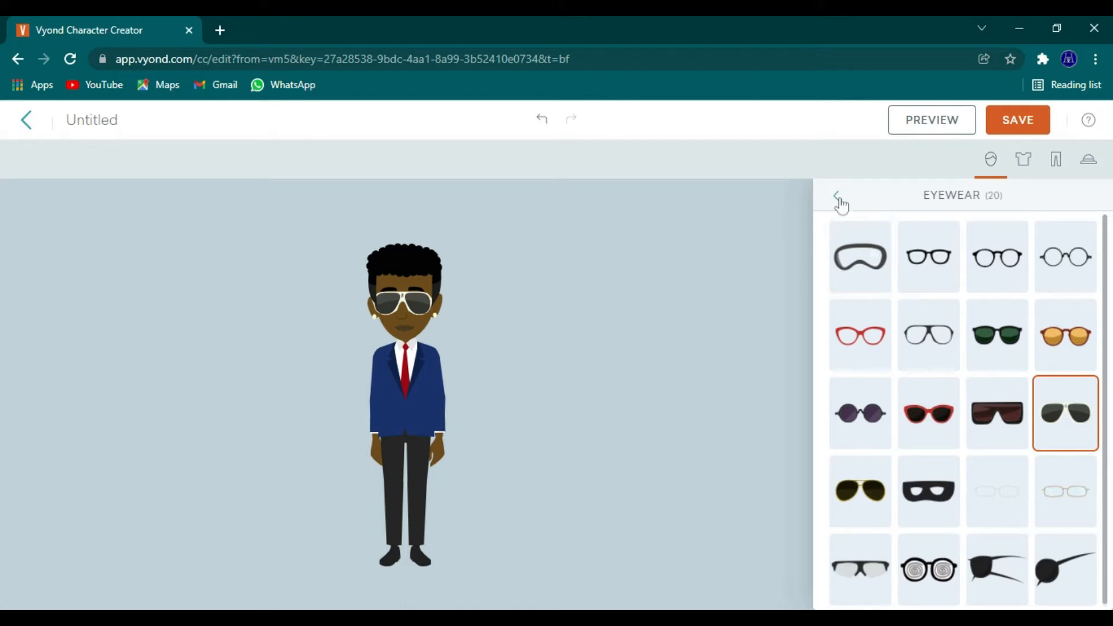
pyautogui.click(840, 198)
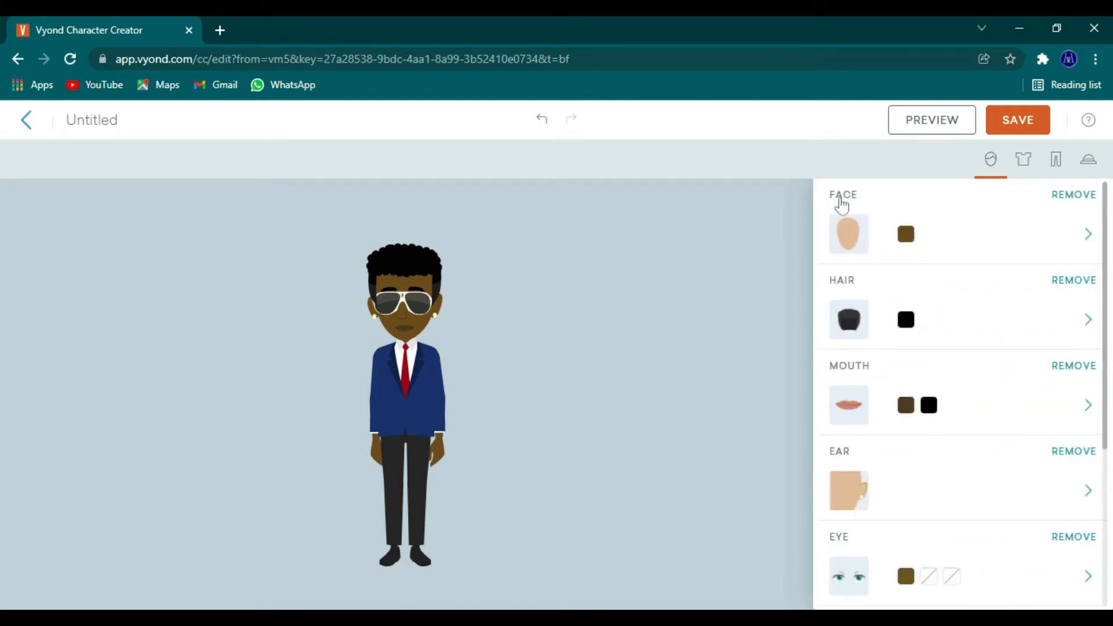
pyautogui.moveTo(1023, 158)
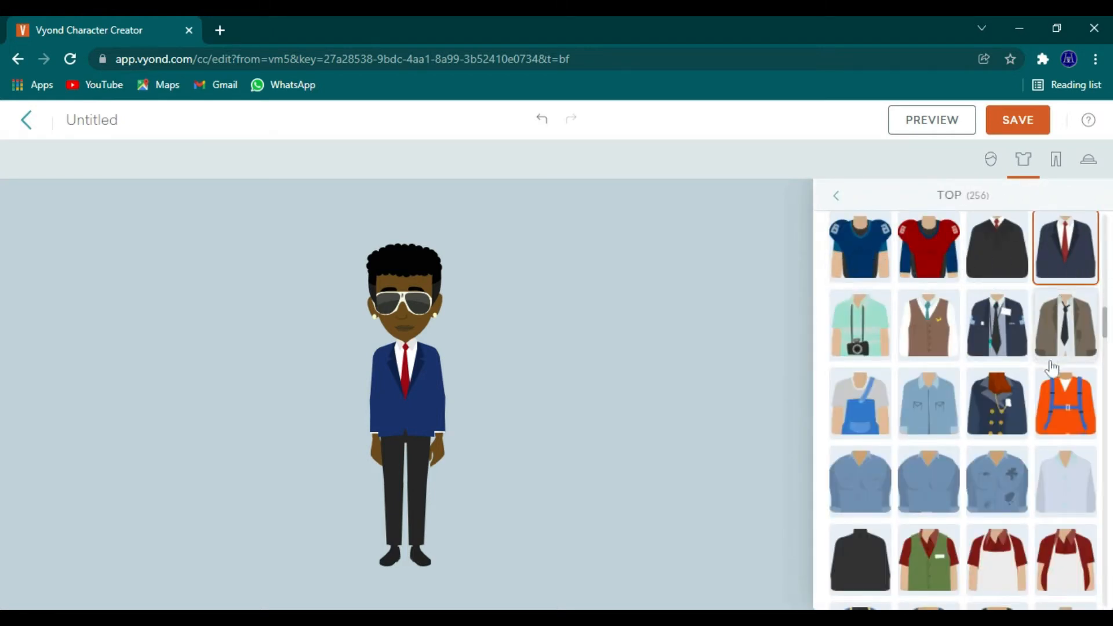
# Step: Put the man in the denim jacket with scarf, coloured red with a dark grey scarf
pyautogui.scroll(-3)
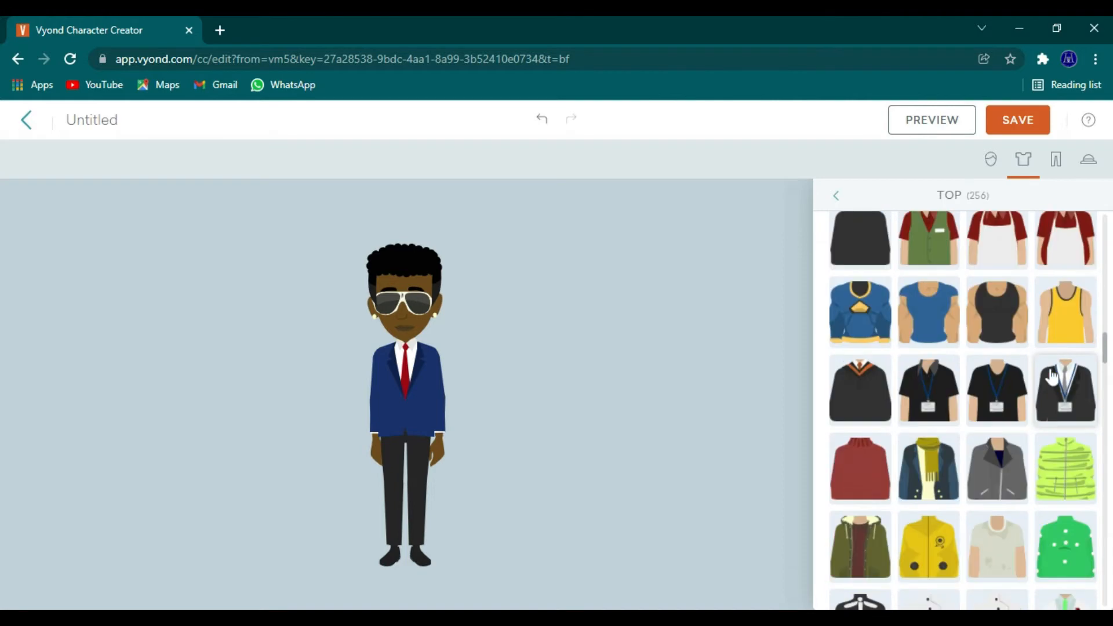
pyautogui.scroll(-3)
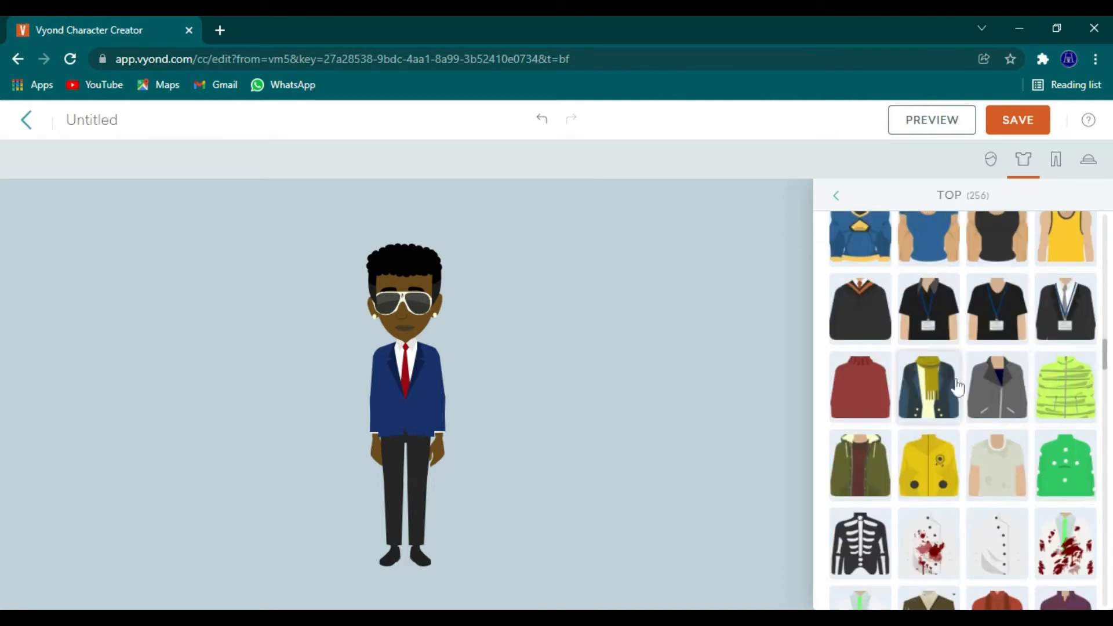
pyautogui.click(927, 386)
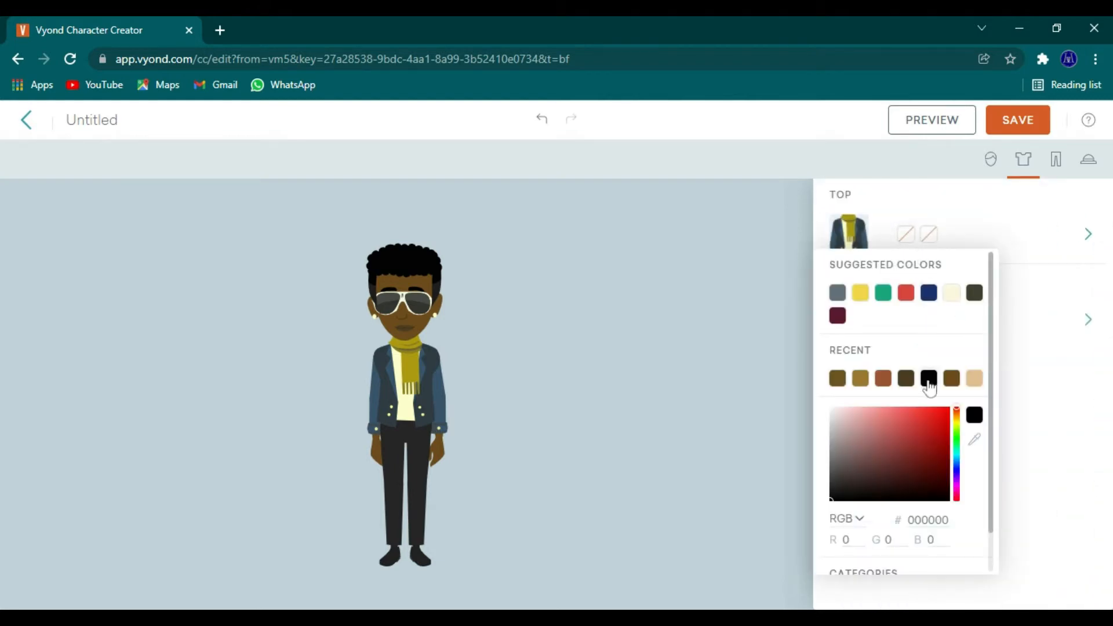
pyautogui.click(928, 377)
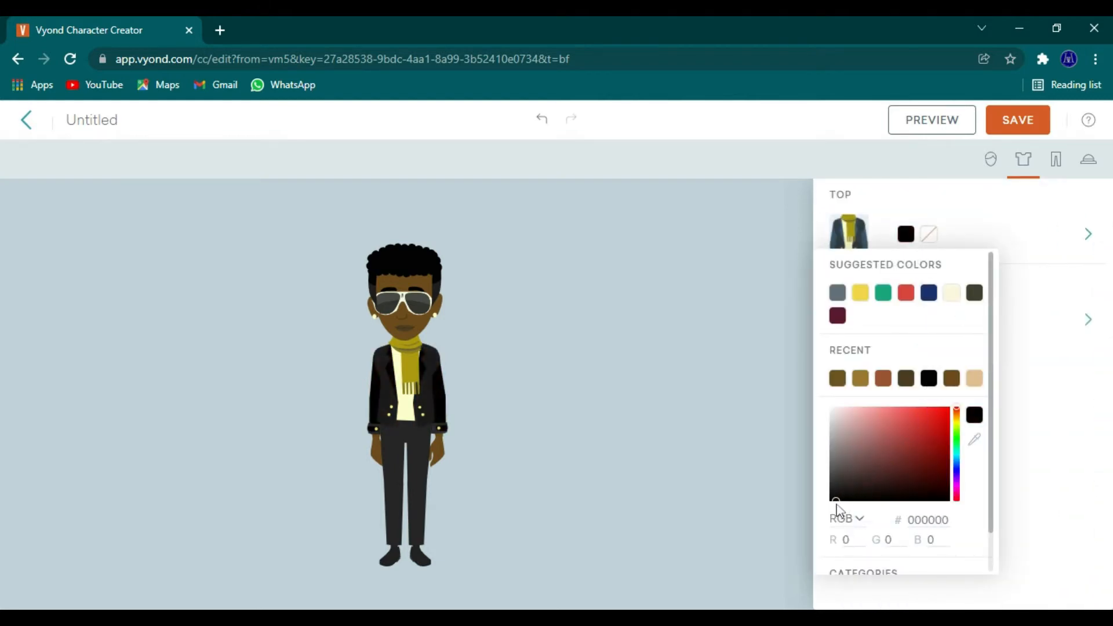
pyautogui.click(834, 497)
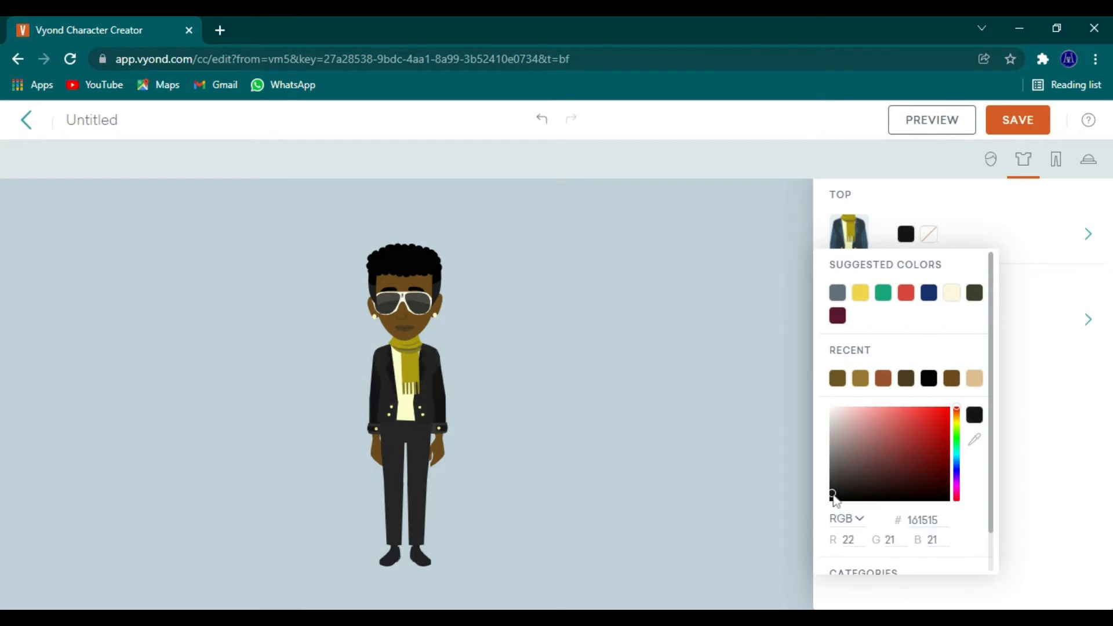
pyautogui.click(933, 428)
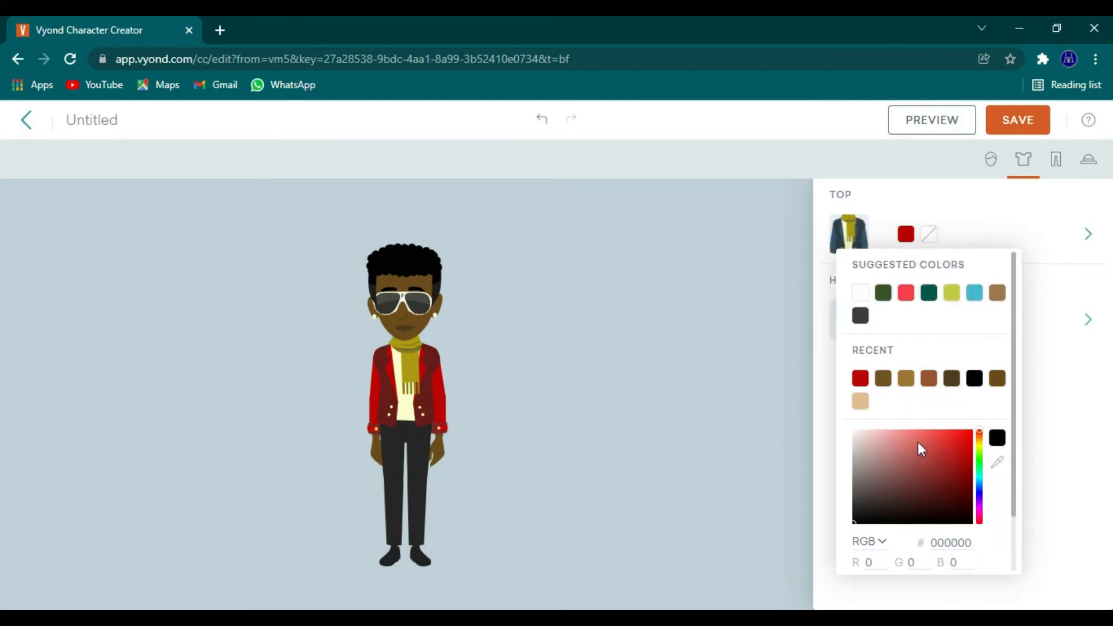
pyautogui.click(872, 510)
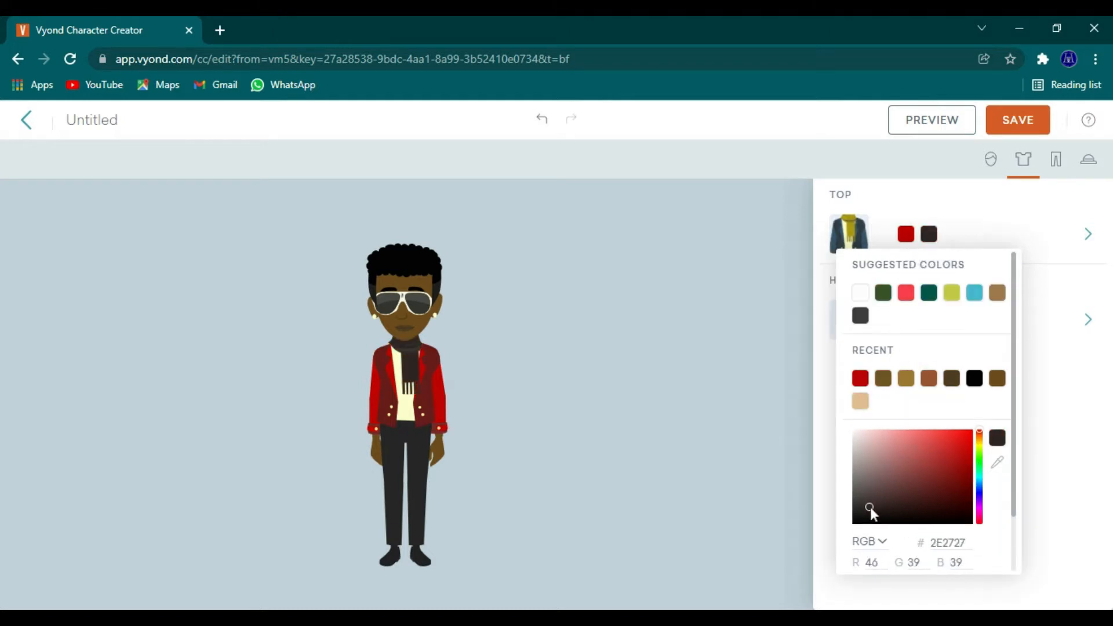
pyautogui.moveTo(992, 218)
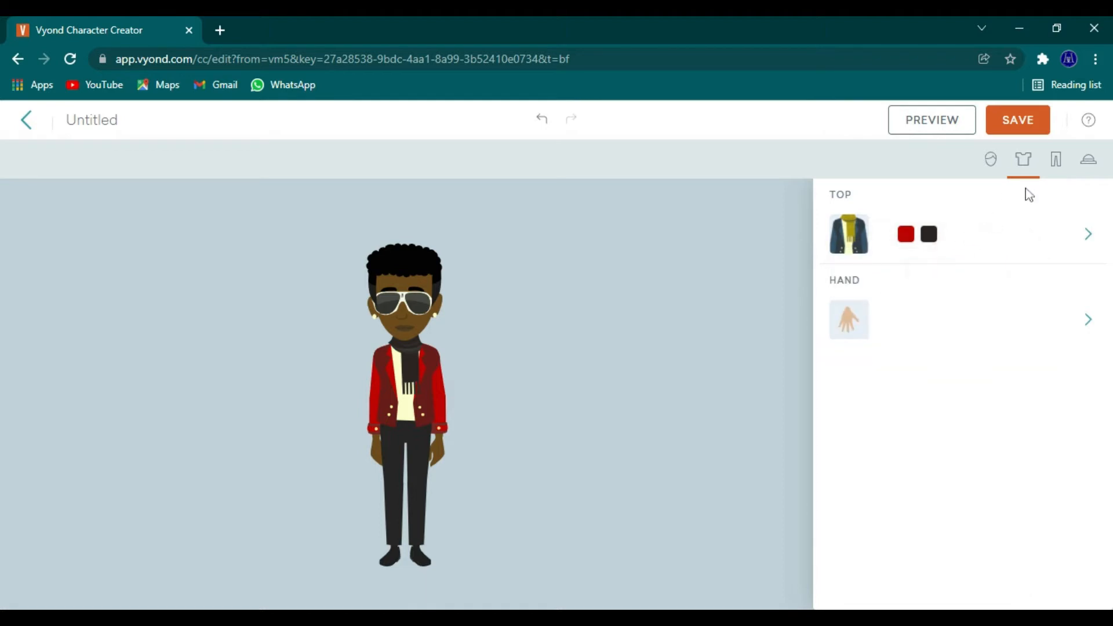
pyautogui.click(1056, 158)
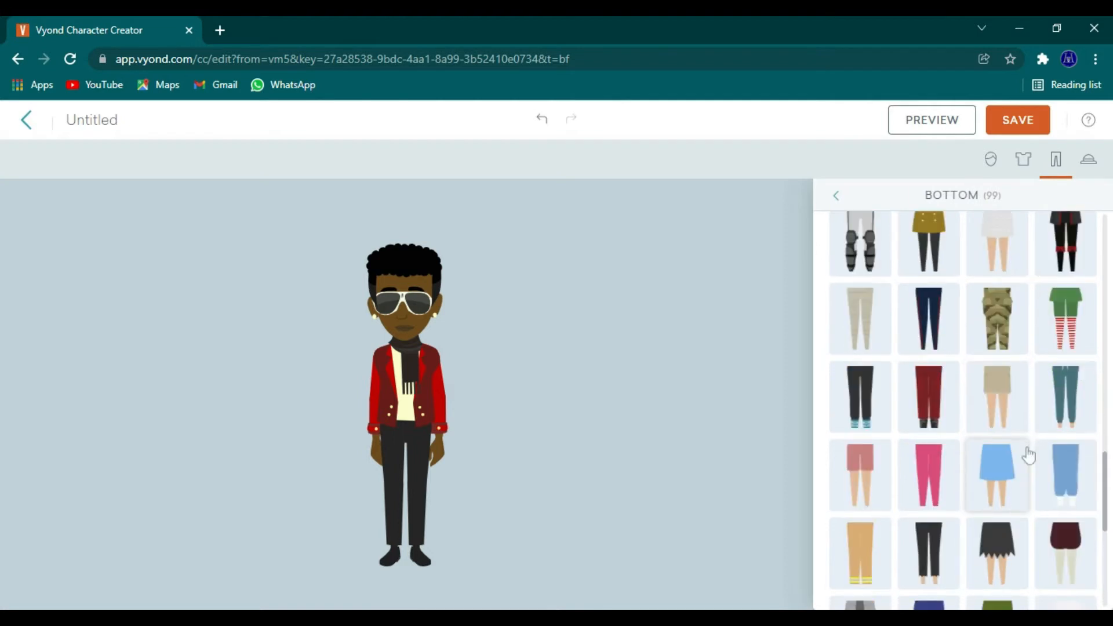
# Step: Try teal jeans and navy striped trousers before settling on black cropped trousers
pyautogui.click(1064, 395)
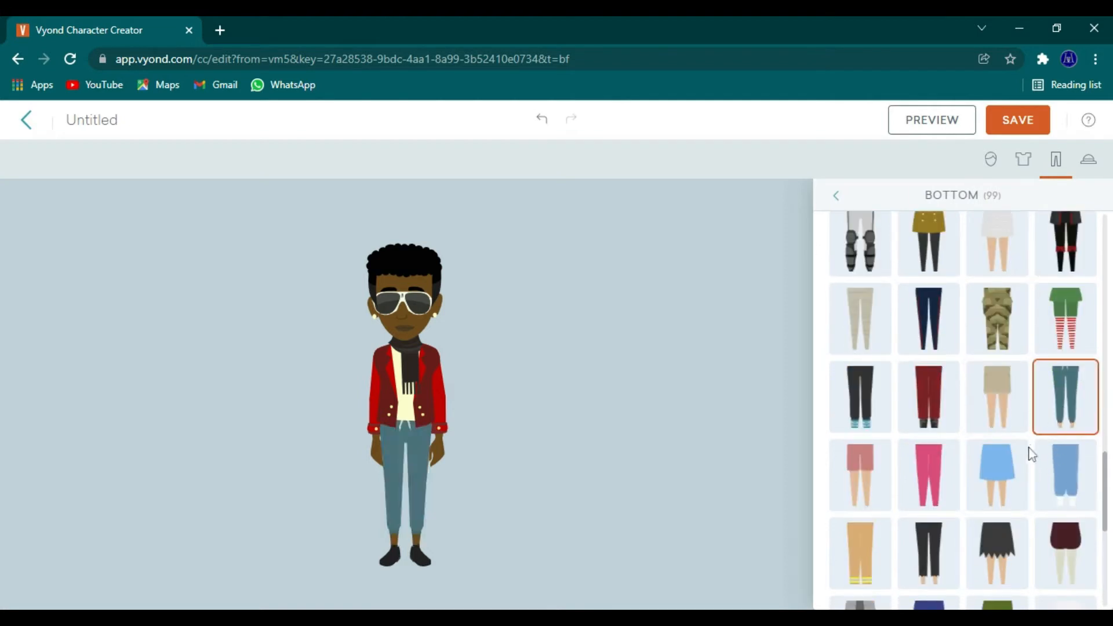
pyautogui.scroll(-3)
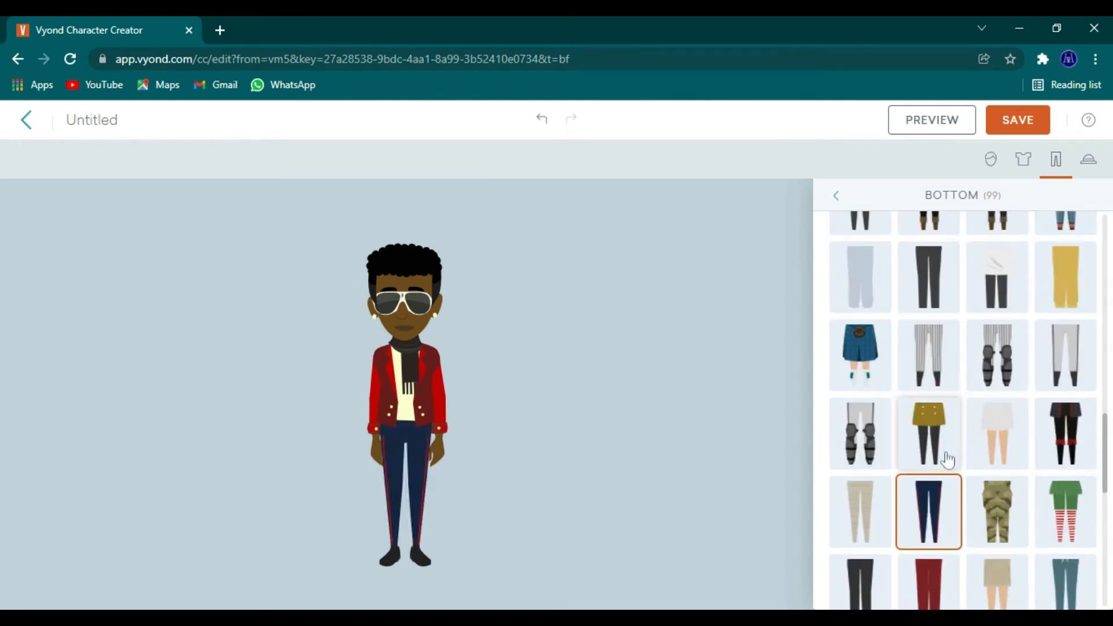
pyautogui.click(927, 358)
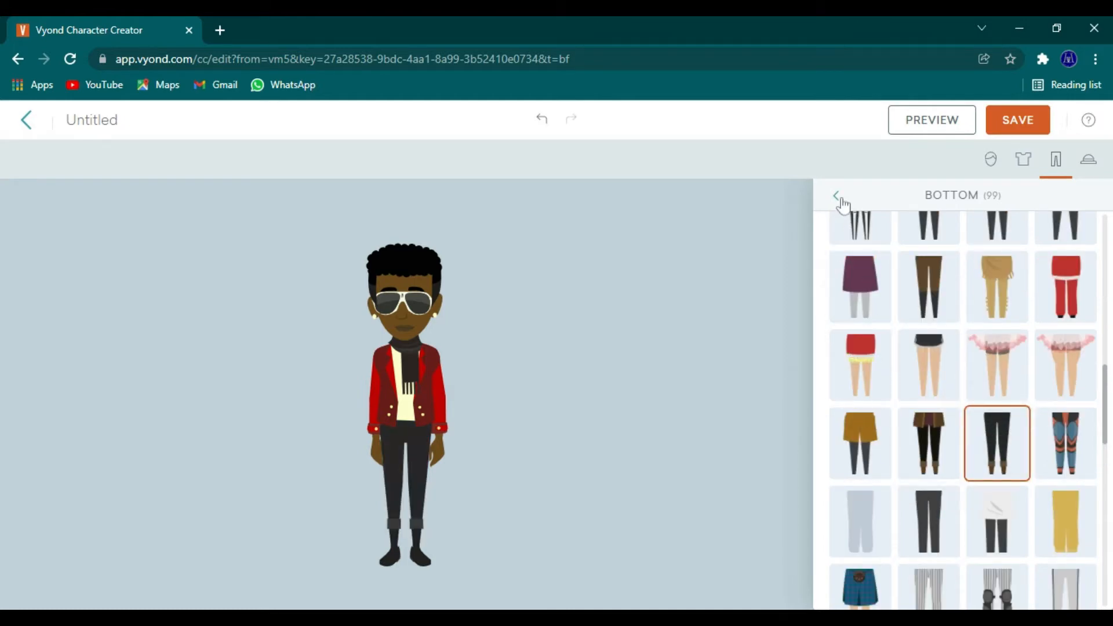
pyautogui.click(841, 197)
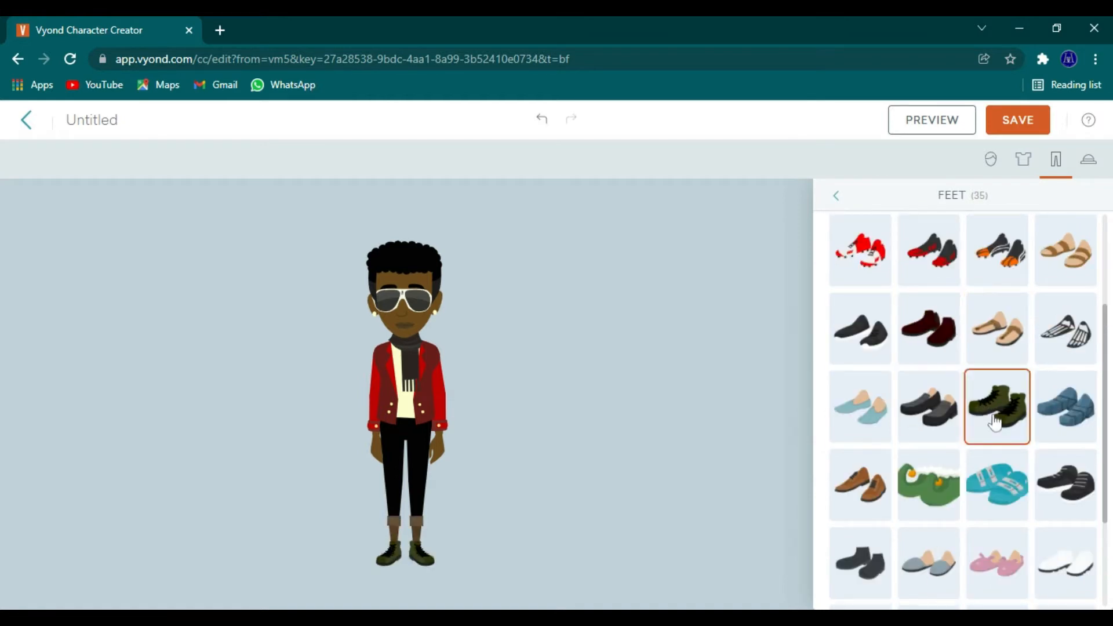
# Step: Choose ankle boots, try them in red, then colour them black
pyautogui.scroll(-3)
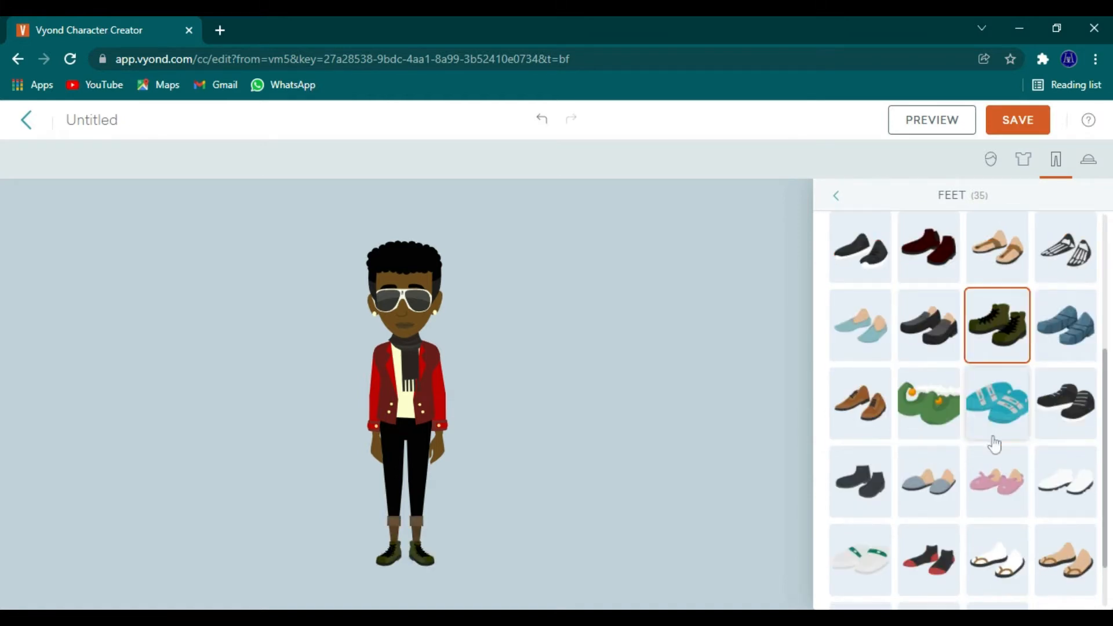
pyautogui.scroll(-3)
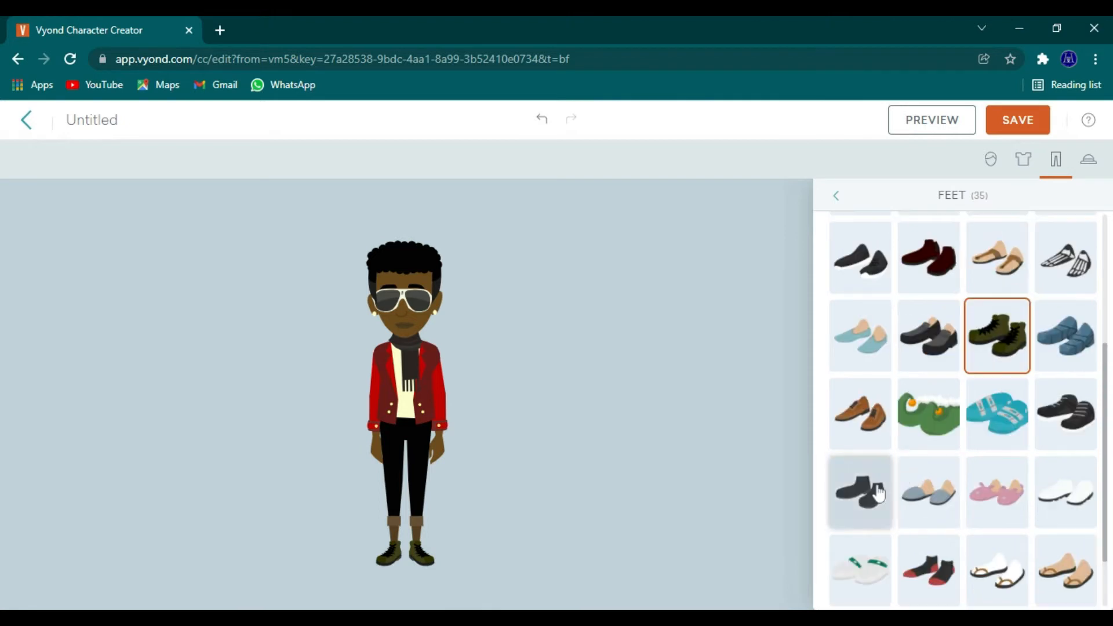
pyautogui.click(859, 492)
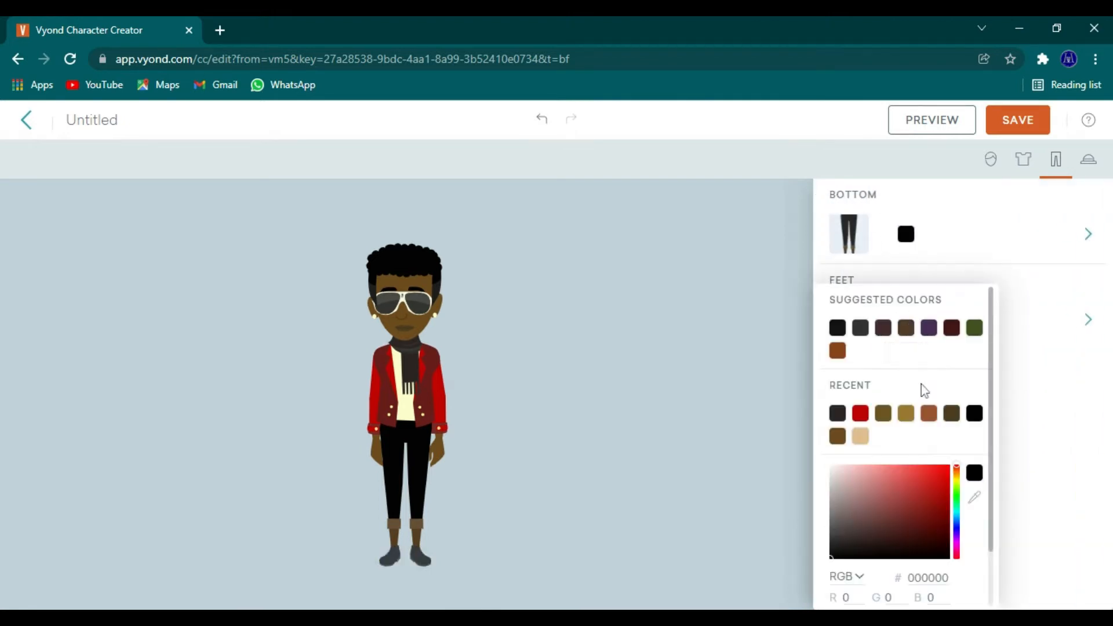
pyautogui.click(859, 413)
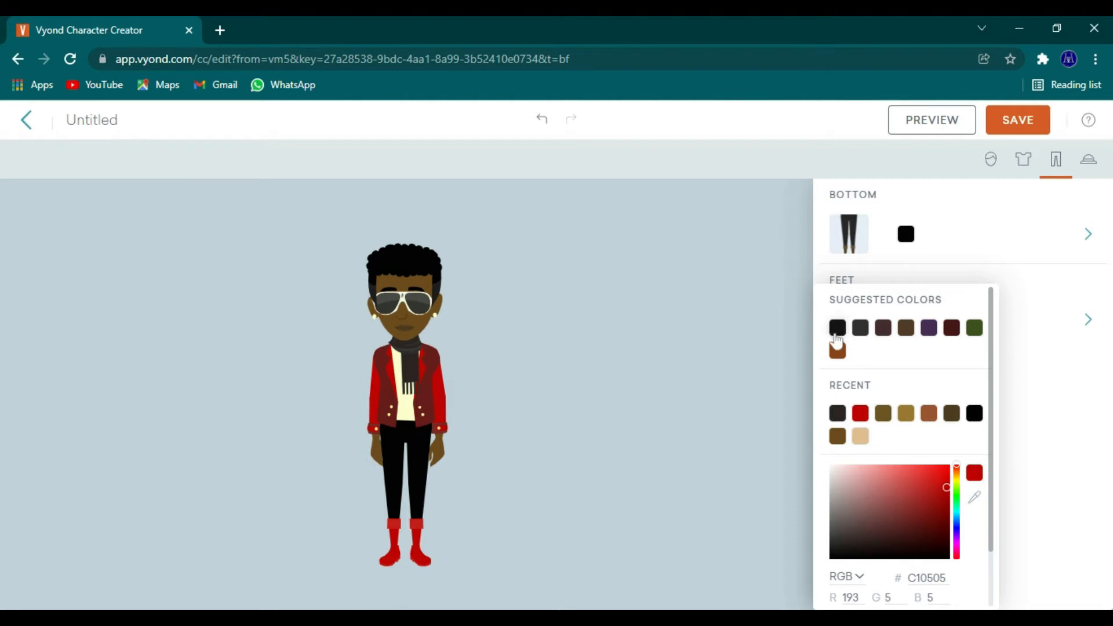
pyautogui.click(836, 327)
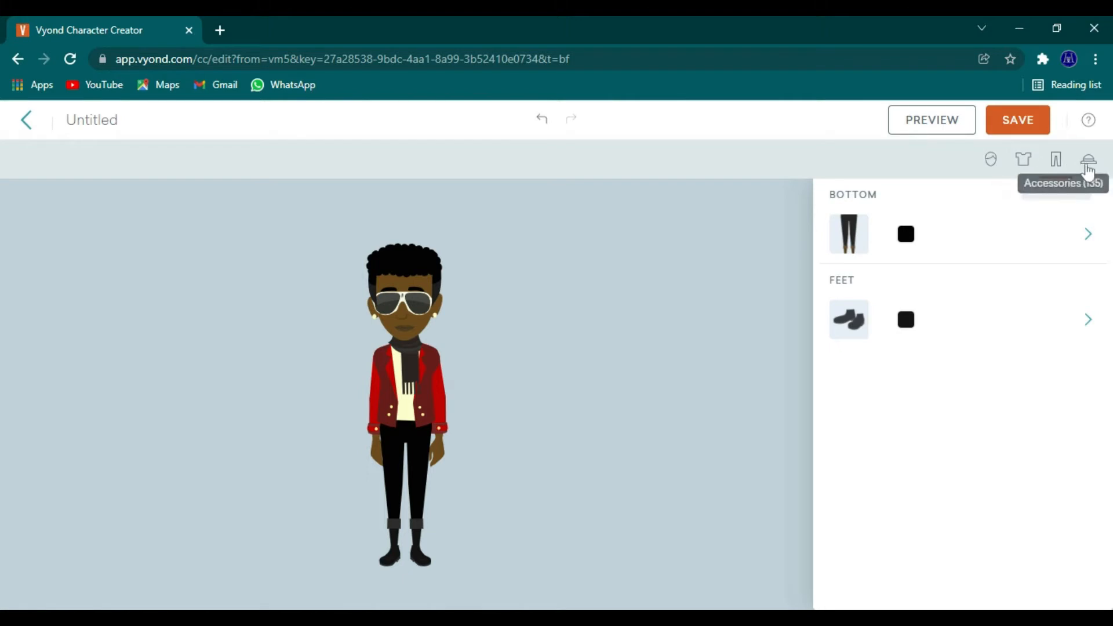
# Step: Try thin facial hair and tiny items for the first two accessory slots
pyautogui.click(1087, 159)
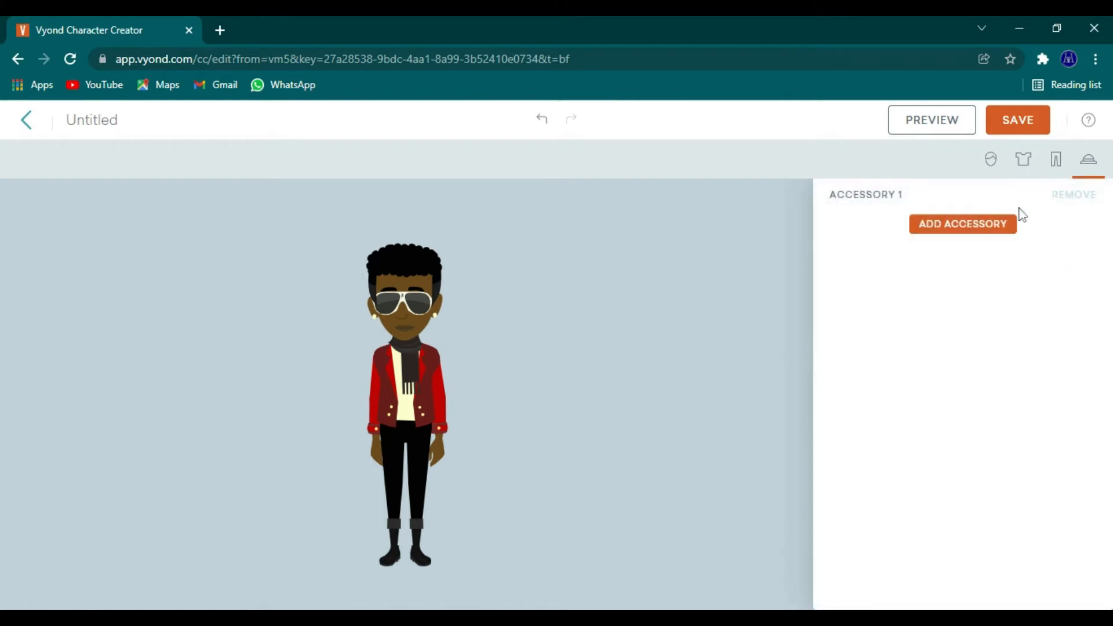
pyautogui.click(961, 224)
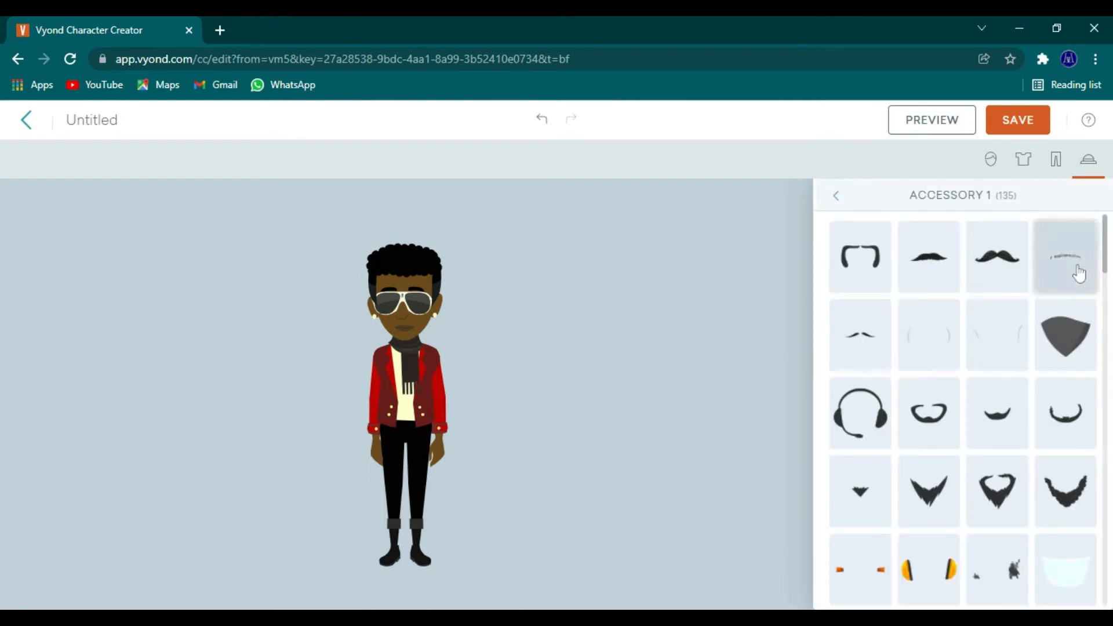
pyautogui.click(1064, 256)
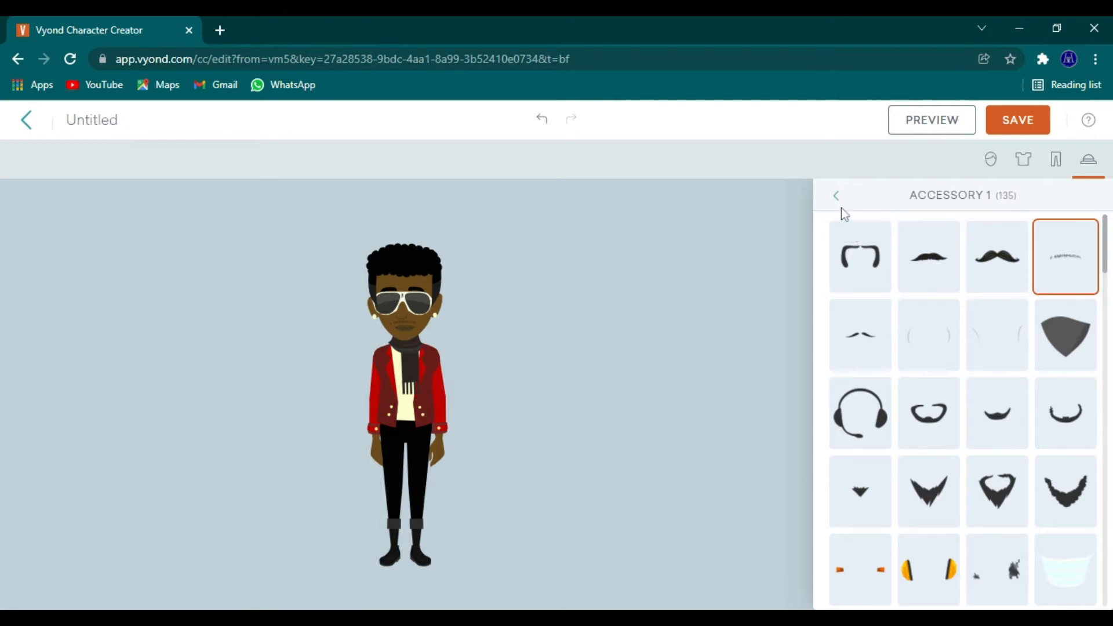
pyautogui.click(836, 195)
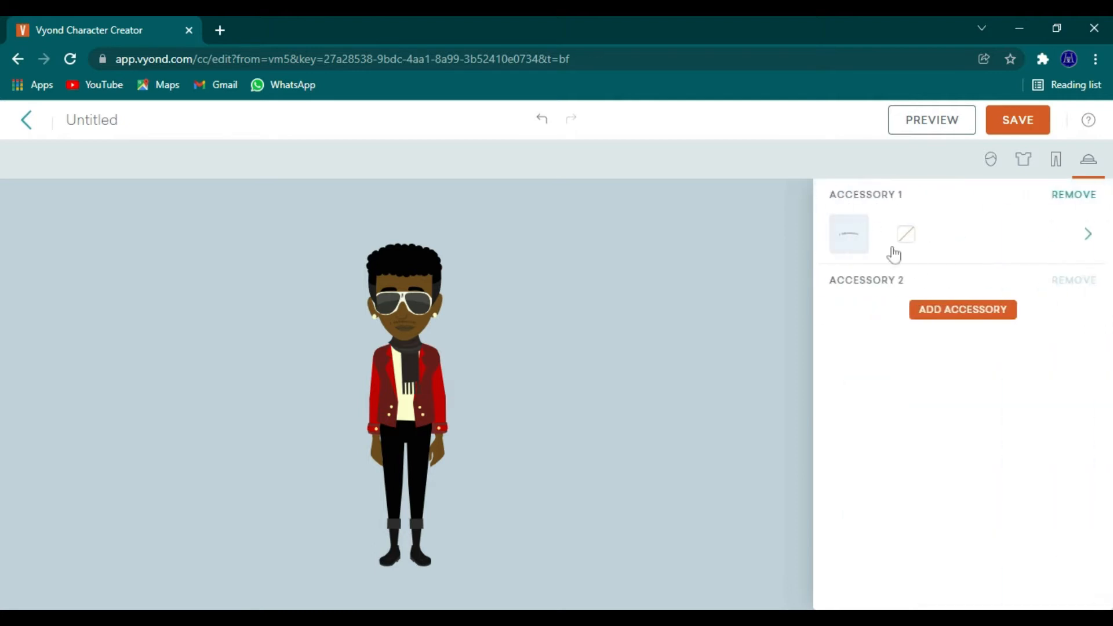
pyautogui.click(961, 309)
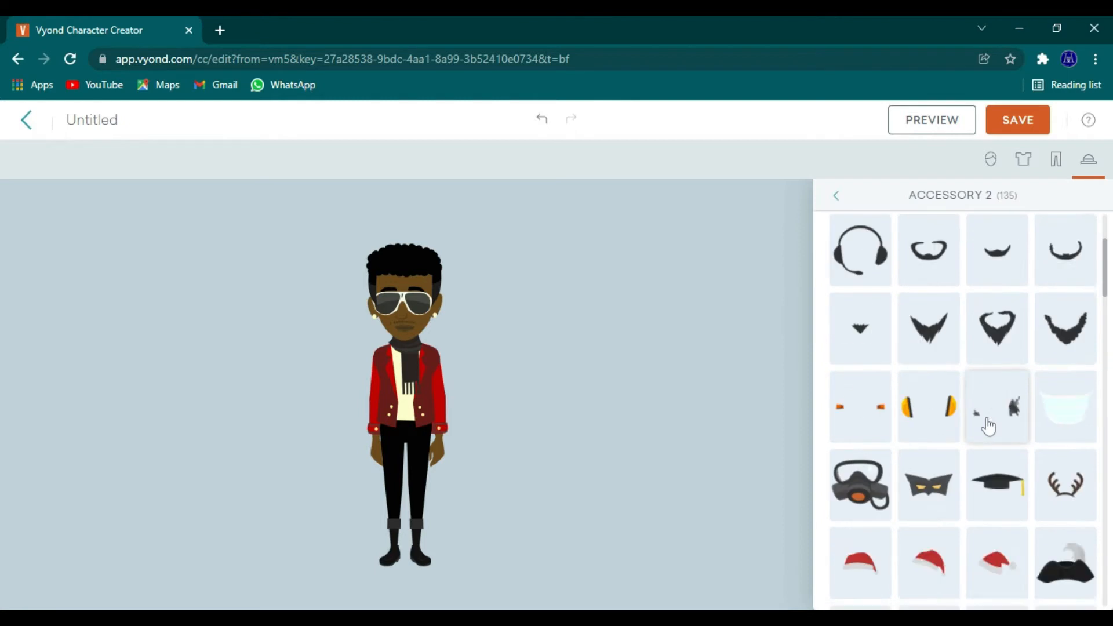
pyautogui.scroll(-3)
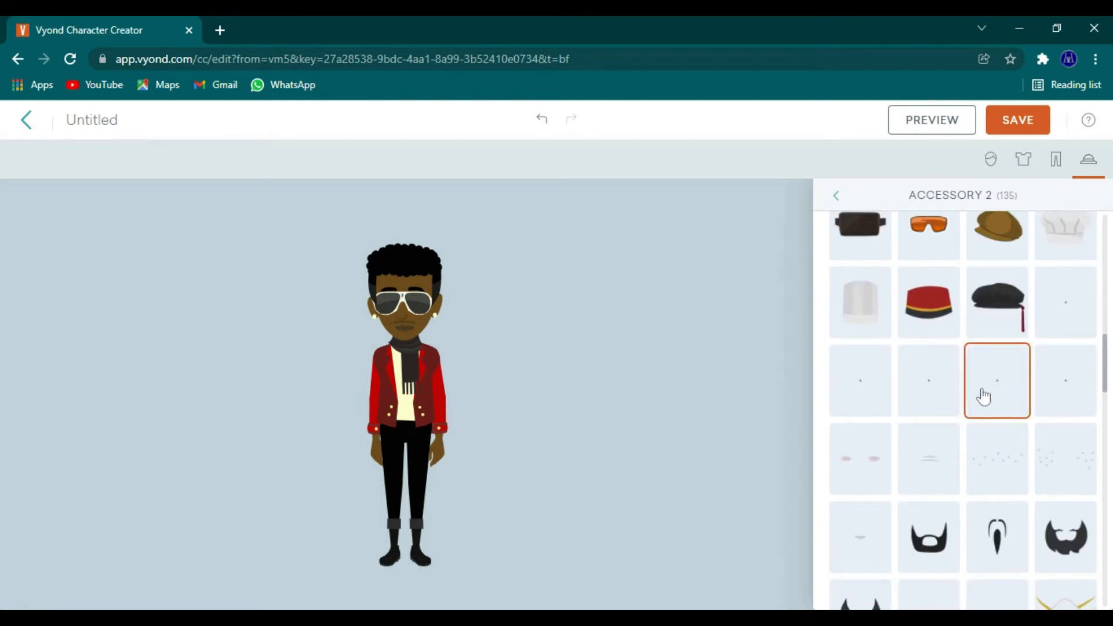
pyautogui.click(860, 381)
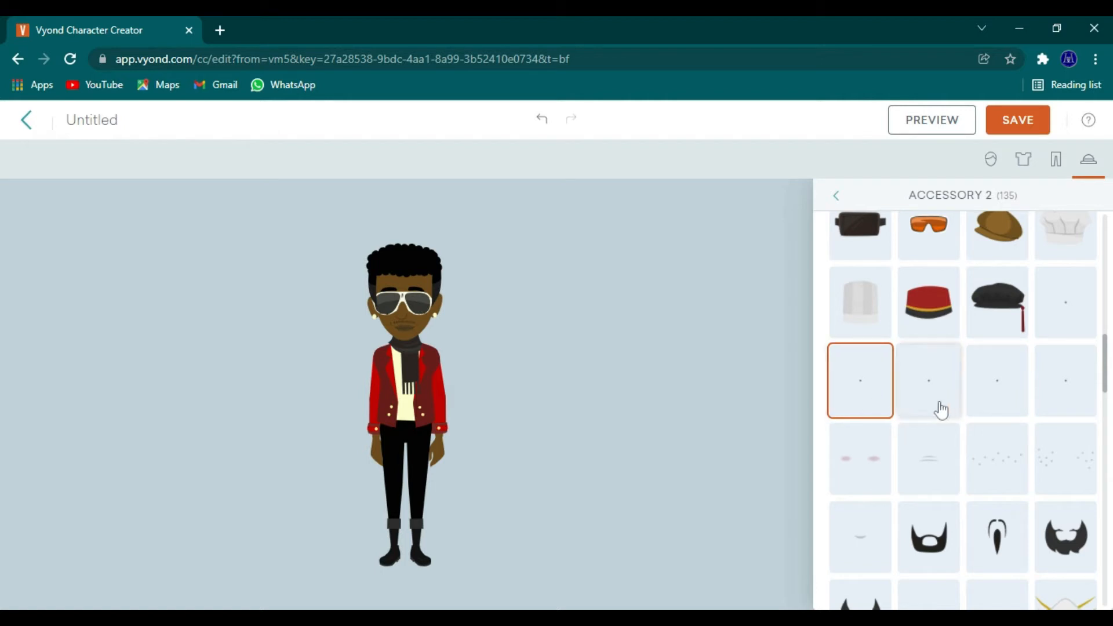
pyautogui.click(1064, 380)
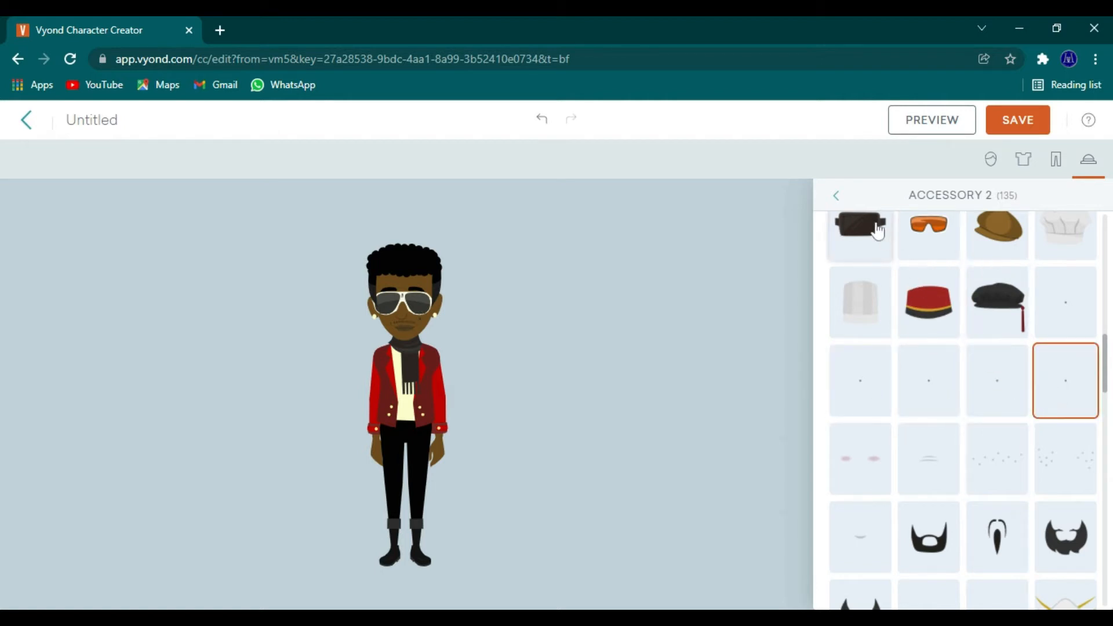
pyautogui.click(835, 195)
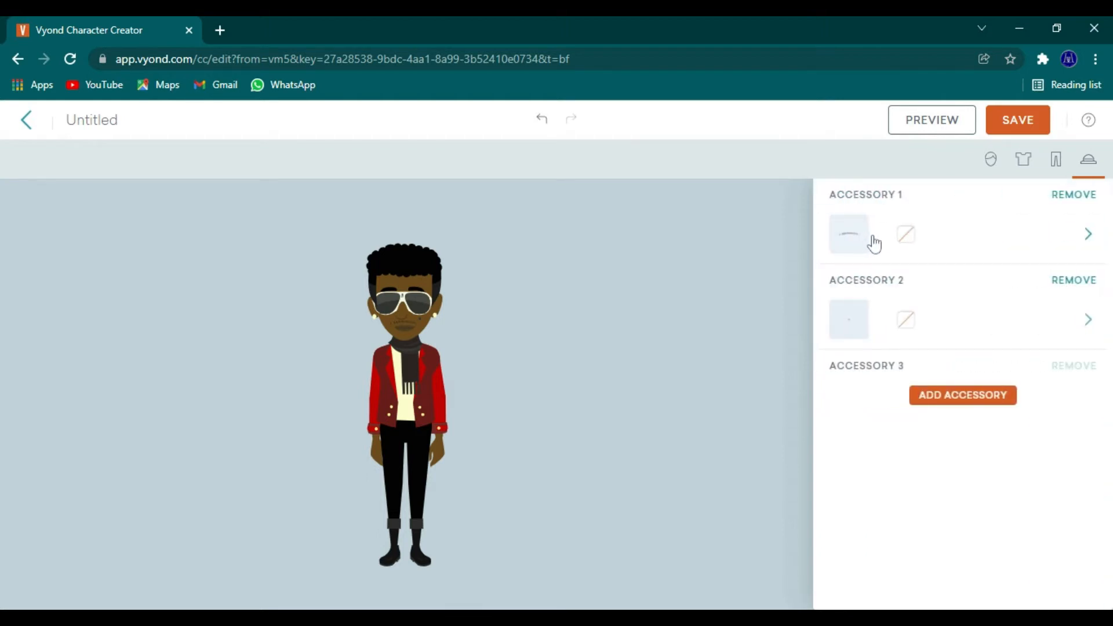
# Step: Add a third accessory, a thin dark mustache
pyautogui.click(962, 394)
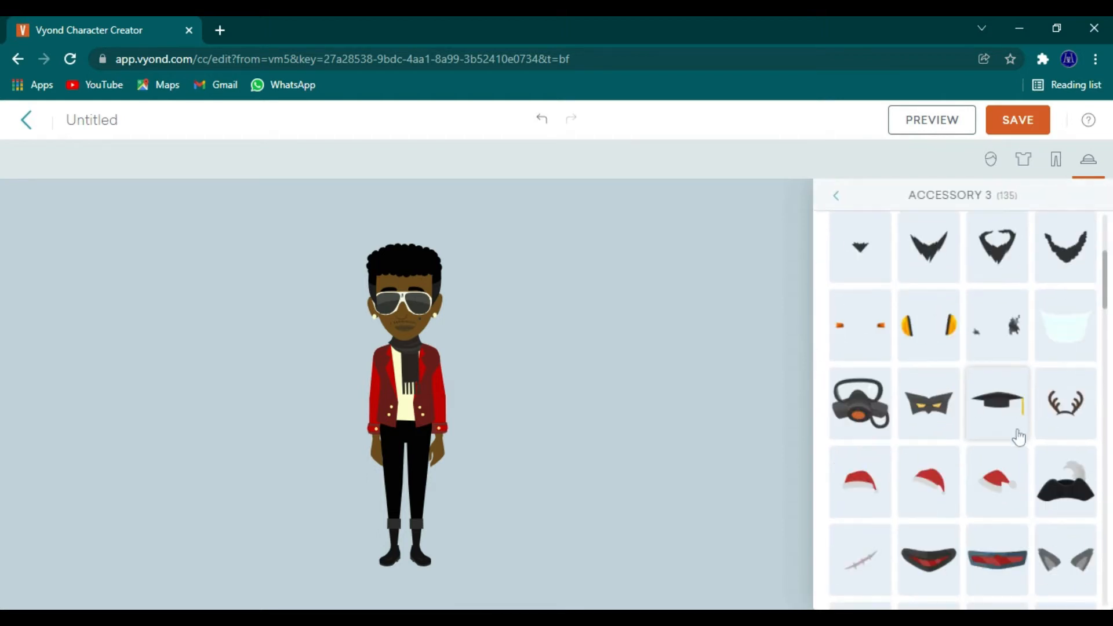
pyautogui.scroll(-3)
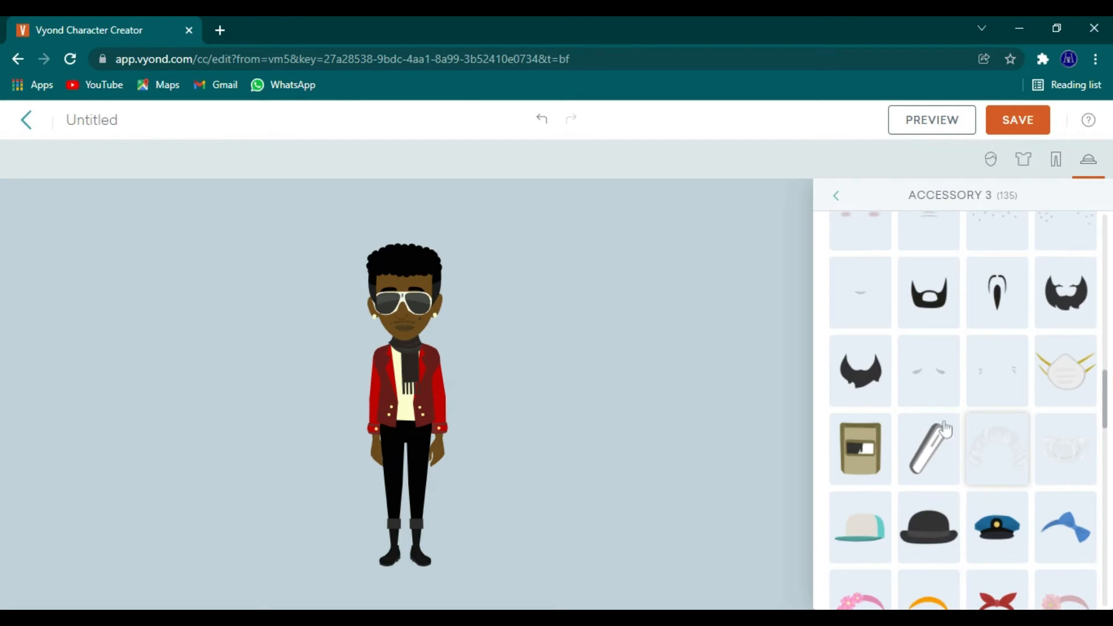
pyautogui.scroll(-3)
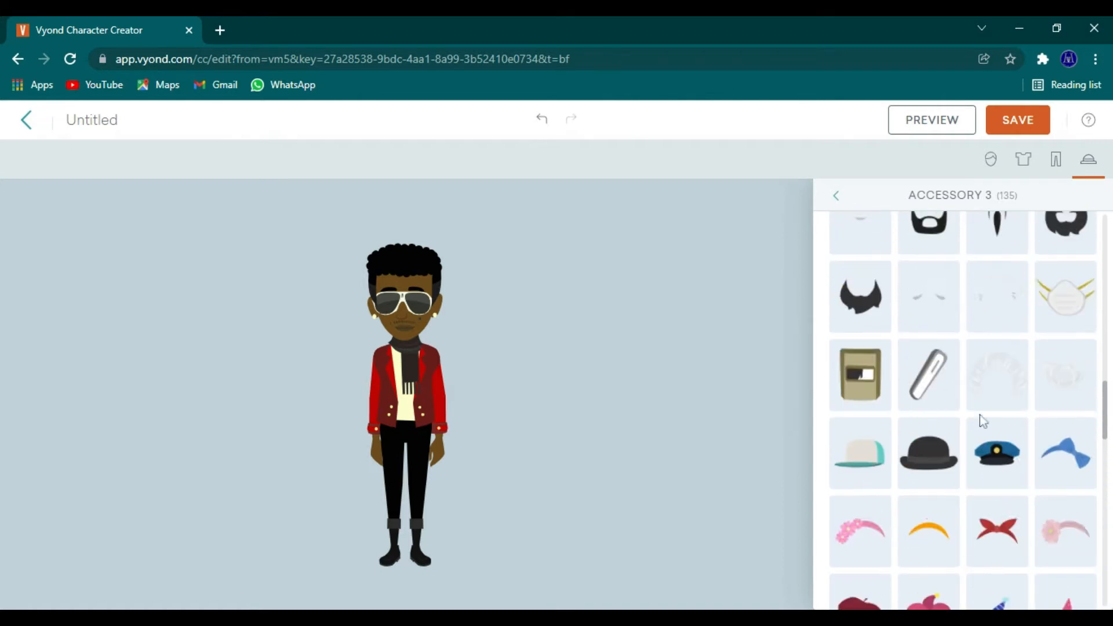
pyautogui.scroll(-3)
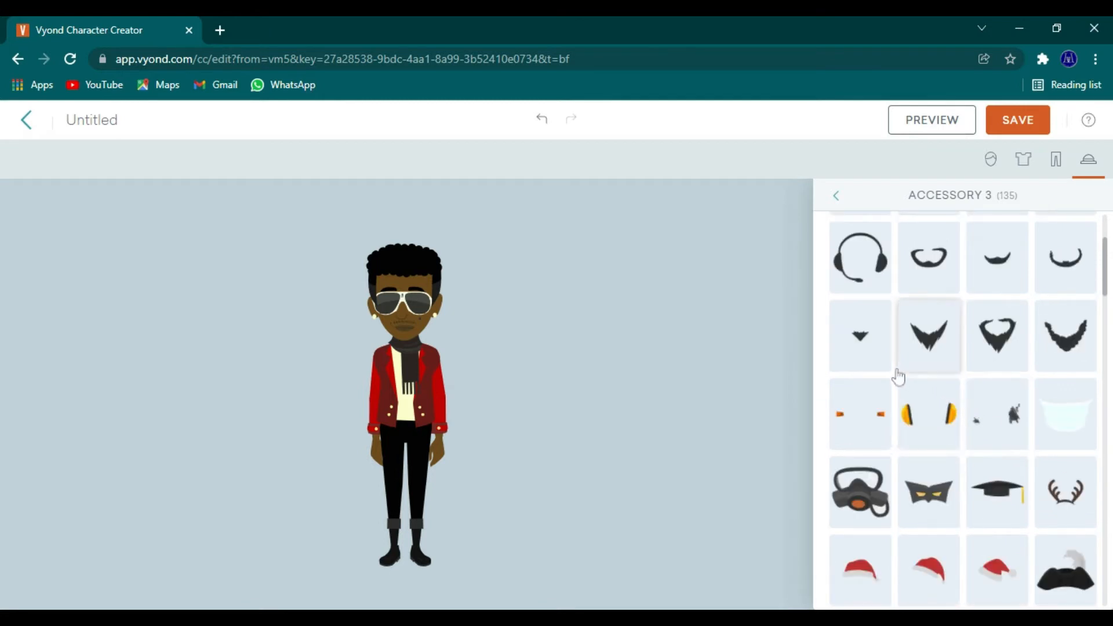
pyautogui.click(996, 256)
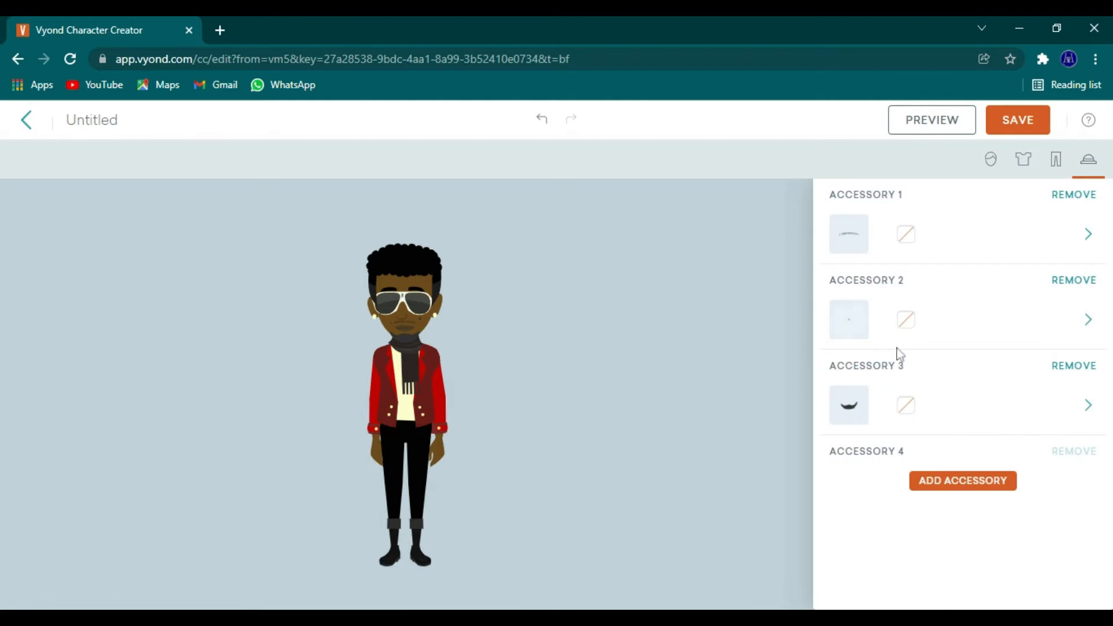
# Step: Remove the man's sunglasses in the Face tab's Eyewear section
pyautogui.click(905, 319)
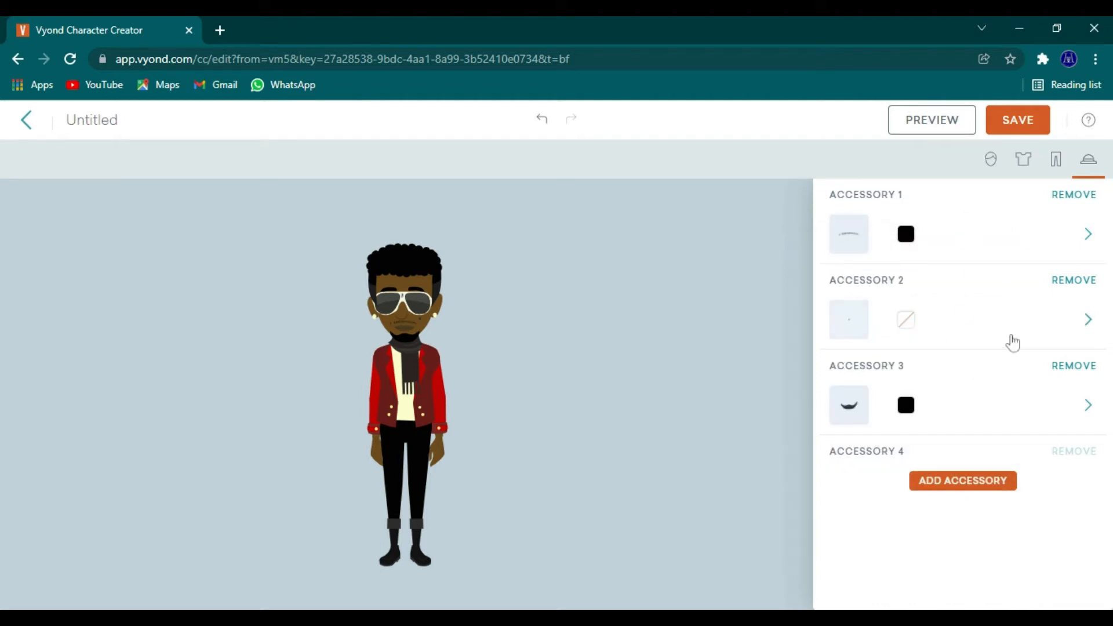
pyautogui.moveTo(727, 332)
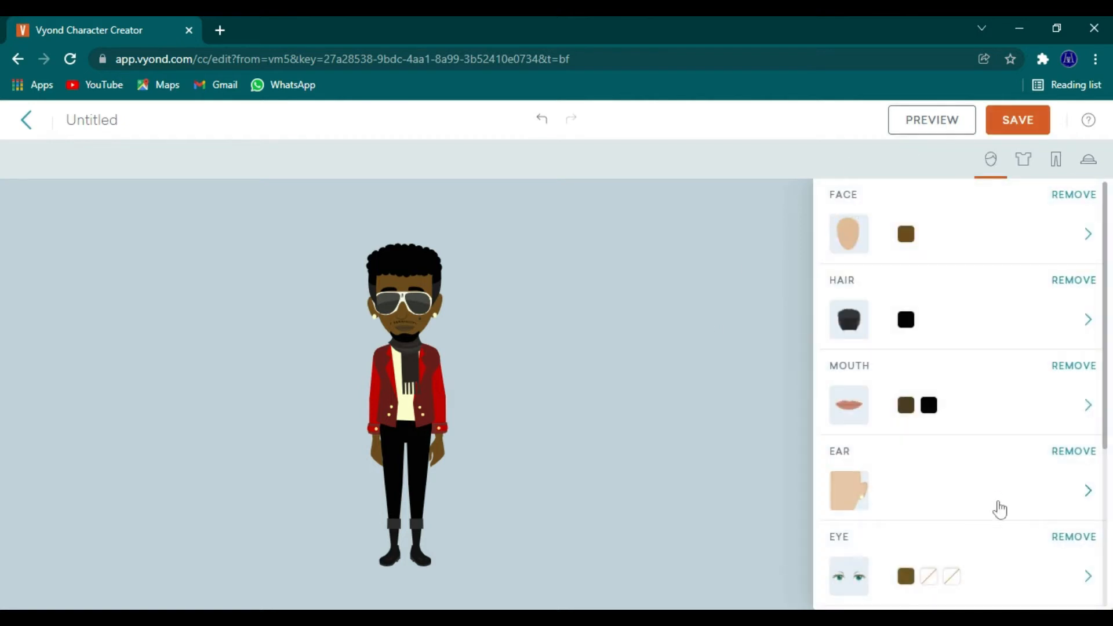
pyautogui.scroll(-3)
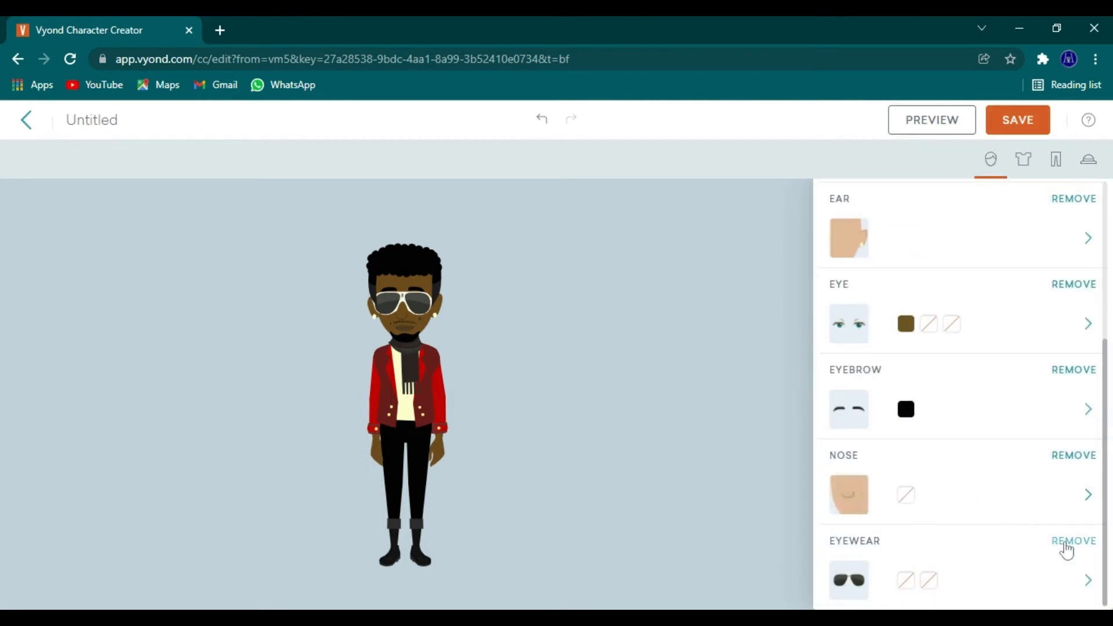
pyautogui.click(1072, 540)
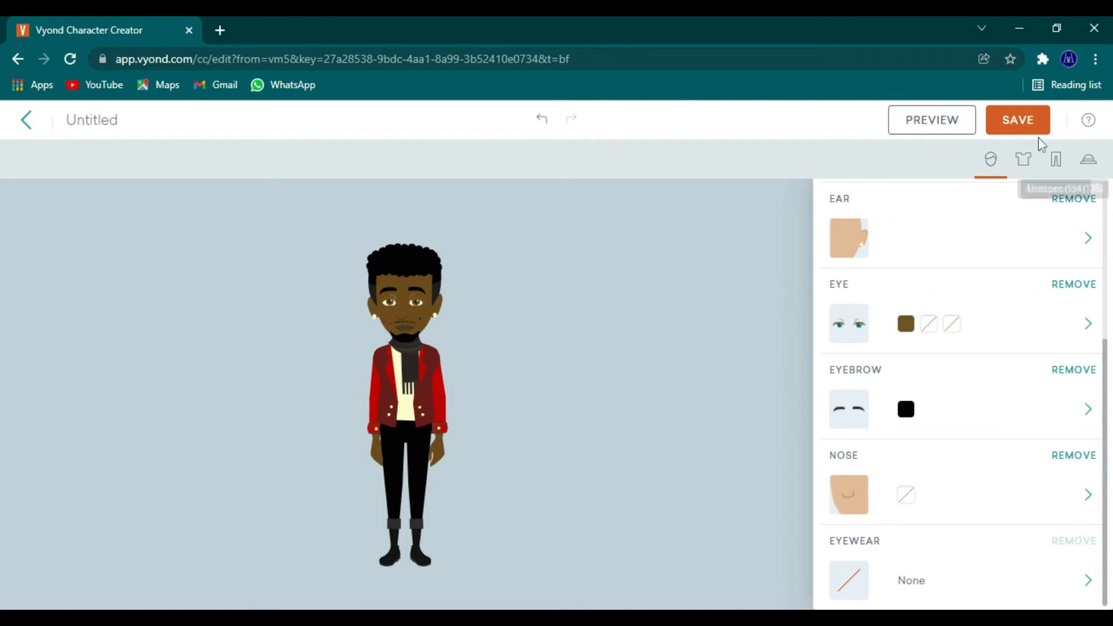
# Step: Save the red-jacketed man and copy him from the library as a new character
pyautogui.click(1016, 120)
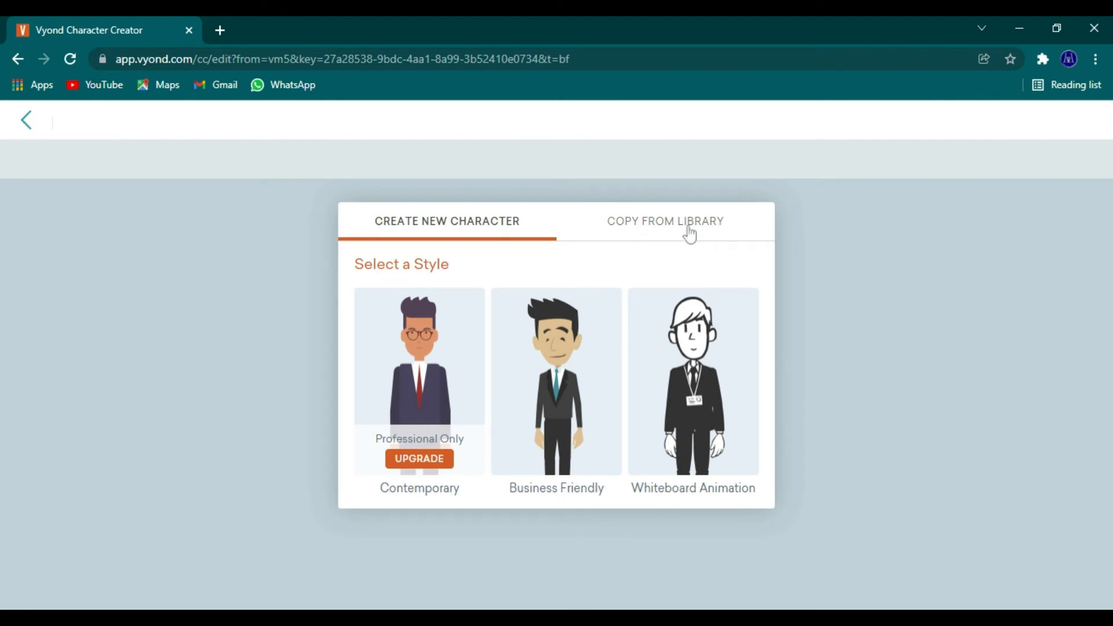
pyautogui.click(664, 222)
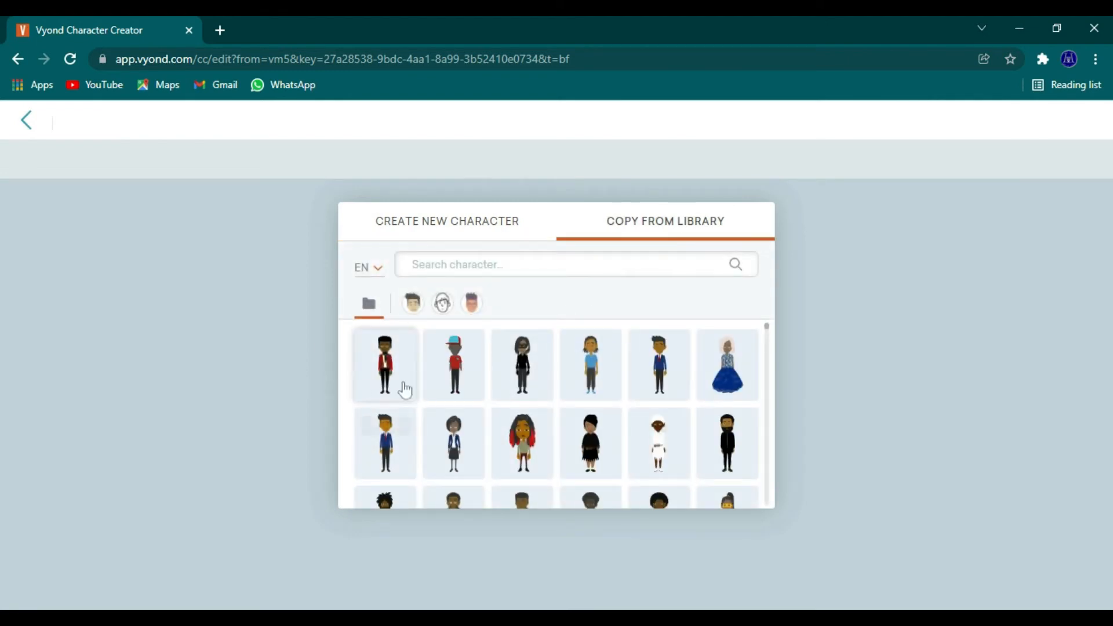
pyautogui.click(384, 364)
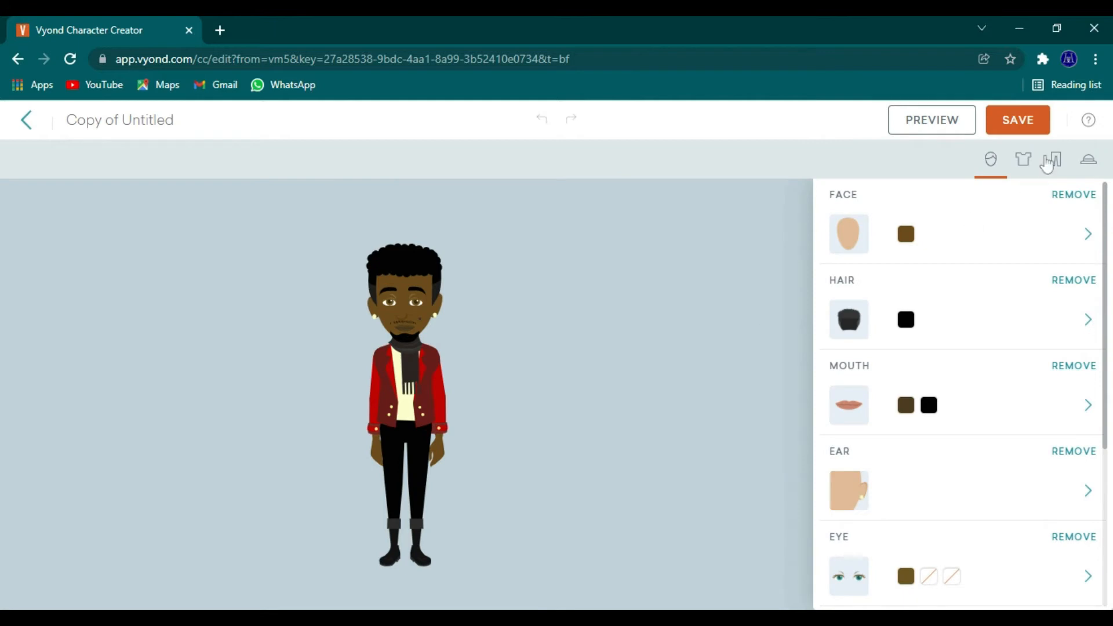
# Step: Dress the copy in the hoodie and recolour it navy blue
pyautogui.click(1022, 159)
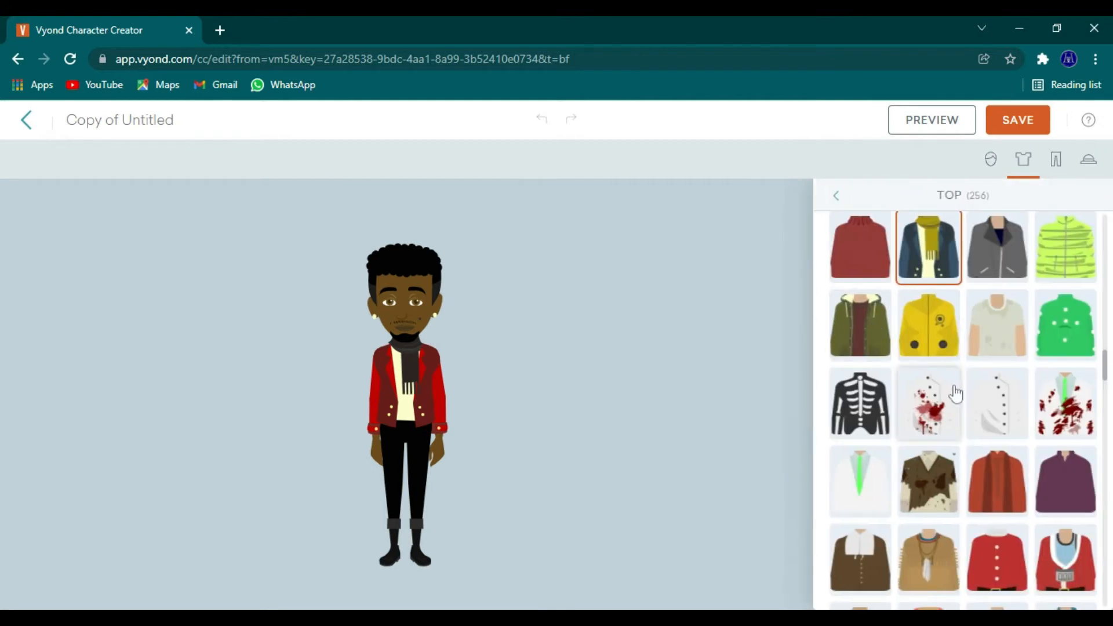
pyautogui.scroll(-3)
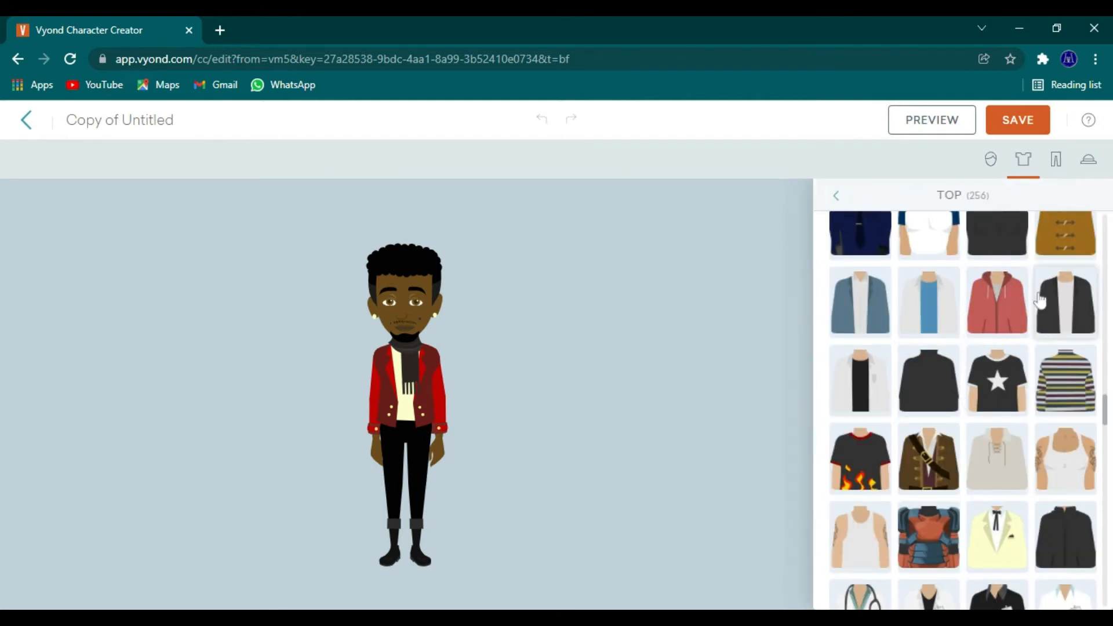
pyautogui.click(996, 300)
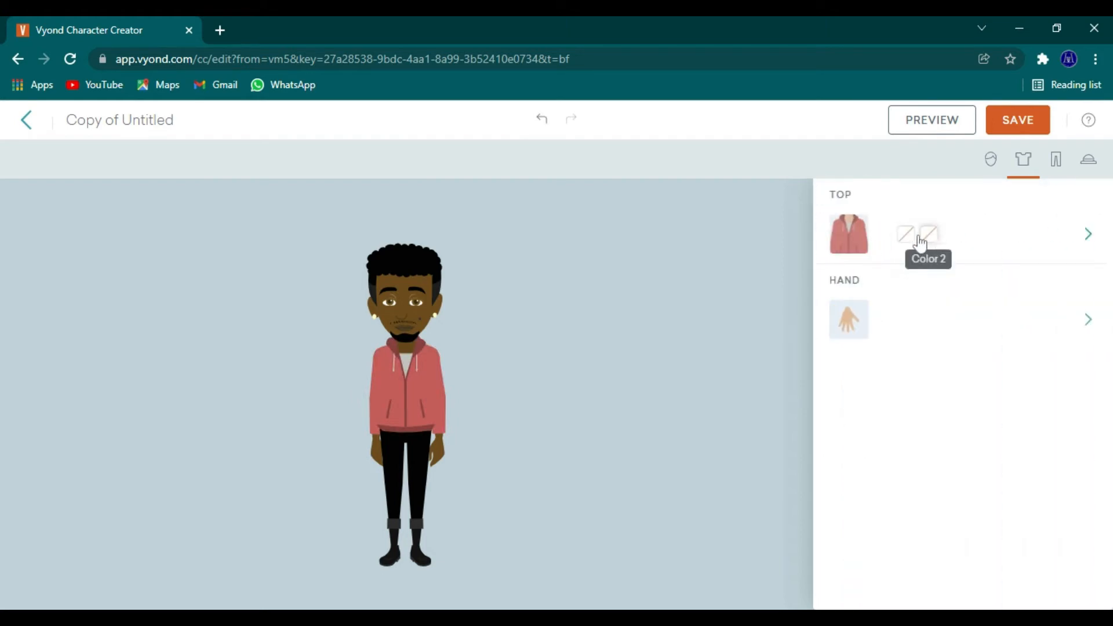
pyautogui.click(904, 234)
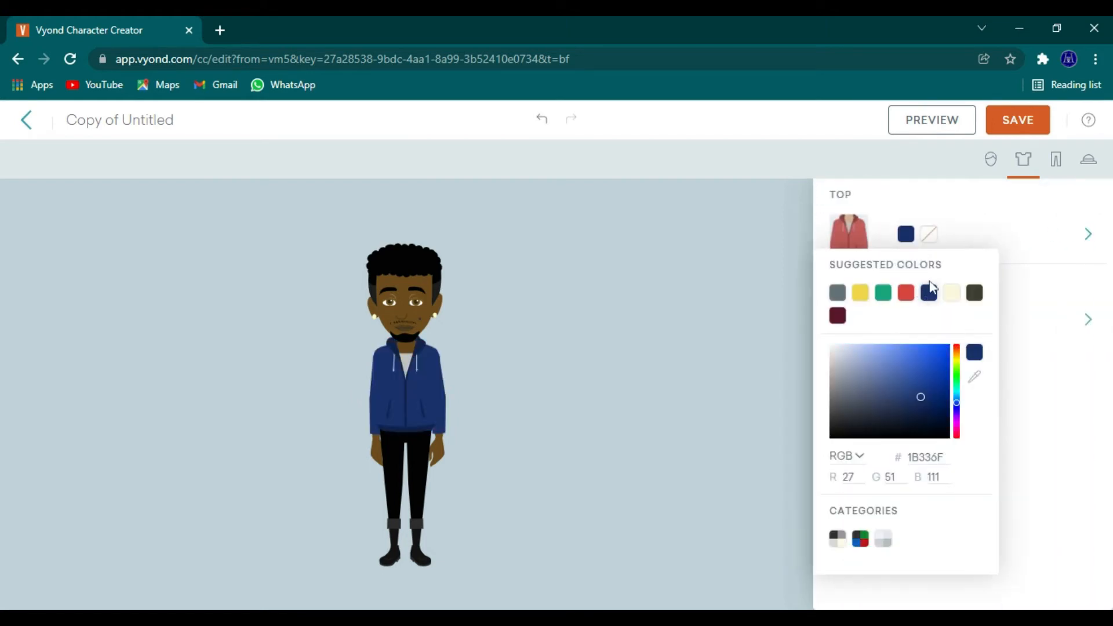
# Step: Put grey patterned camo trousers on the character
pyautogui.click(1055, 159)
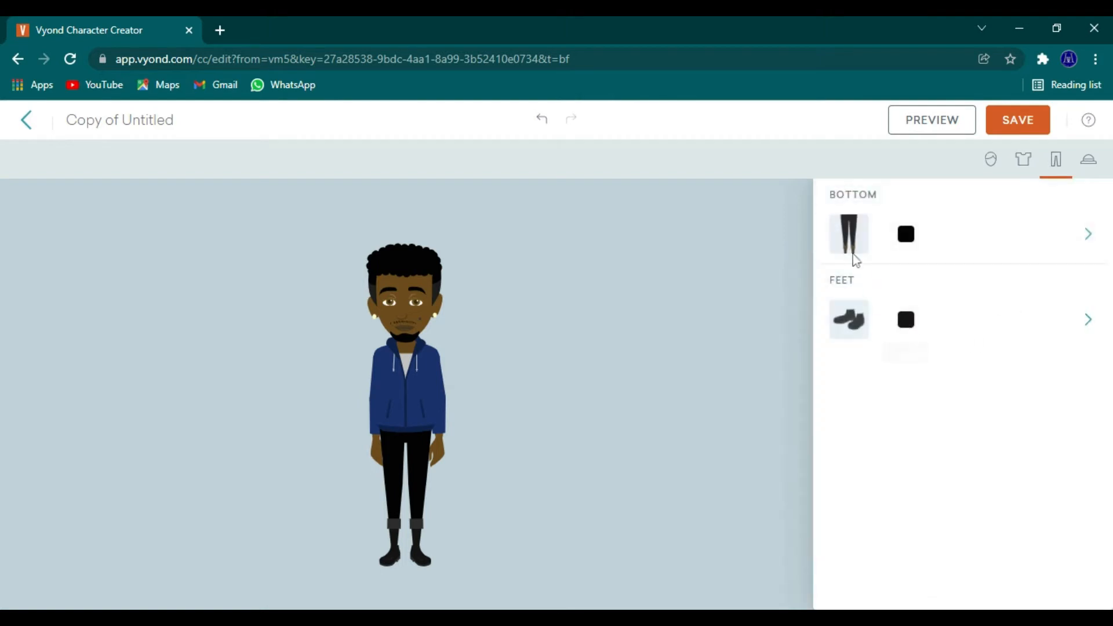
pyautogui.click(1087, 234)
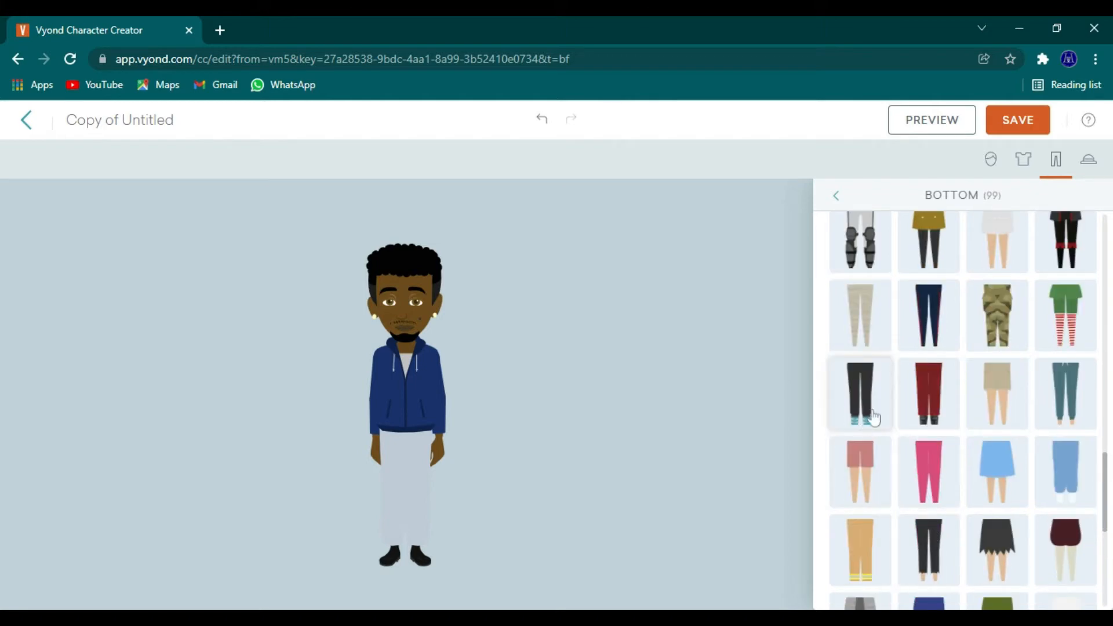
pyautogui.scroll(-3)
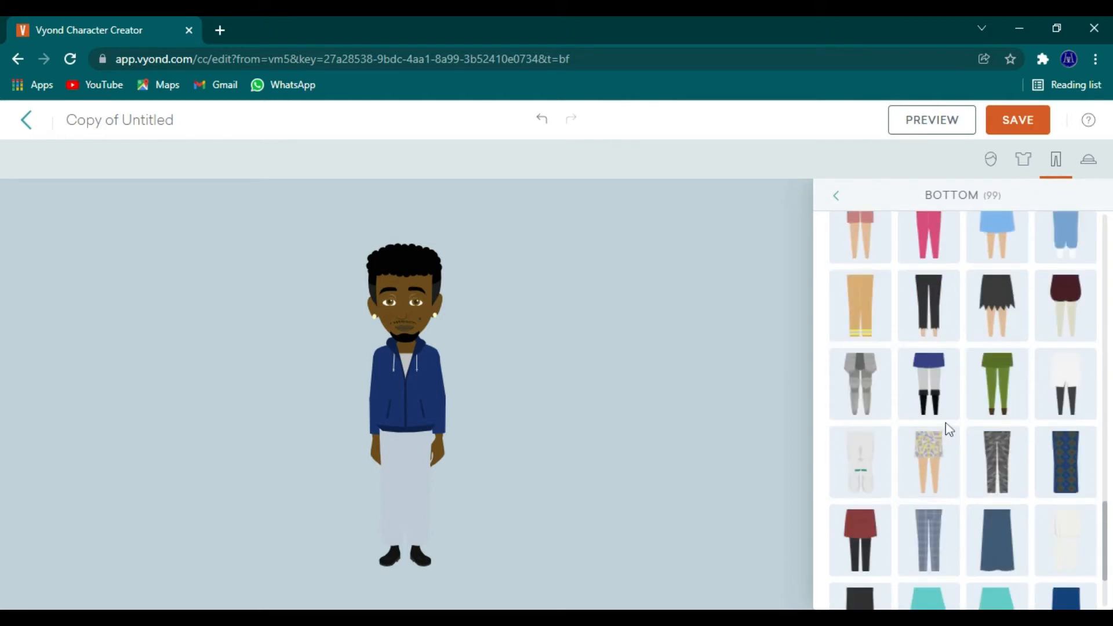
pyautogui.click(995, 332)
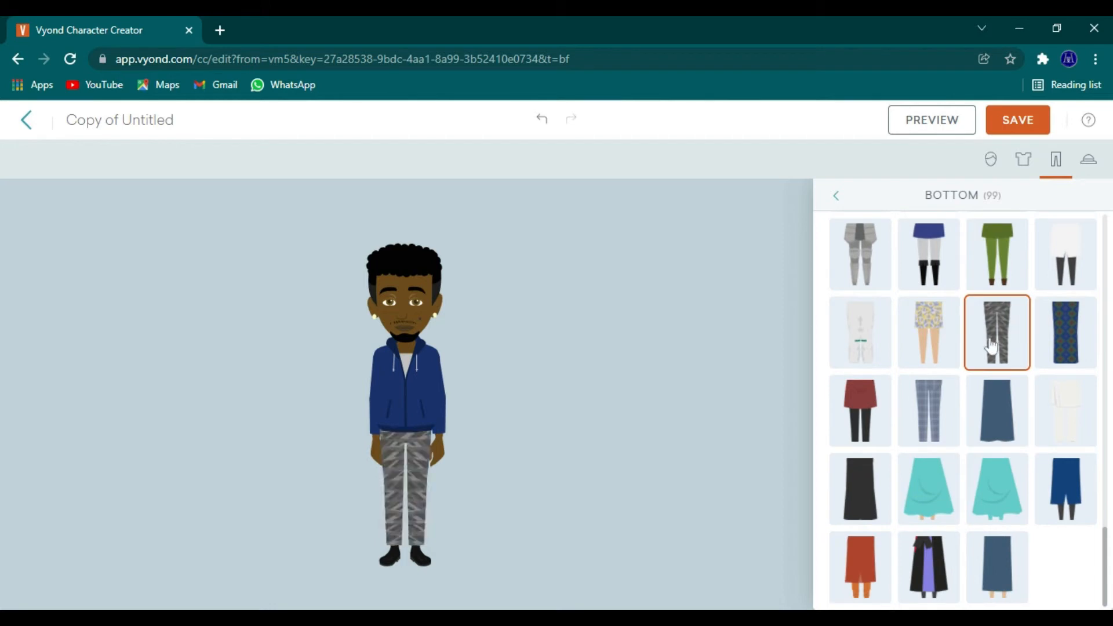
pyautogui.moveTo(835, 204)
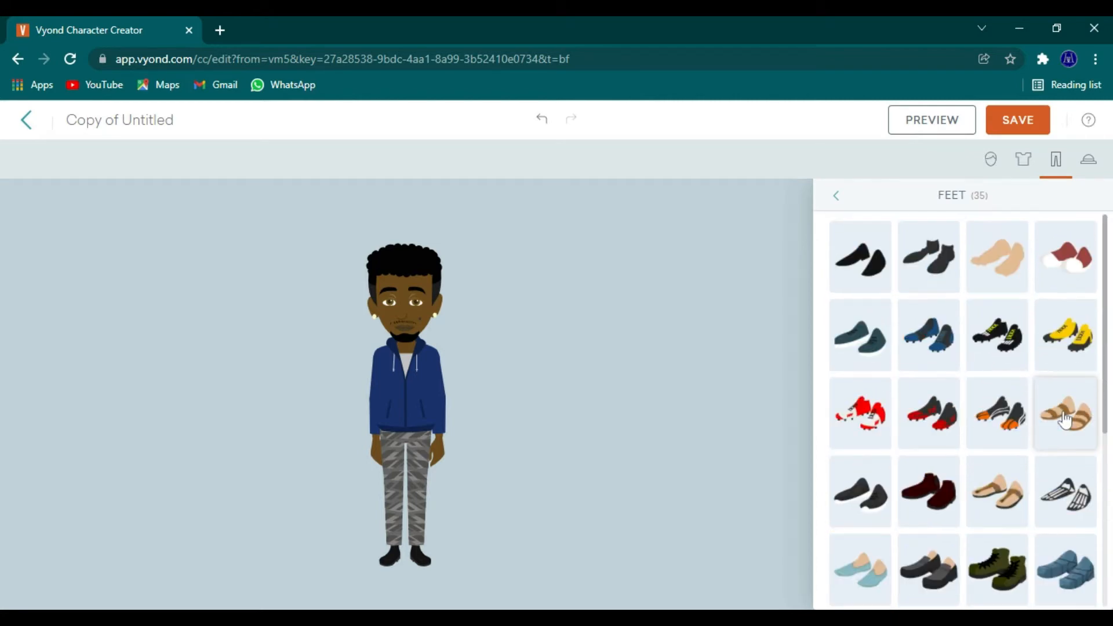
# Step: Give the man dark teal sneakers in a colour sampled from the character
pyautogui.click(859, 335)
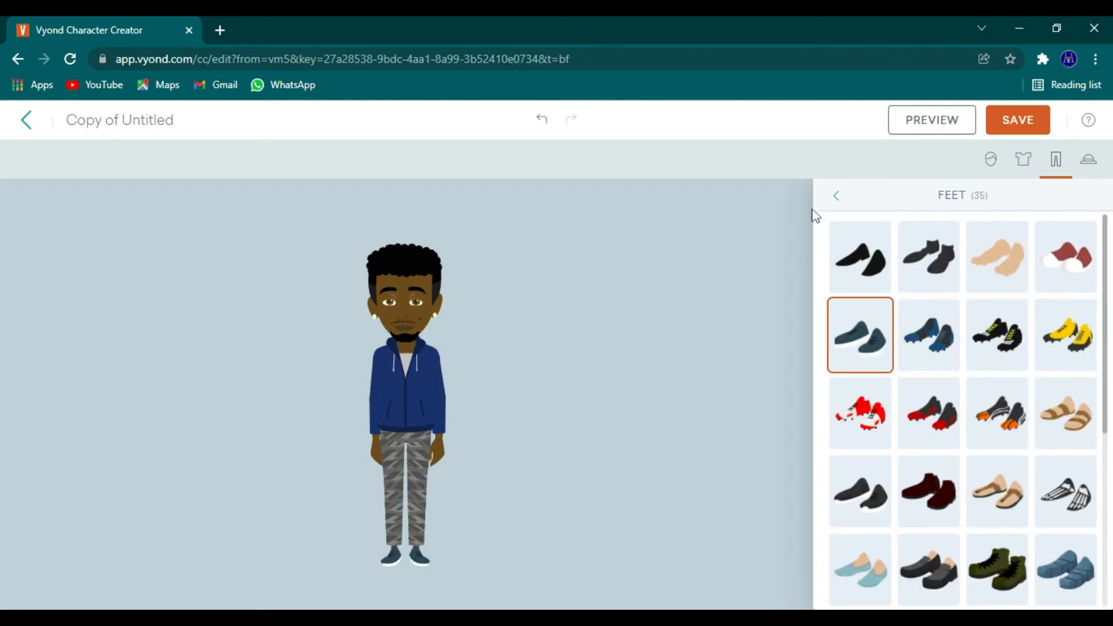
pyautogui.click(835, 195)
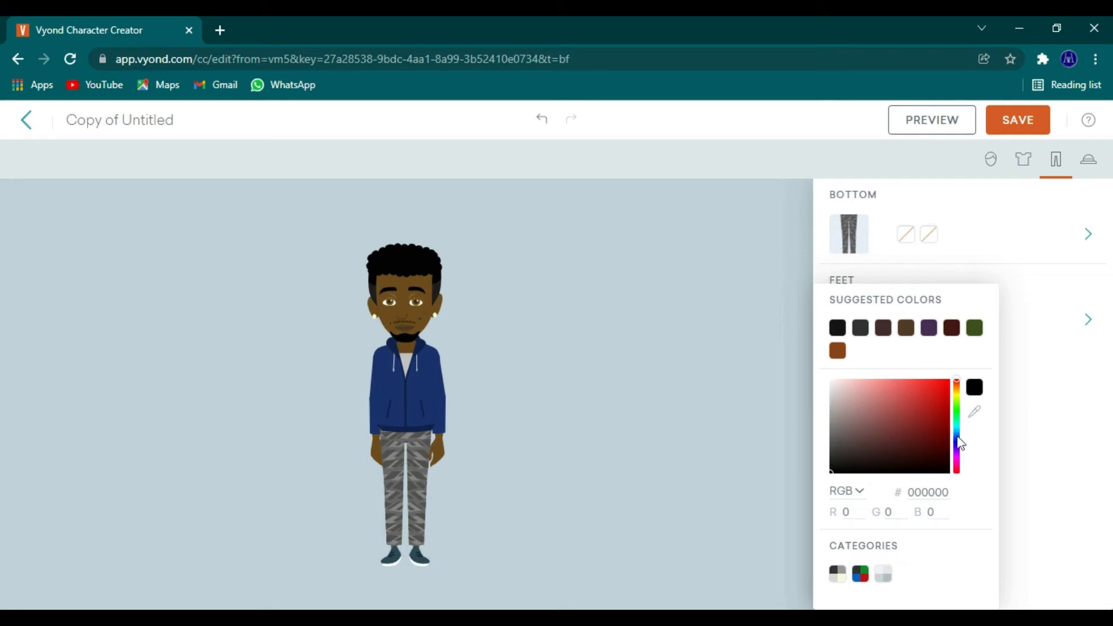
pyautogui.click(974, 411)
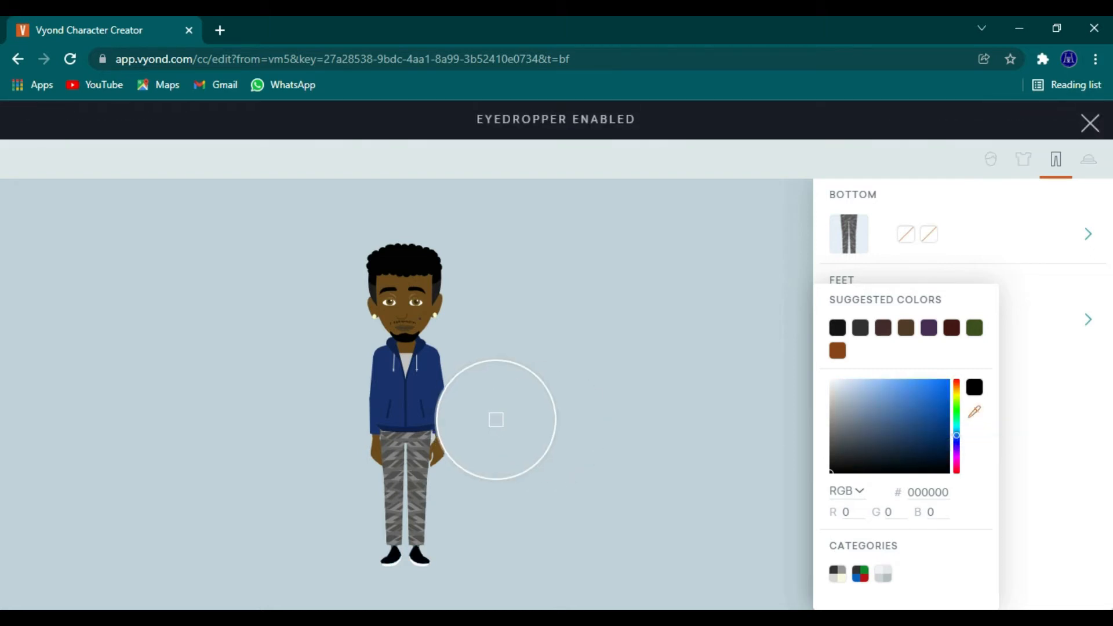
pyautogui.moveTo(414, 401)
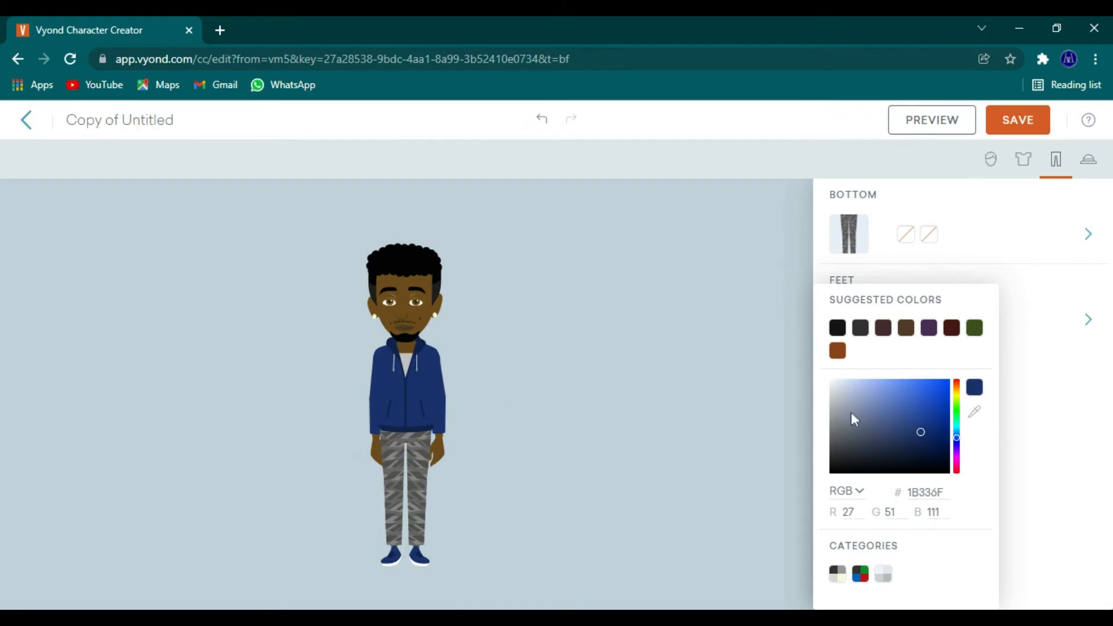
pyautogui.moveTo(1049, 448)
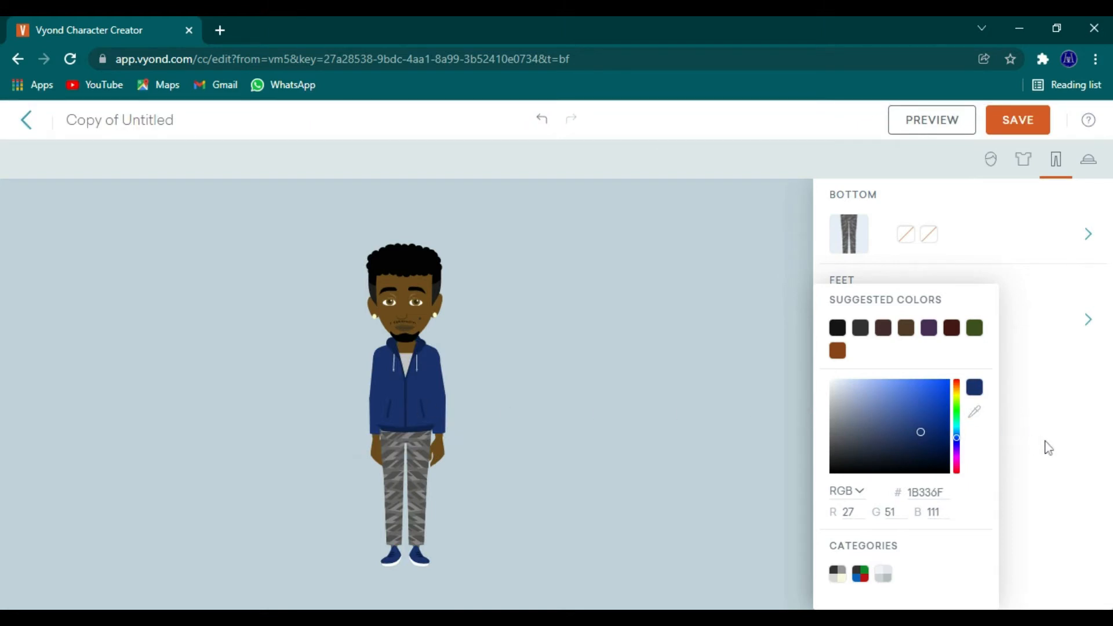
# Step: Recolour the trouser pattern olive, then switch to plain slim trousers
pyautogui.click(904, 234)
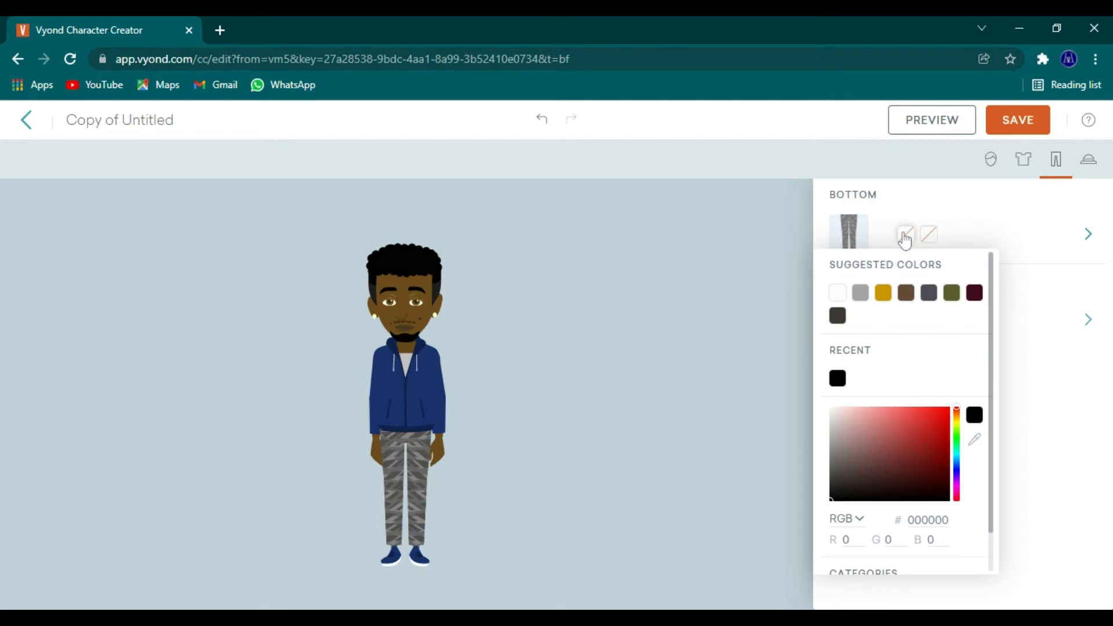
pyautogui.click(951, 292)
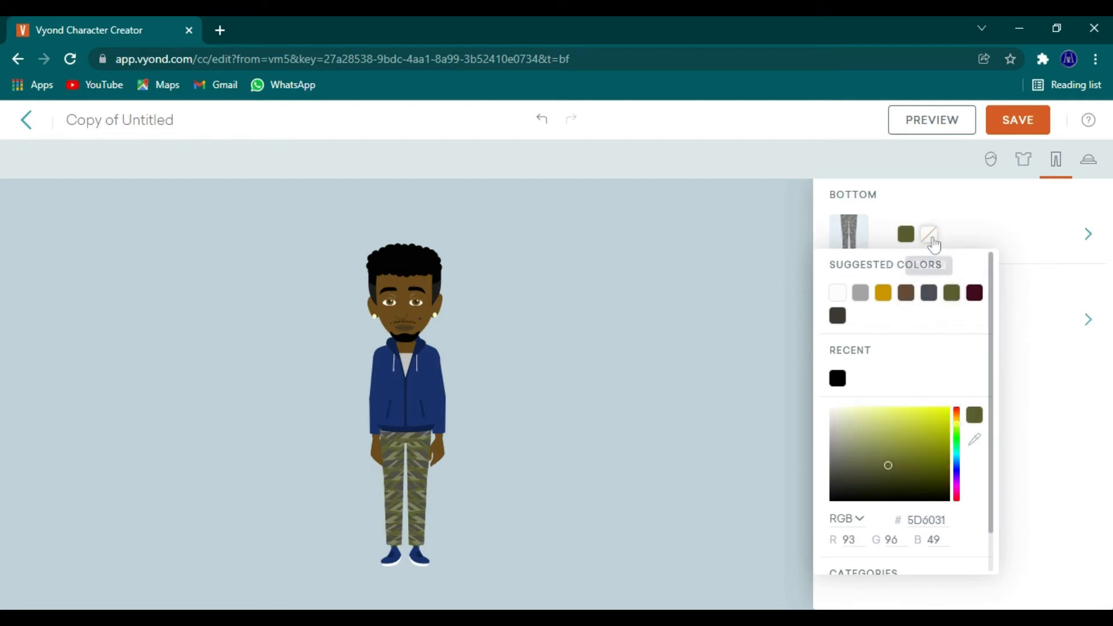
pyautogui.click(837, 378)
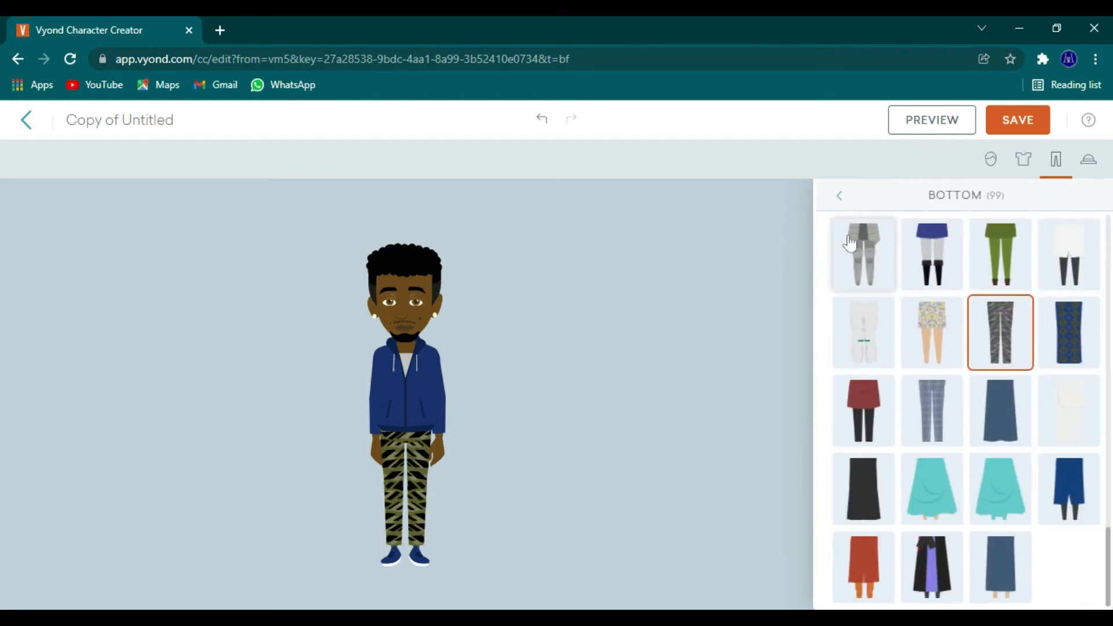
pyautogui.scroll(-3)
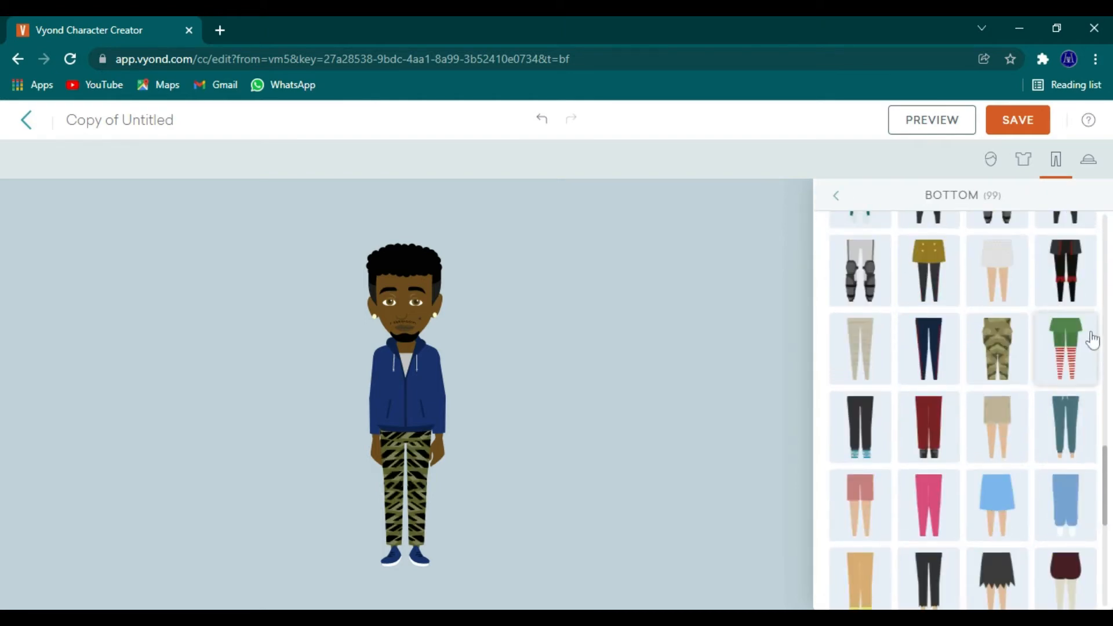
pyautogui.click(1064, 427)
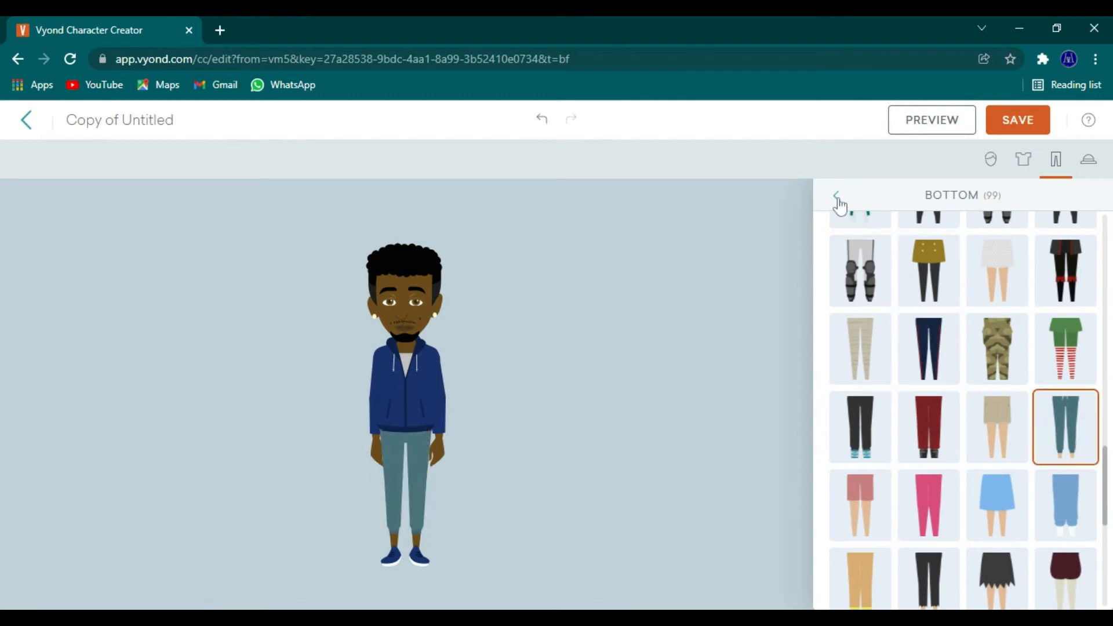
pyautogui.click(840, 199)
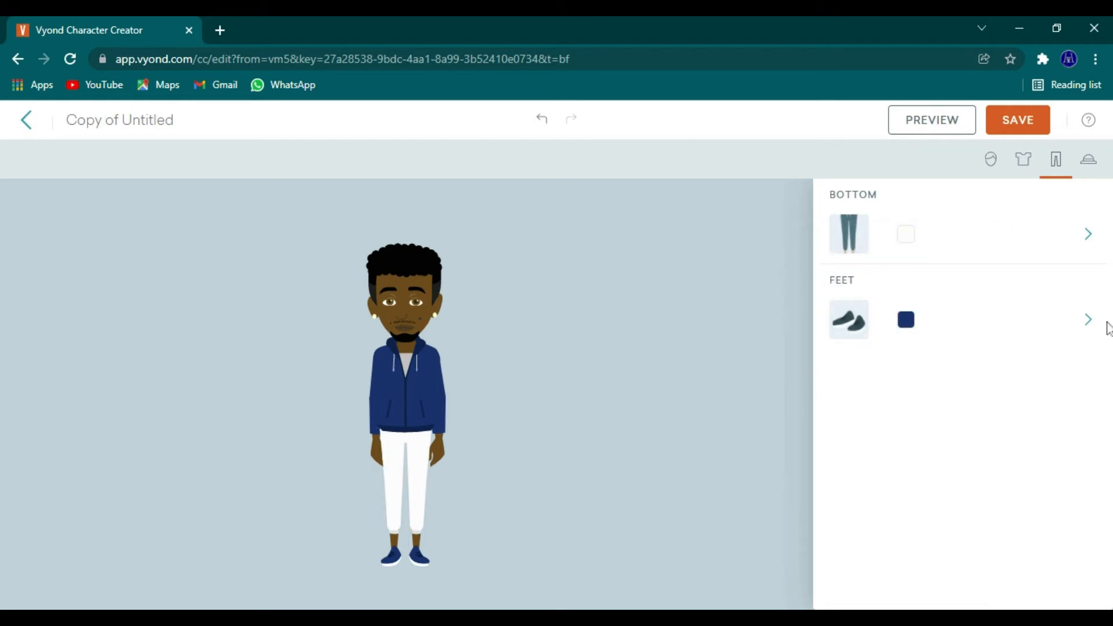
# Step: Save the hoodie-wearing man and start a female character, choosing her body shape
pyautogui.click(1016, 119)
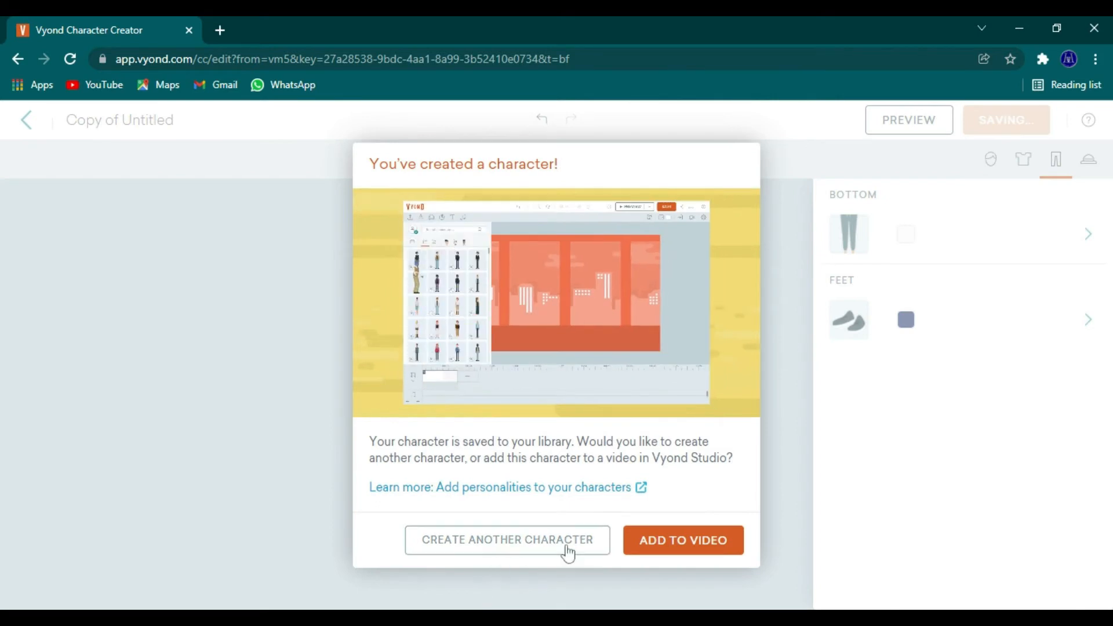
pyautogui.click(506, 539)
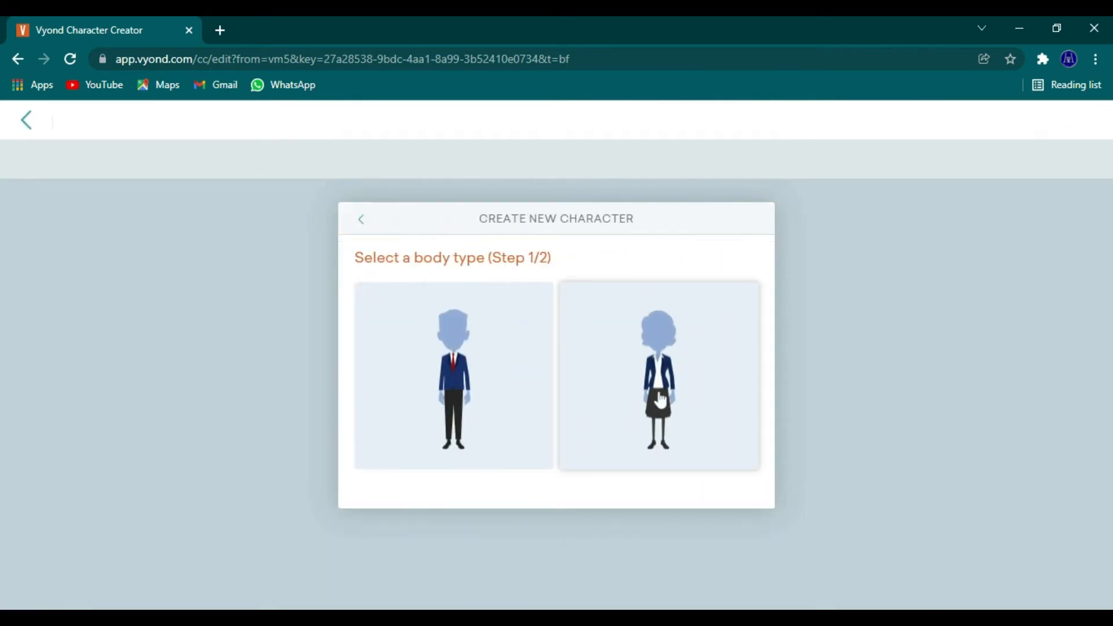
pyautogui.click(657, 375)
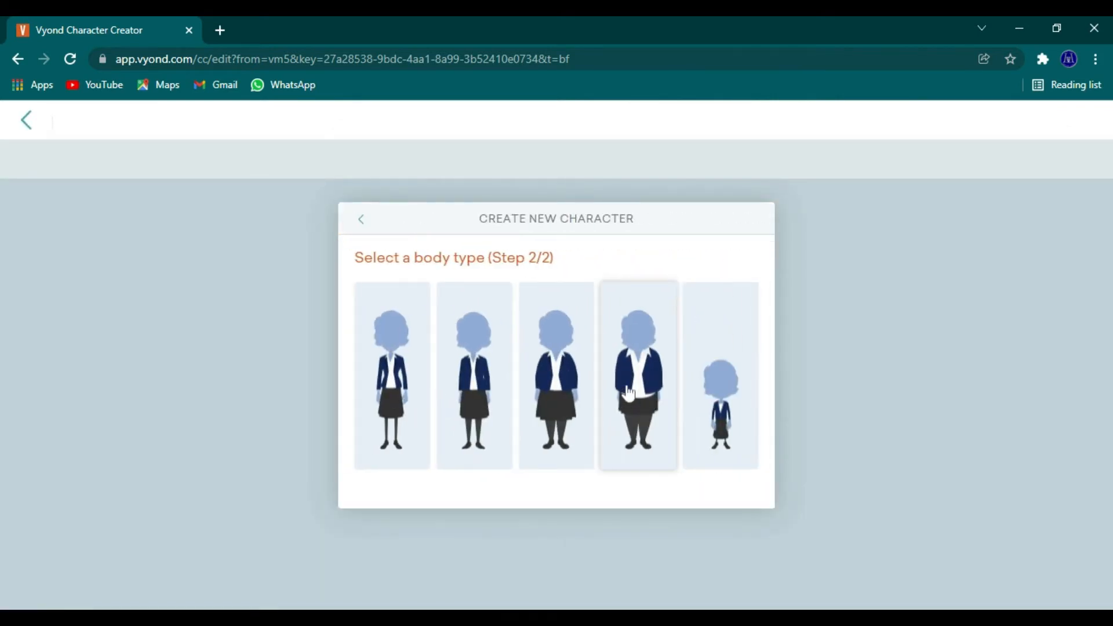
pyautogui.click(636, 375)
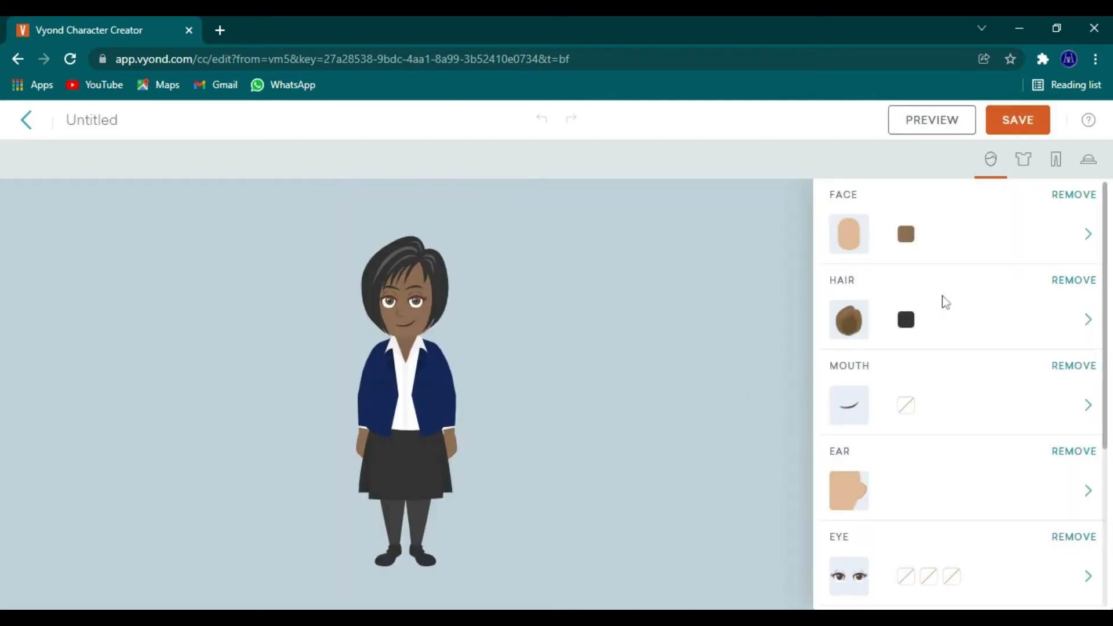
# Step: Give the woman a lighter brown skin tone
pyautogui.click(1086, 234)
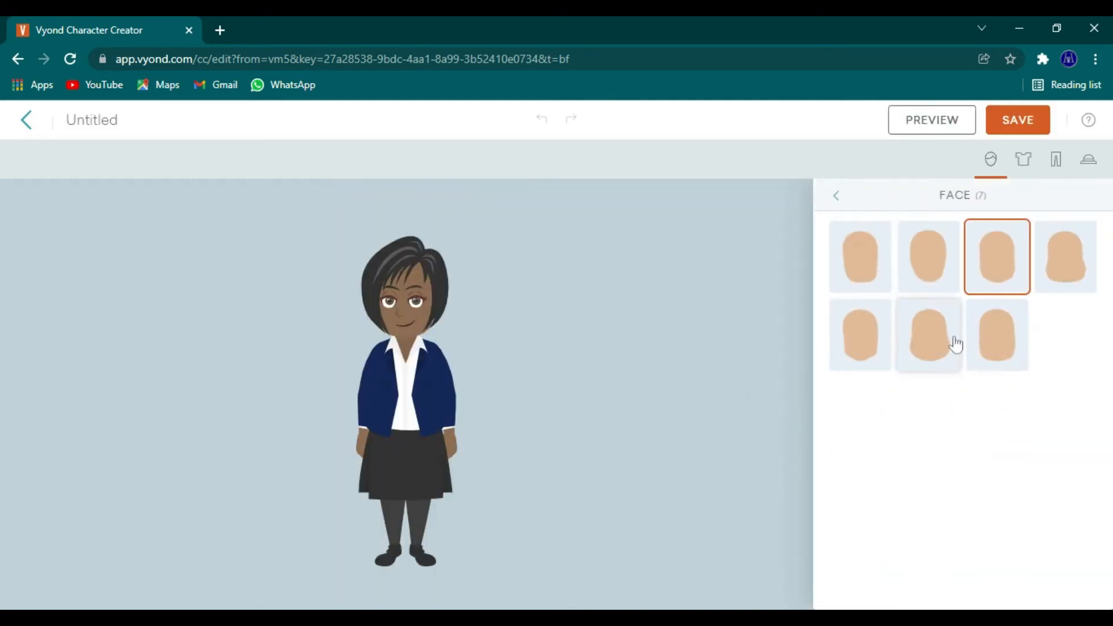
pyautogui.click(927, 257)
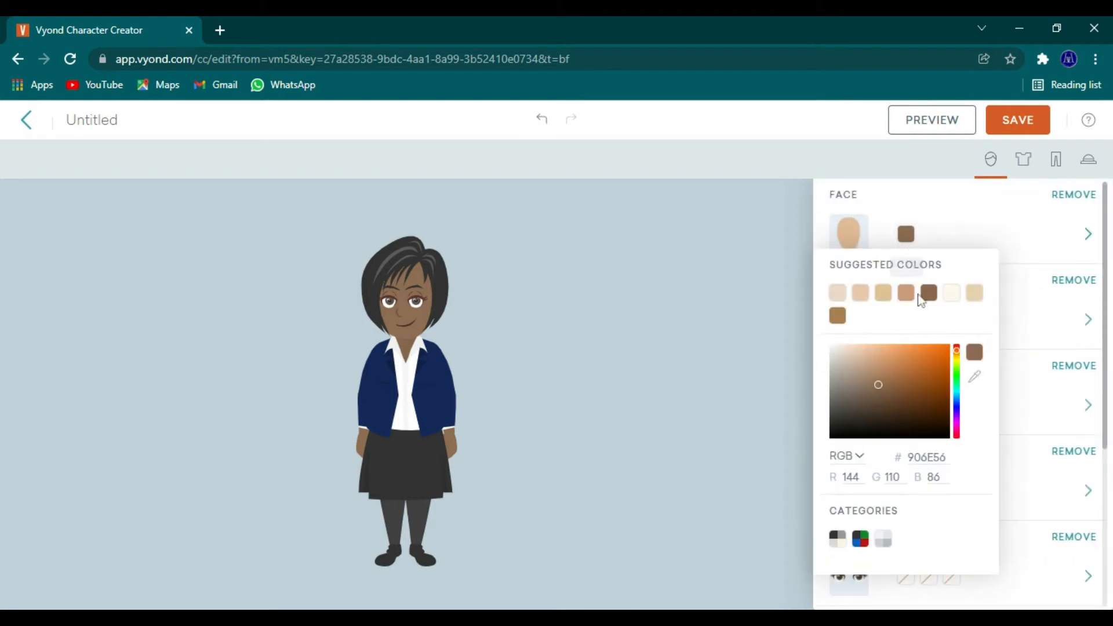
pyautogui.click(902, 380)
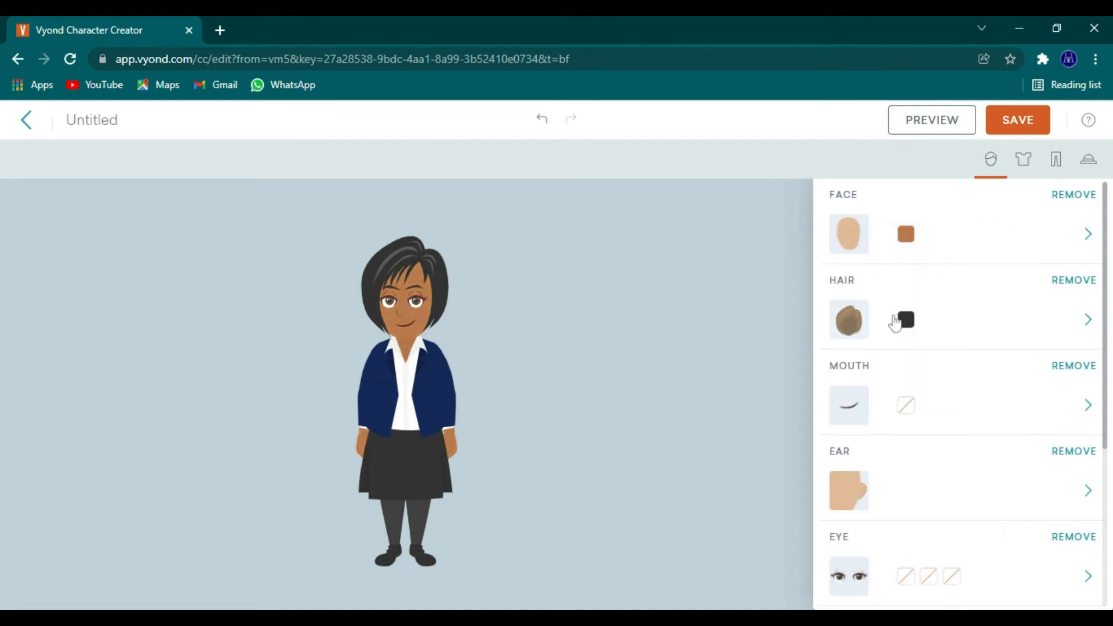
# Step: Try locs and afro hairstyles, then give her black braided hair
pyautogui.click(1088, 320)
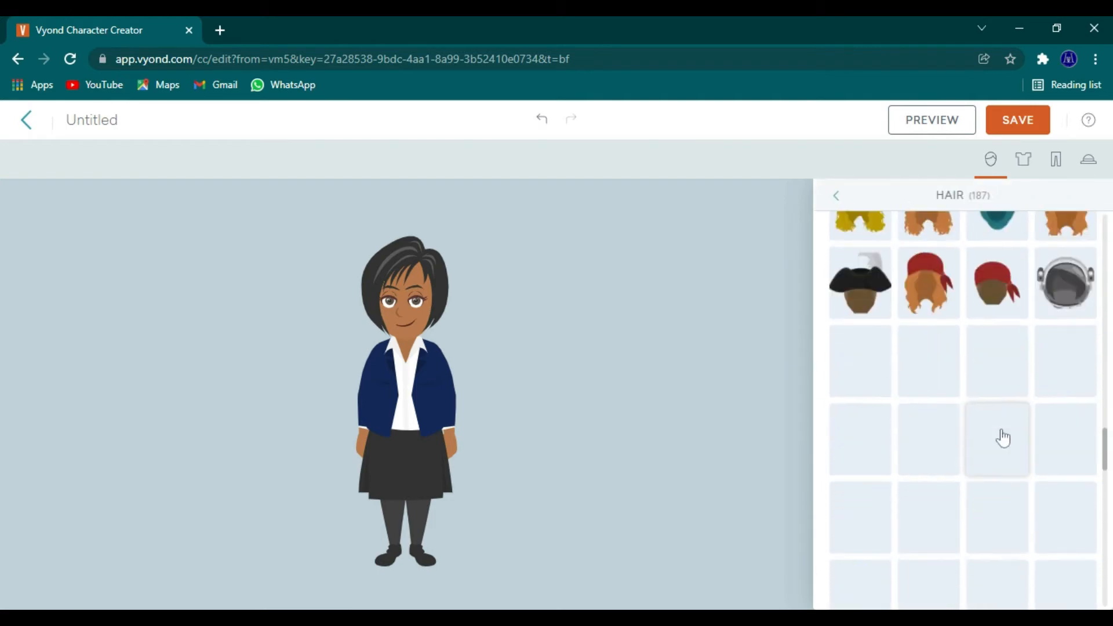
pyautogui.scroll(-3)
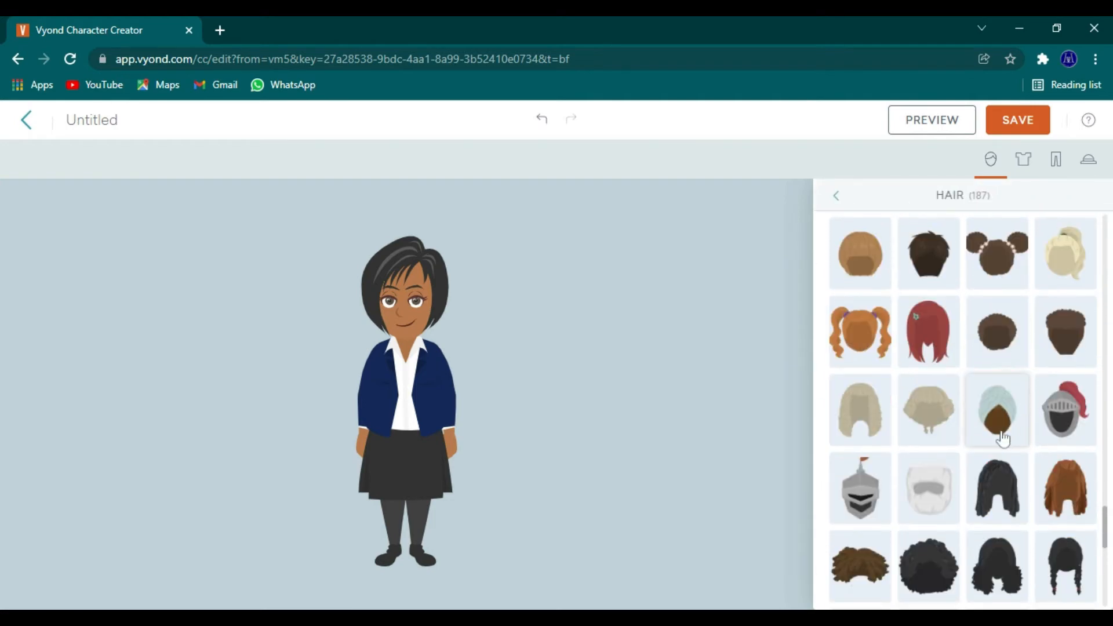
pyautogui.scroll(-3)
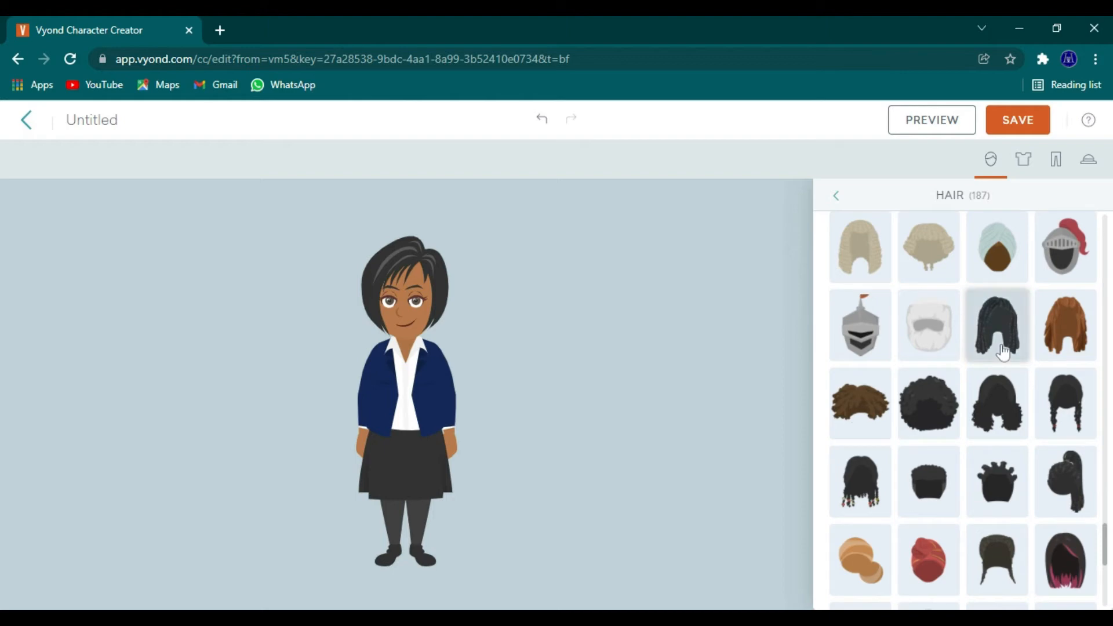
pyautogui.click(1064, 325)
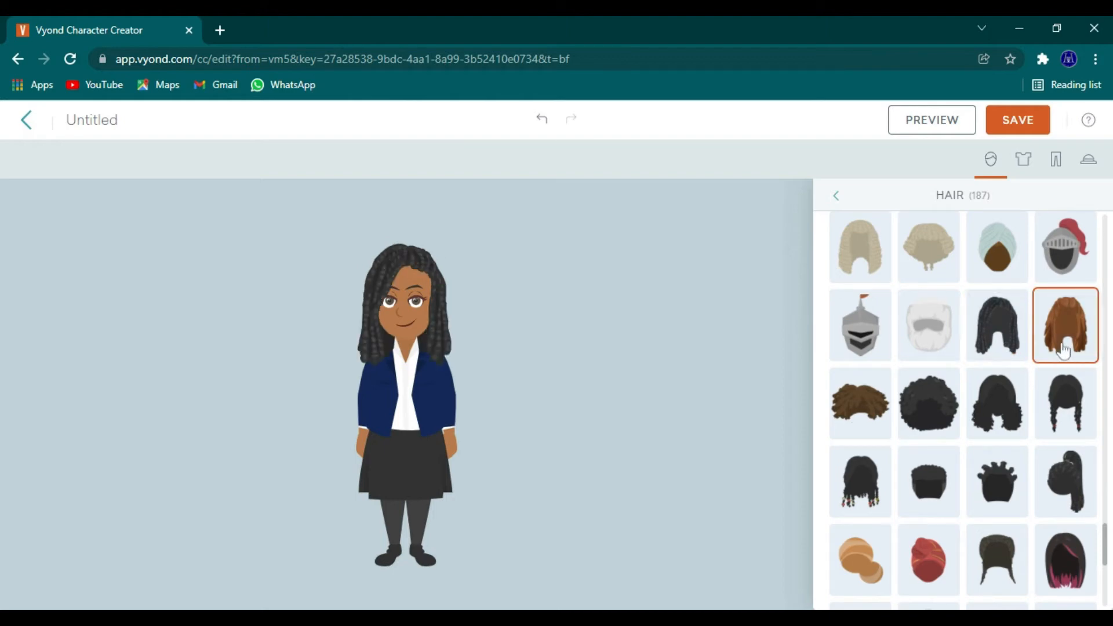
pyautogui.click(927, 403)
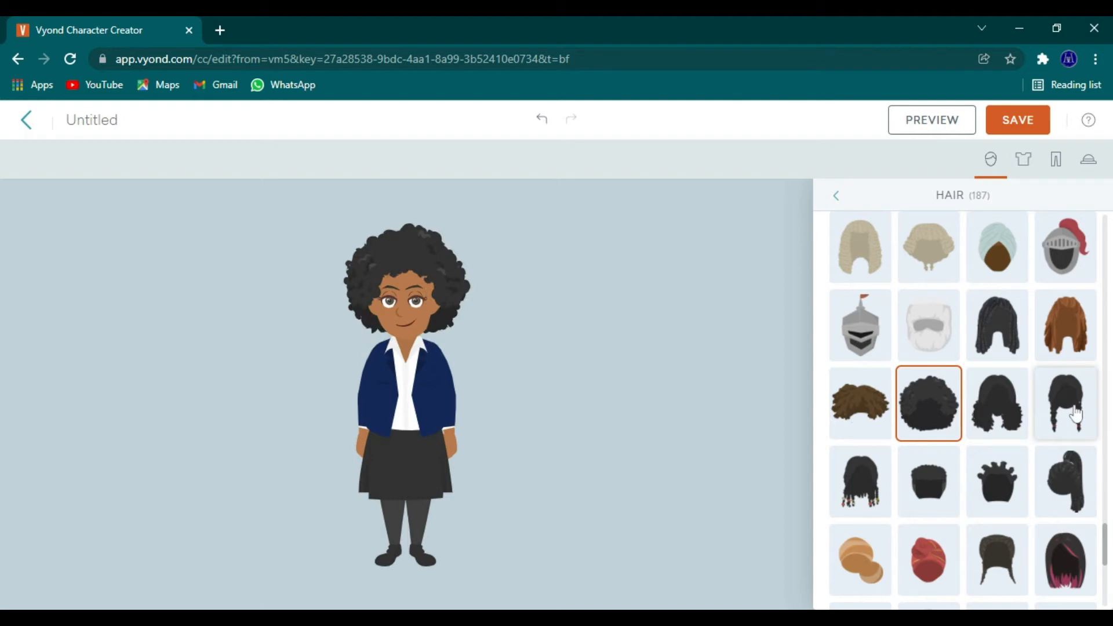
pyautogui.click(1065, 403)
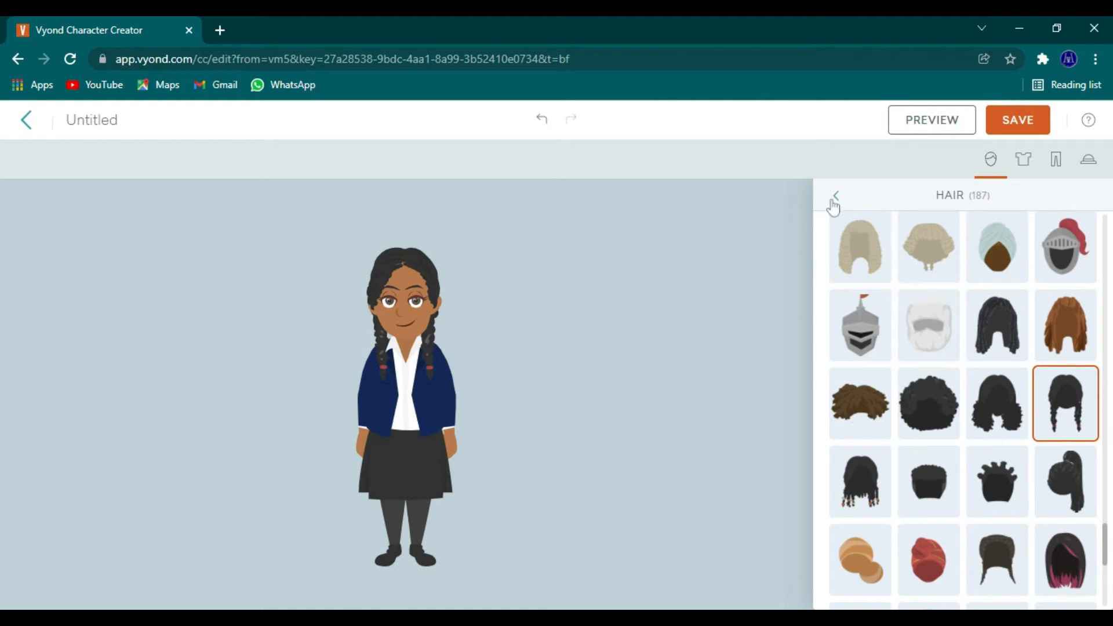
pyautogui.click(835, 196)
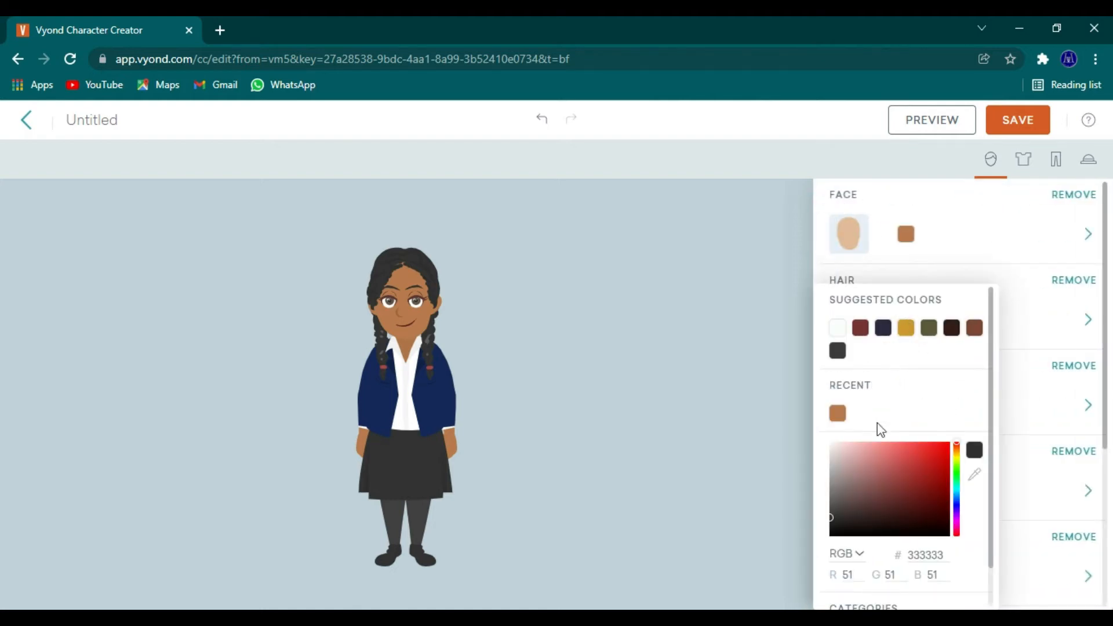
pyautogui.click(862, 452)
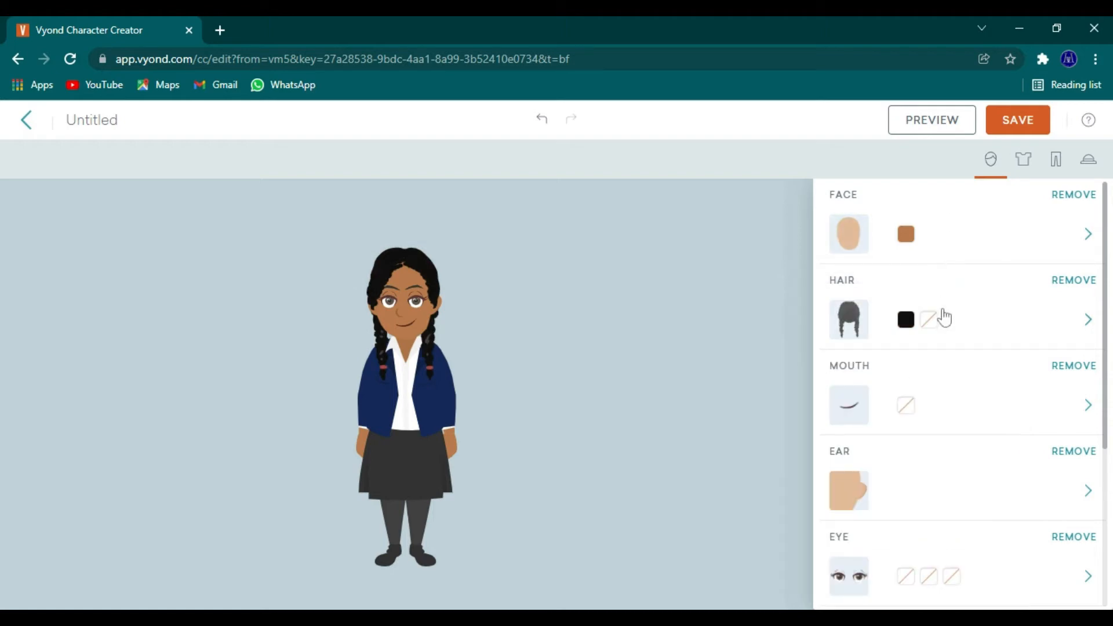
# Step: Give the woman full red lips
pyautogui.click(1086, 318)
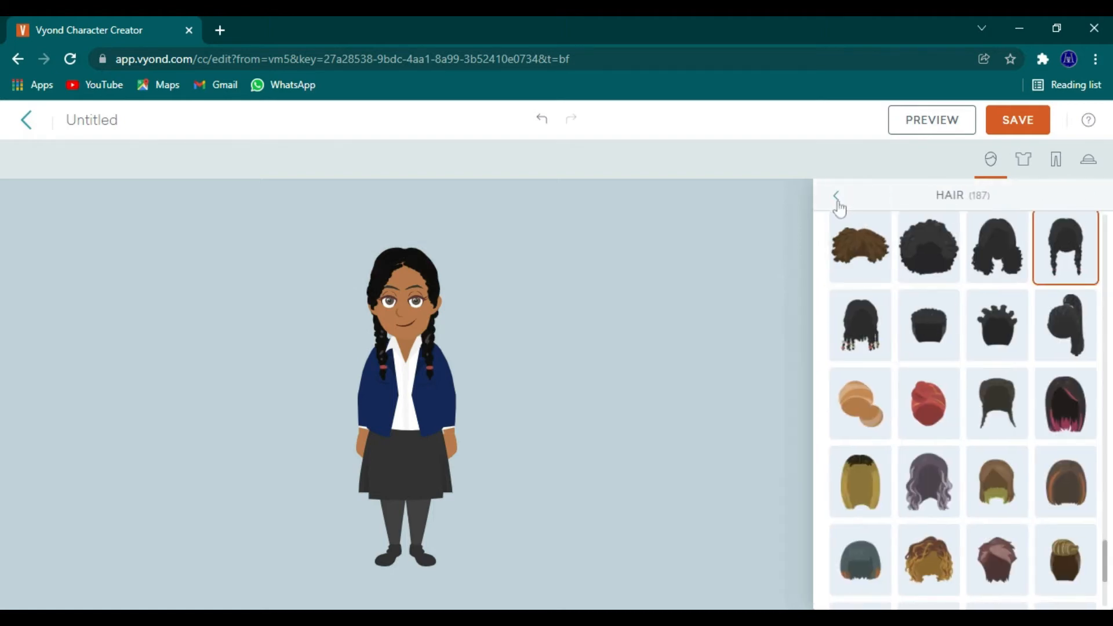
pyautogui.click(840, 196)
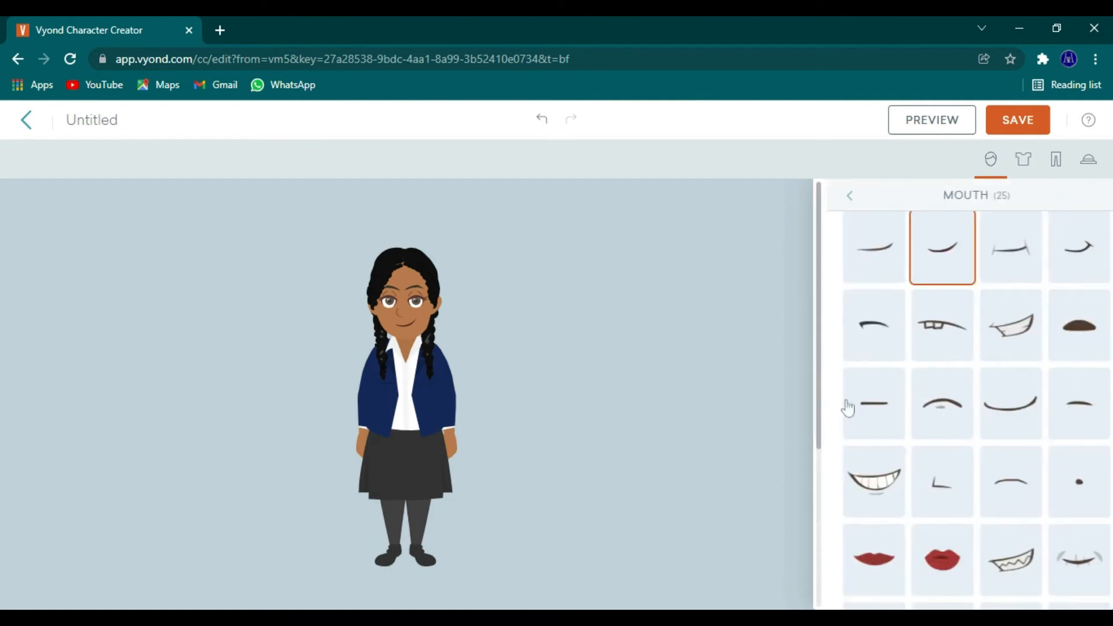
pyautogui.click(928, 410)
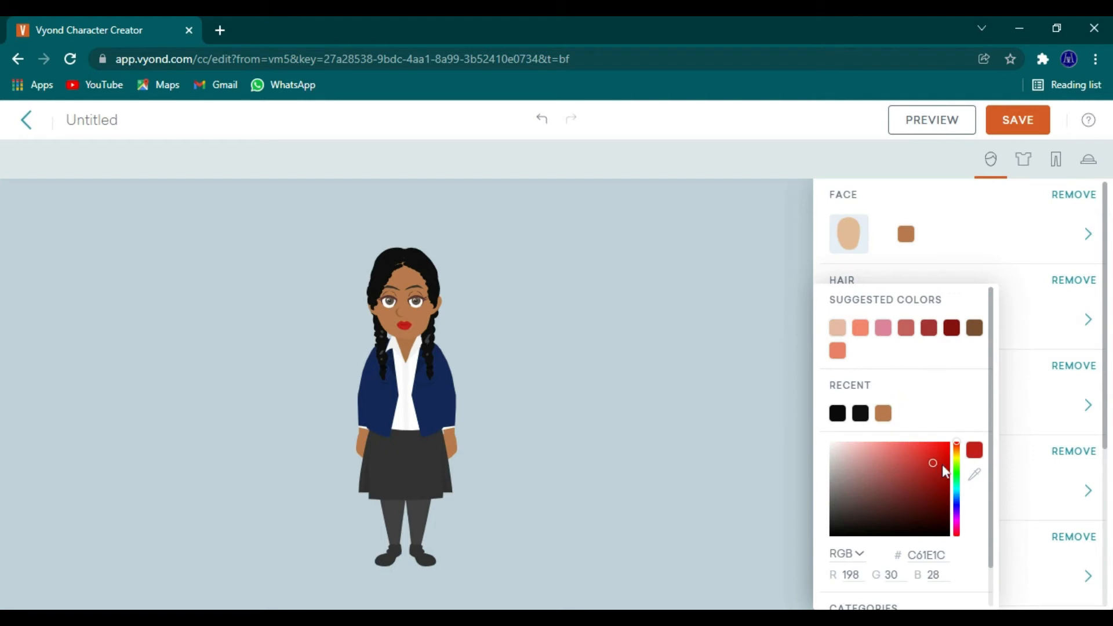
# Step: Deepen the woman's lips to red, add small gold earrings, then browse eye styles
pyautogui.moveTo(931, 461); pyautogui.dragTo(944, 470)
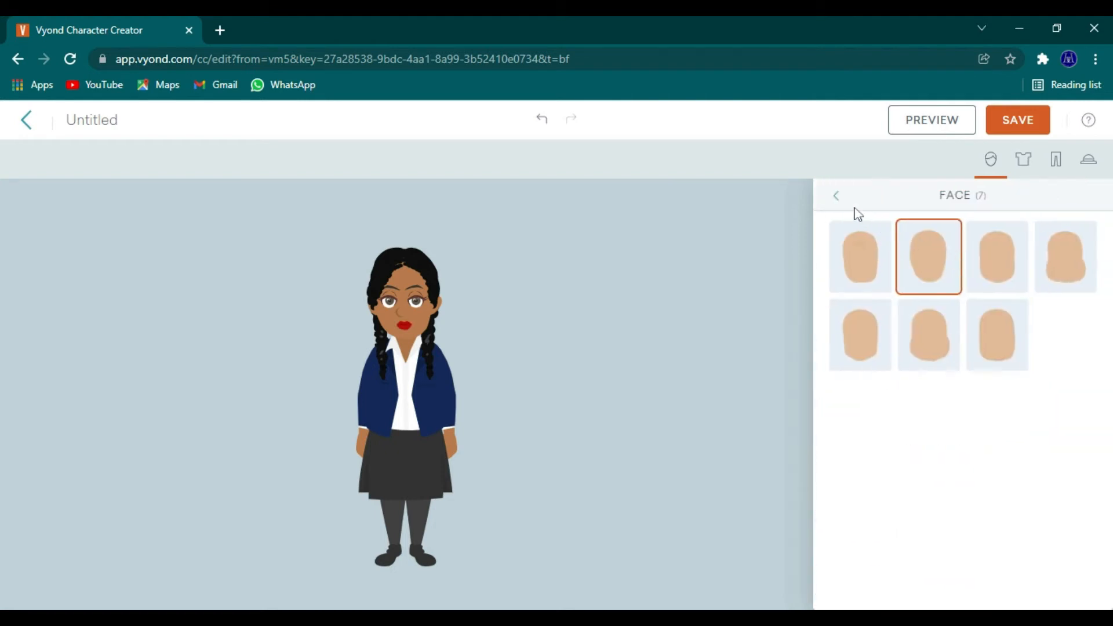
pyautogui.click(836, 195)
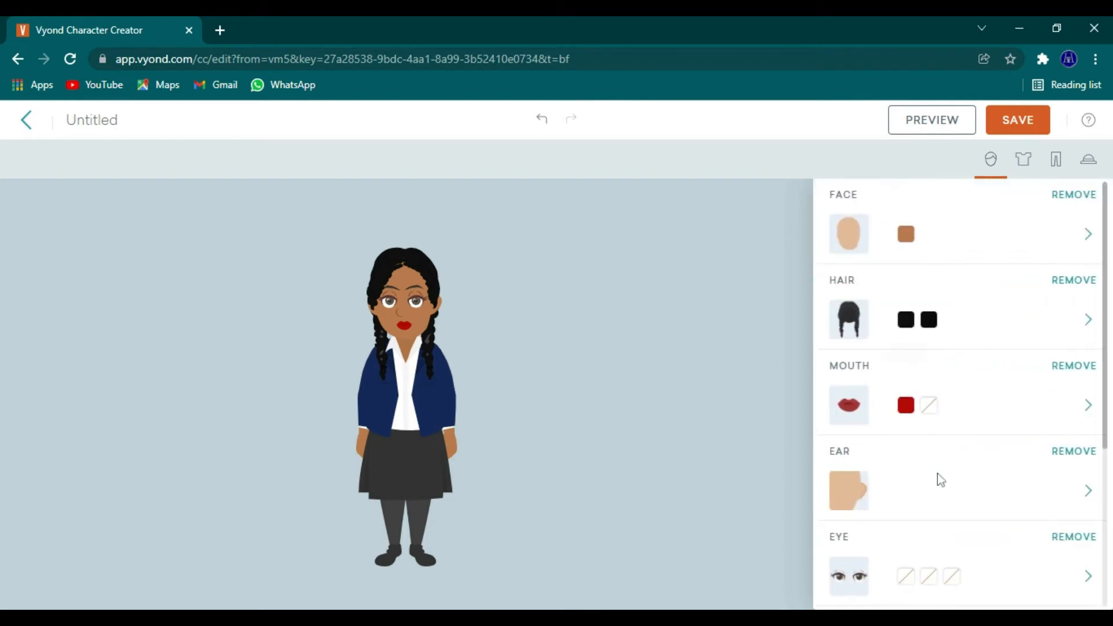
pyautogui.click(1087, 490)
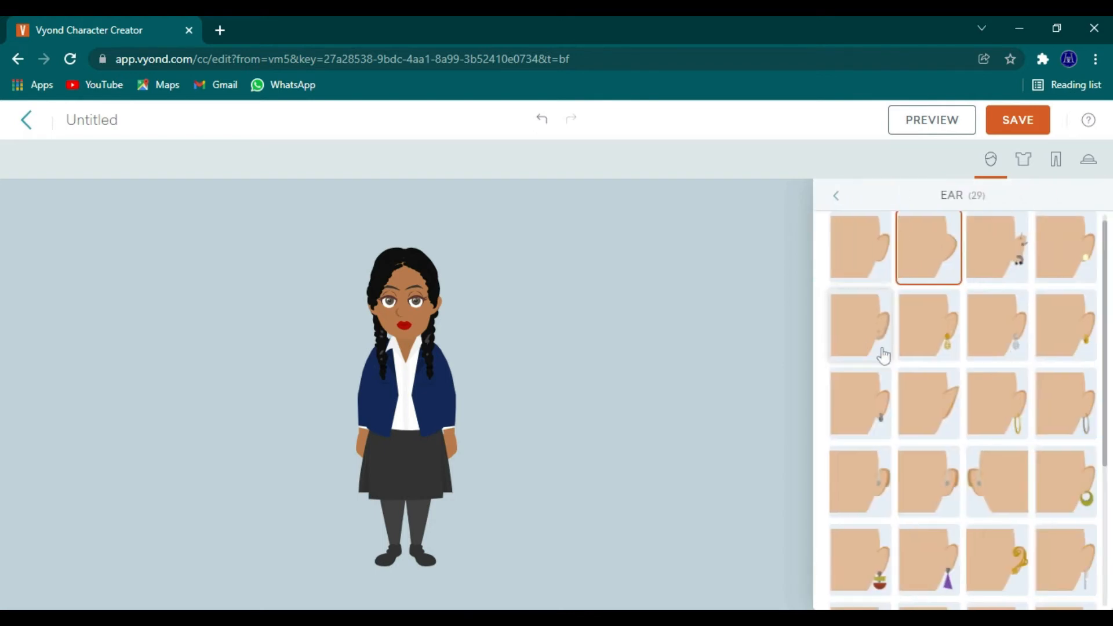
pyautogui.click(996, 325)
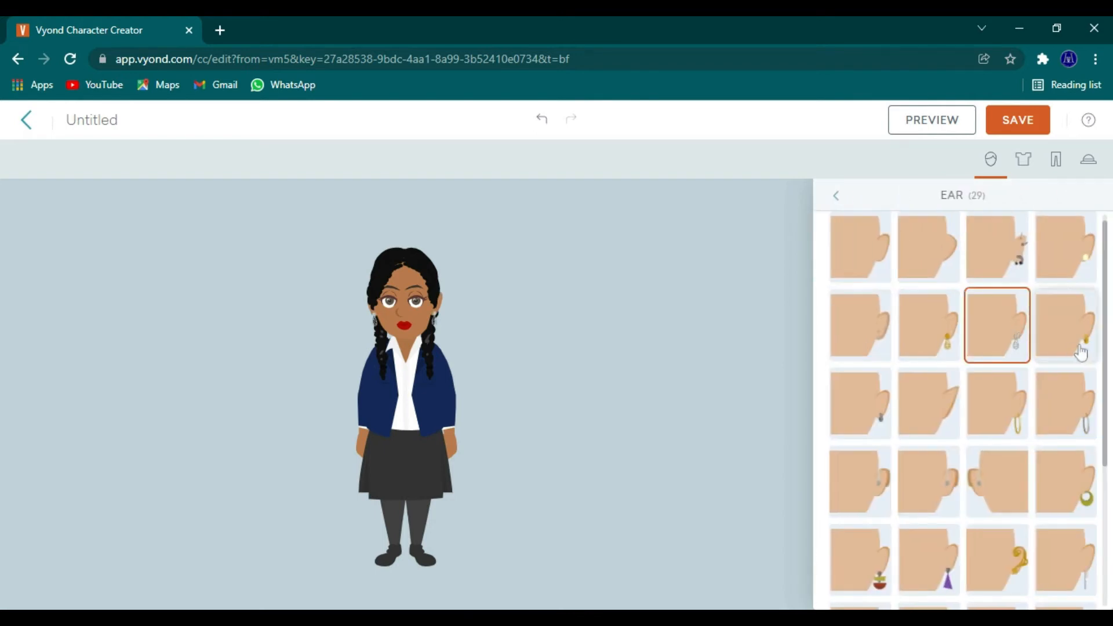
pyautogui.click(1062, 324)
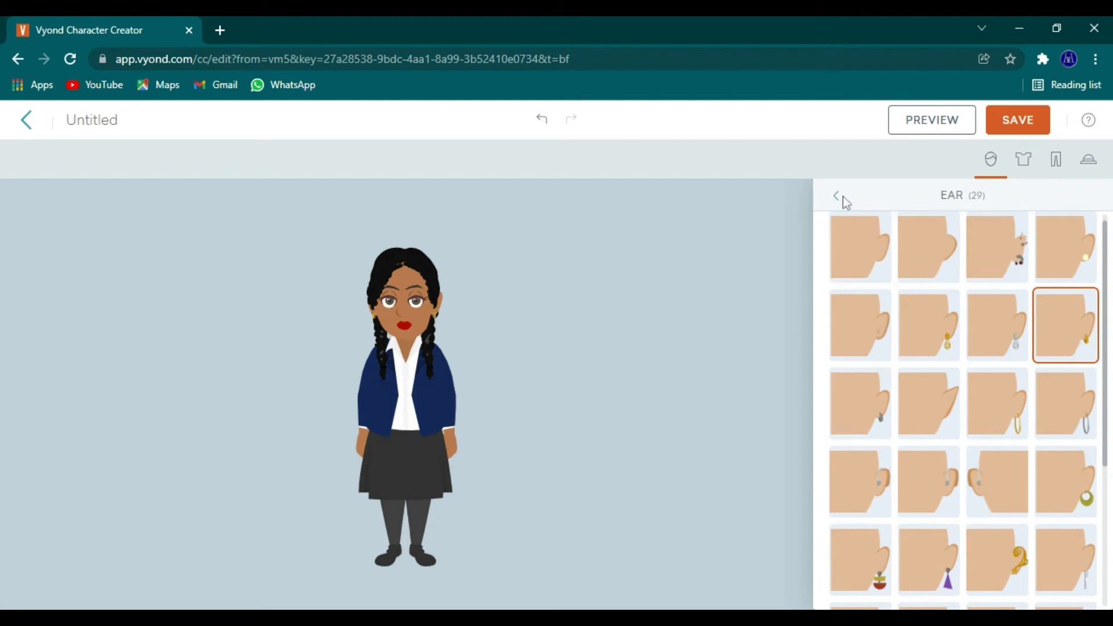
pyautogui.click(836, 196)
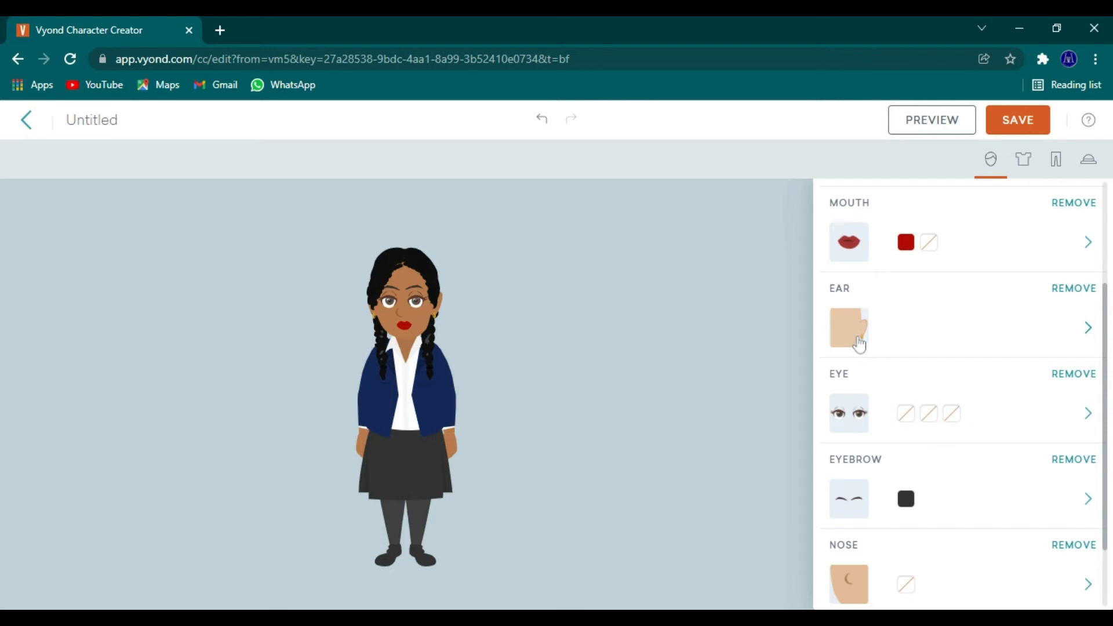
pyautogui.click(1087, 414)
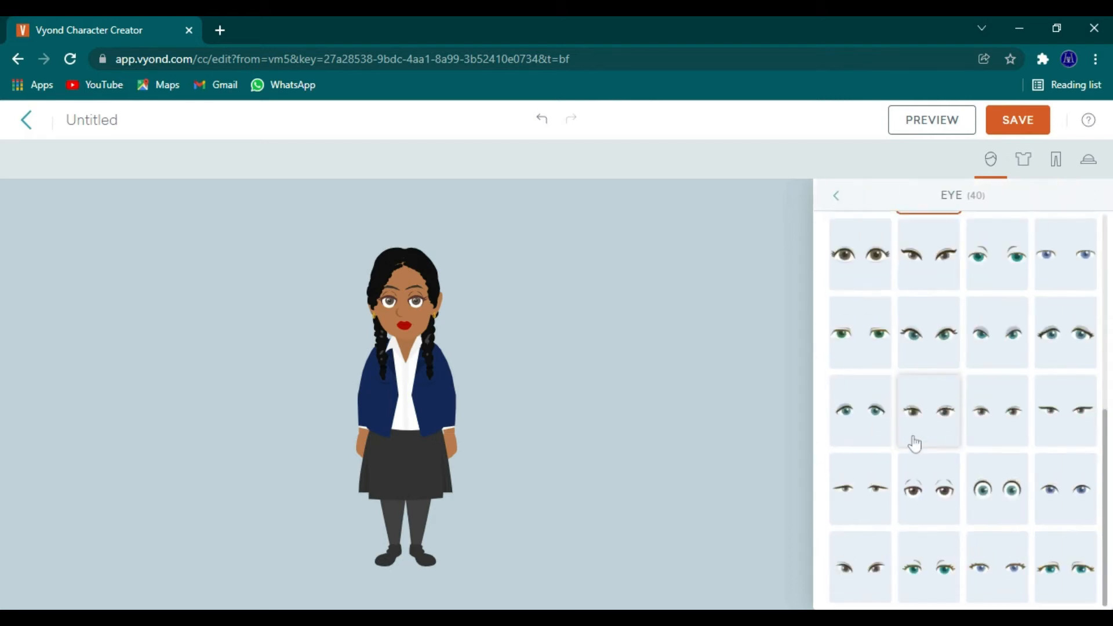
# Step: Give the braided woman the last eye style, recoloured dark brown
pyautogui.click(1065, 568)
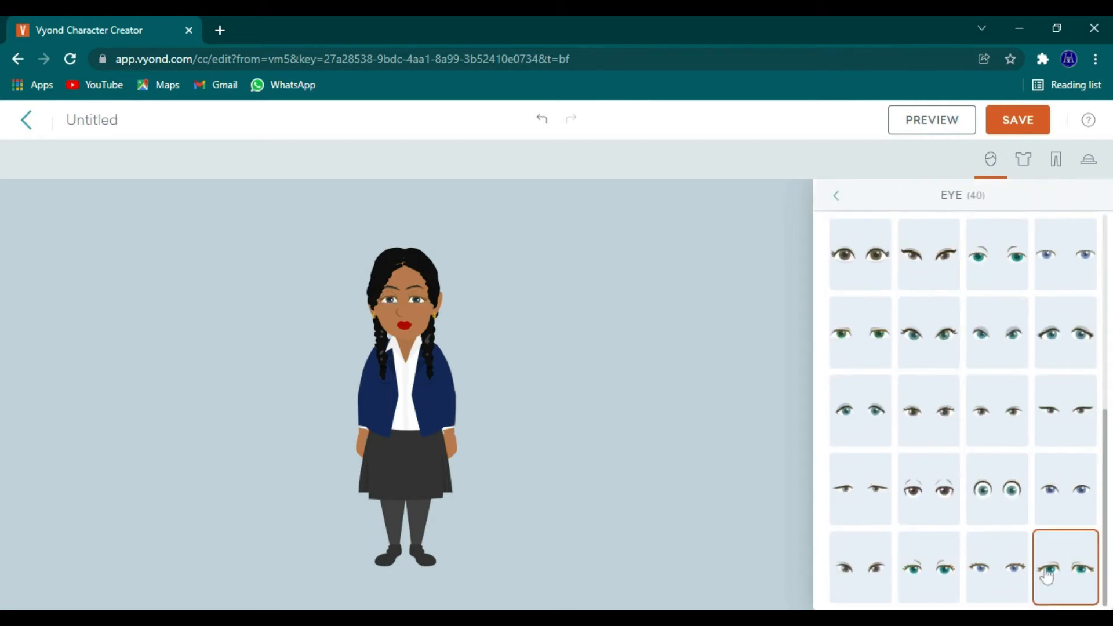
pyautogui.click(836, 195)
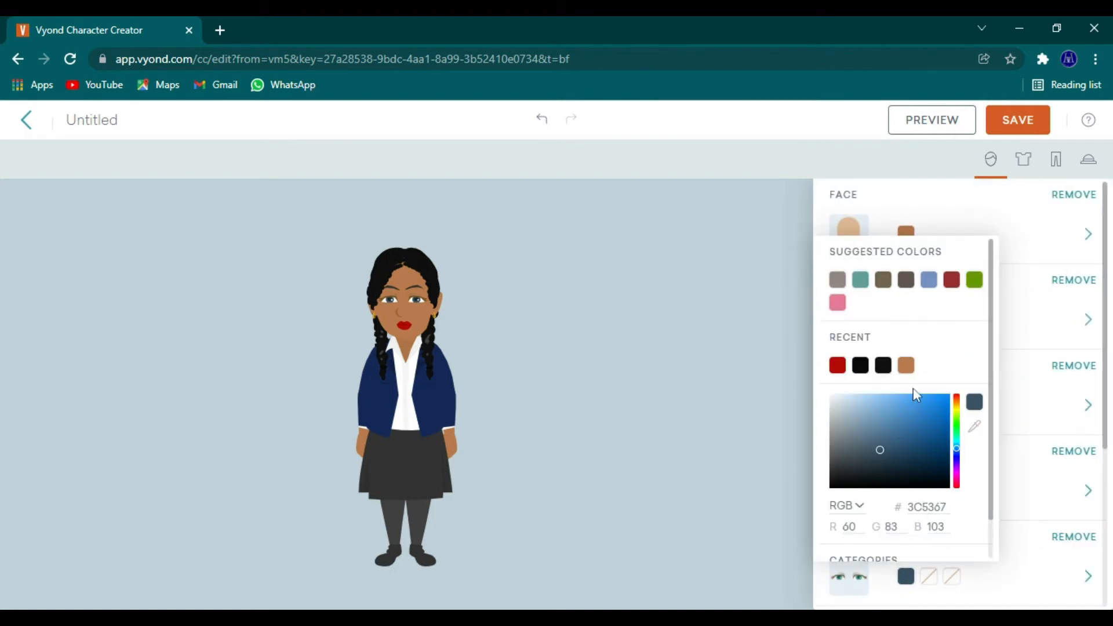
pyautogui.click(955, 403)
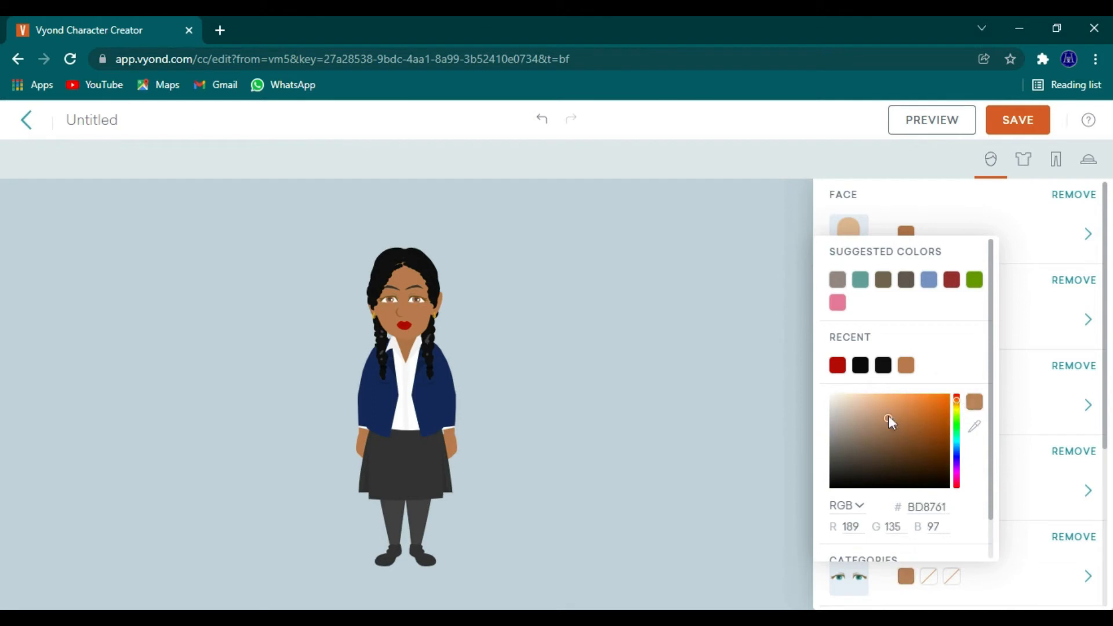
pyautogui.click(933, 461)
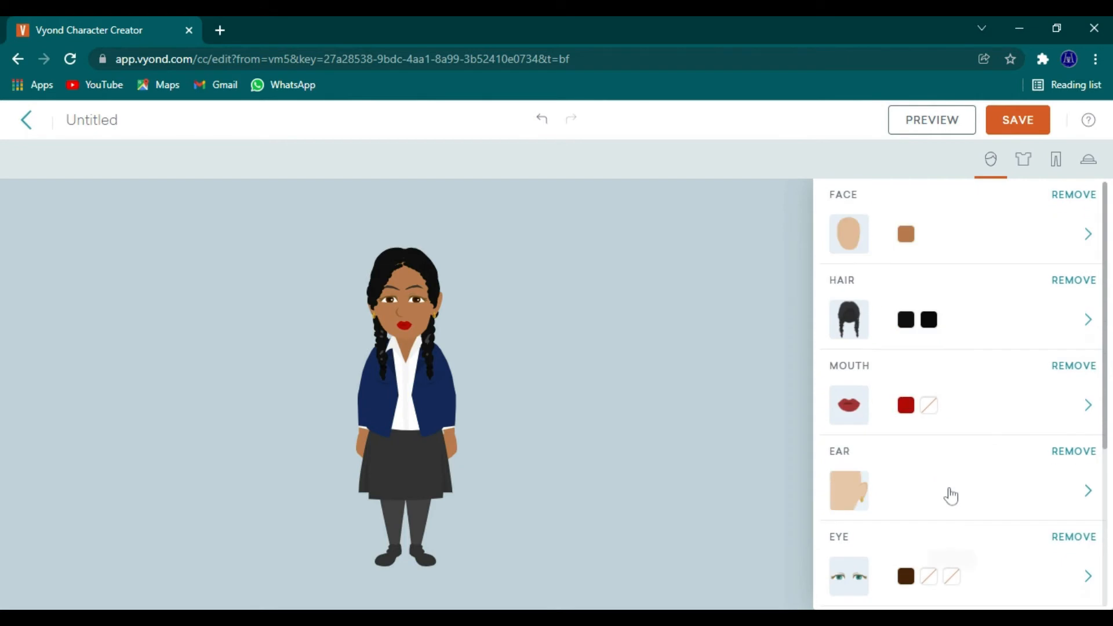
pyautogui.moveTo(990, 234)
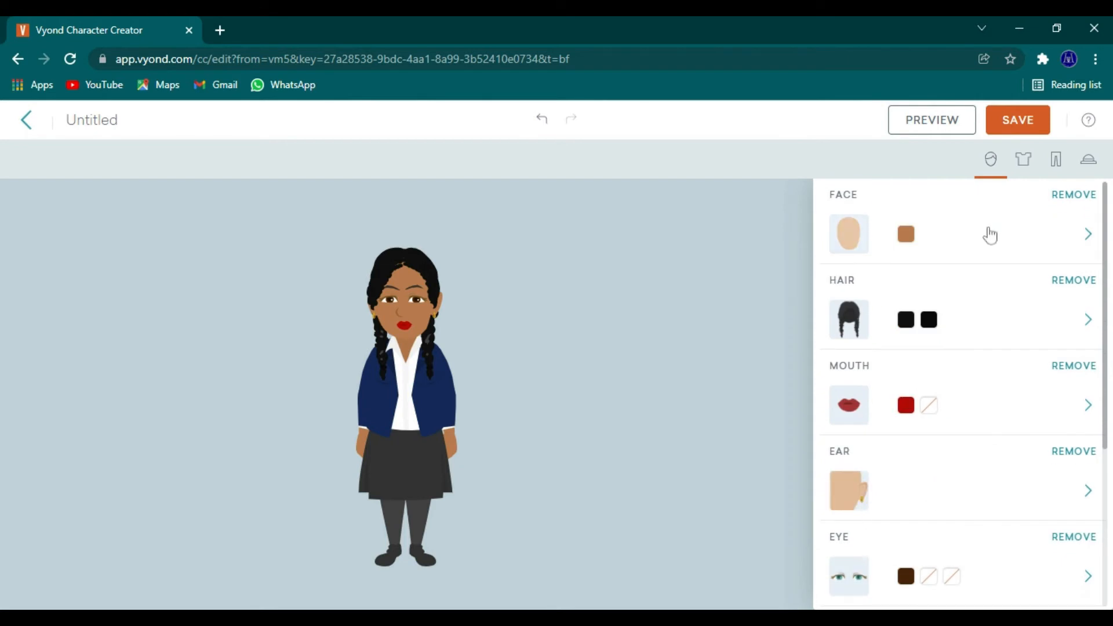
pyautogui.click(1022, 159)
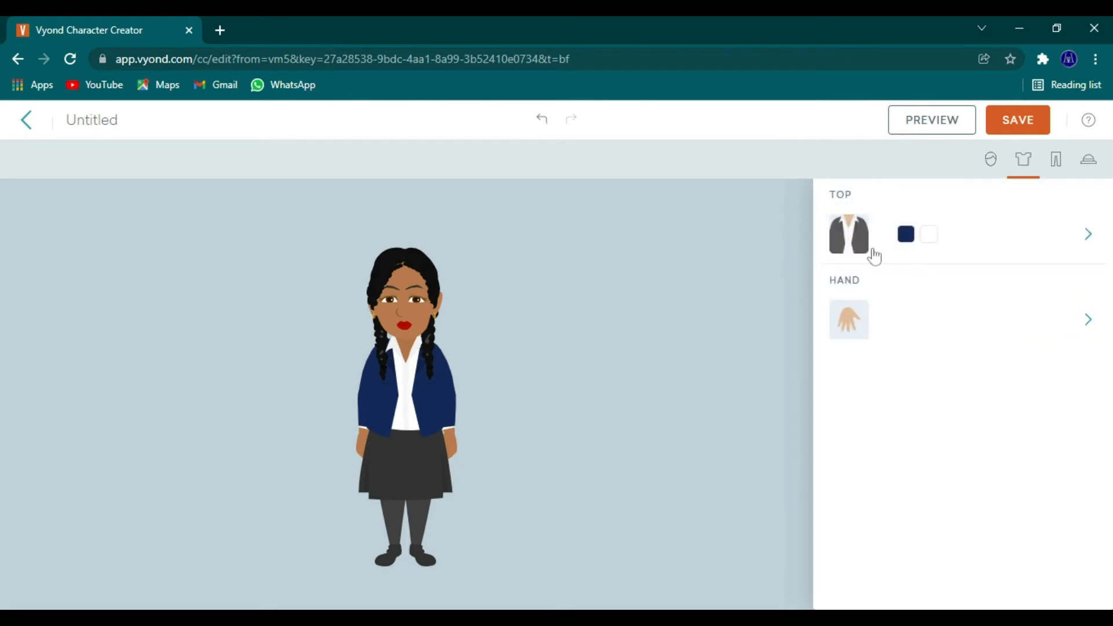
# Step: Replace her blazer with the green belted short-sleeved top from the Top library
pyautogui.click(1088, 234)
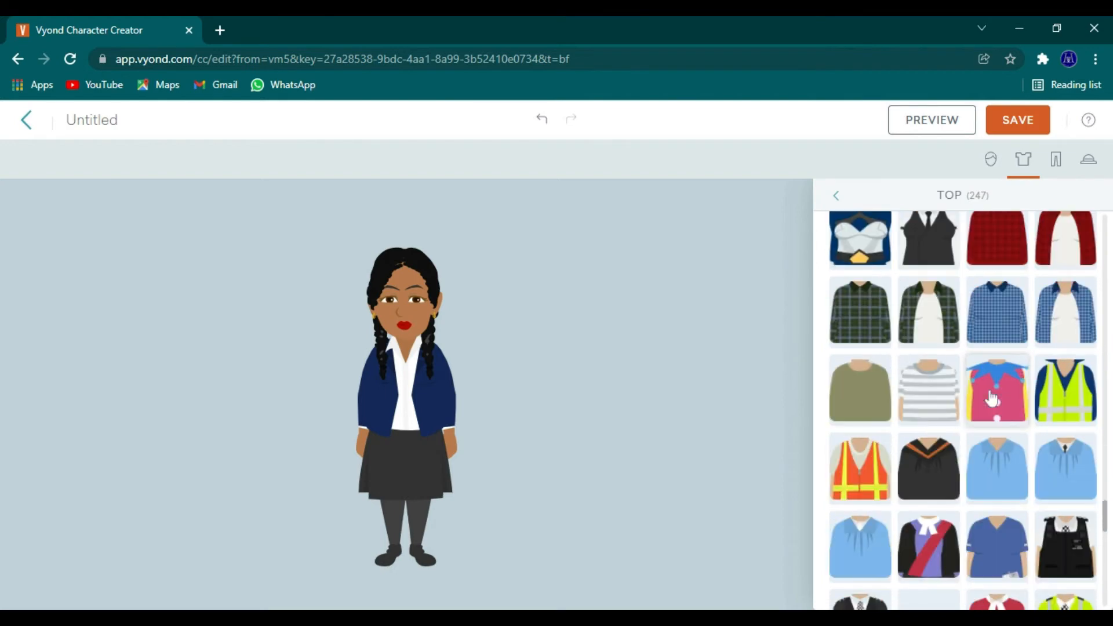
pyautogui.scroll(-3)
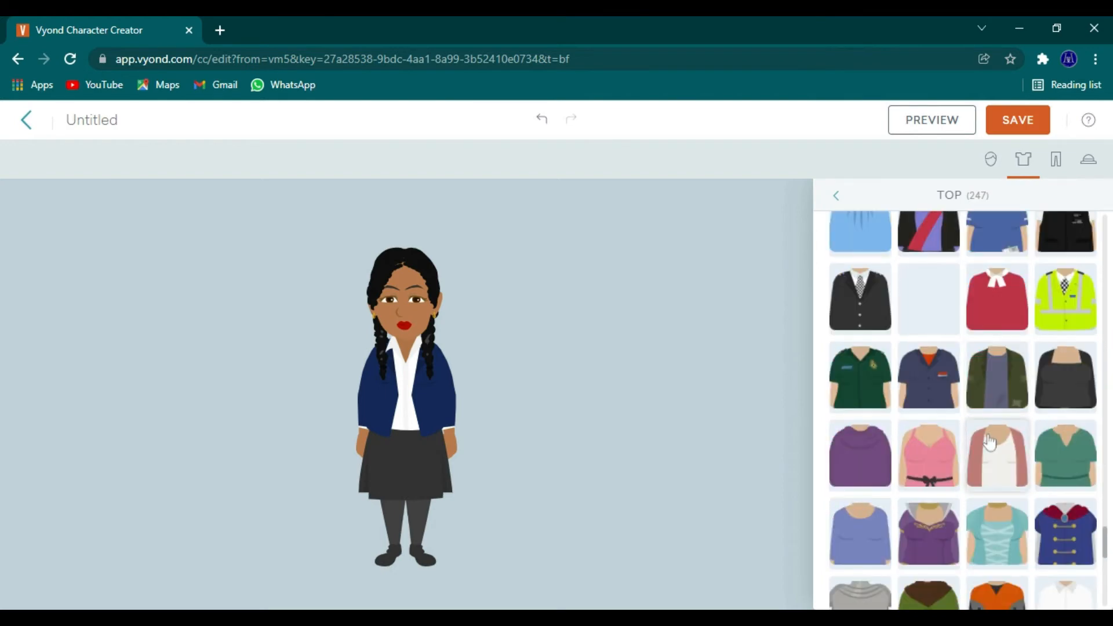
pyautogui.scroll(-3)
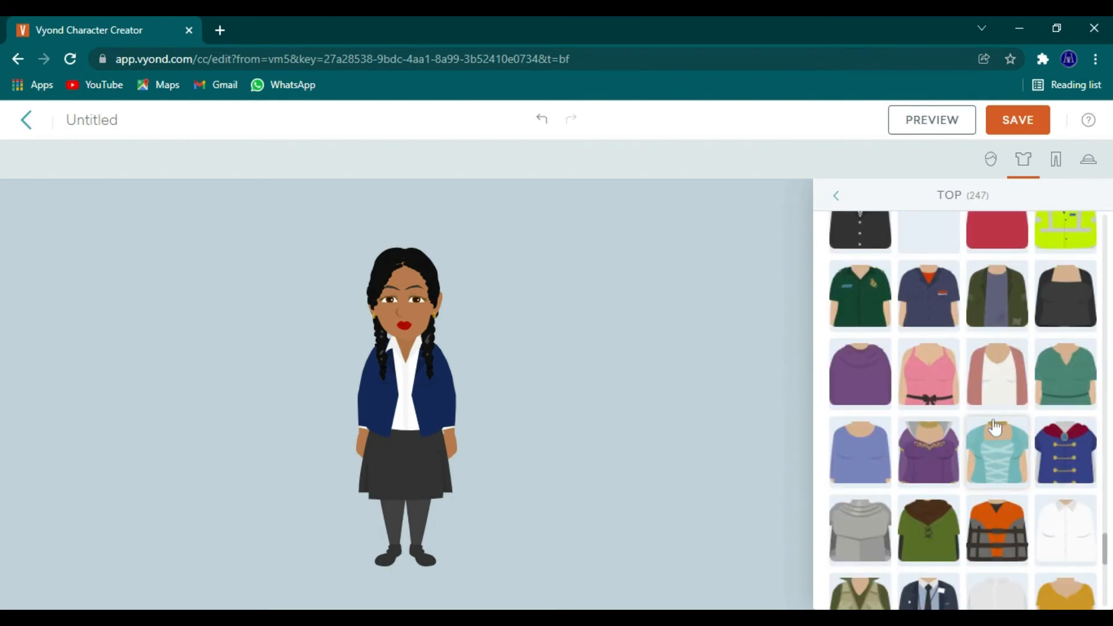
pyautogui.click(1064, 372)
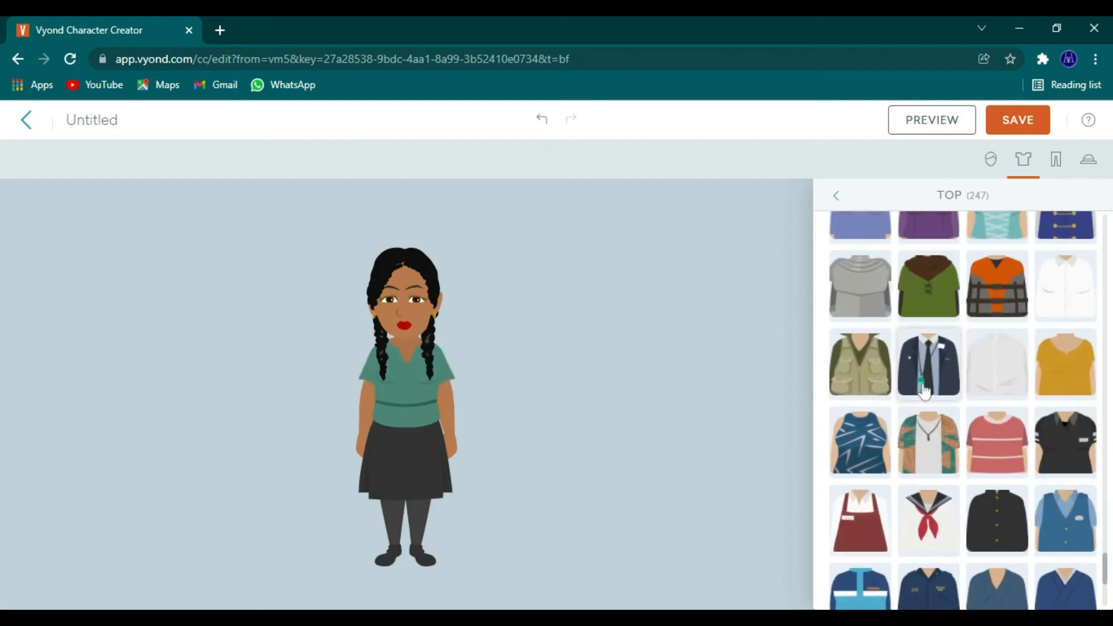
pyautogui.scroll(-3)
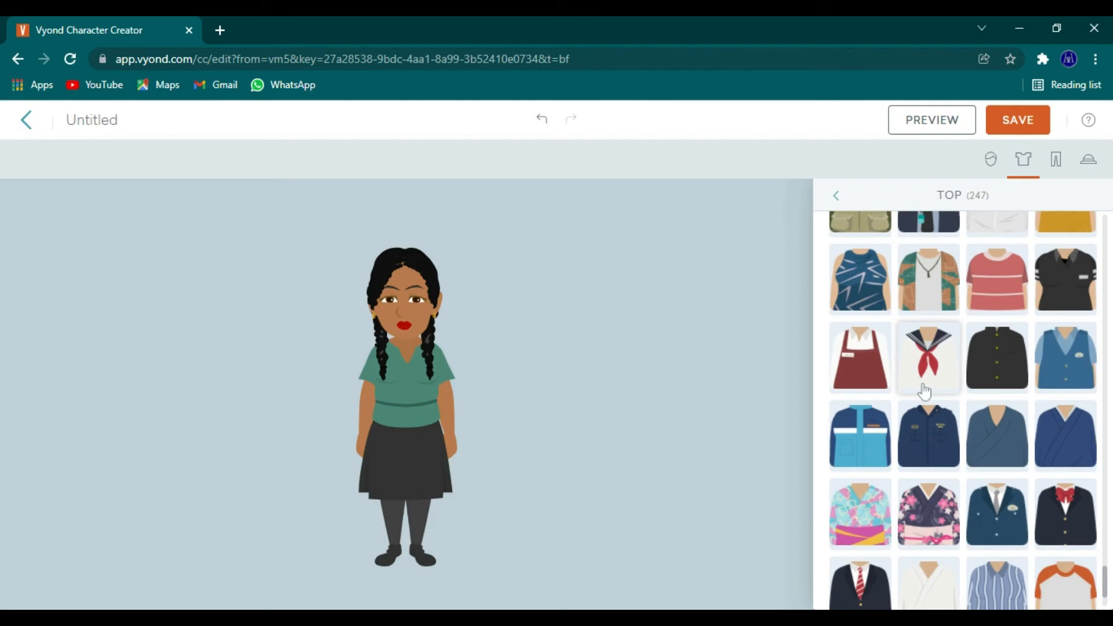
pyautogui.scroll(-3)
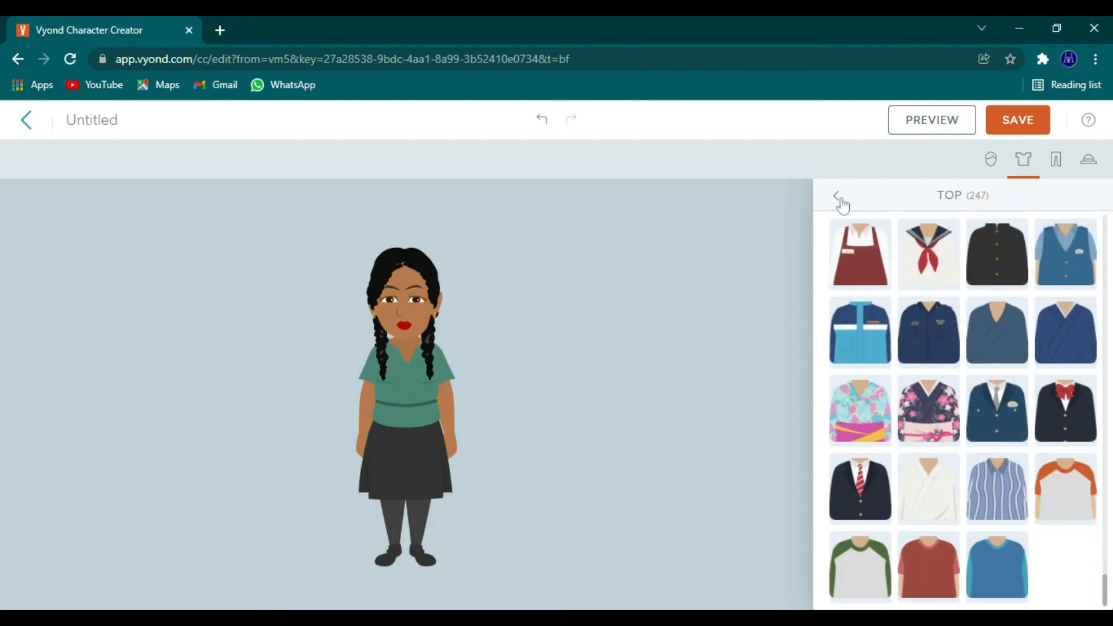
pyautogui.click(841, 195)
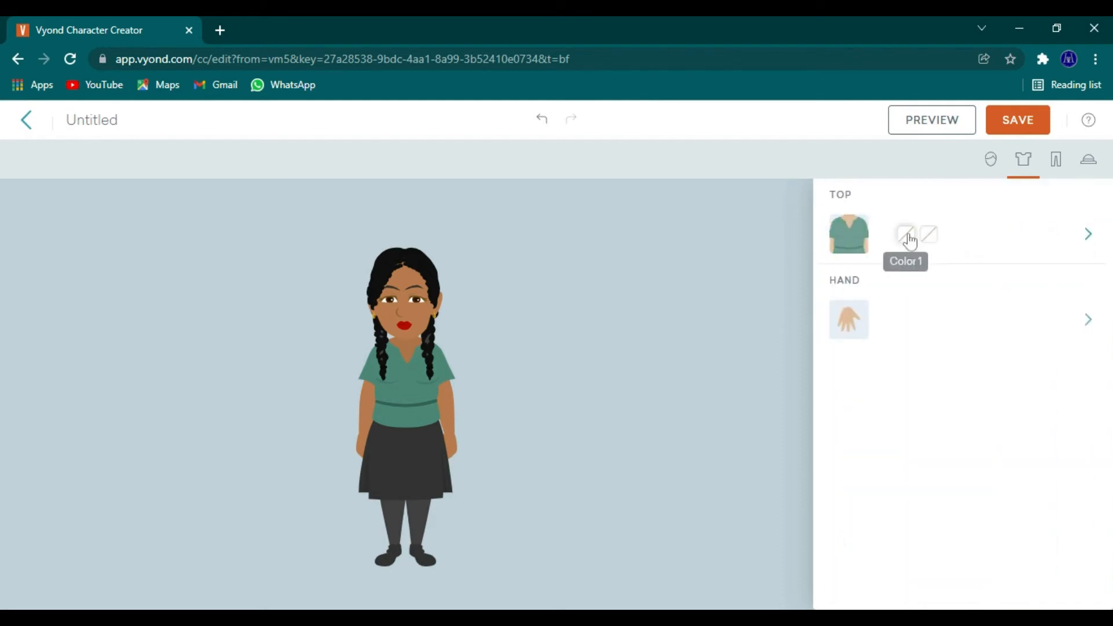
# Step: Set the top's main colour to green and its belt colour to black
pyautogui.click(905, 234)
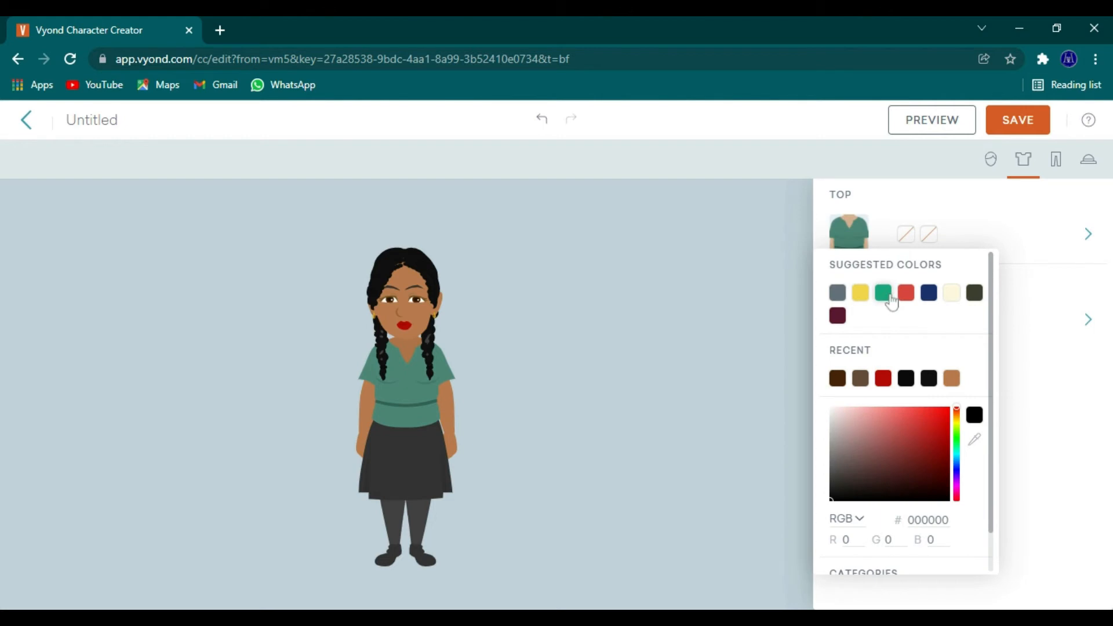
pyautogui.click(928, 292)
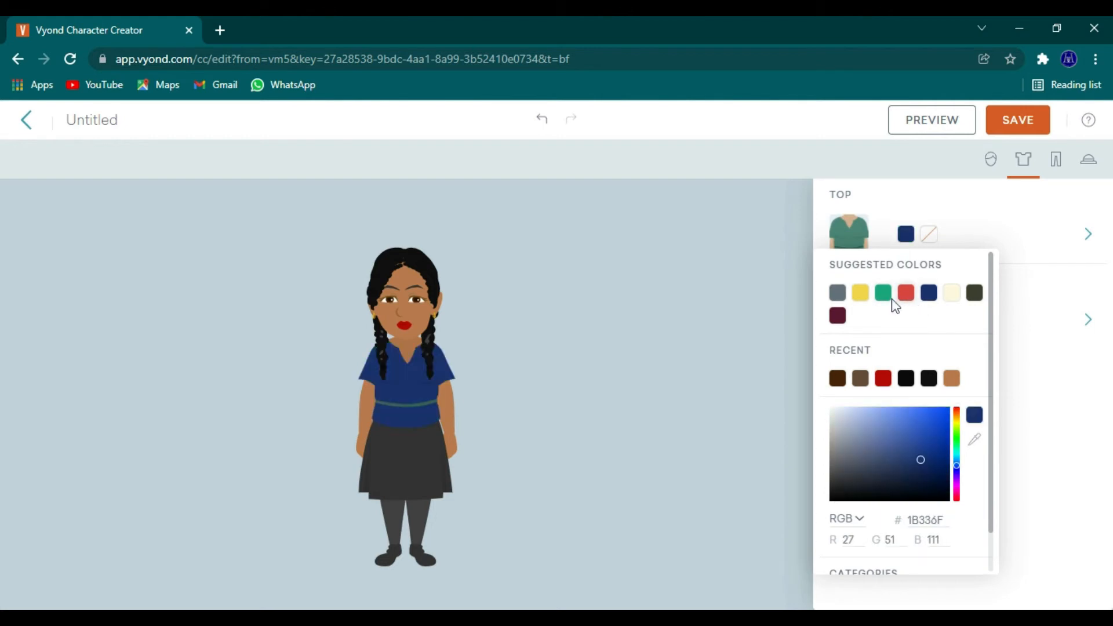
pyautogui.click(905, 291)
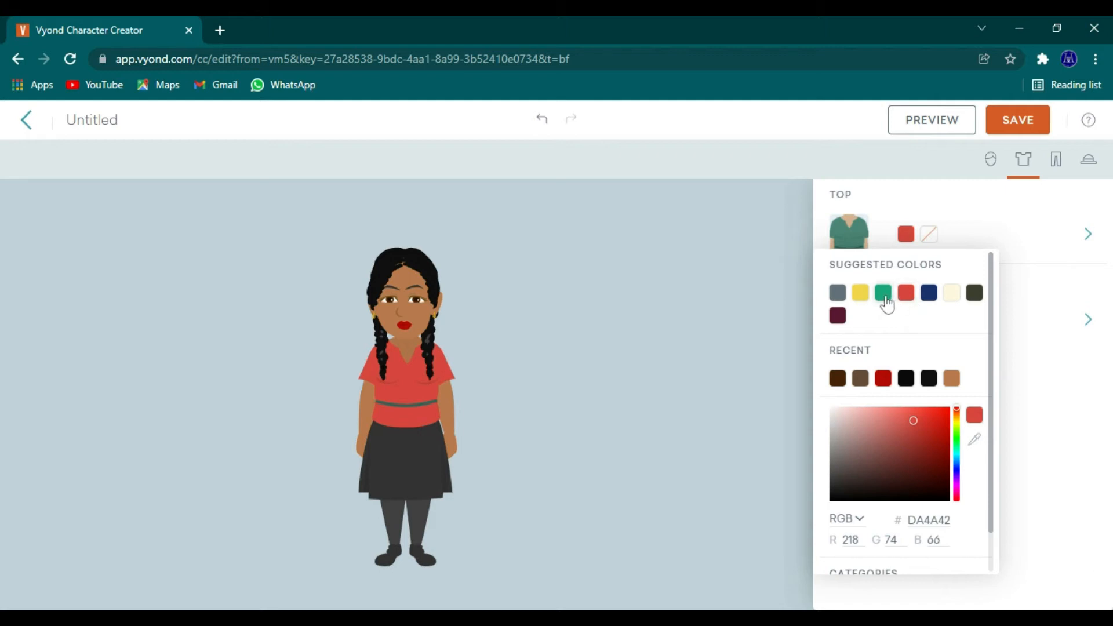
pyautogui.click(882, 292)
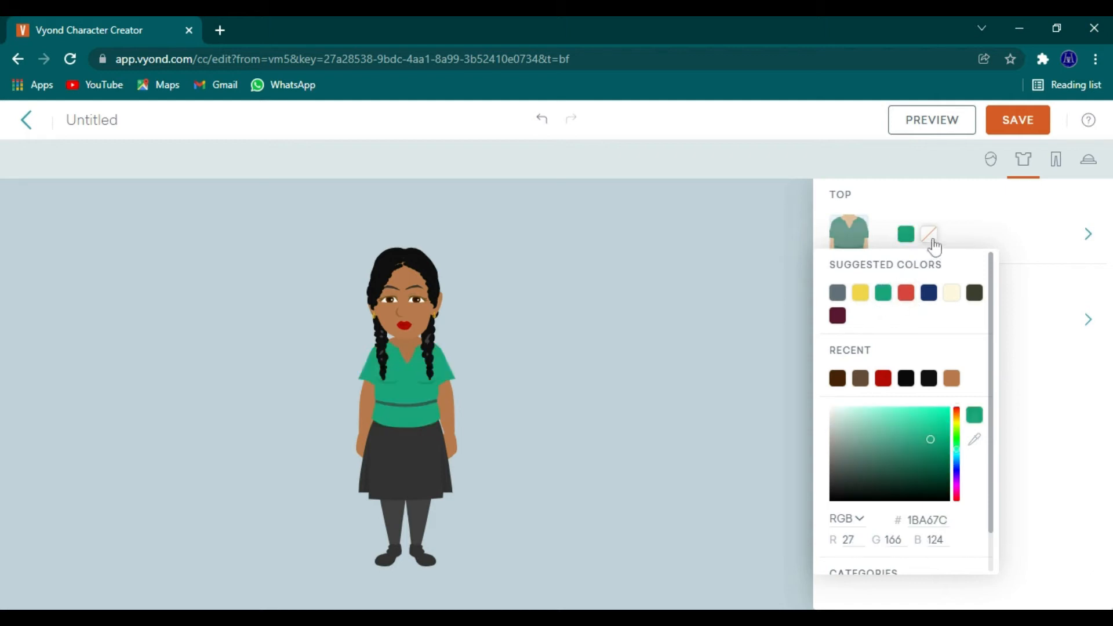
pyautogui.click(928, 234)
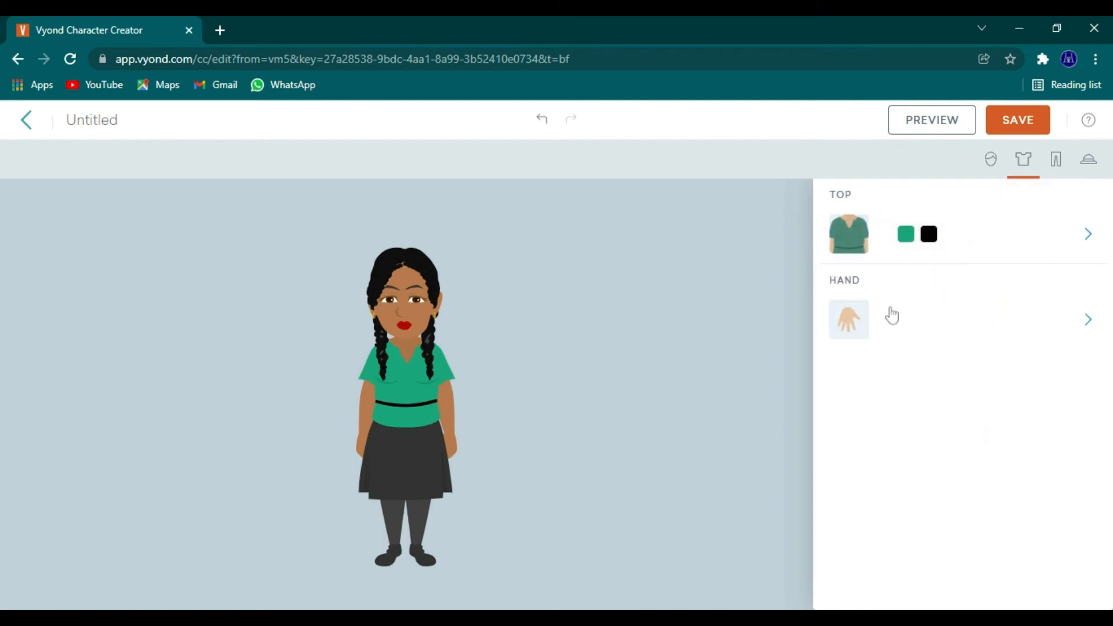
pyautogui.click(1087, 319)
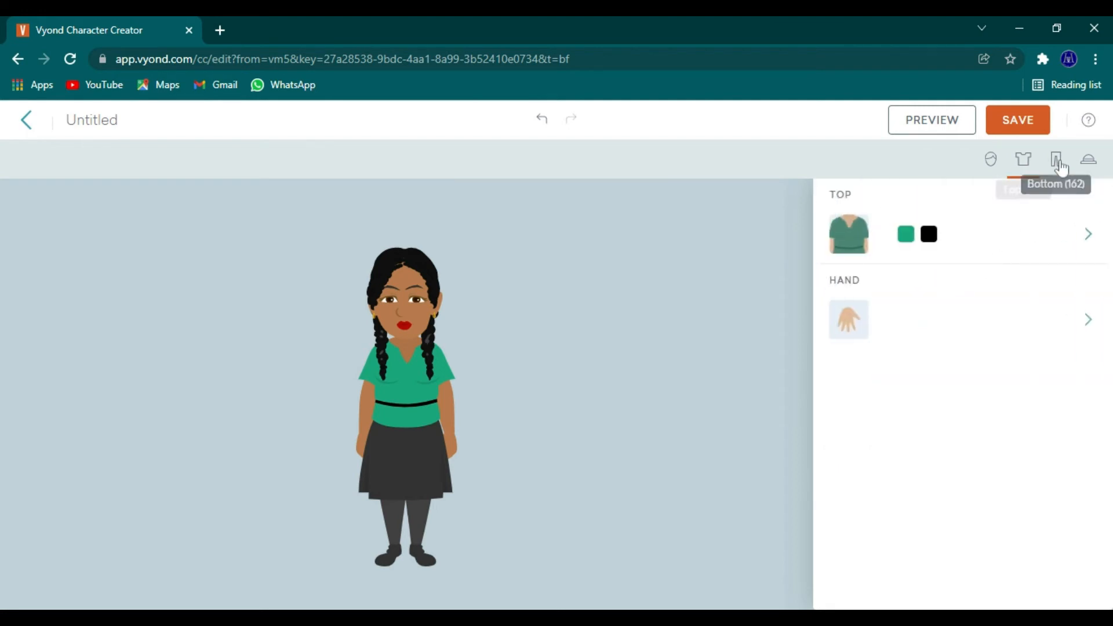
# Step: Dress her in the light blue patterned long skirt and recolour it green
pyautogui.click(1057, 159)
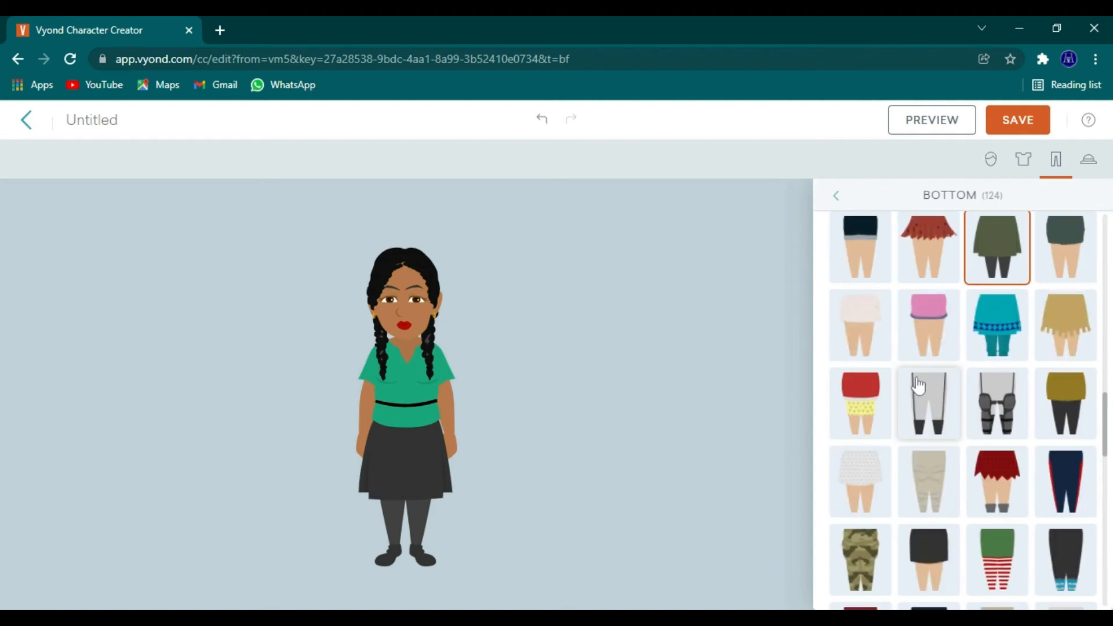
pyautogui.scroll(-3)
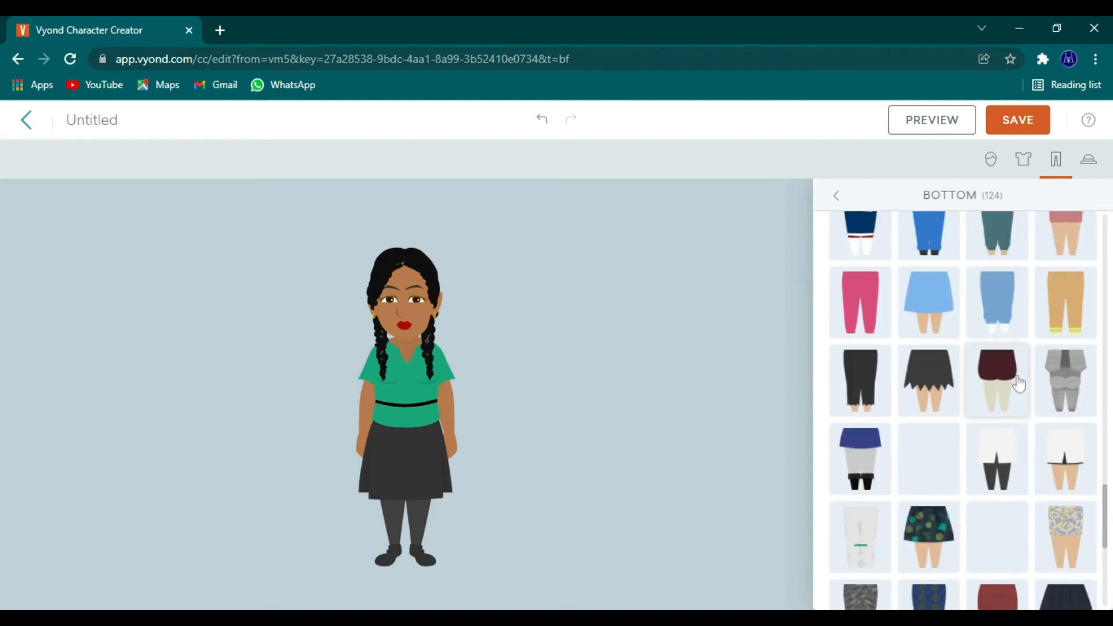
pyautogui.scroll(-3)
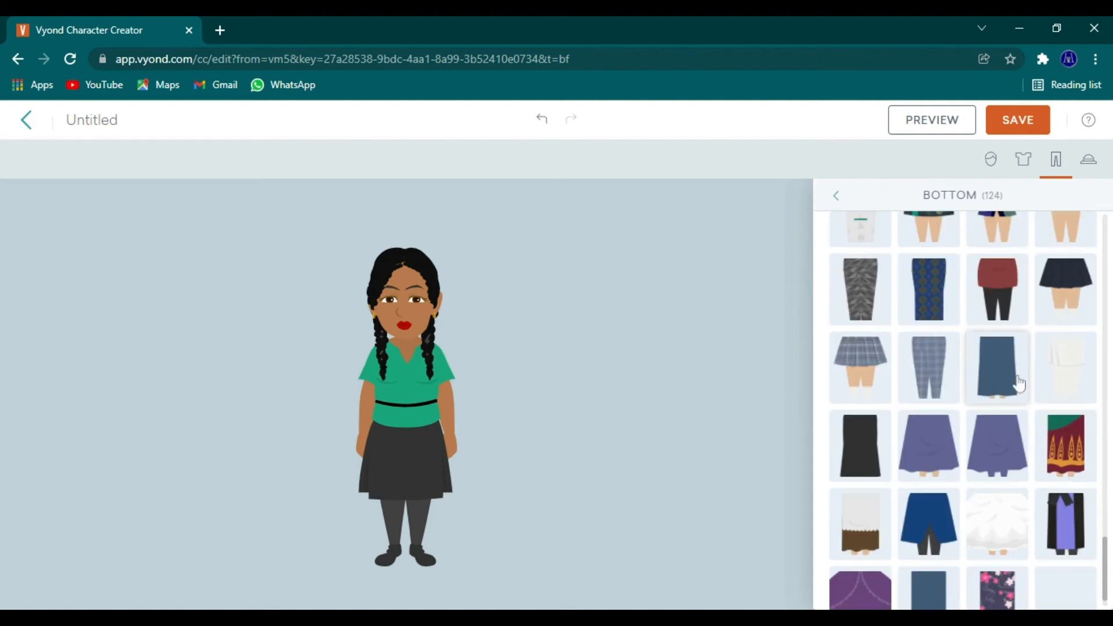
pyautogui.scroll(-3)
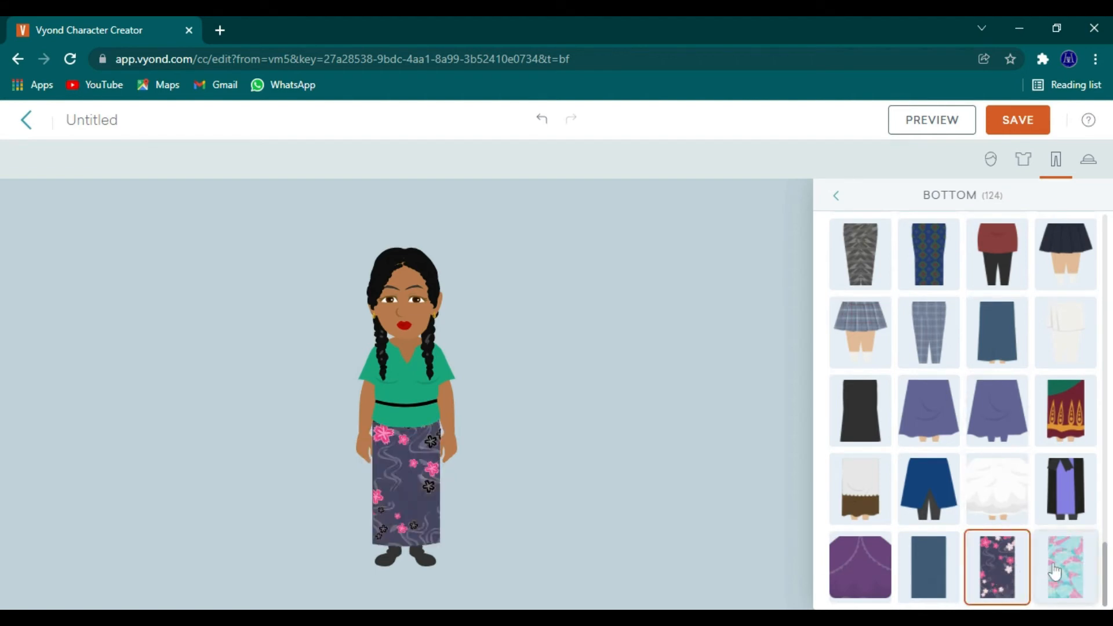
pyautogui.click(1064, 567)
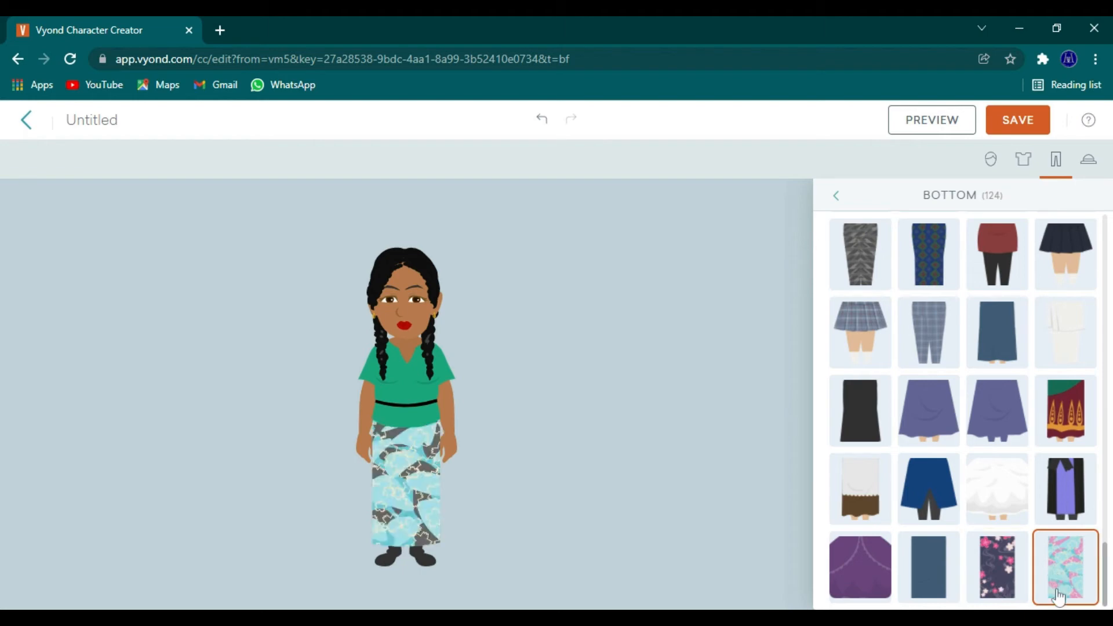
pyautogui.moveTo(928, 566)
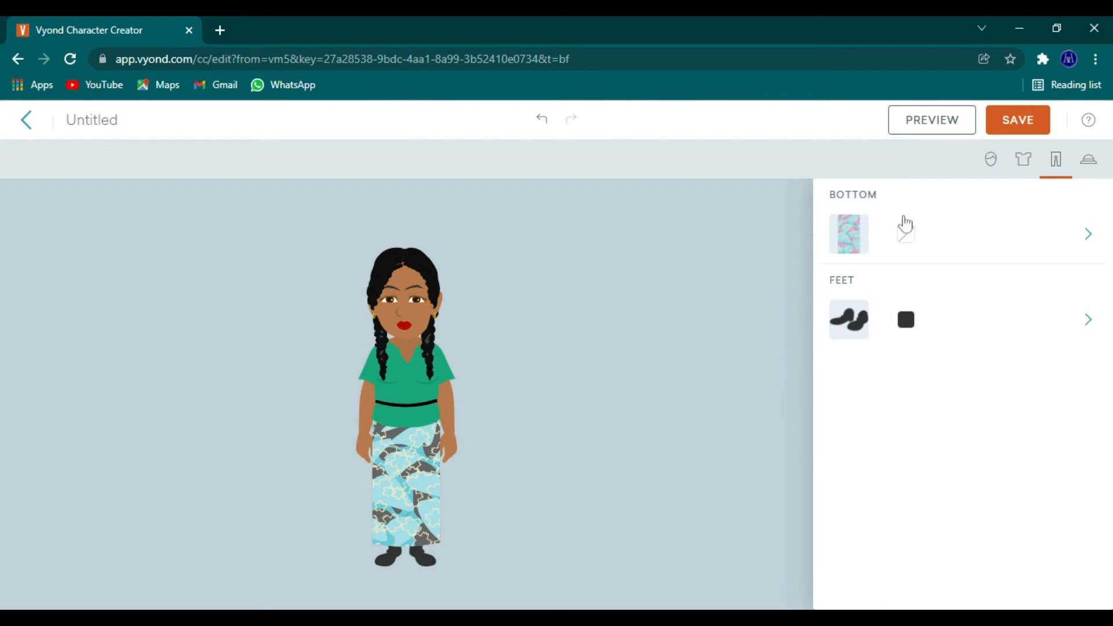
pyautogui.click(905, 233)
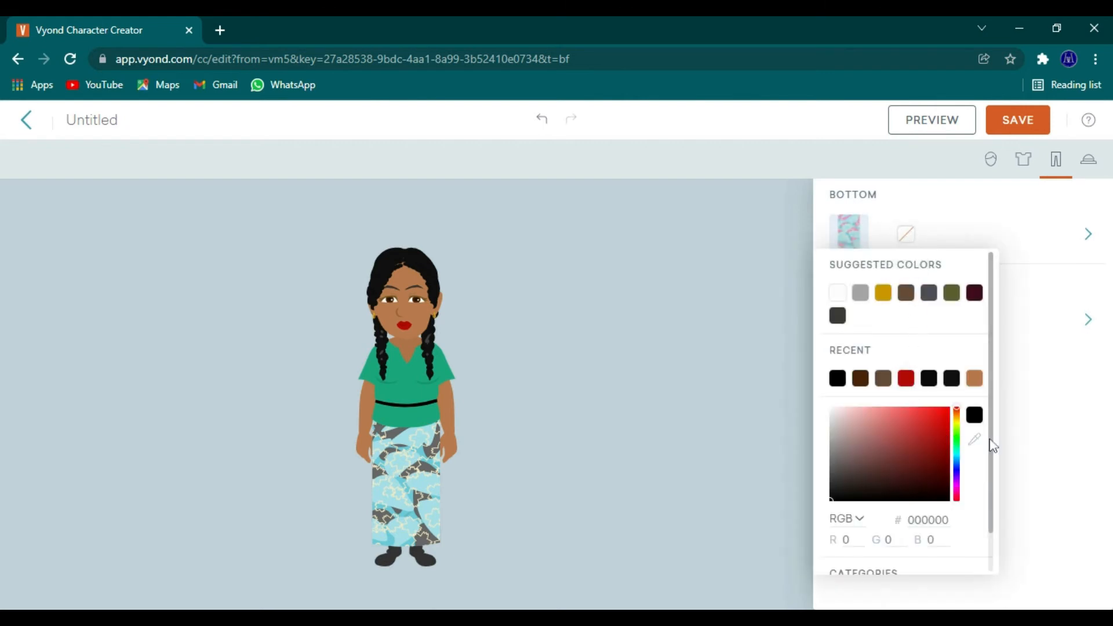
pyautogui.click(974, 438)
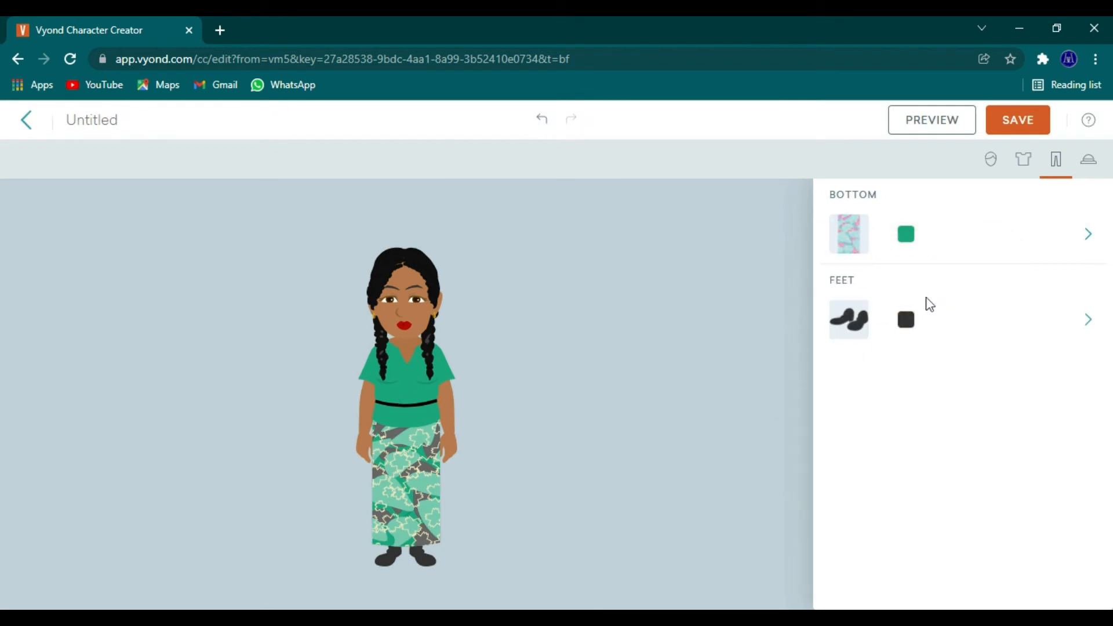
pyautogui.moveTo(1021, 159)
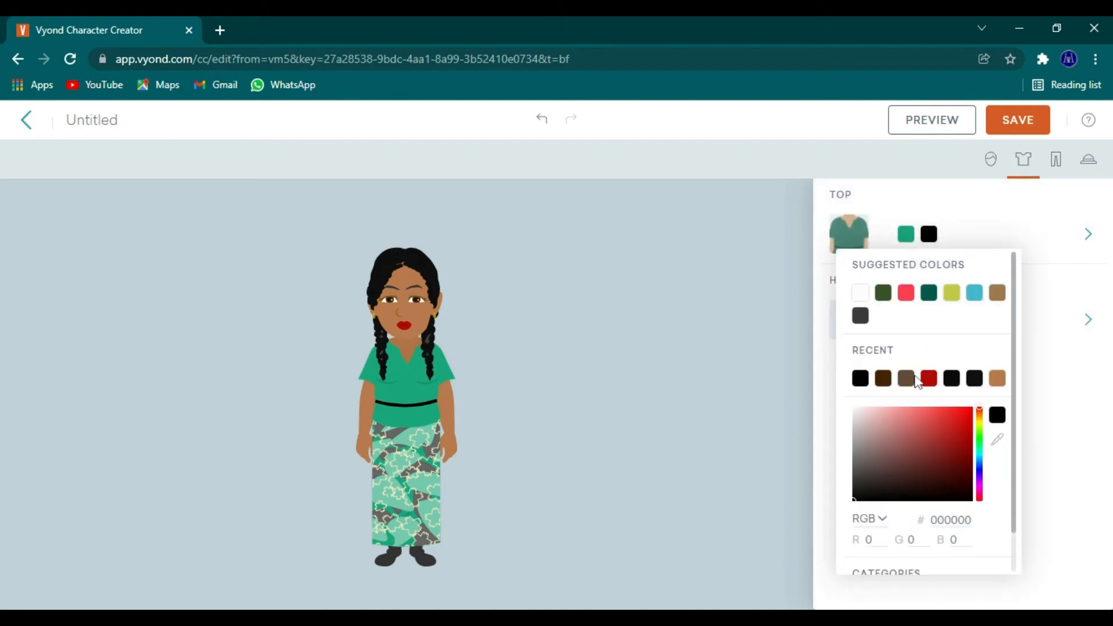
pyautogui.moveTo(996, 439)
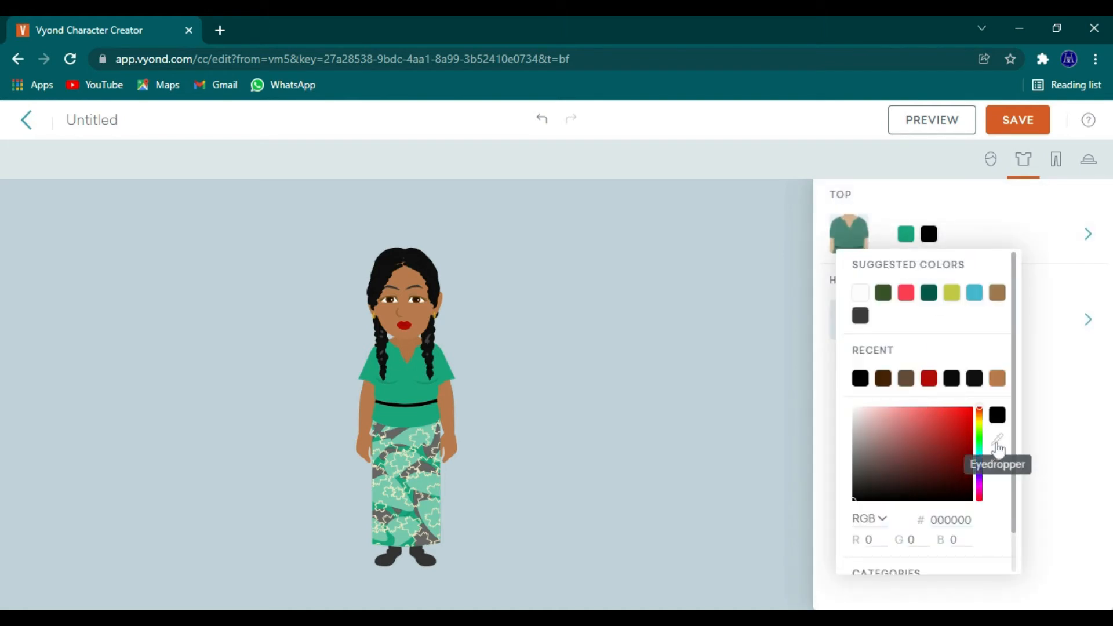
pyautogui.moveTo(917, 383)
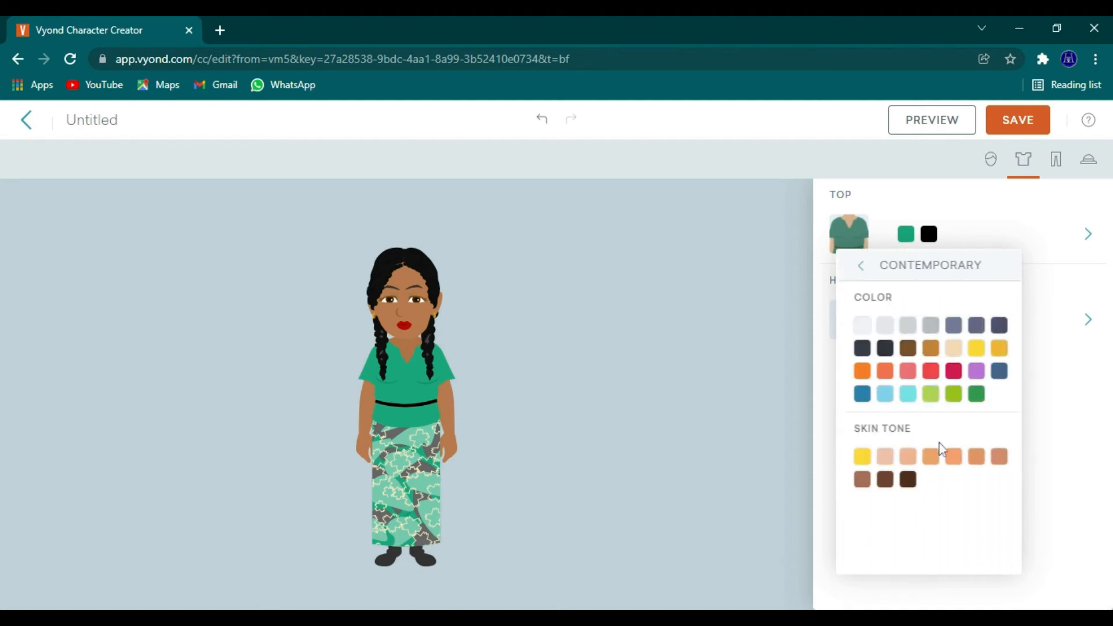
# Step: Set the top's second colour to the light grey Contemporary swatch
pyautogui.click(929, 325)
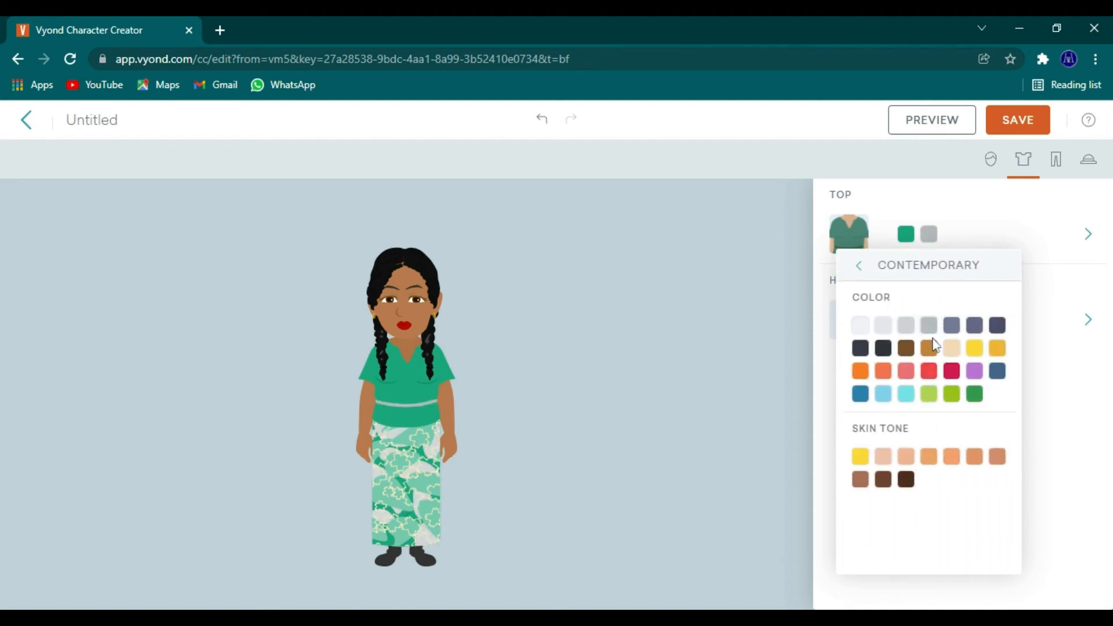
pyautogui.moveTo(1006, 208)
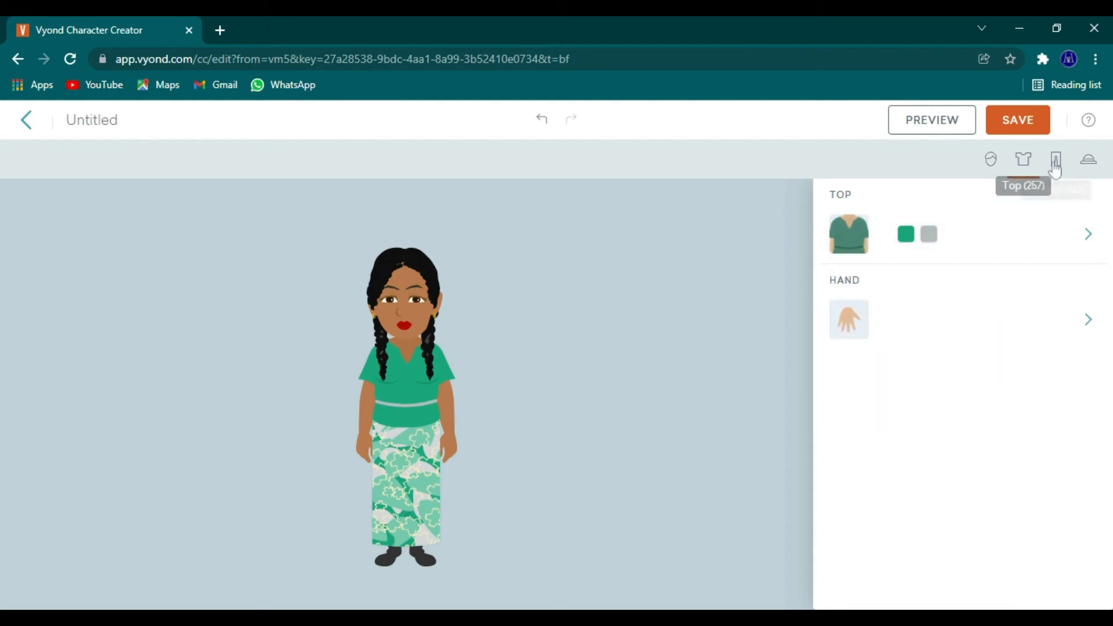
# Step: Add white slippers and eyedrop the green top's colour onto them
pyautogui.click(1086, 159)
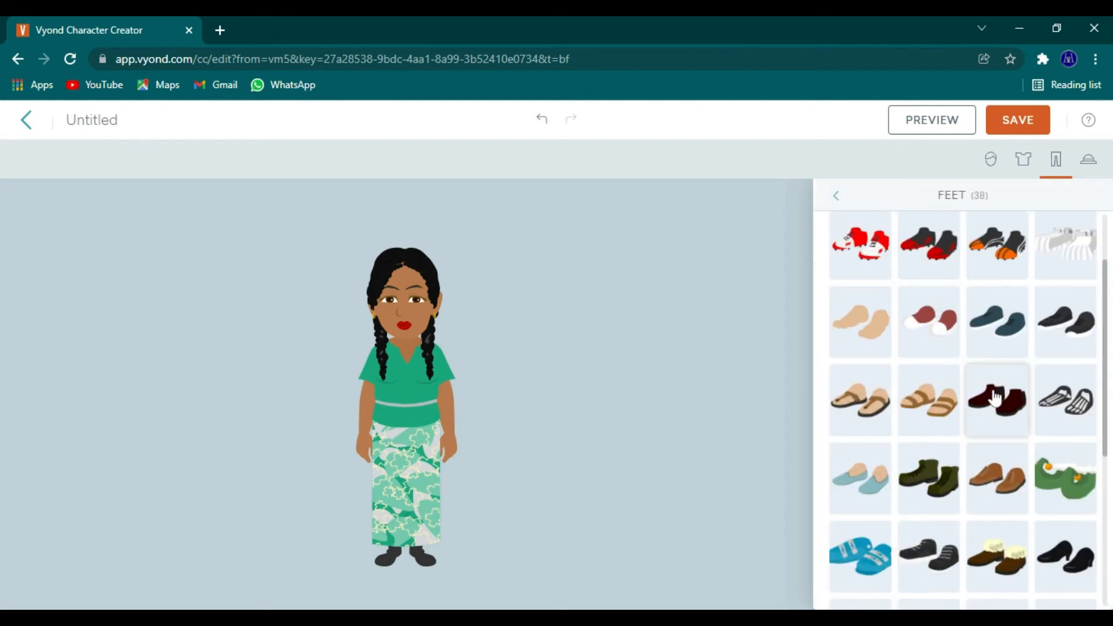
pyautogui.scroll(-3)
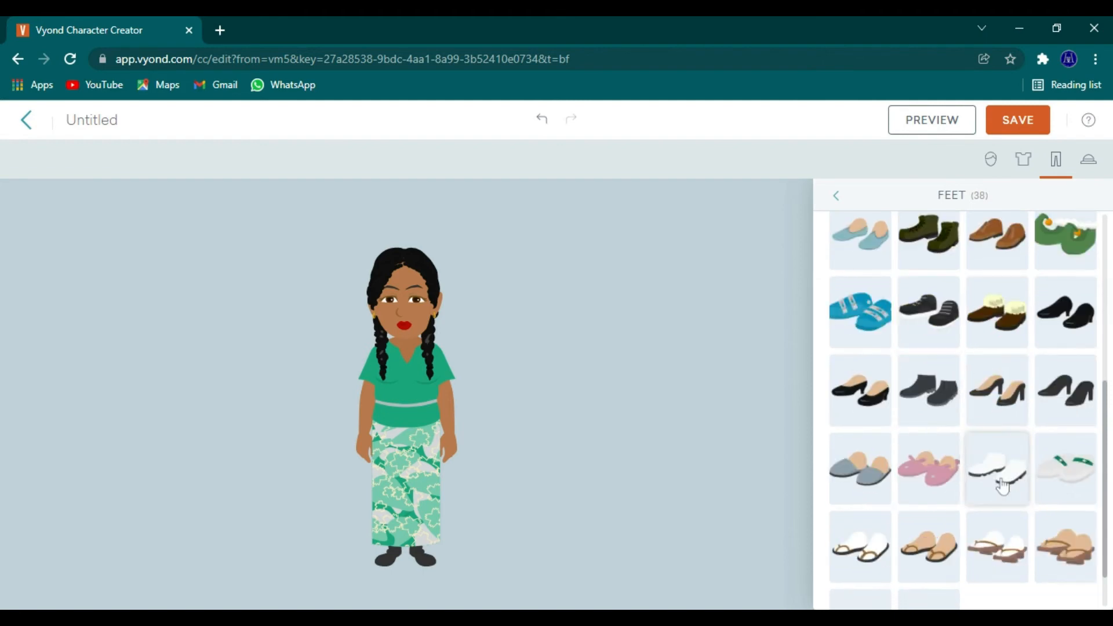
pyautogui.click(996, 469)
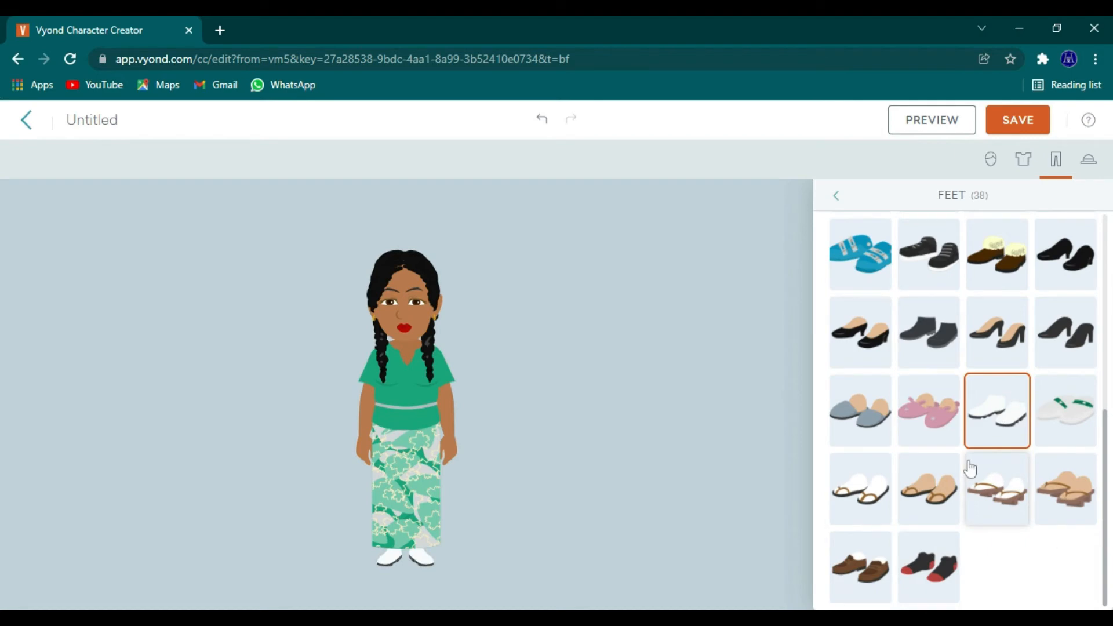
pyautogui.scroll(-3)
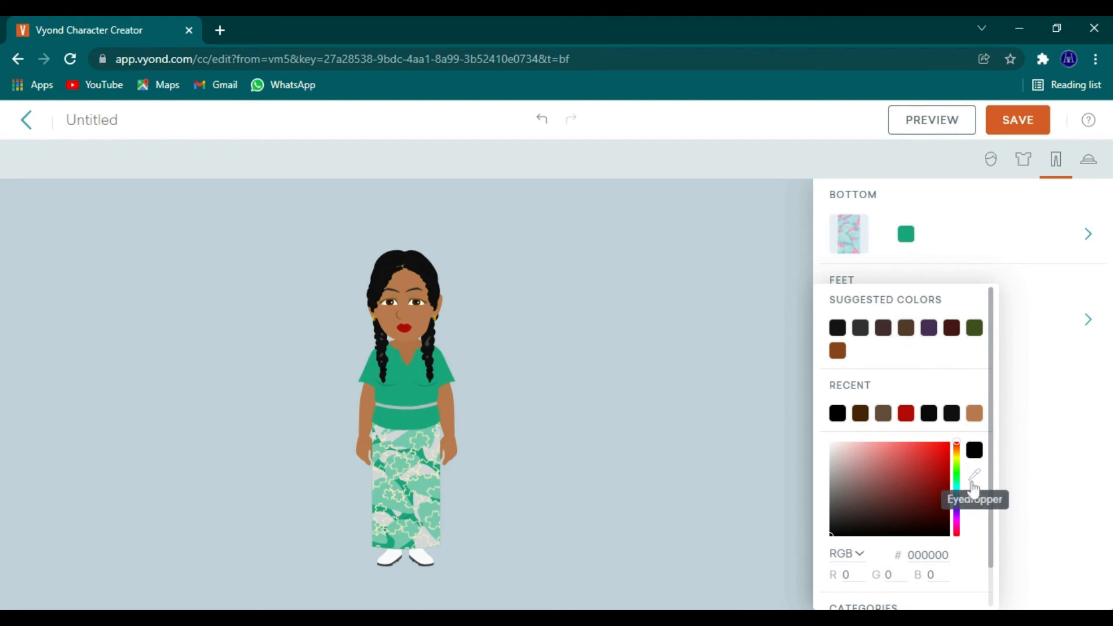
pyautogui.click(973, 474)
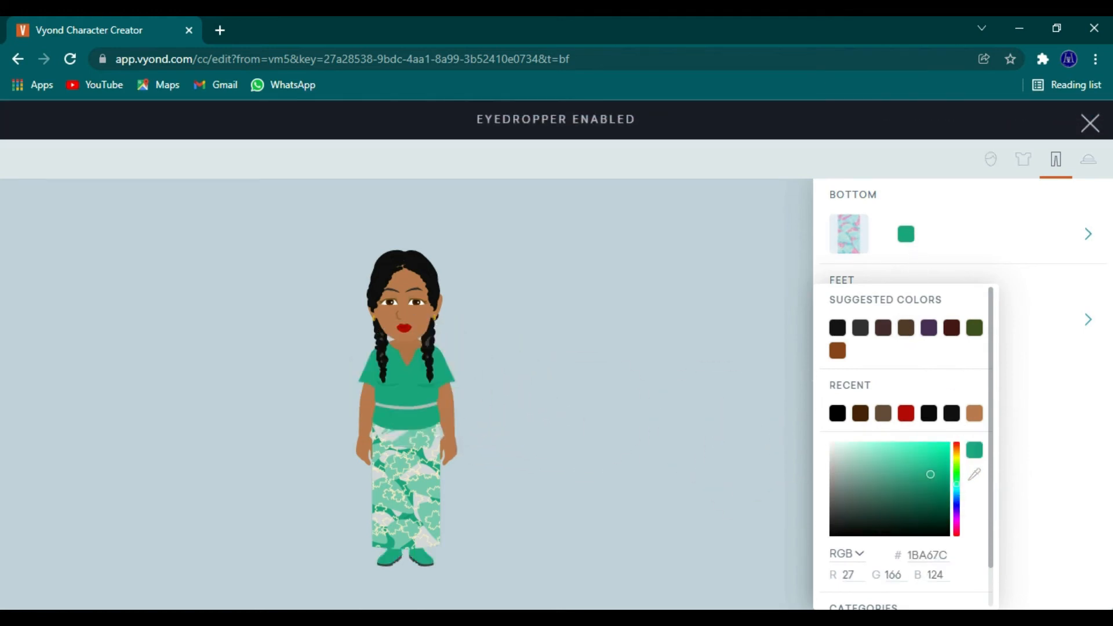
pyautogui.click(1091, 122)
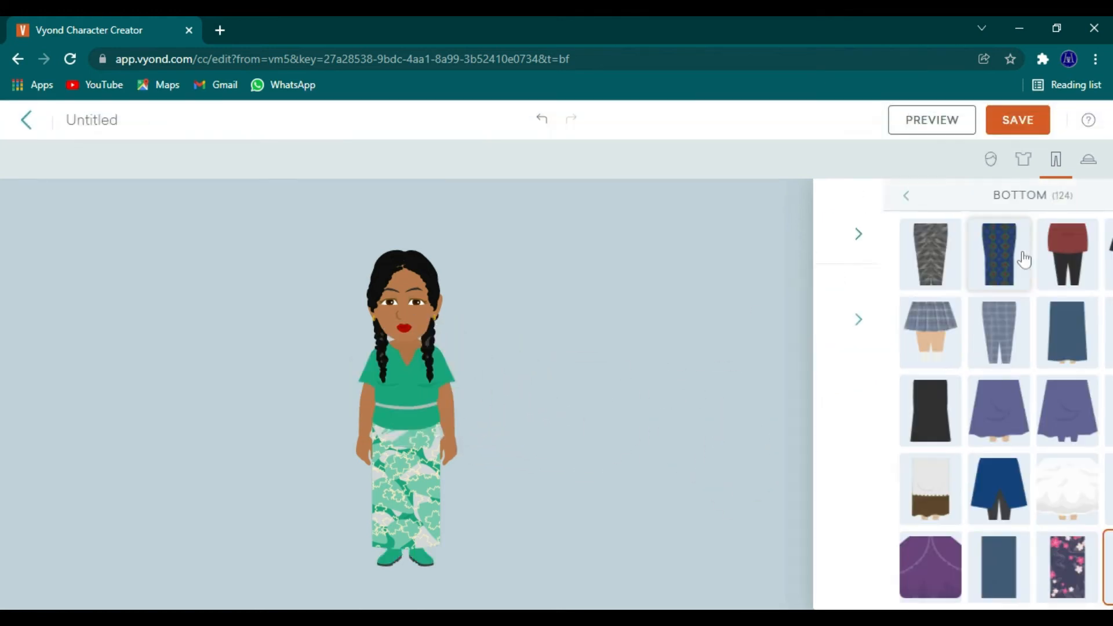
pyautogui.click(905, 196)
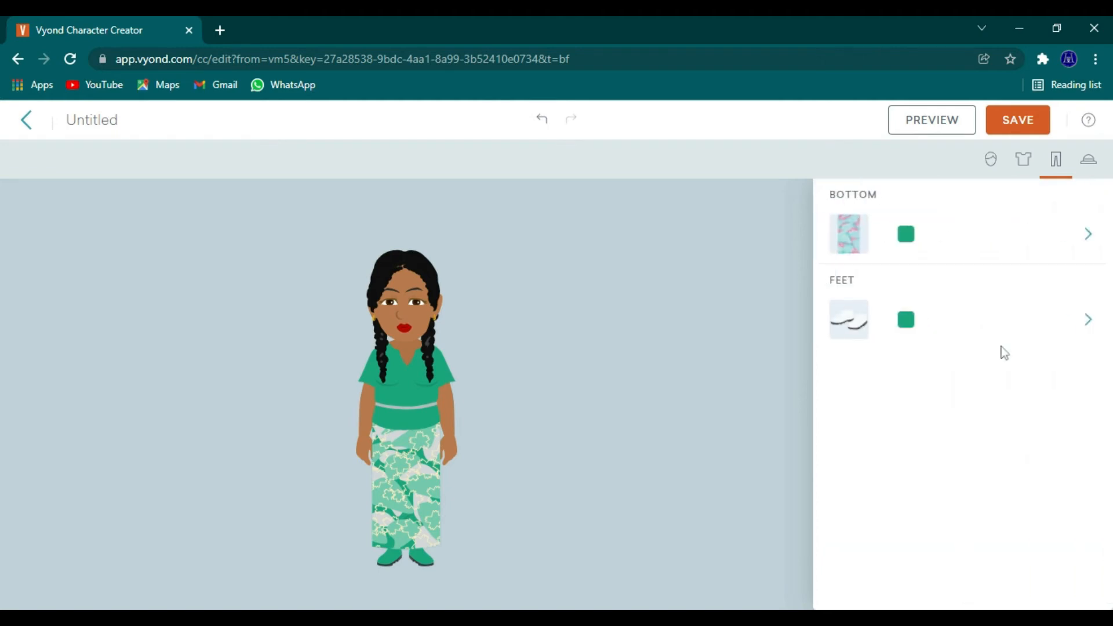
pyautogui.click(1088, 158)
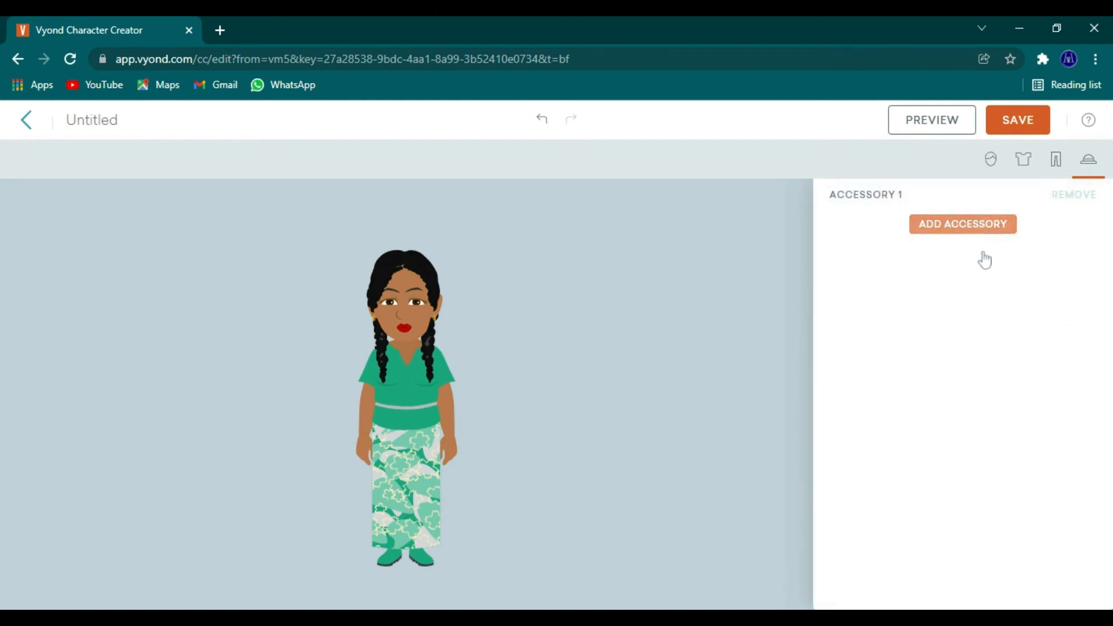
# Step: Add freckles as the woman's first accessory
pyautogui.click(962, 224)
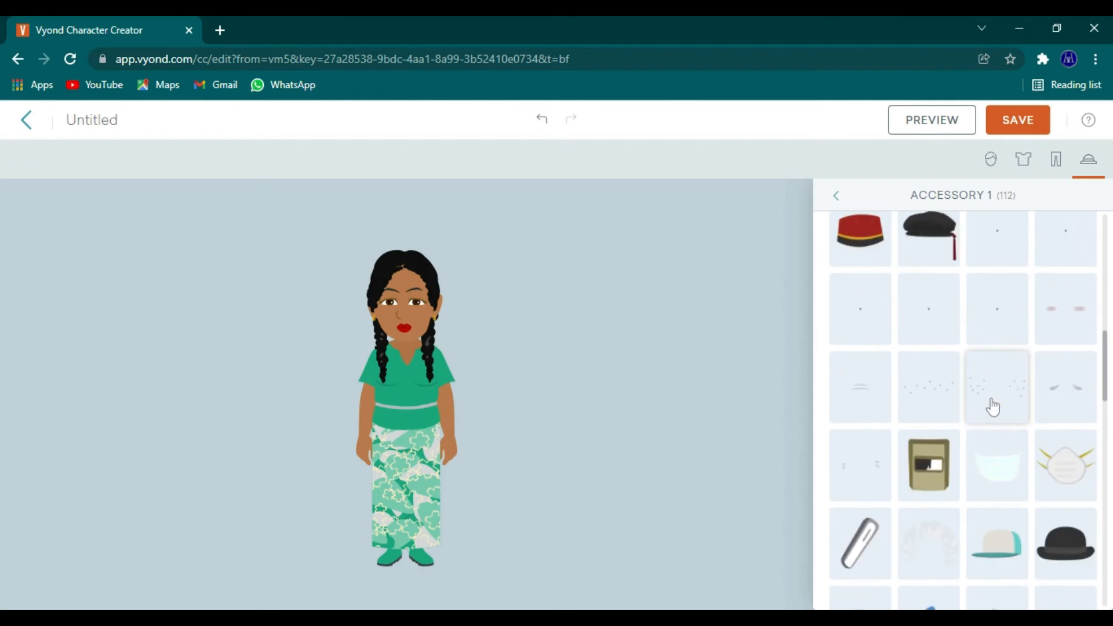
pyautogui.click(928, 387)
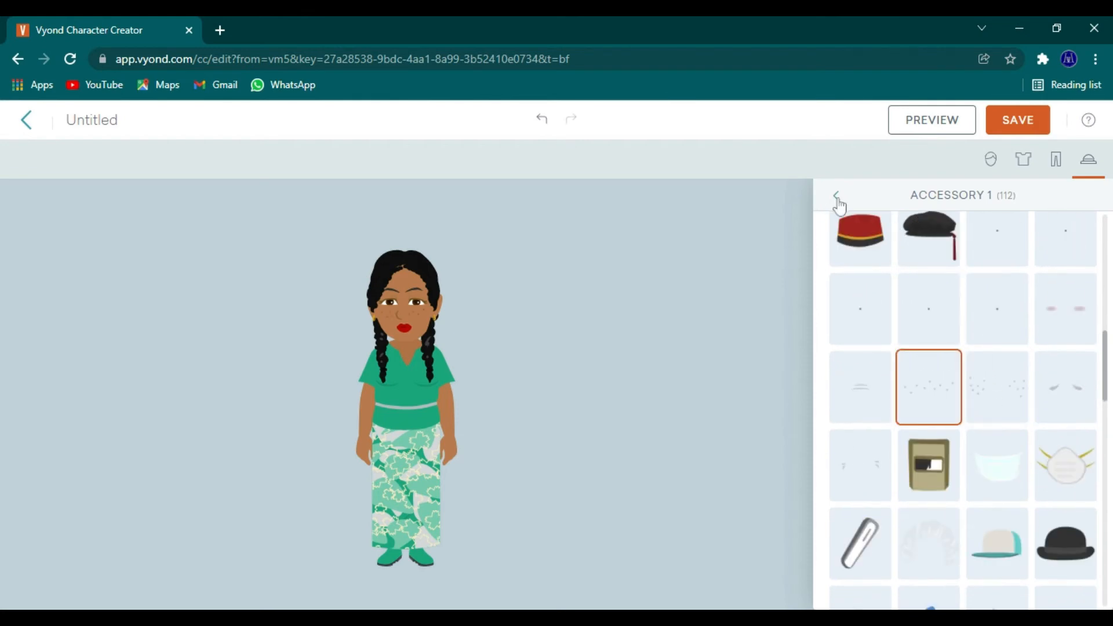
pyautogui.click(838, 197)
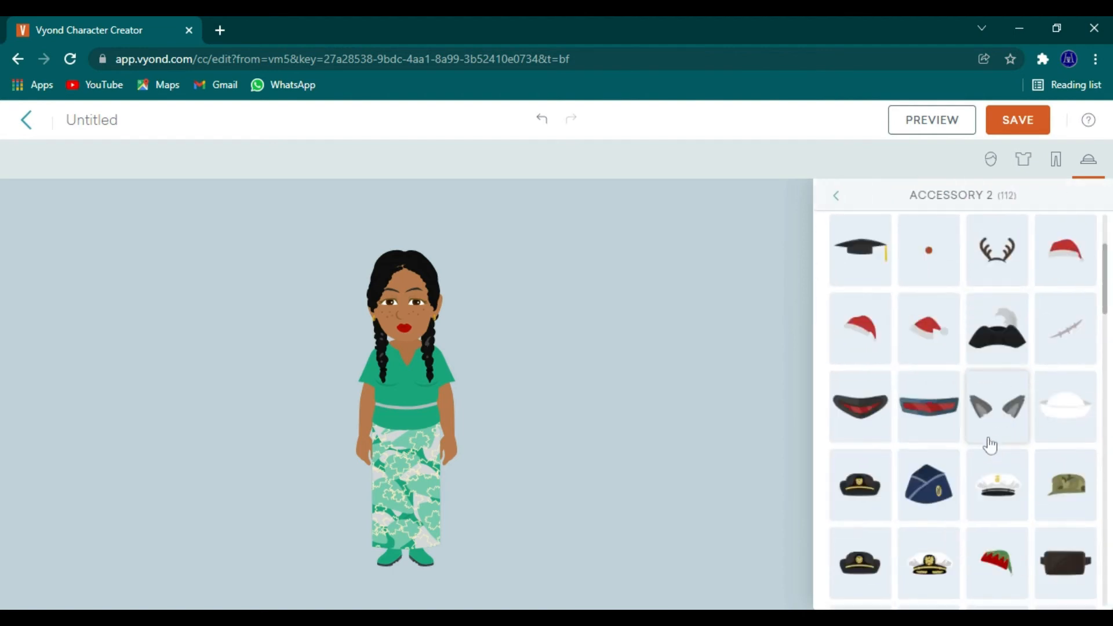
# Step: Add a purple headband accessory and save the character to the library
pyautogui.scroll(-3)
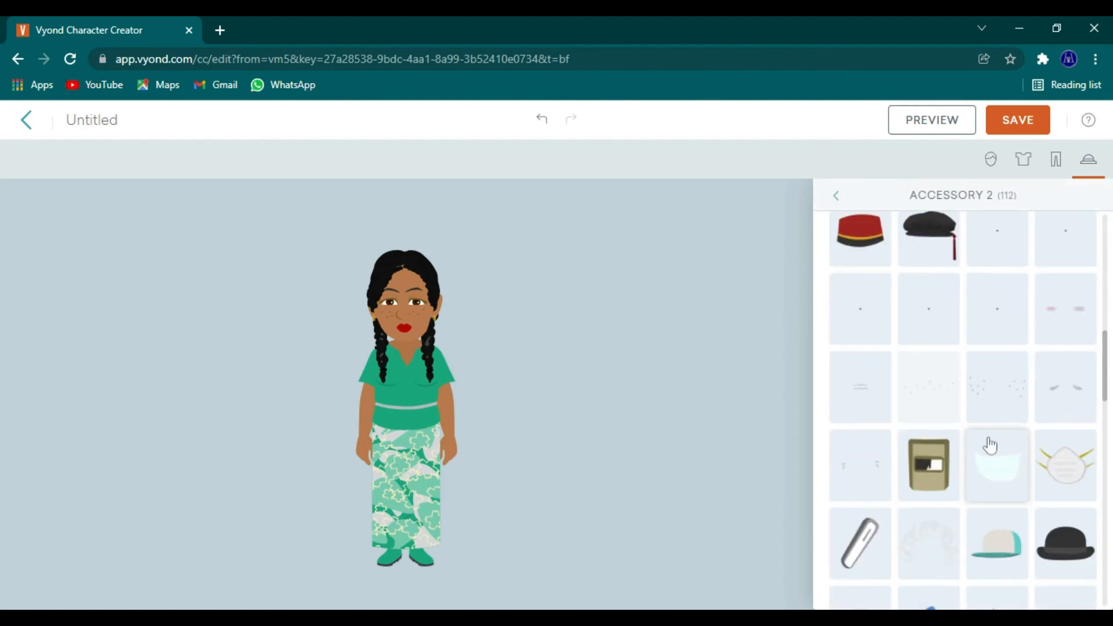
pyautogui.scroll(-3)
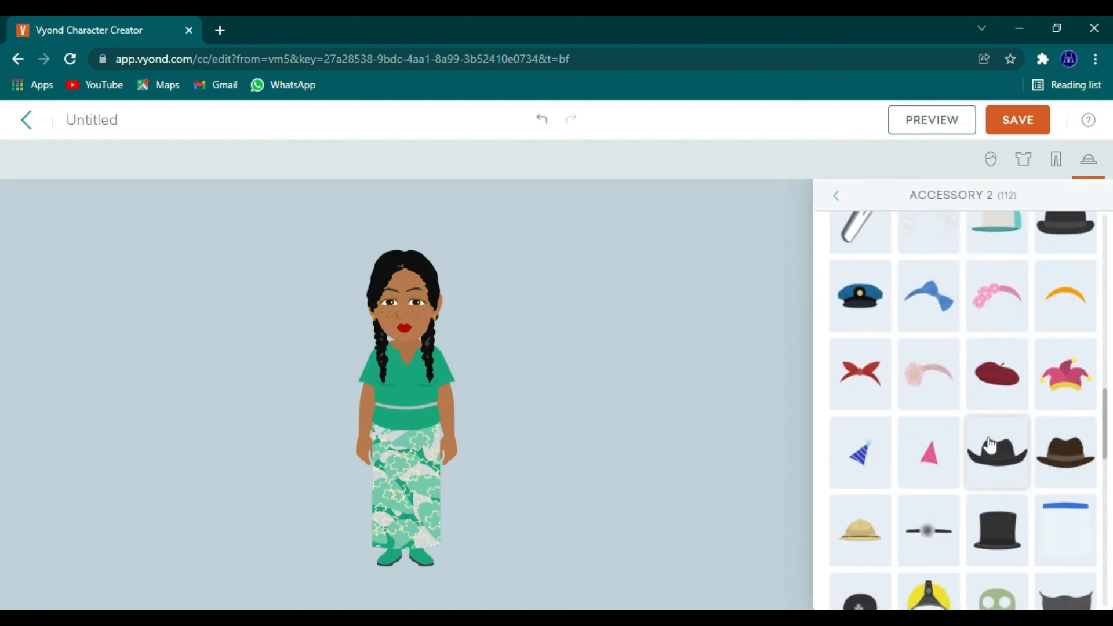
pyautogui.scroll(-3)
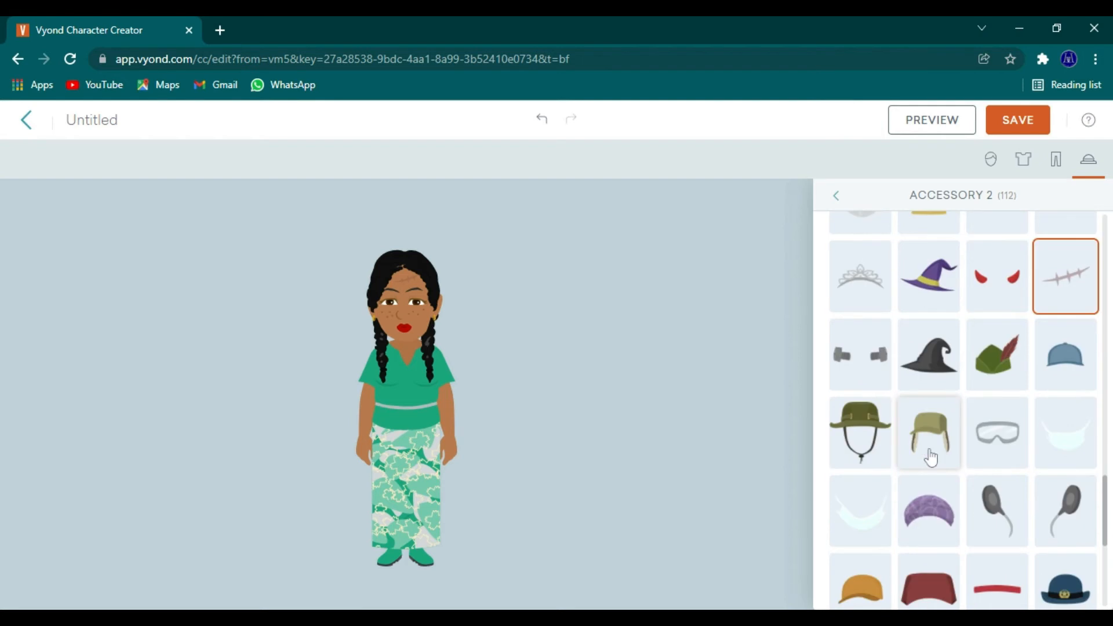
pyautogui.moveTo(996, 432)
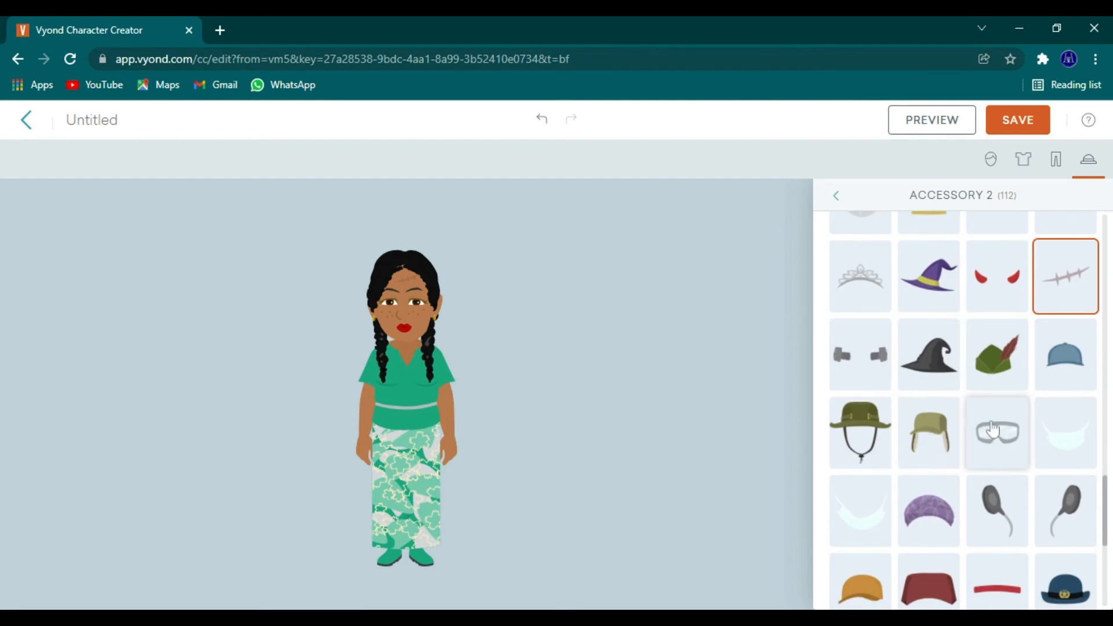
pyautogui.scroll(-3)
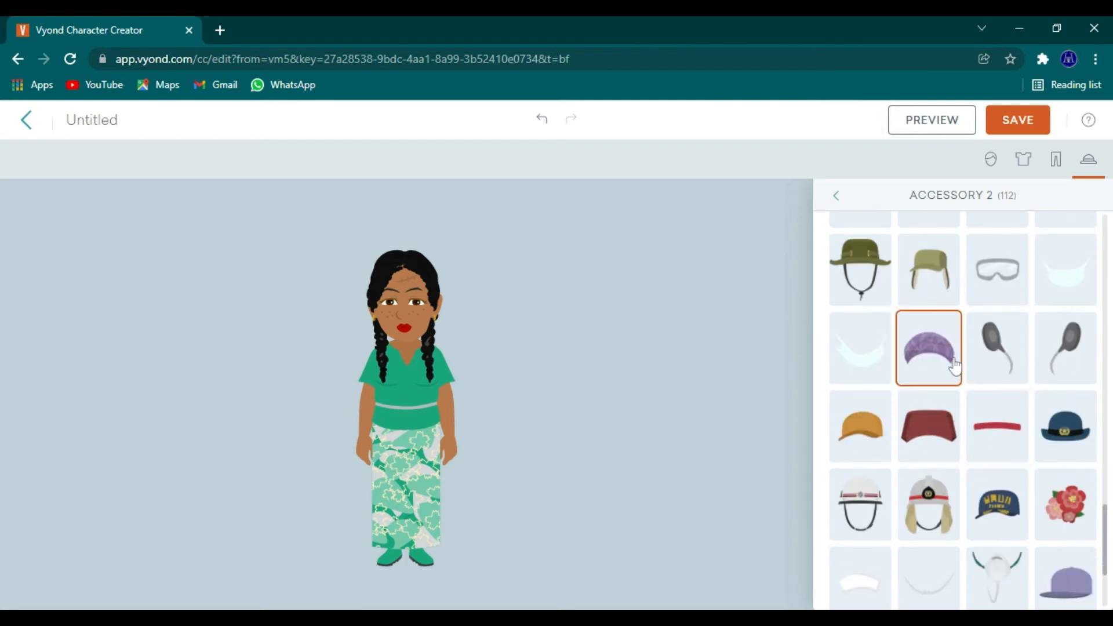
pyautogui.click(928, 347)
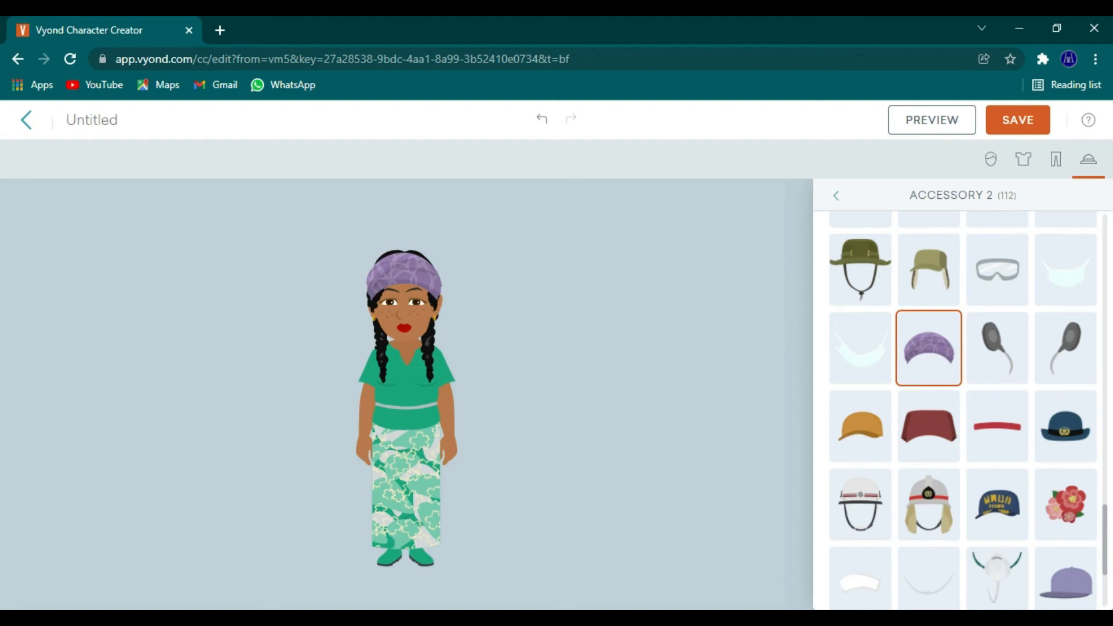
pyautogui.click(835, 195)
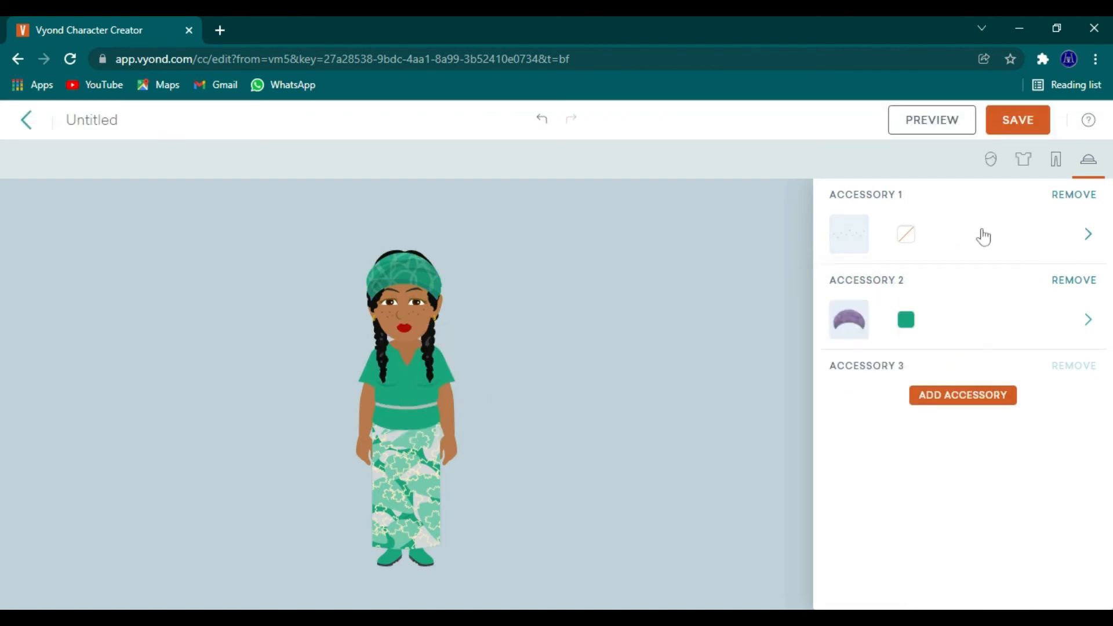
pyautogui.moveTo(1008, 294)
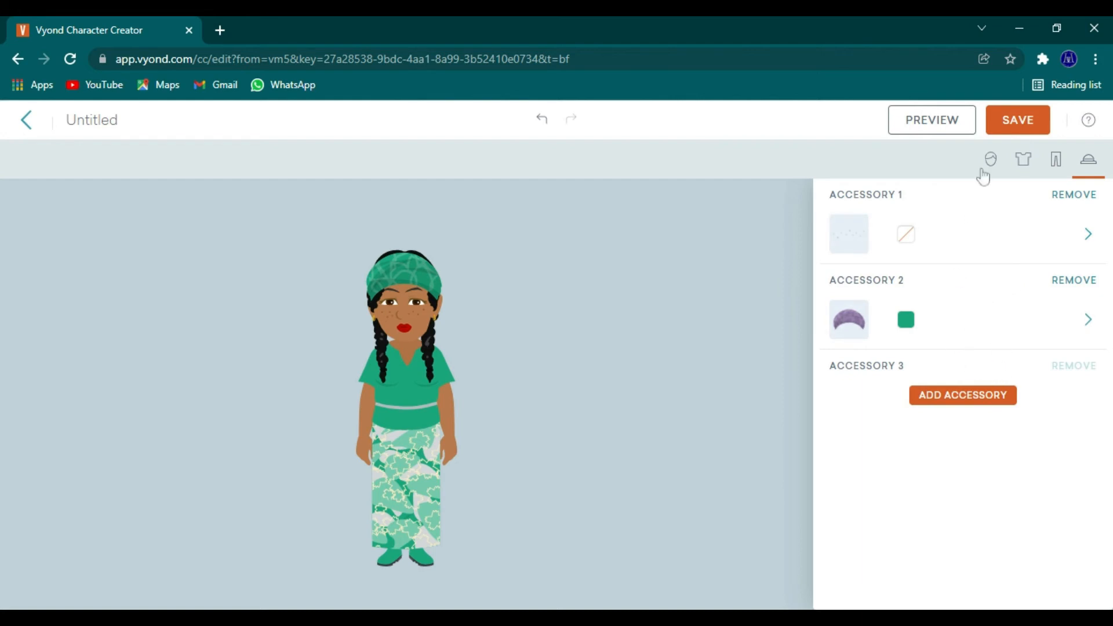
pyautogui.click(1015, 120)
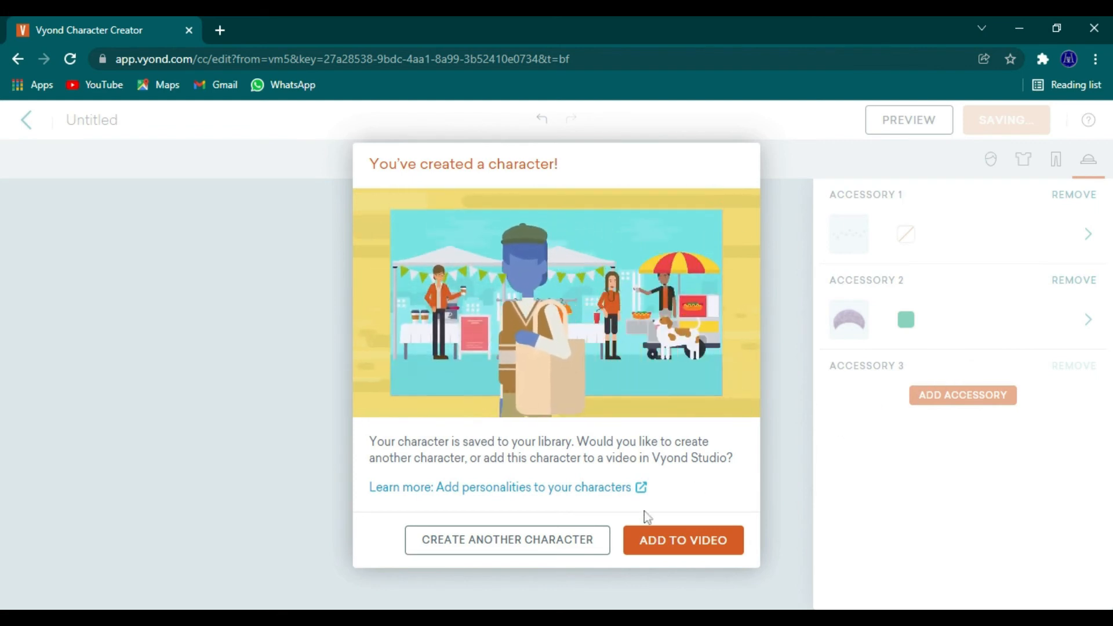
# Step: Add the saved braided woman to the Test Video project
pyautogui.click(681, 540)
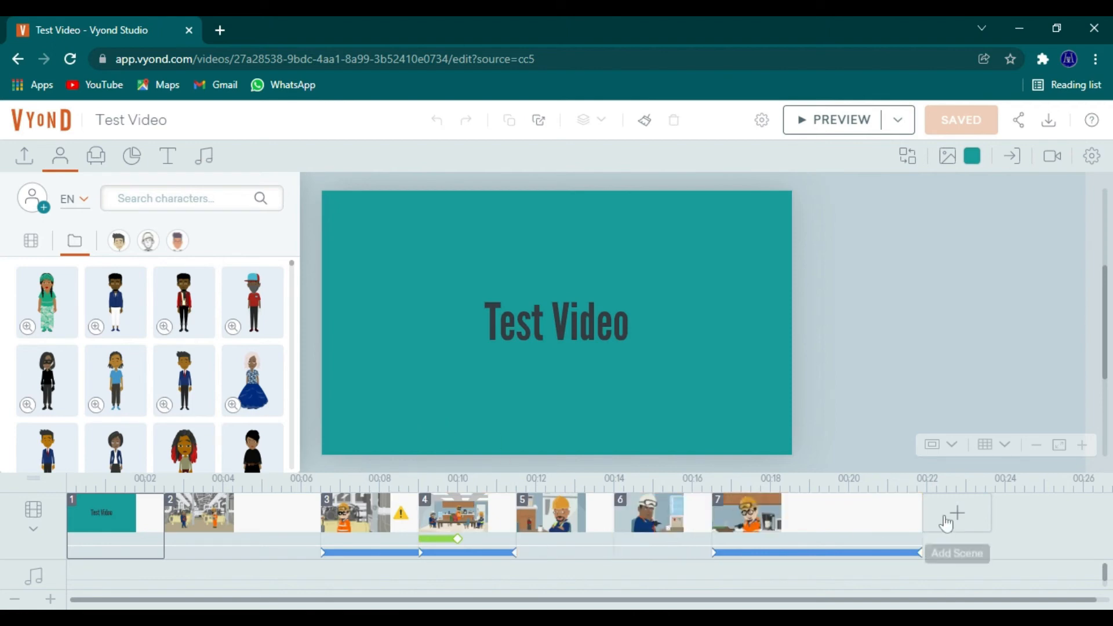
# Step: Add a scene from the Corner shop - Inside template, found by searching 'store'
pyautogui.click(955, 513)
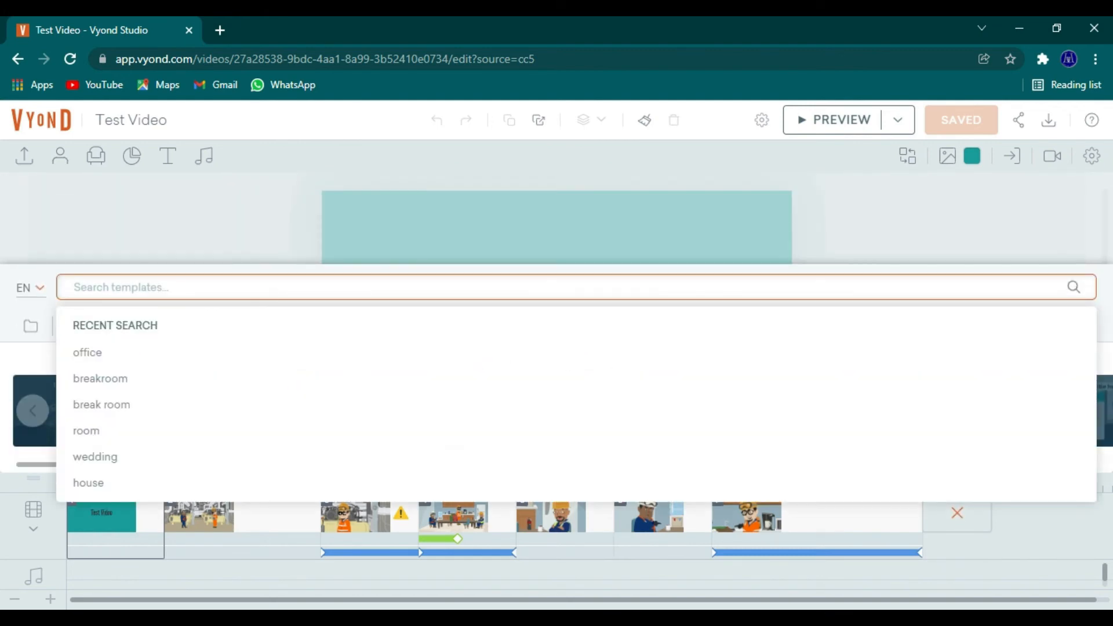
pyautogui.write('store')
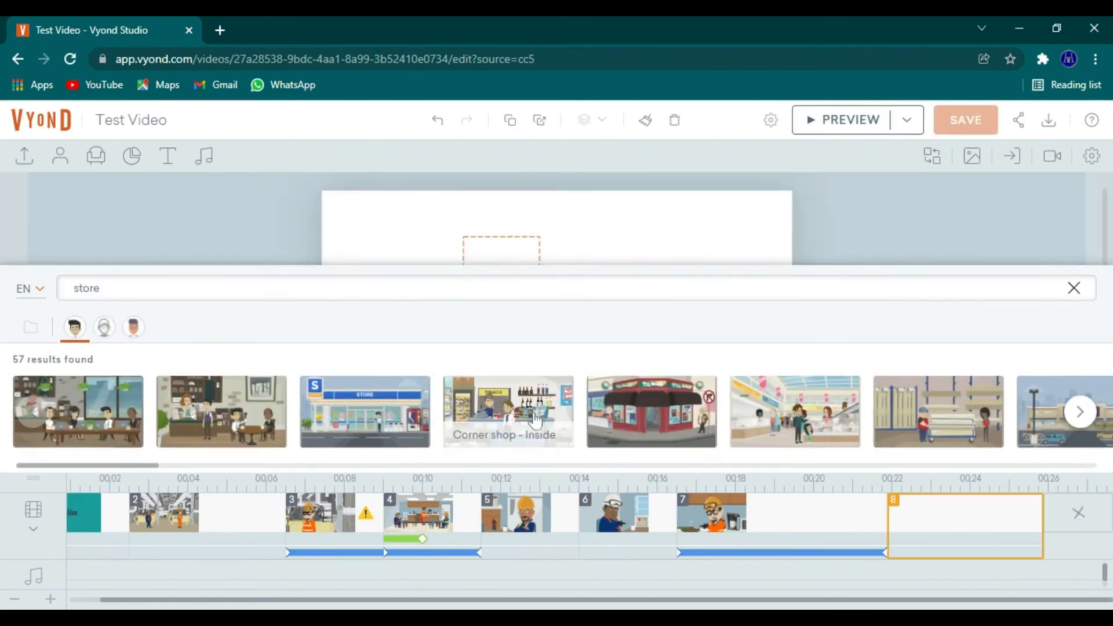
pyautogui.click(508, 412)
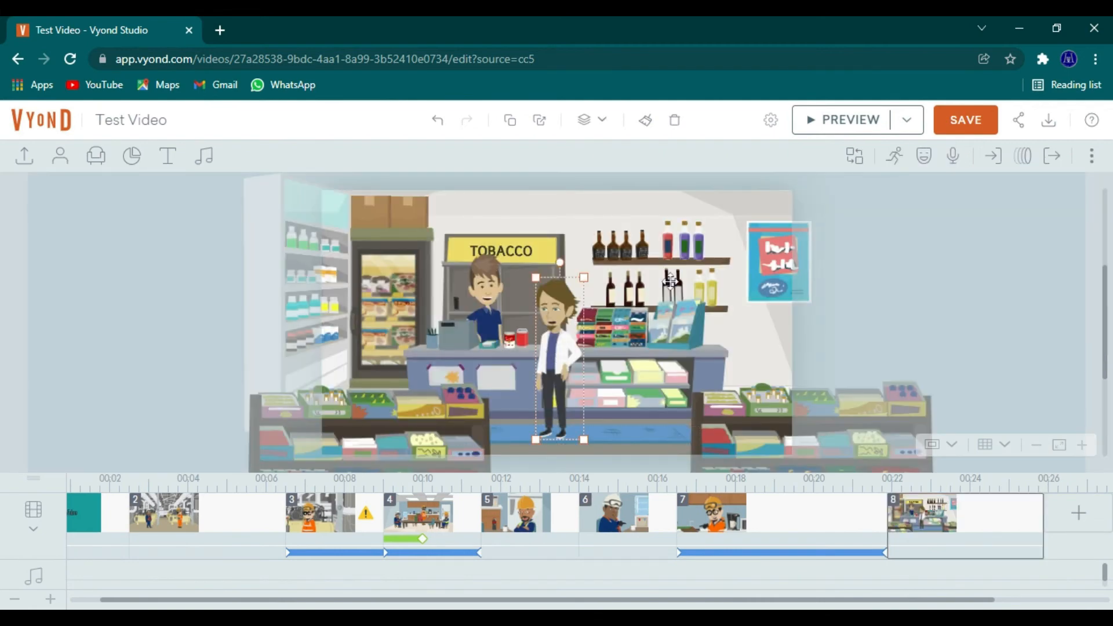
# Step: Swap the shop customer for the braided woman and select her in the scene
pyautogui.click(60, 156)
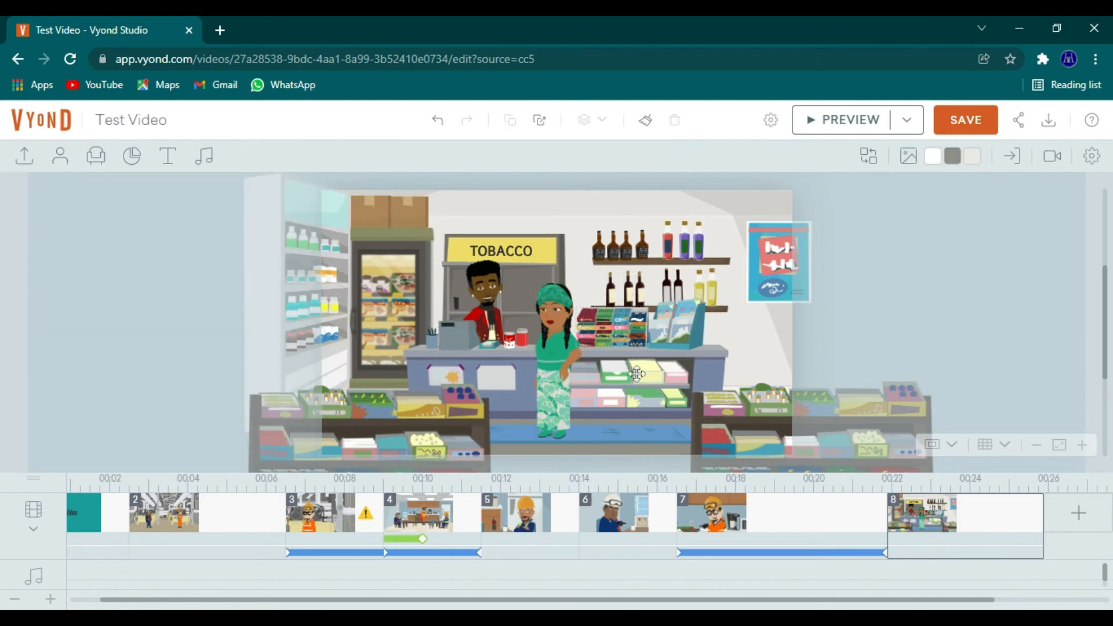
pyautogui.click(555, 347)
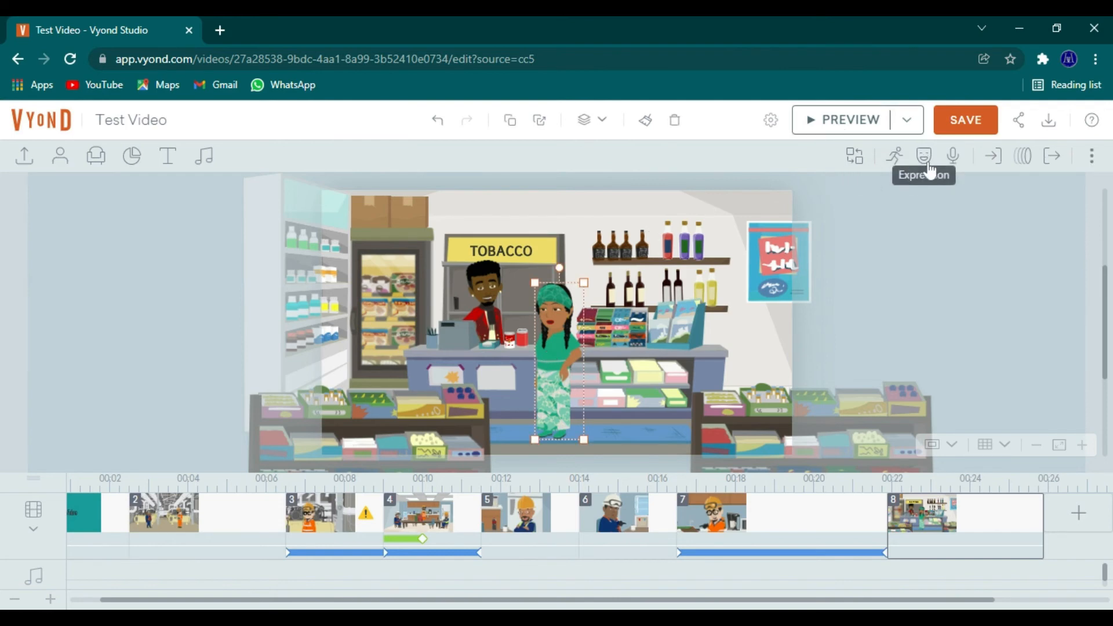
# Step: Give the braided woman the 'Talk Joy No Lip Sync' expression, then check the shopkeeper's happy face
pyautogui.click(923, 156)
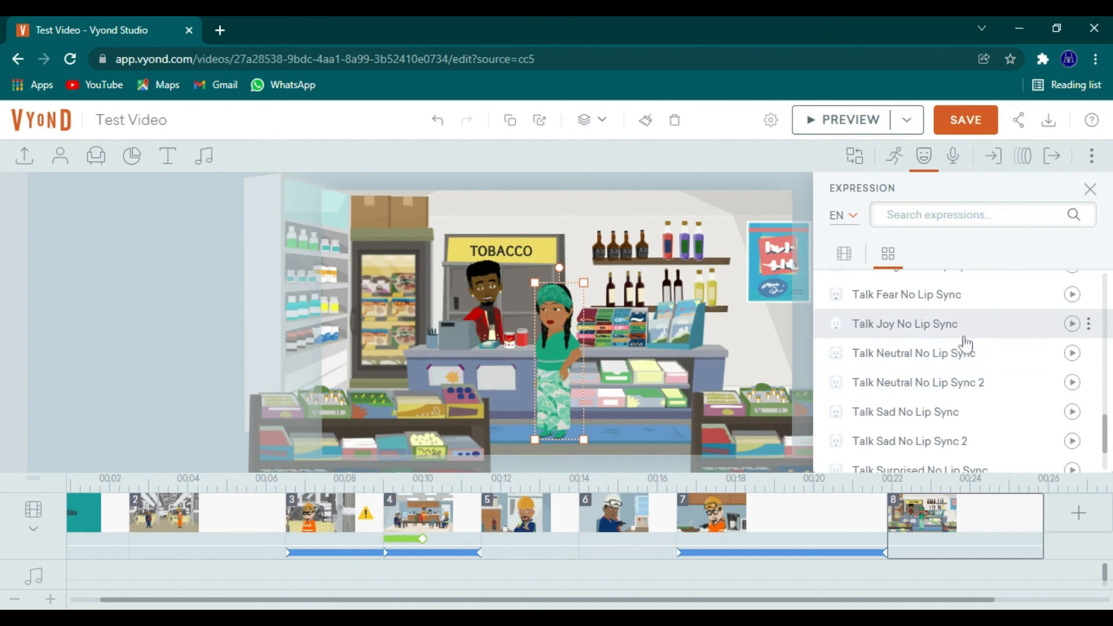
pyautogui.click(904, 323)
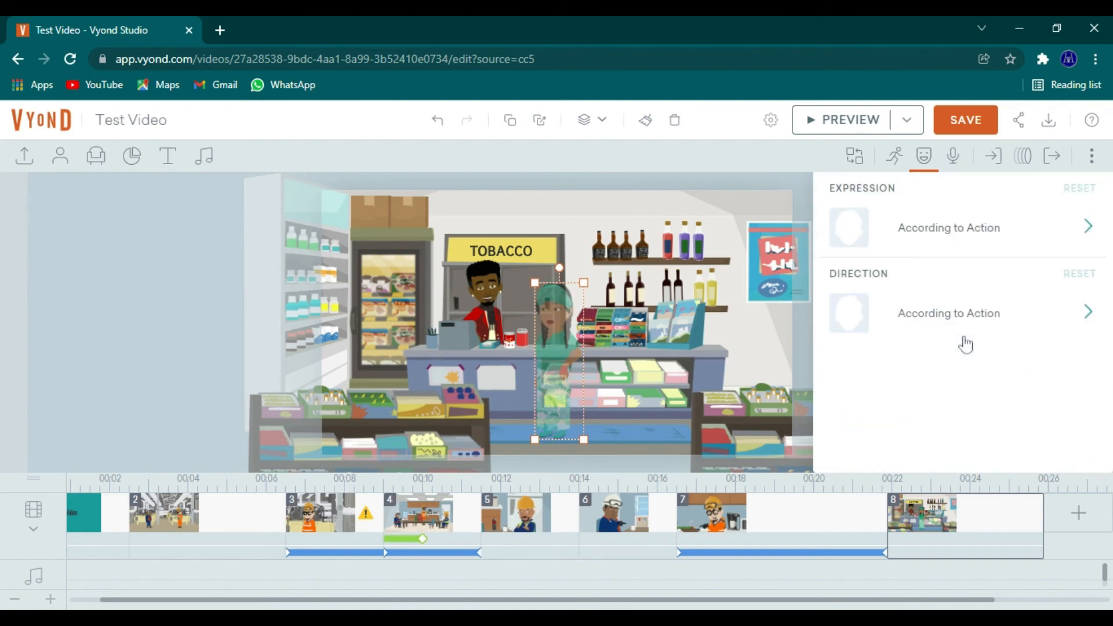
pyautogui.moveTo(717, 334)
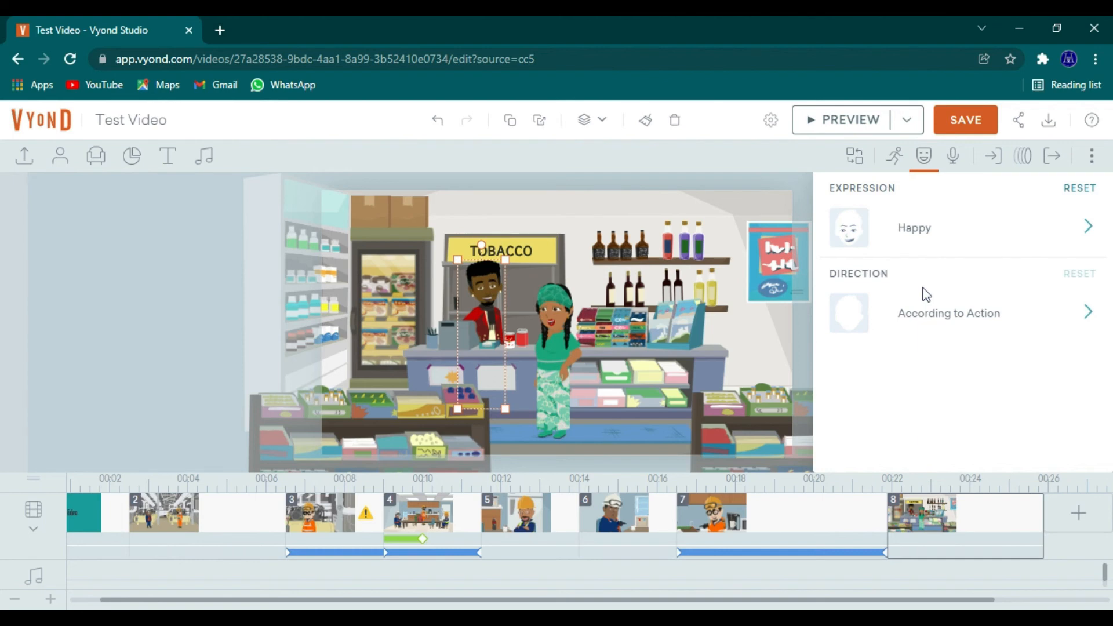
pyautogui.click(948, 313)
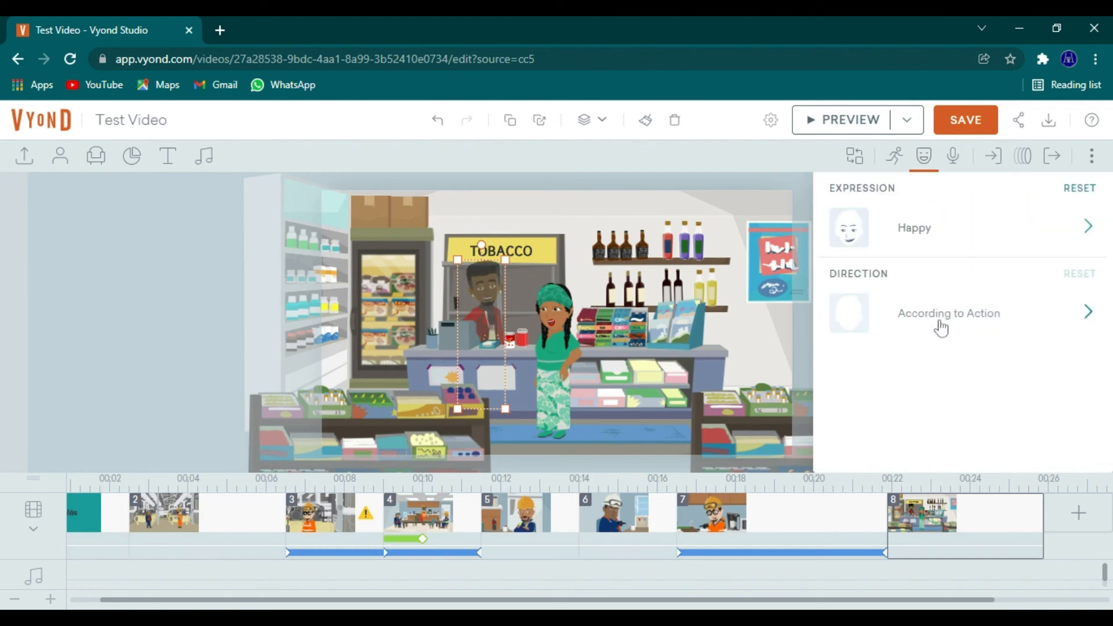
pyautogui.moveTo(940, 318)
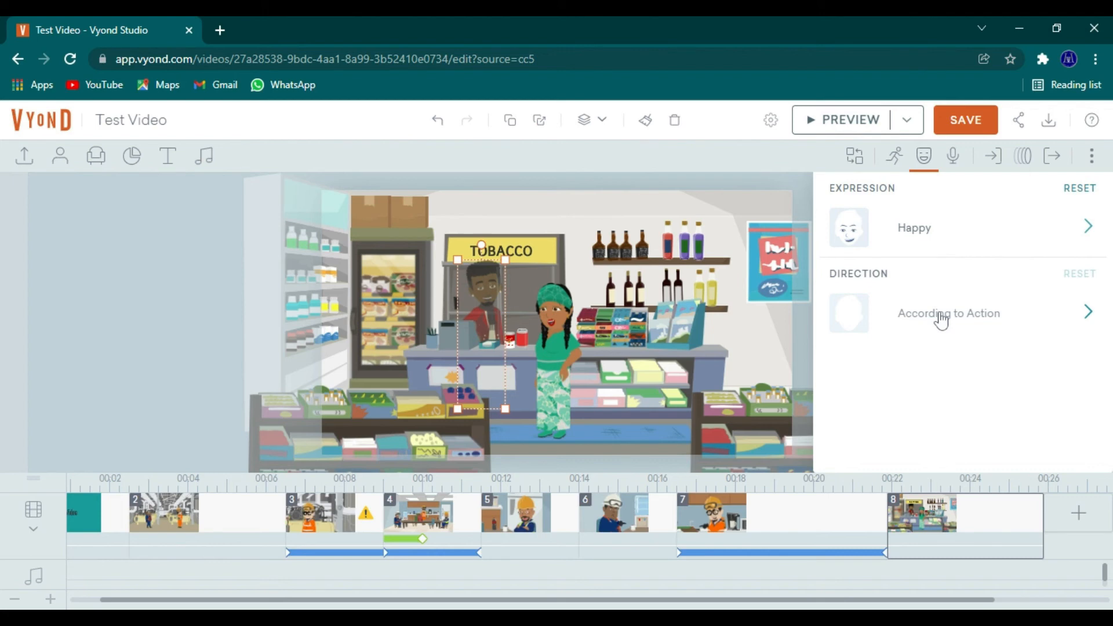
pyautogui.click(948, 313)
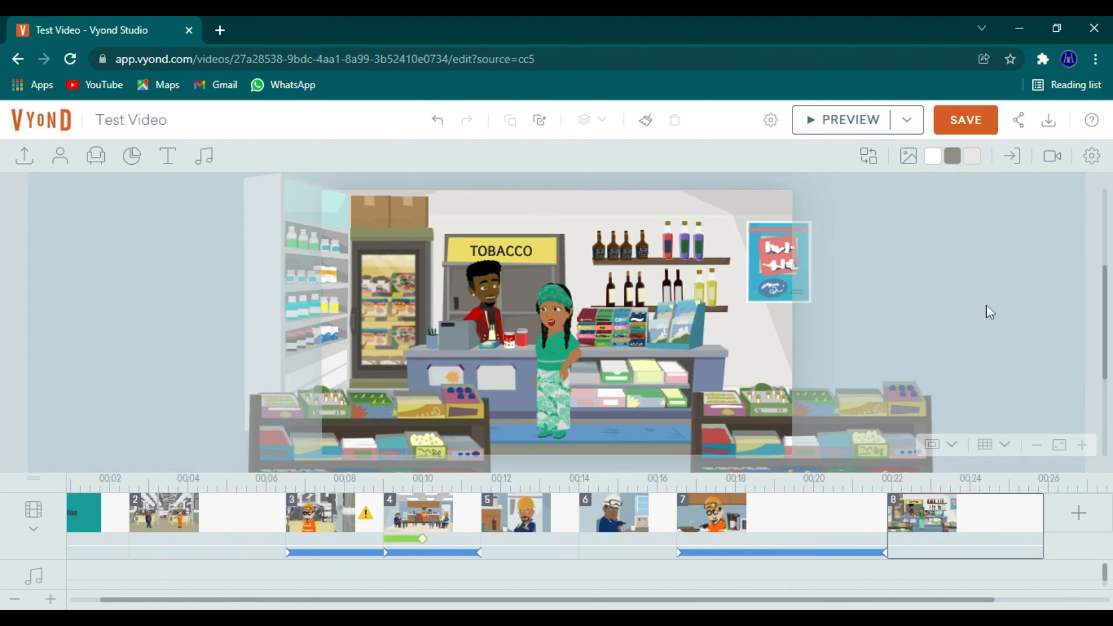
# Step: Add a camera movement whose end frame zooms onto the braided woman's face, with preview enabled
pyautogui.click(1051, 156)
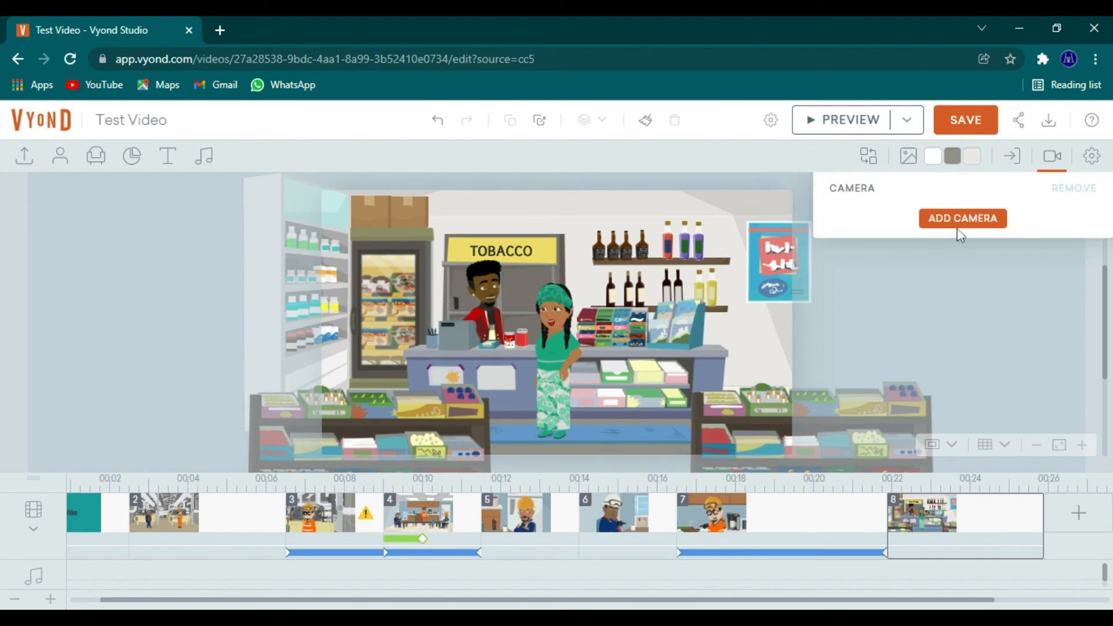
pyautogui.click(961, 218)
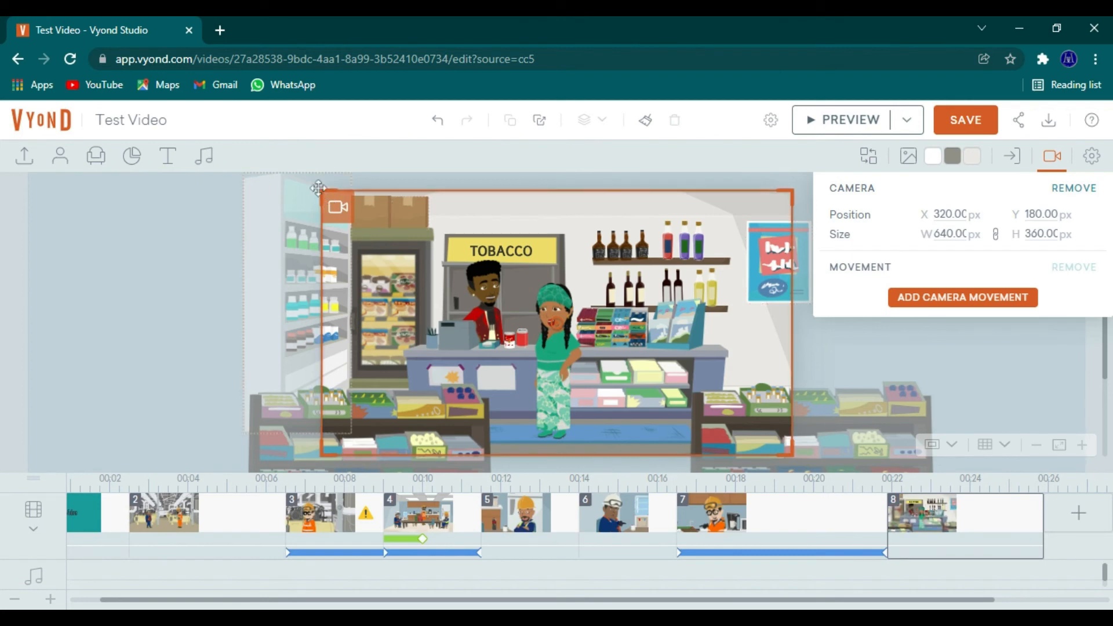
pyautogui.click(961, 297)
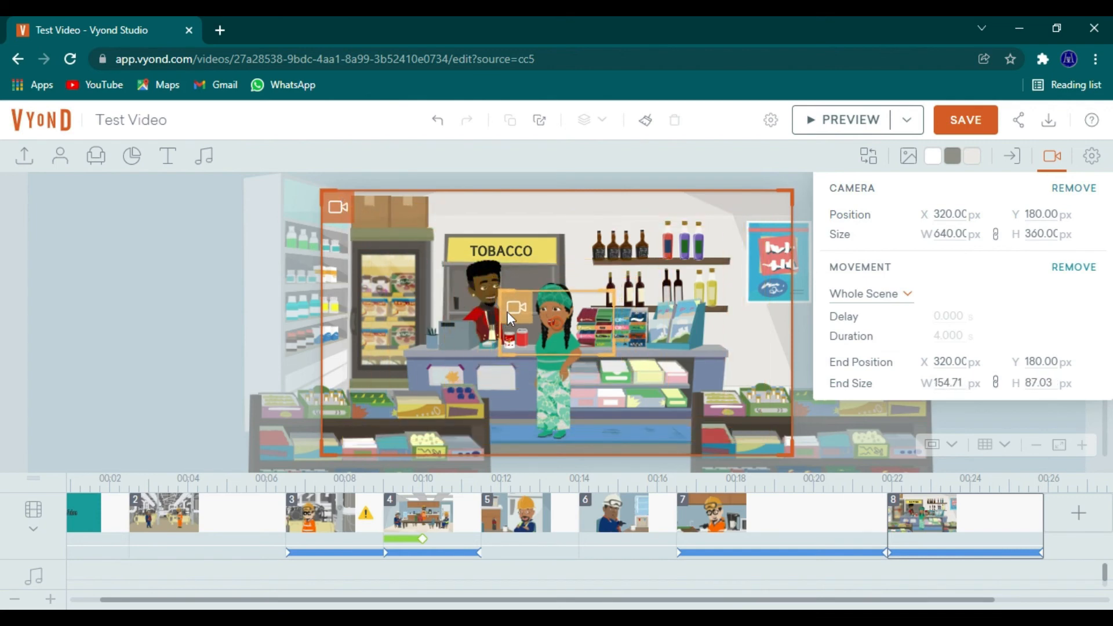
pyautogui.moveTo(515, 307); pyautogui.dragTo(518, 295)
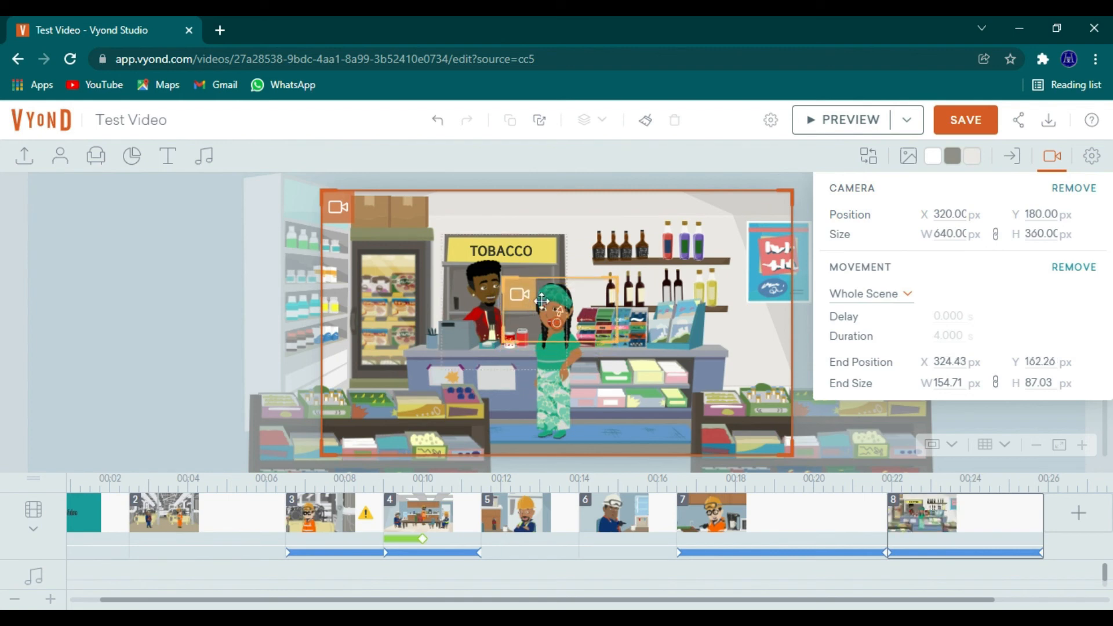
pyautogui.click(844, 120)
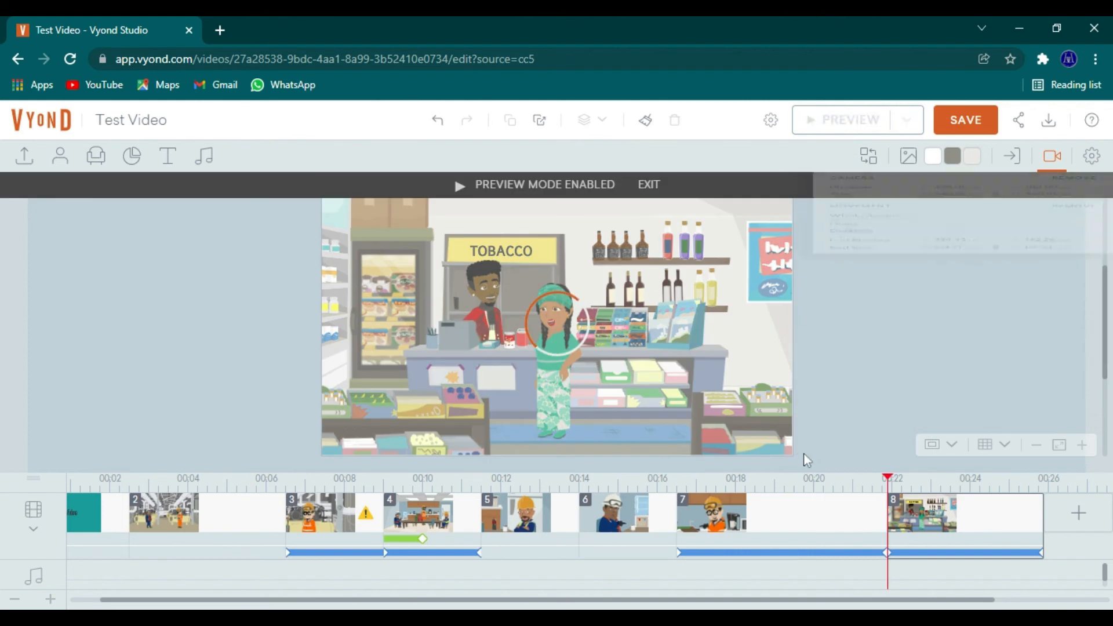
# Step: Play the camera zoom preview to the woman's close-up, then exit preview mode
pyautogui.click(850, 120)
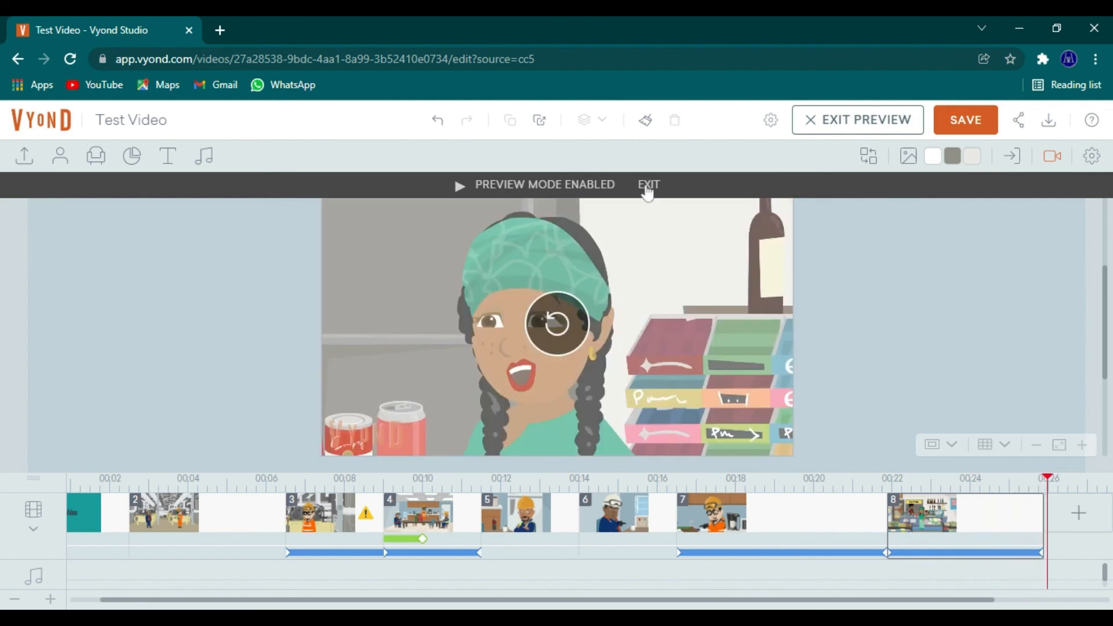
pyautogui.click(647, 184)
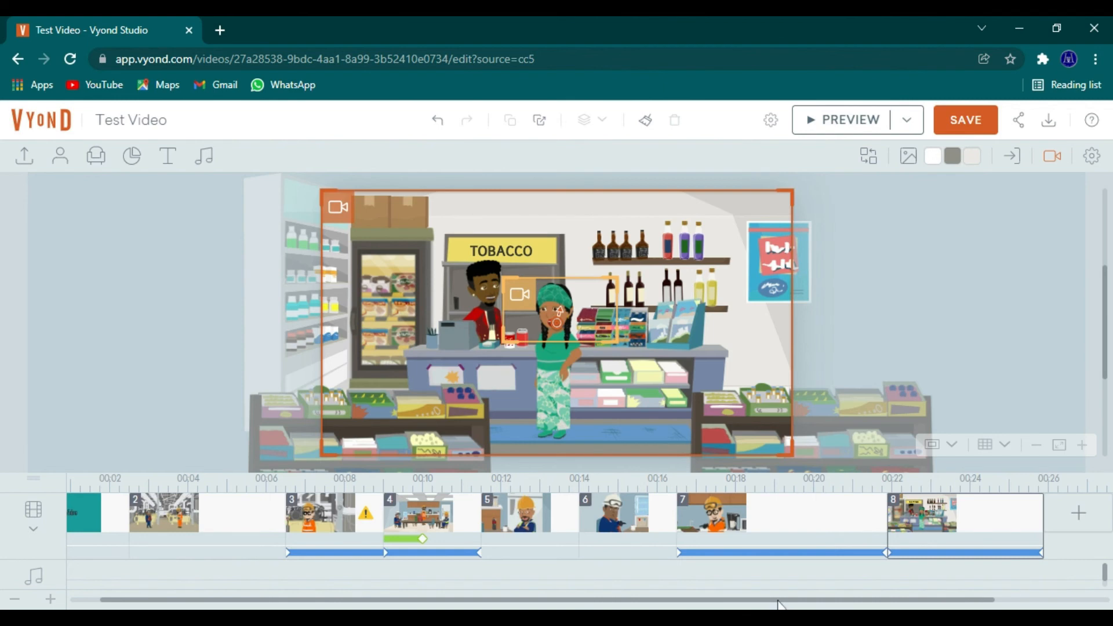
# Step: Use Continue Scene on scene 8 to create a ninth shop scene
pyautogui.rightClick(920, 513)
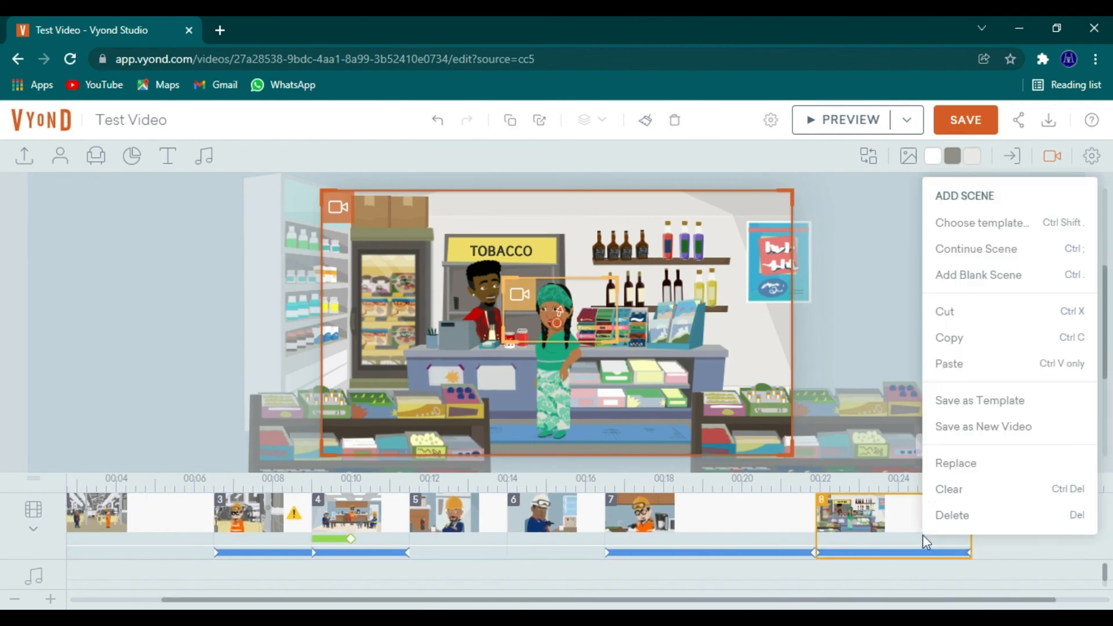
pyautogui.moveTo(986, 253)
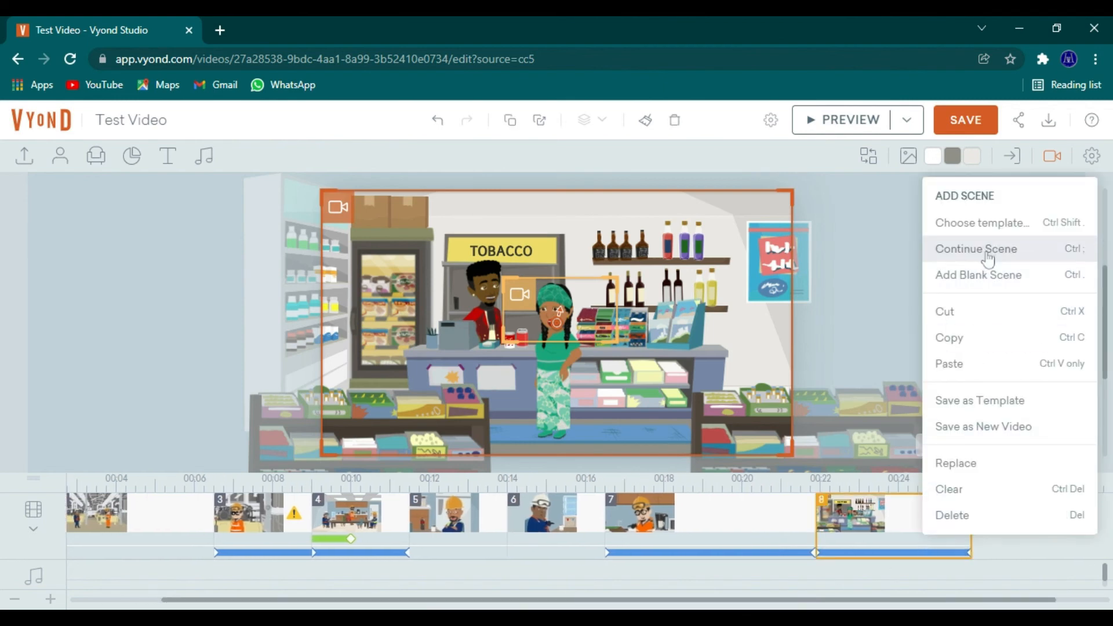
pyautogui.click(976, 249)
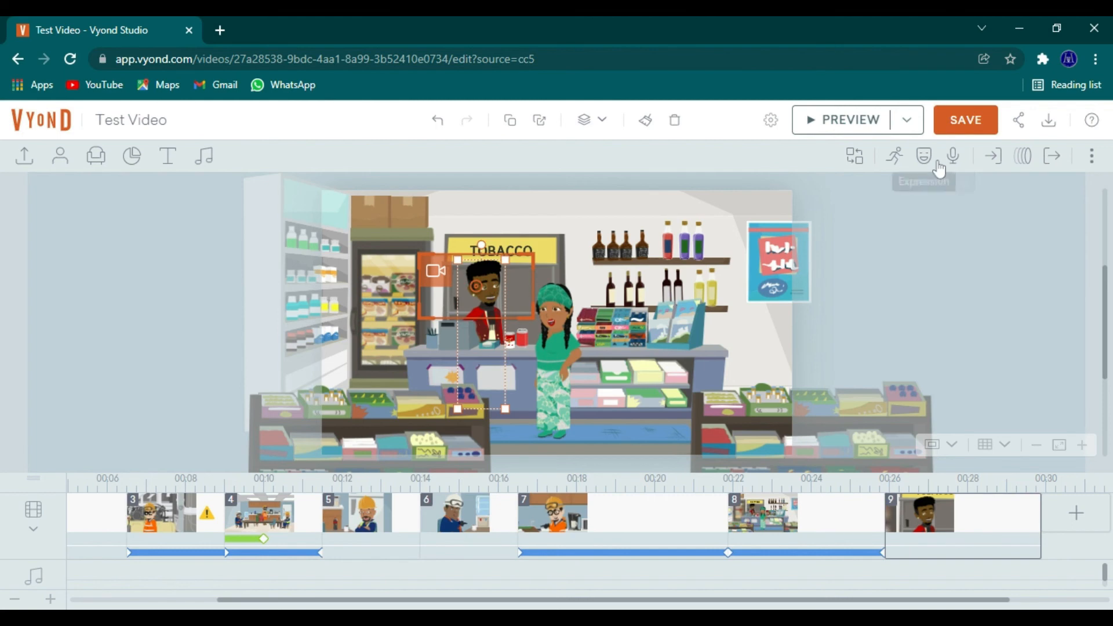
# Step: Give the shopkeeper the 'Talk Neutral No Lip Sync' expression
pyautogui.click(923, 155)
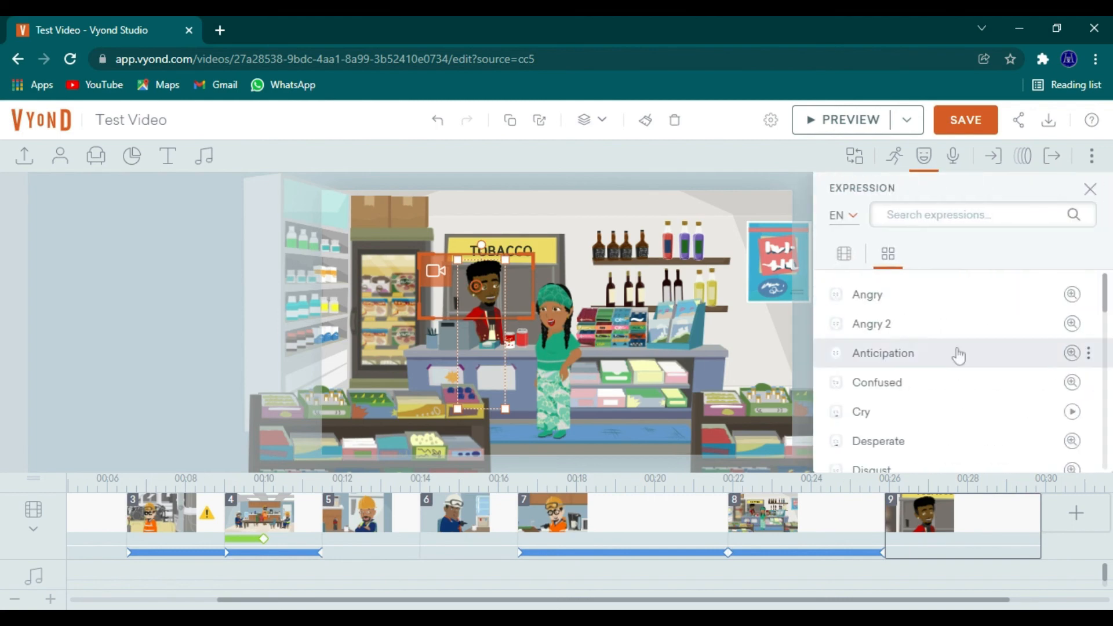
pyautogui.scroll(-3)
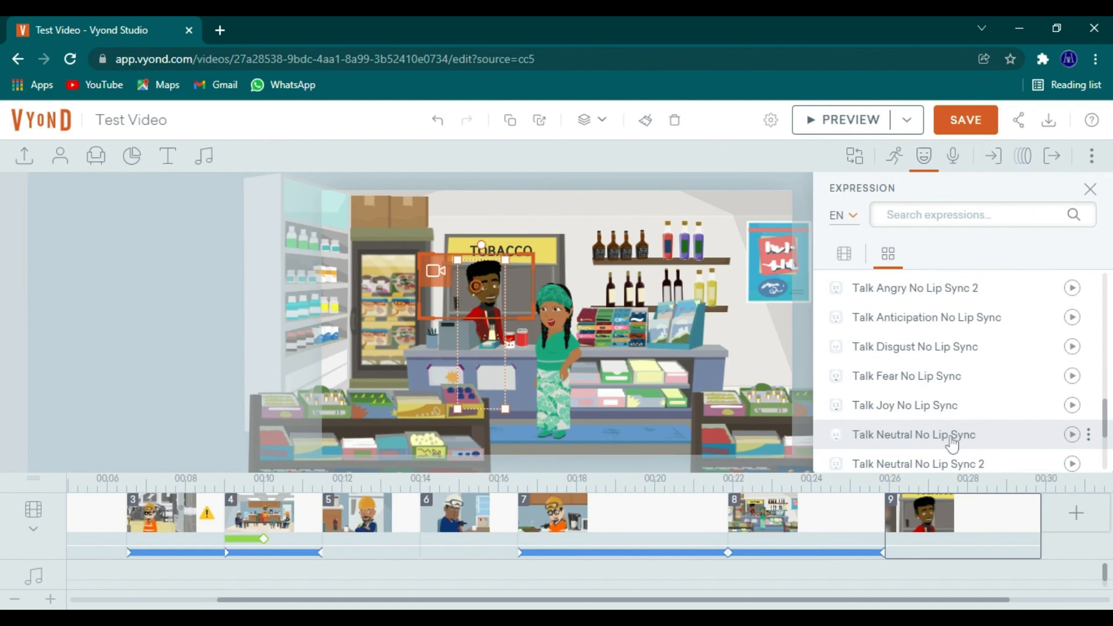
pyautogui.click(913, 433)
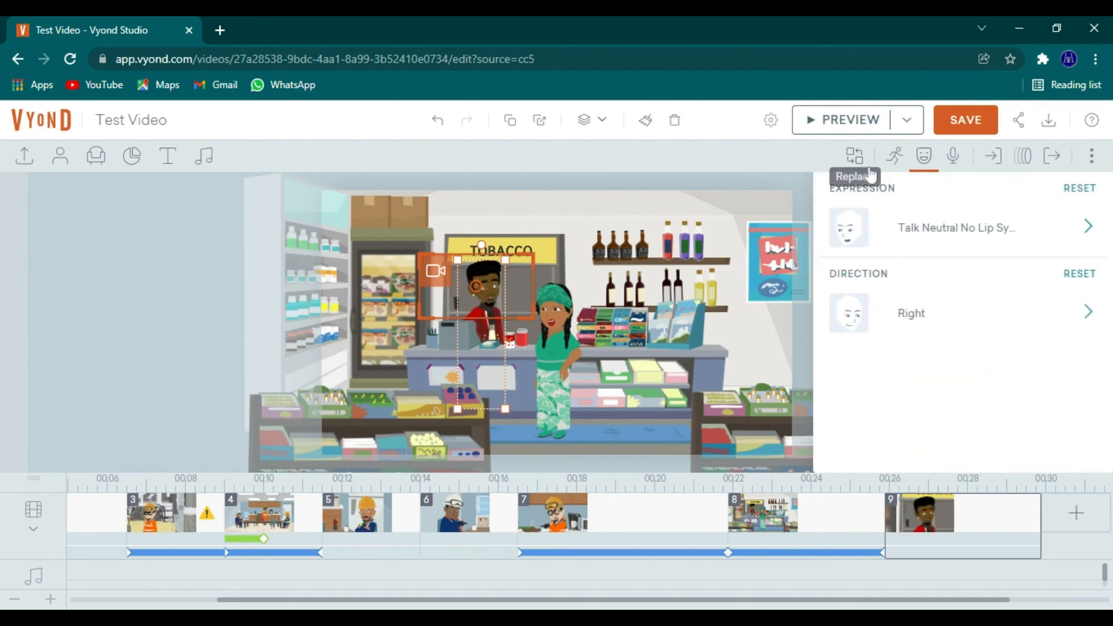
pyautogui.moveTo(714, 233)
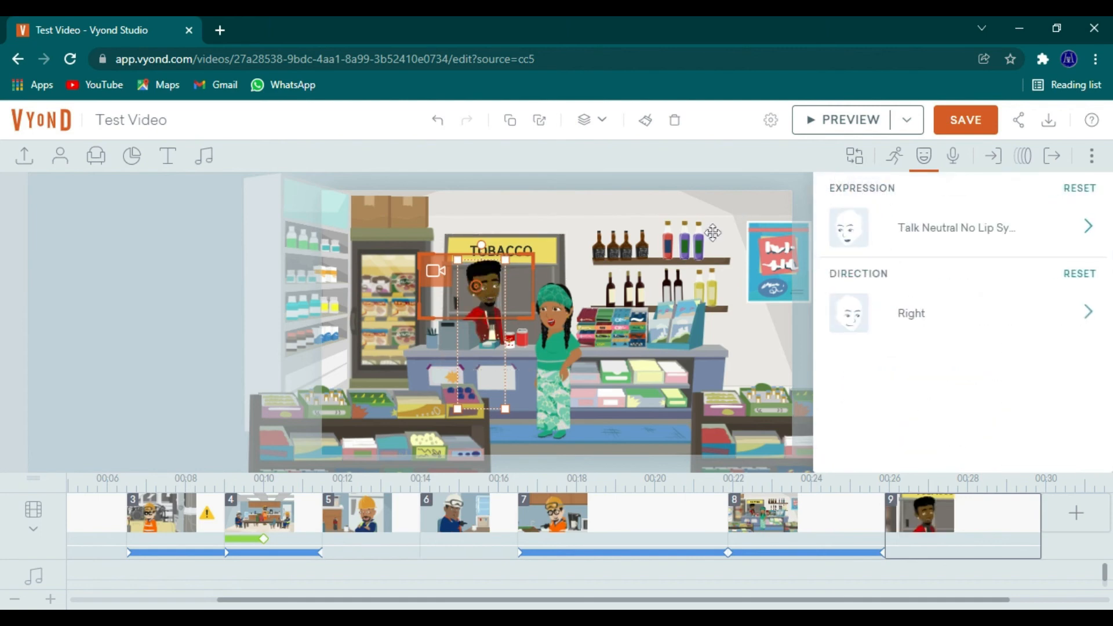
# Step: Search the shopkeeper's actions for 'talking' and apply a talking action
pyautogui.click(894, 155)
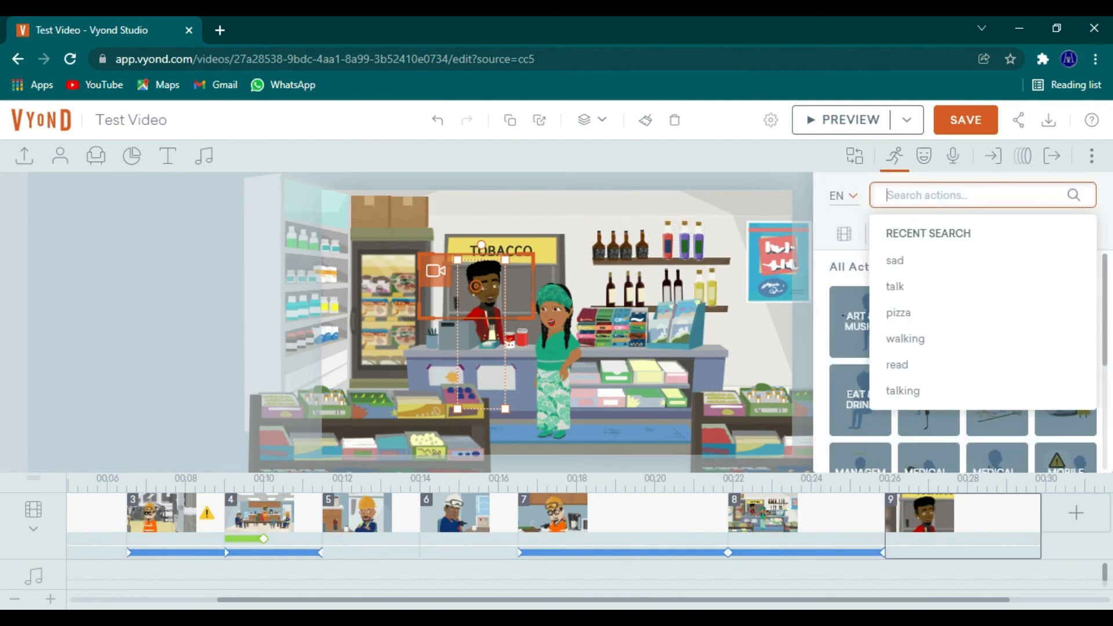
pyautogui.click(902, 390)
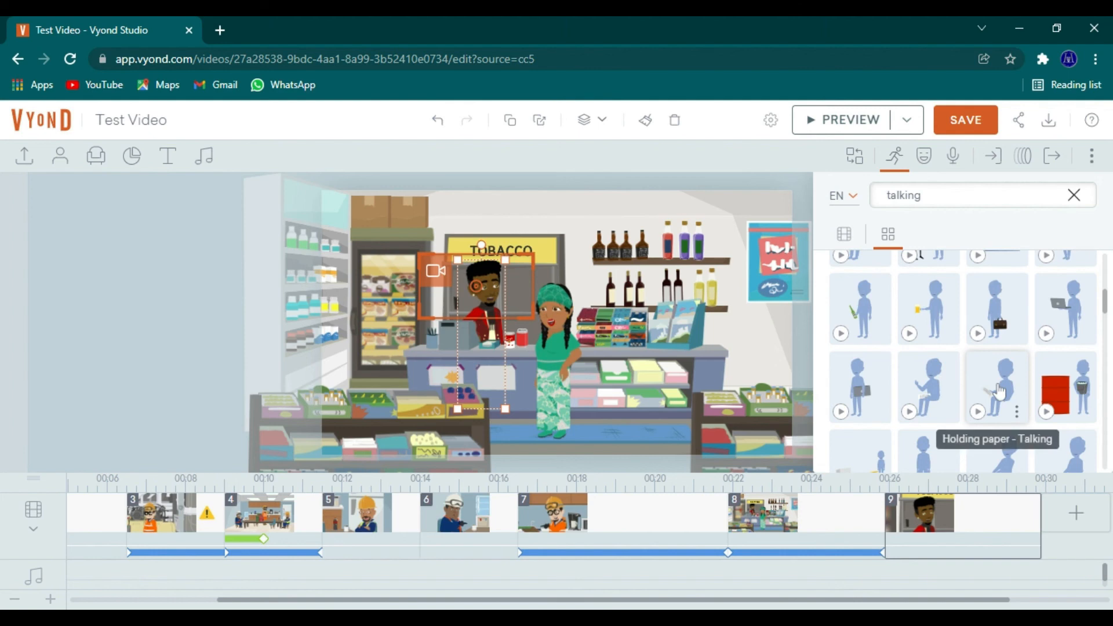
pyautogui.scroll(-3)
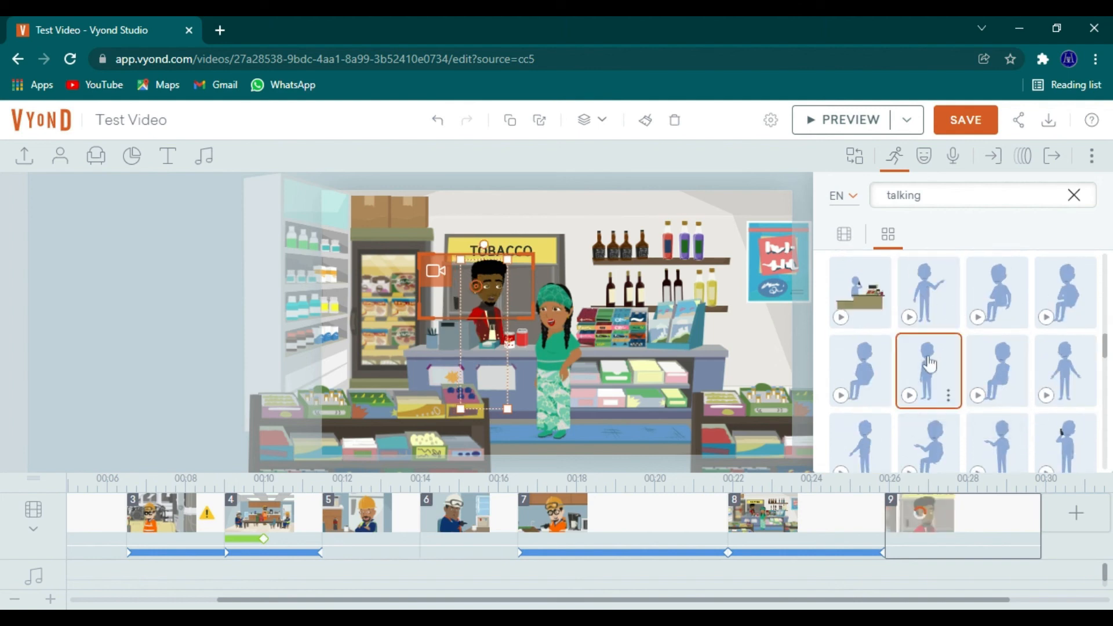
pyautogui.click(762, 512)
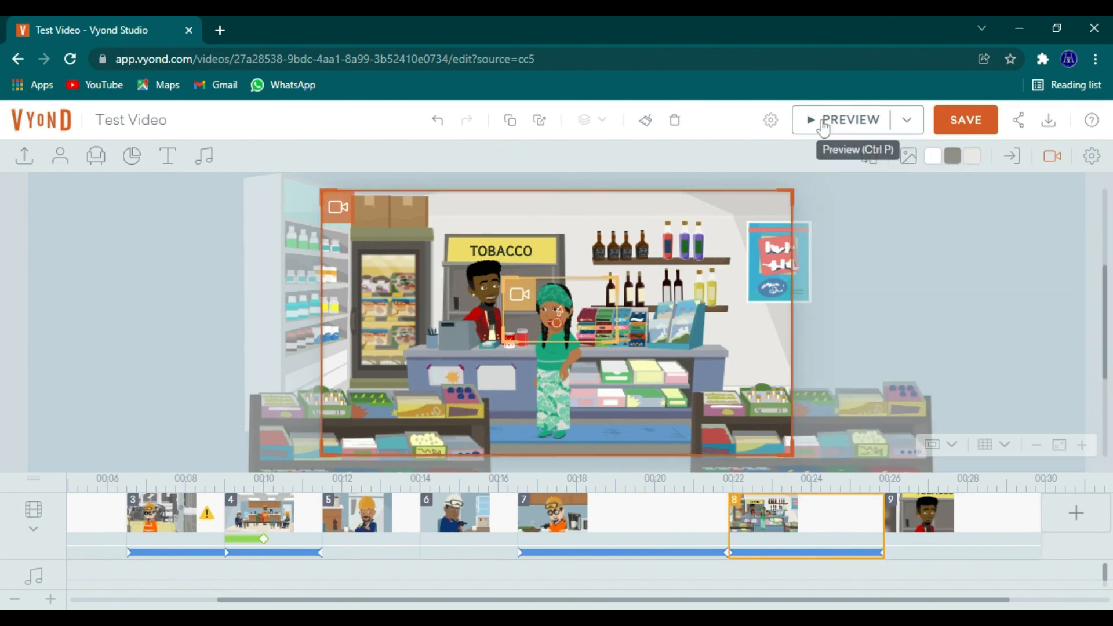
# Step: Preview the ninth shop scene and scroll the timeline right
pyautogui.click(841, 119)
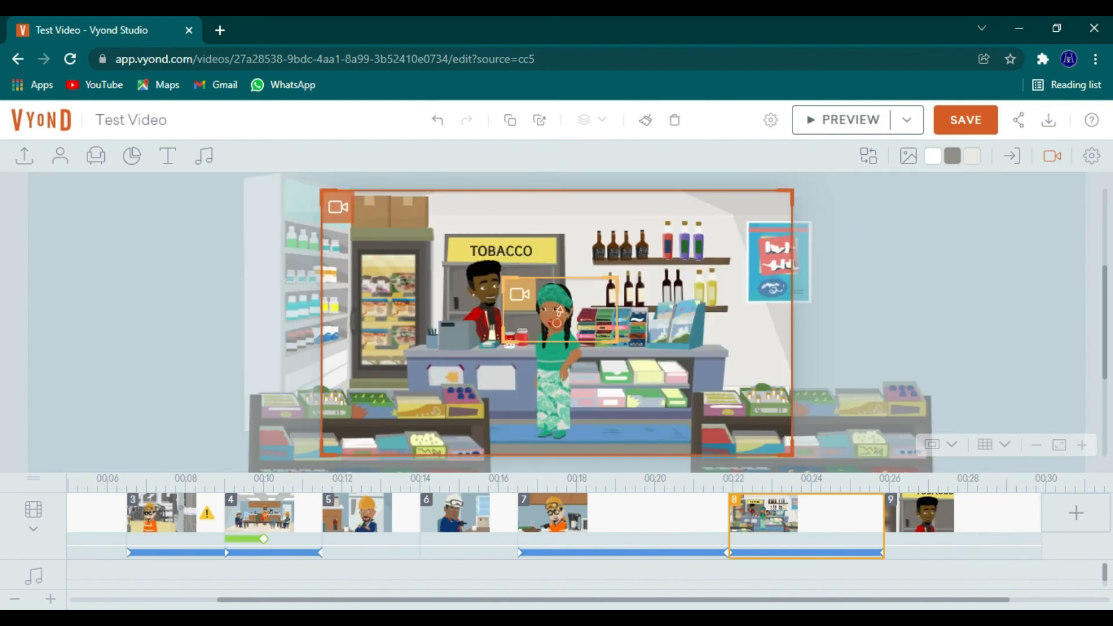
pyautogui.hscroll(3)
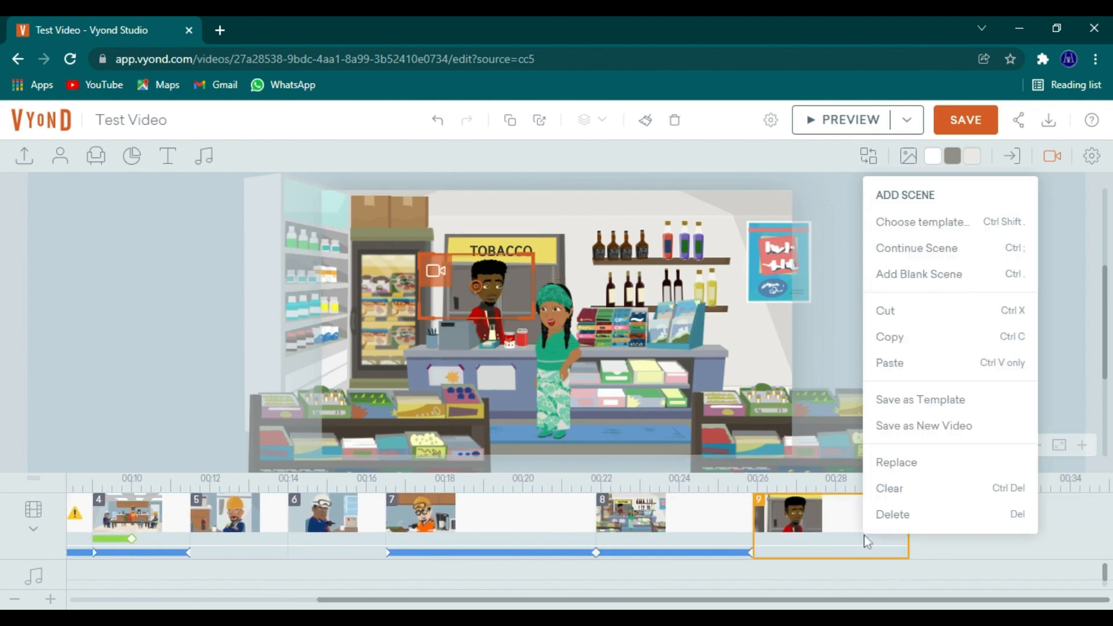
pyautogui.moveTo(929, 263)
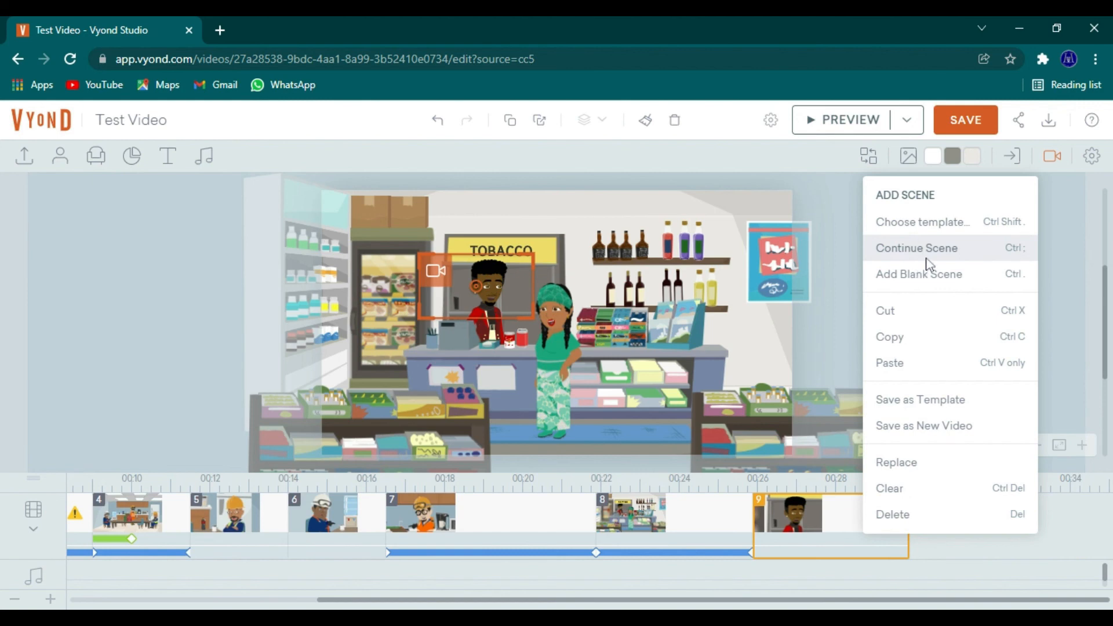
# Step: Continue into a tenth scene with a camera end frame widened to show both characters
pyautogui.click(916, 248)
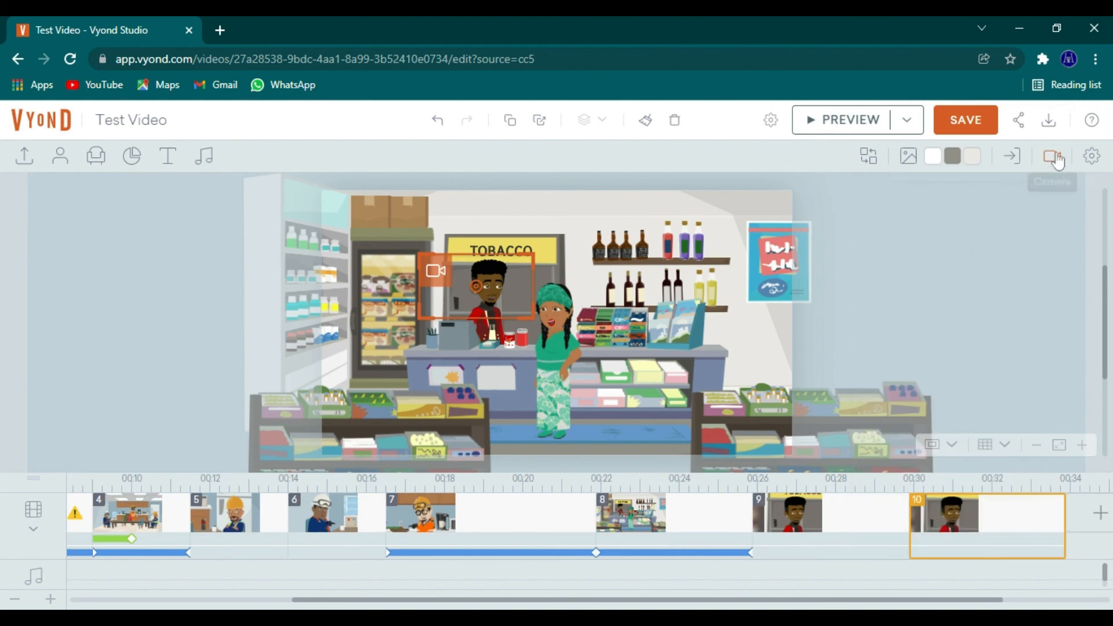
pyautogui.click(1052, 156)
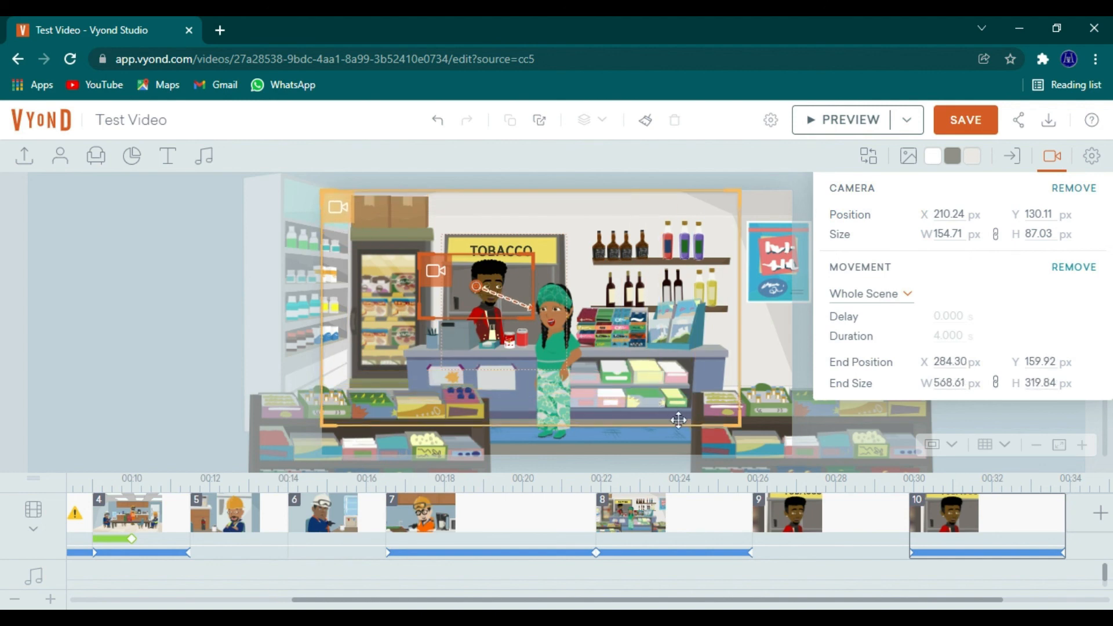
pyautogui.moveTo(677, 420); pyautogui.dragTo(621, 416)
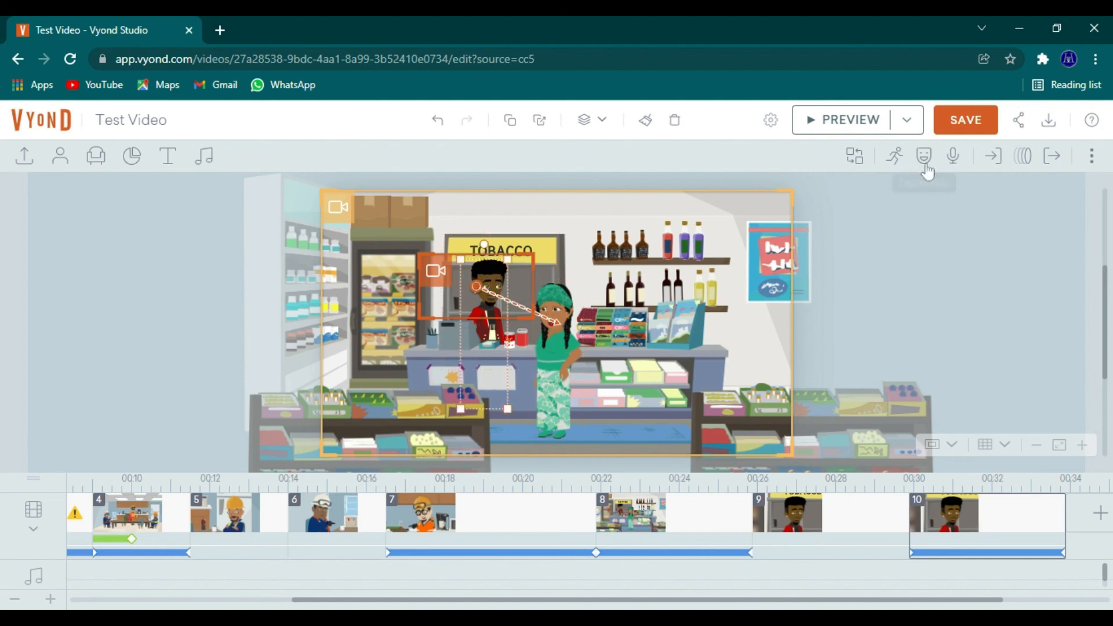
# Step: Browse the shopkeeper's expressions, then deselect him to close the panel
pyautogui.click(923, 155)
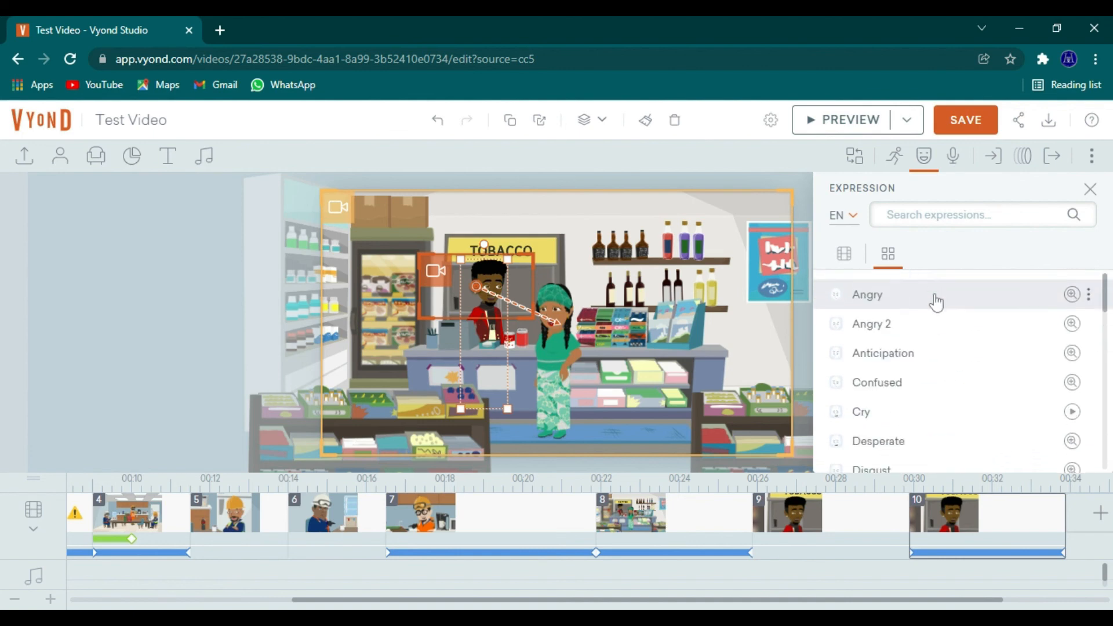
pyautogui.scroll(-3)
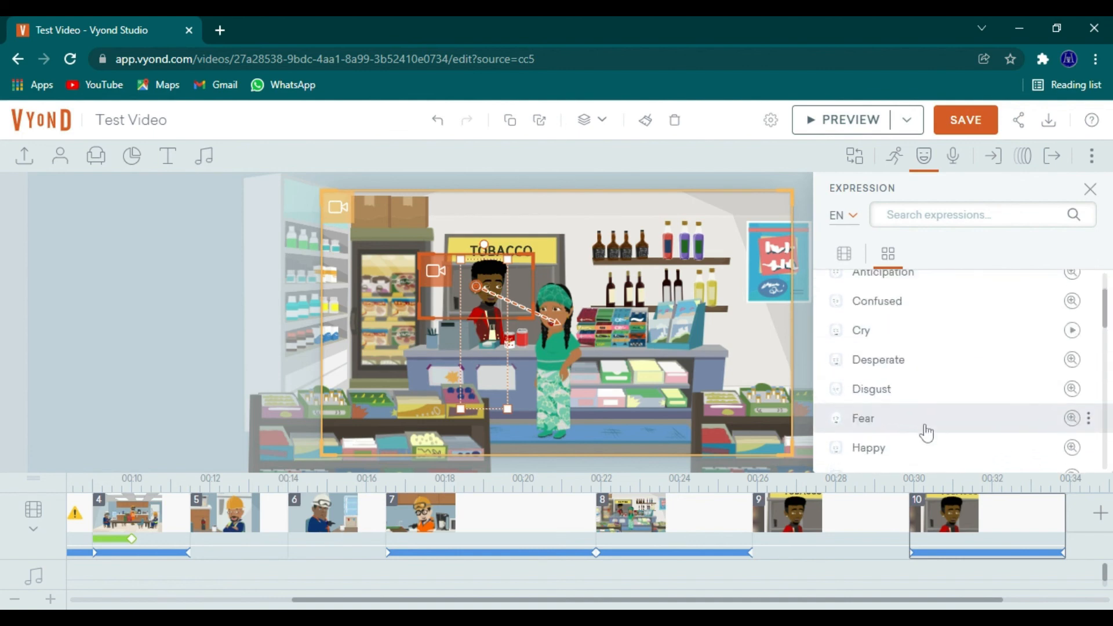
pyautogui.scroll(-3)
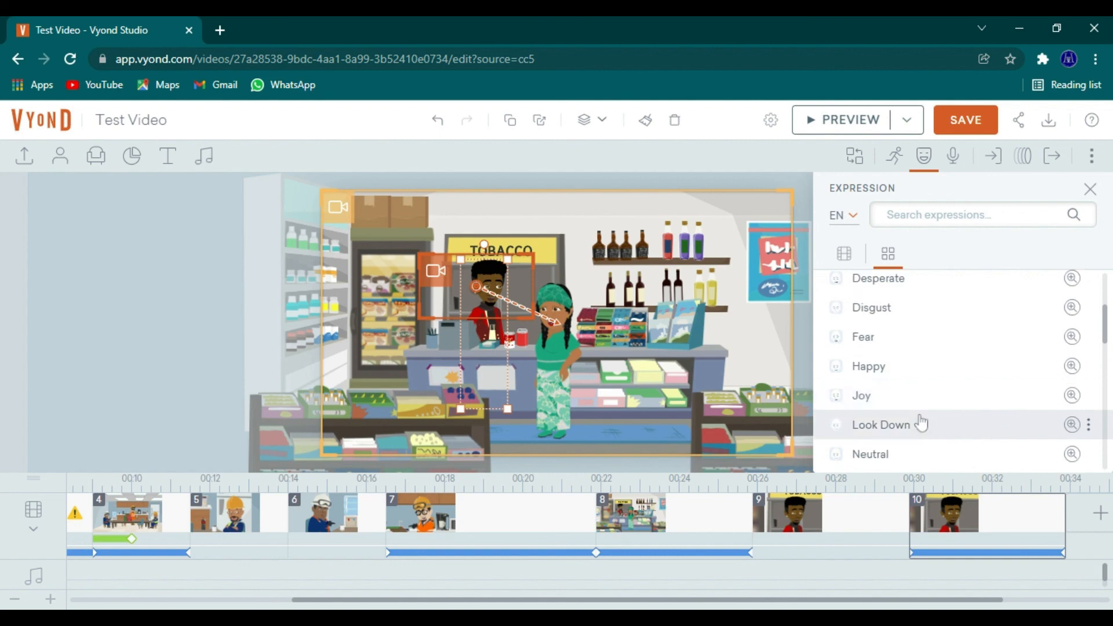
pyautogui.click(879, 424)
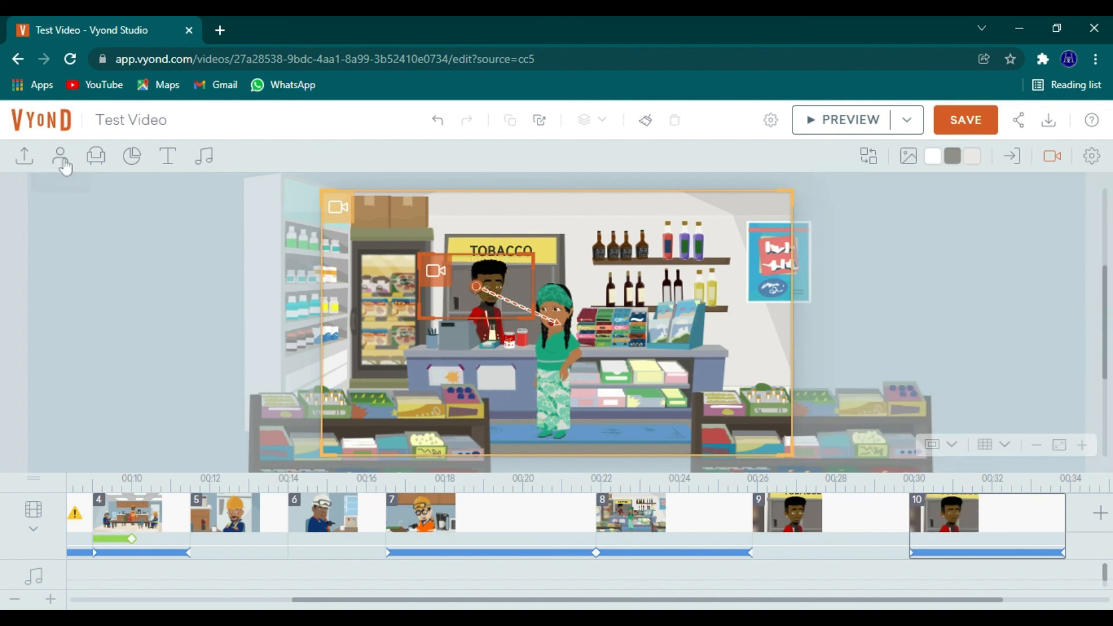
# Step: Drag the orange-suited worker from In This Video into the store and bring him to front
pyautogui.click(61, 155)
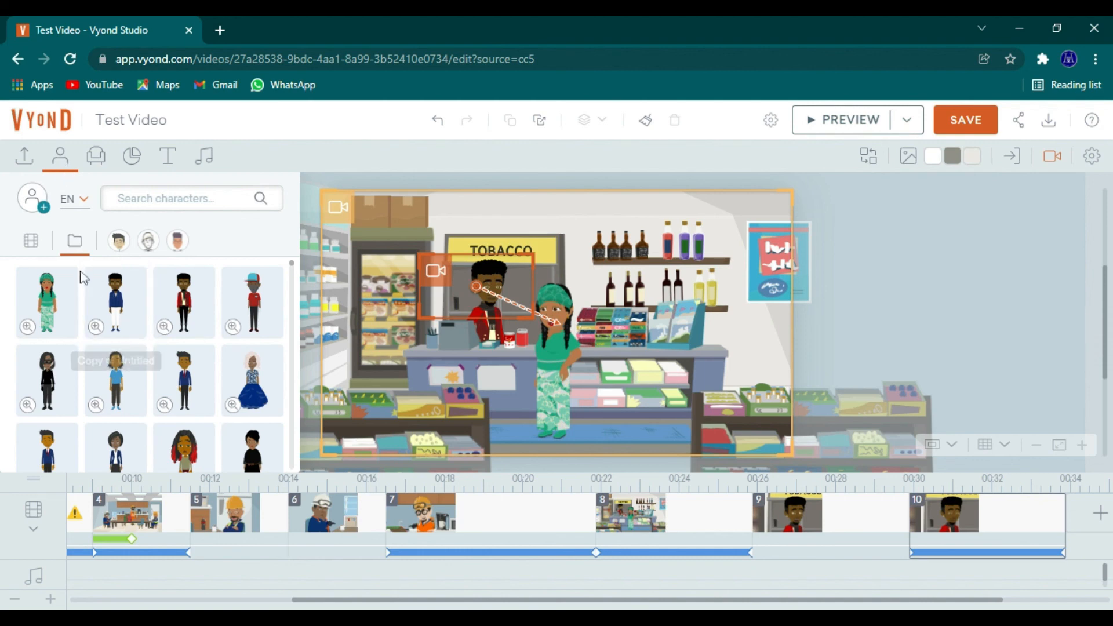
pyautogui.click(29, 240)
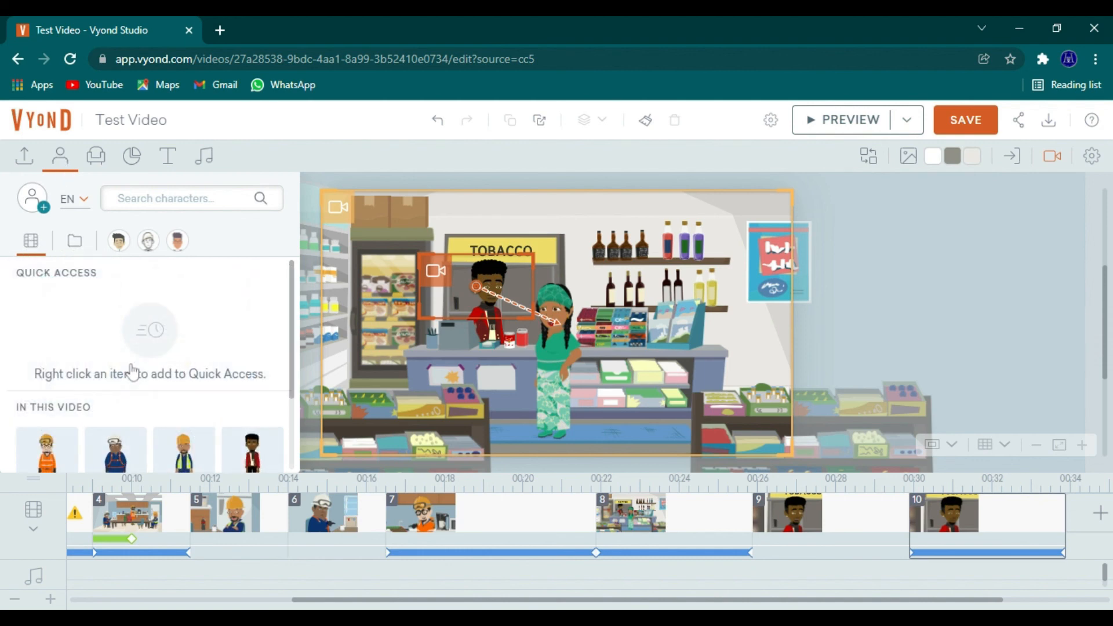
pyautogui.scroll(-3)
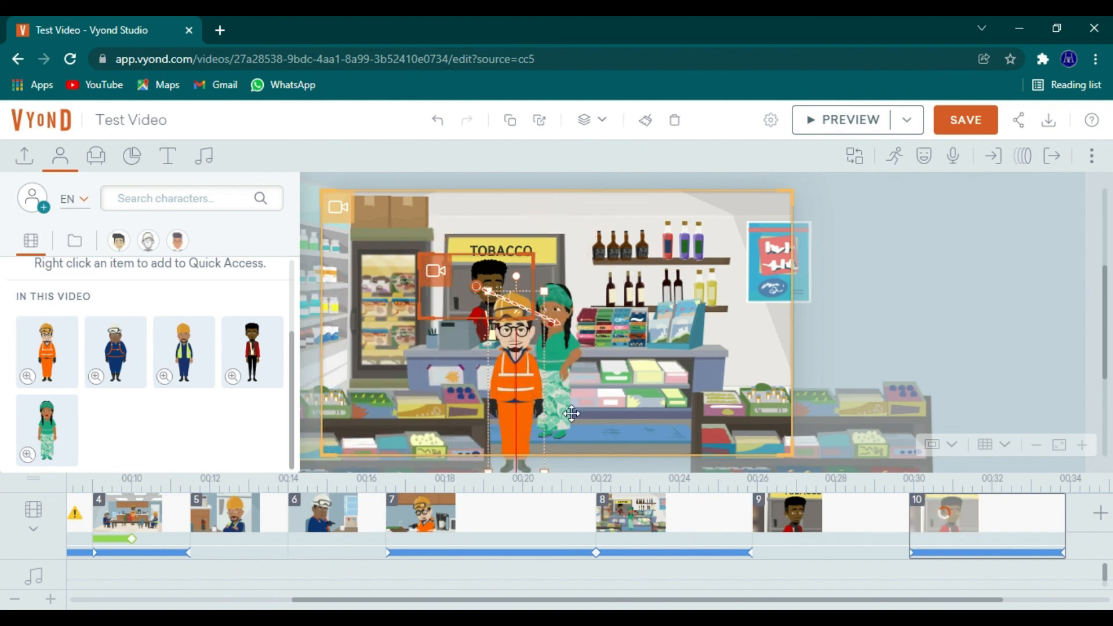
pyautogui.moveTo(514, 411); pyautogui.dragTo(369, 411)
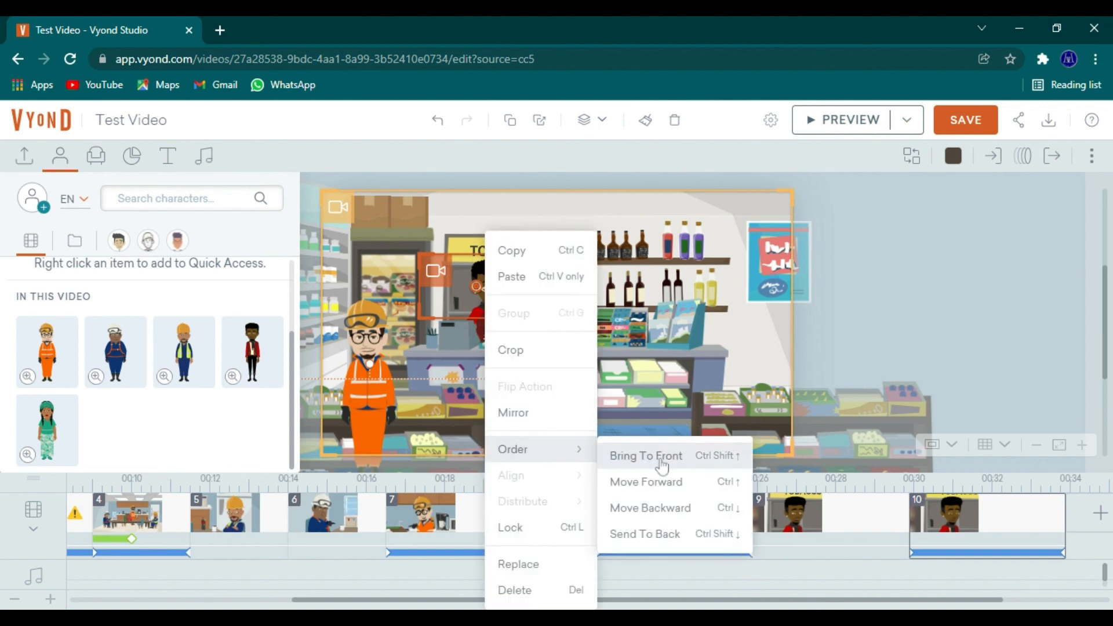
pyautogui.click(644, 455)
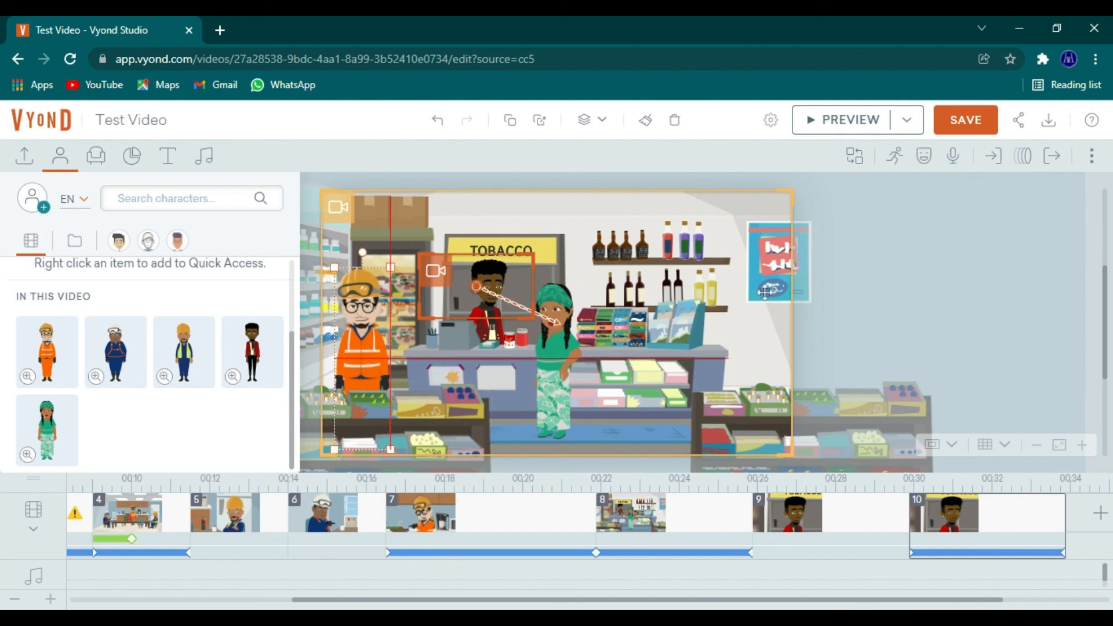
pyautogui.click(893, 155)
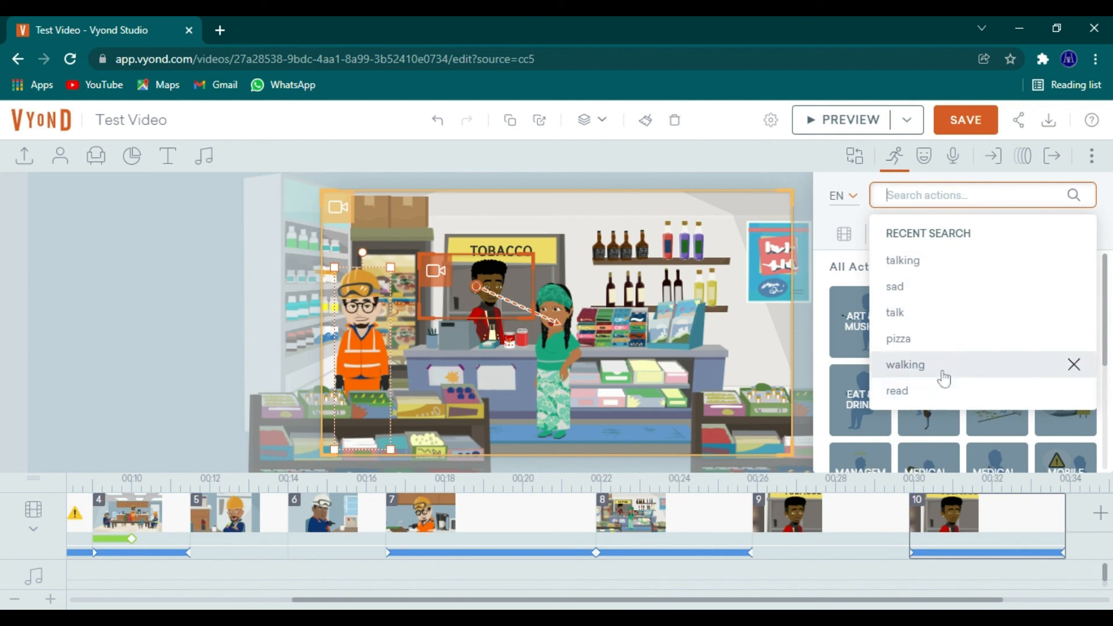
# Step: Apply a walking action to the orange-suited worker from the 'walking' search results
pyautogui.click(904, 364)
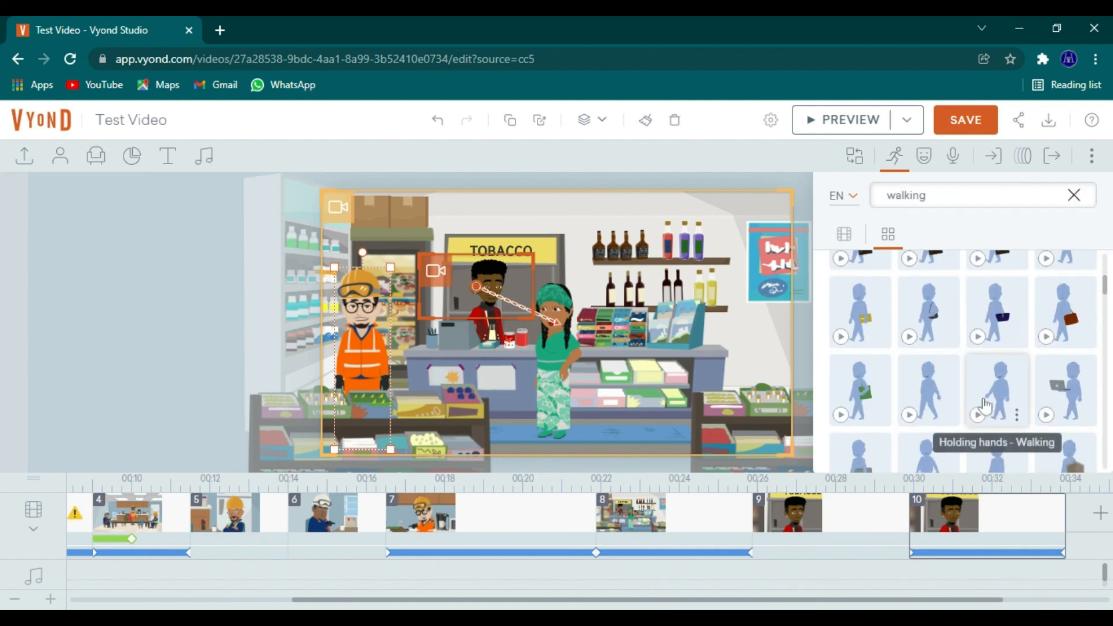
pyautogui.scroll(-3)
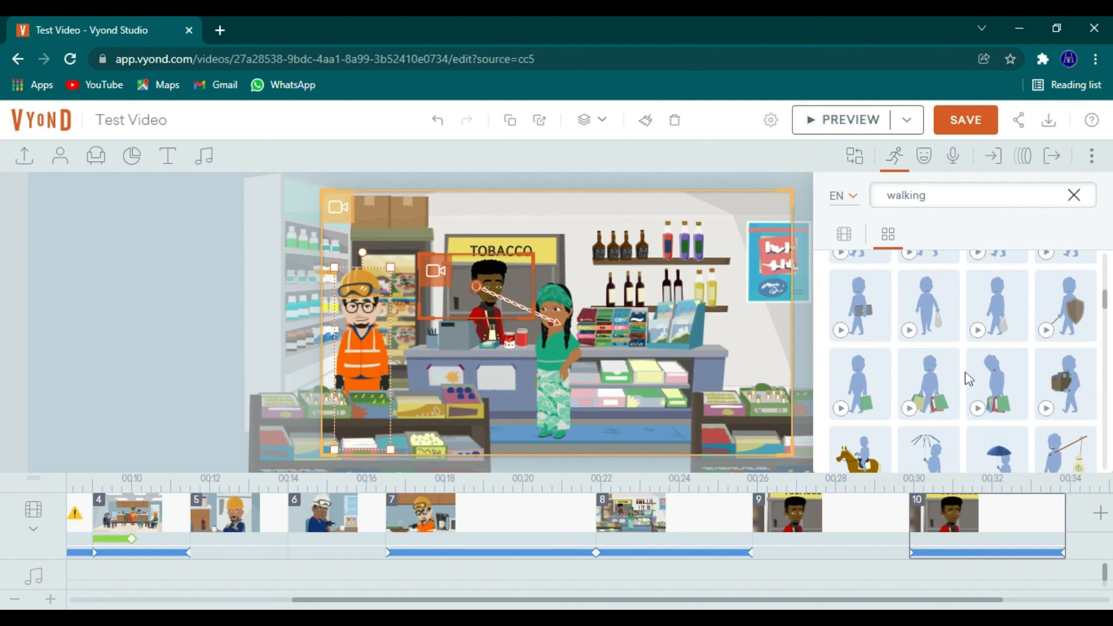
pyautogui.scroll(-3)
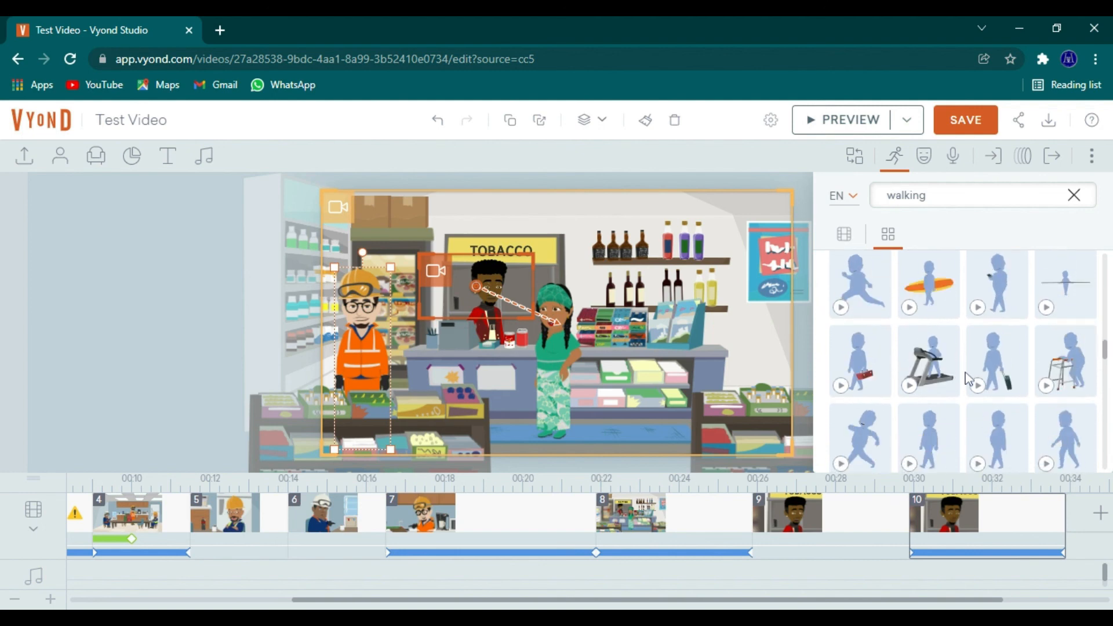
pyautogui.scroll(-3)
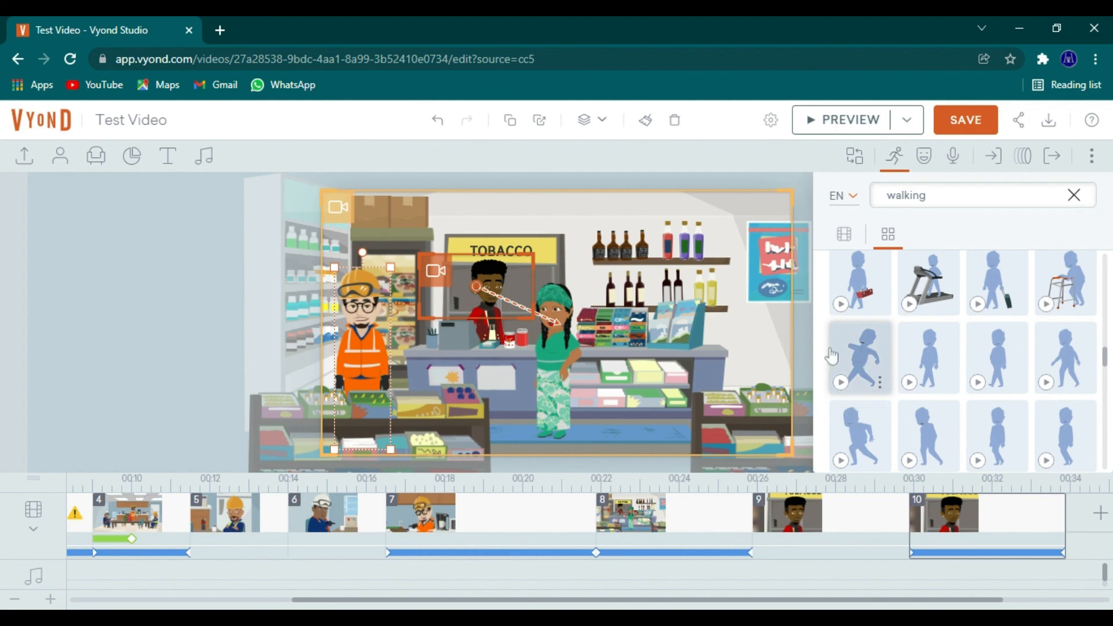
pyautogui.rightClick(362, 334)
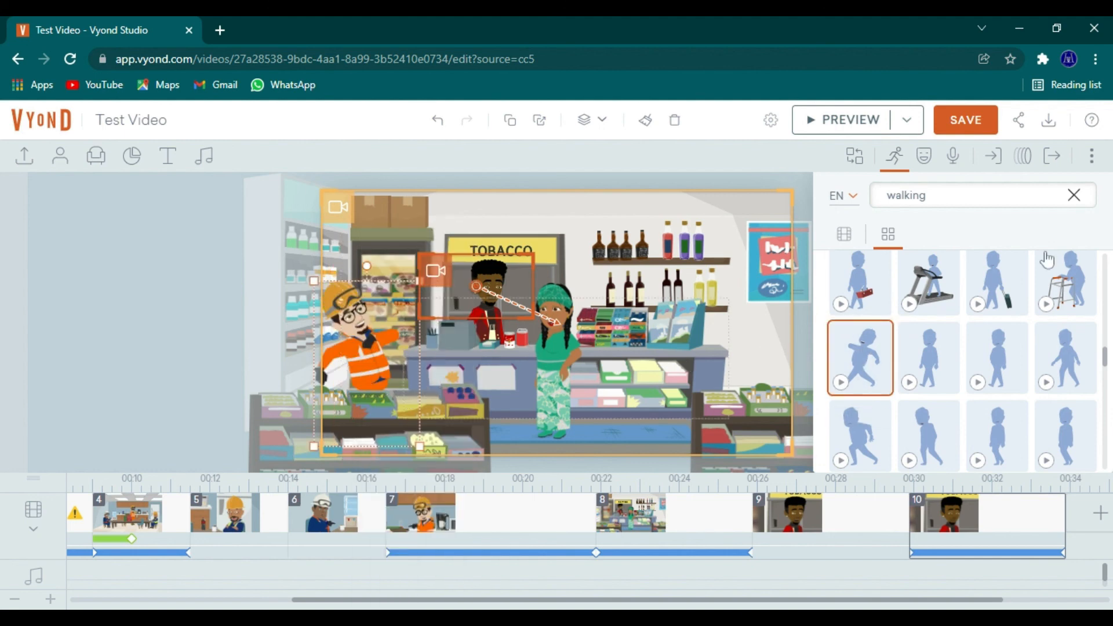
pyautogui.click(1021, 155)
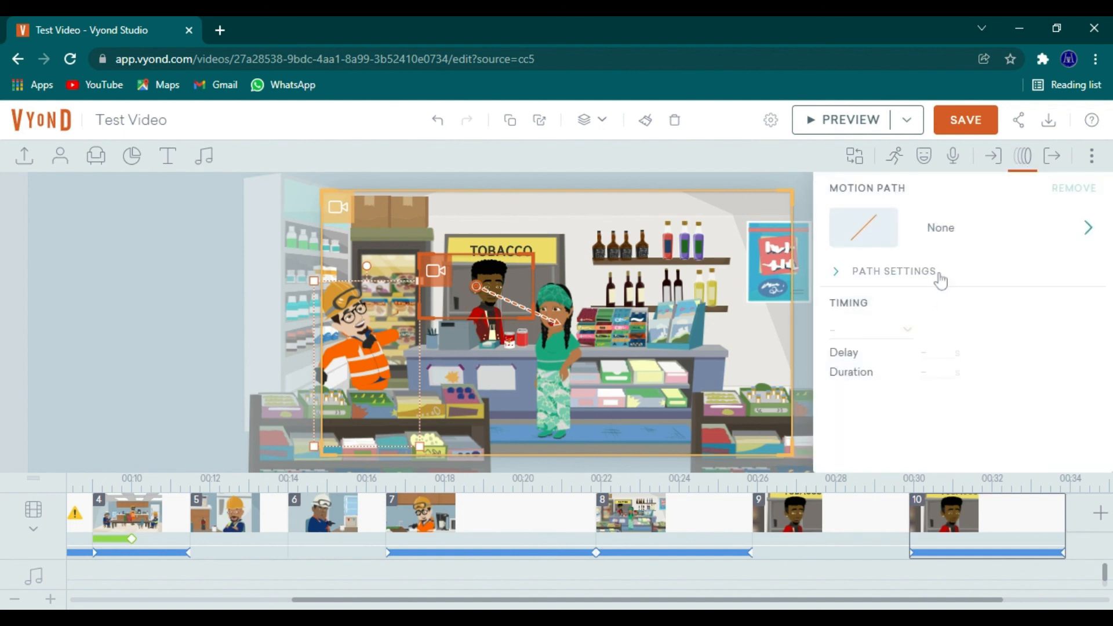
# Step: Give the walking worker a 'Line - Horizontal' motion path
pyautogui.click(940, 228)
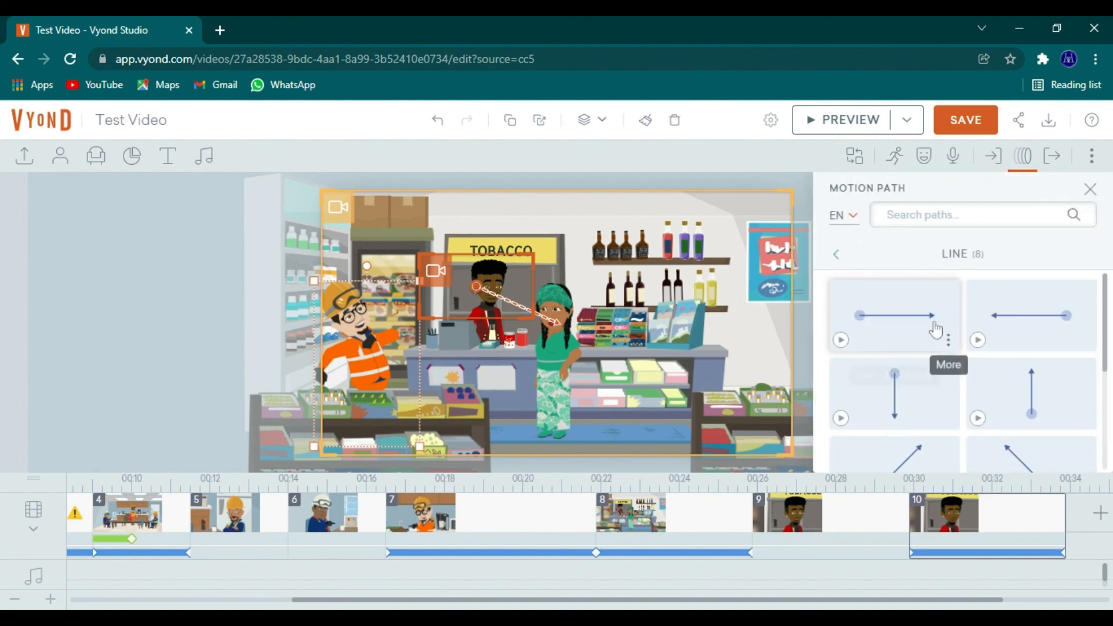
pyautogui.click(893, 316)
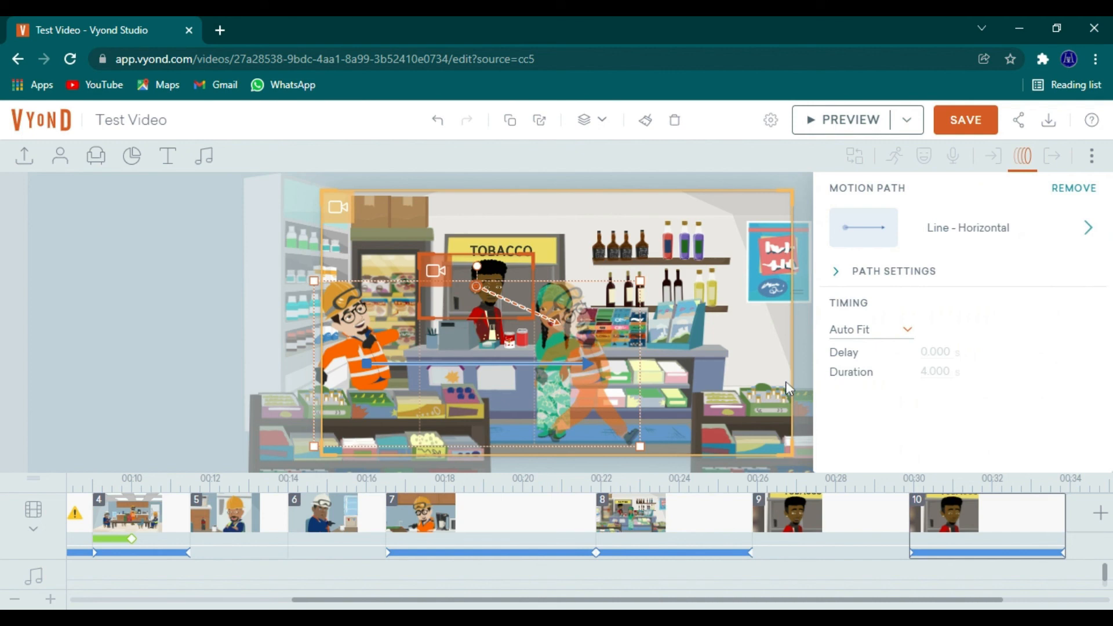
pyautogui.rightClick(590, 362)
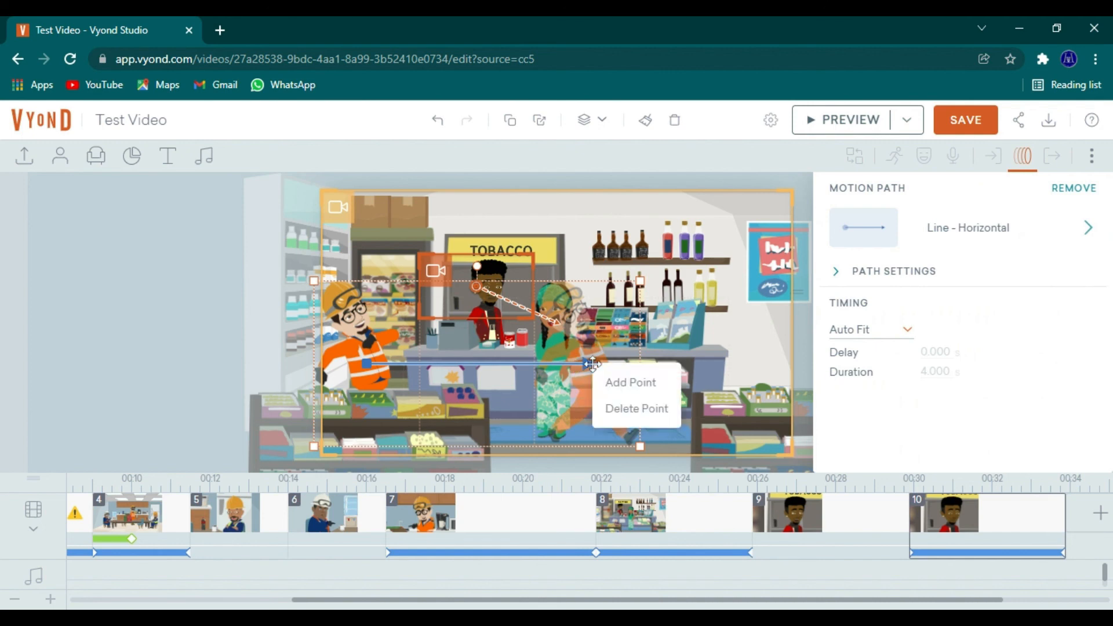
# Step: Bring the lower-right shelving to the front, in front of the worker
pyautogui.click(629, 382)
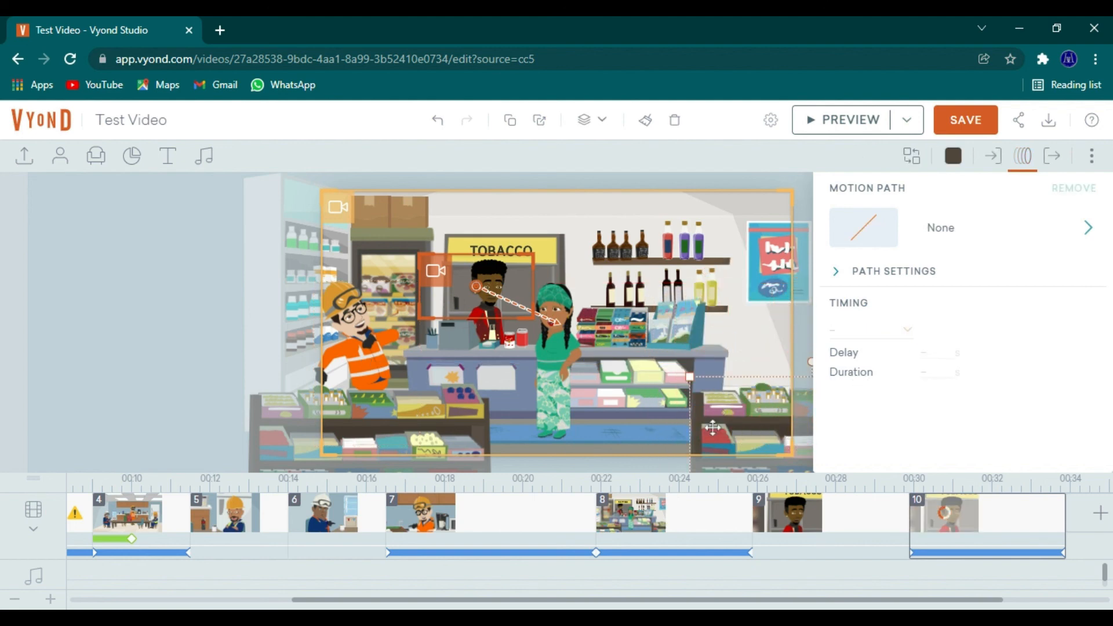
pyautogui.rightClick(709, 426)
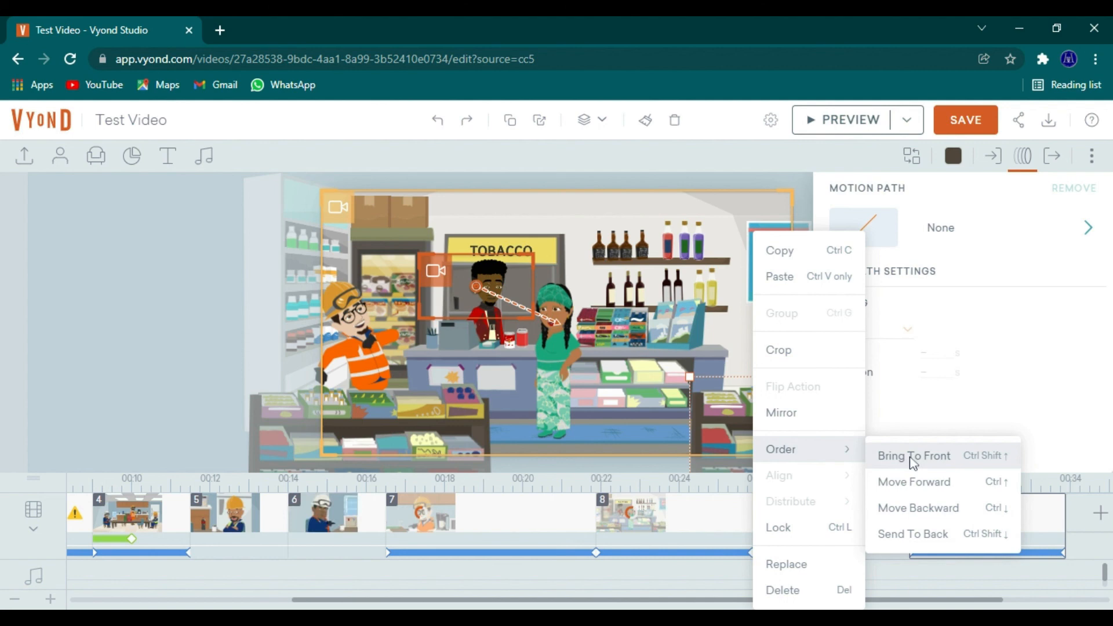
pyautogui.click(913, 455)
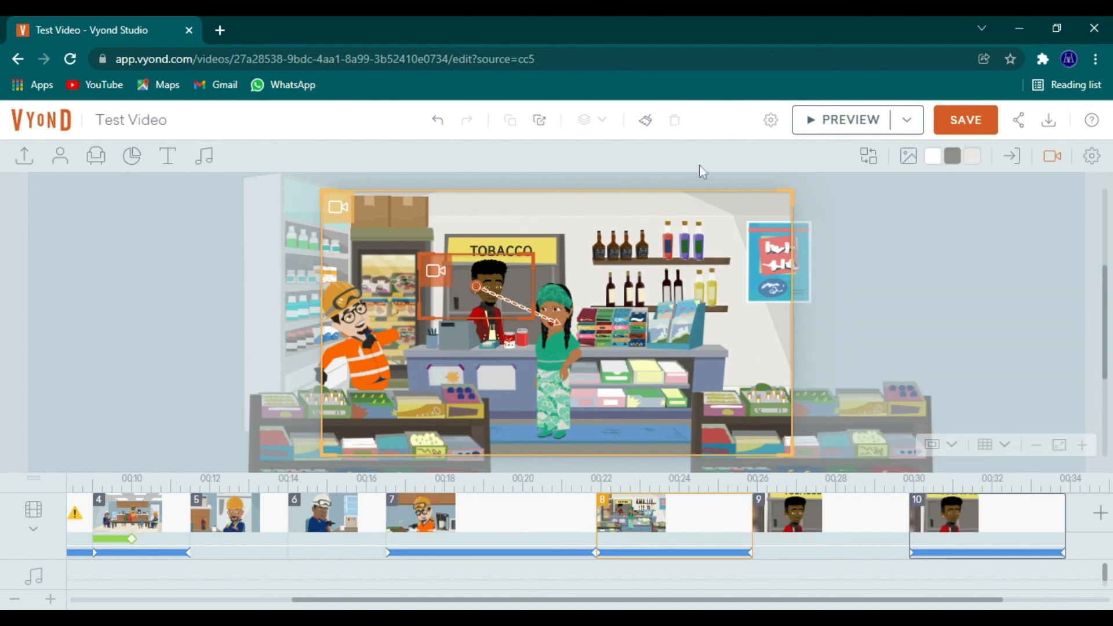
# Step: Preview the eighth corner shop scene, then save the Test Video
pyautogui.click(849, 120)
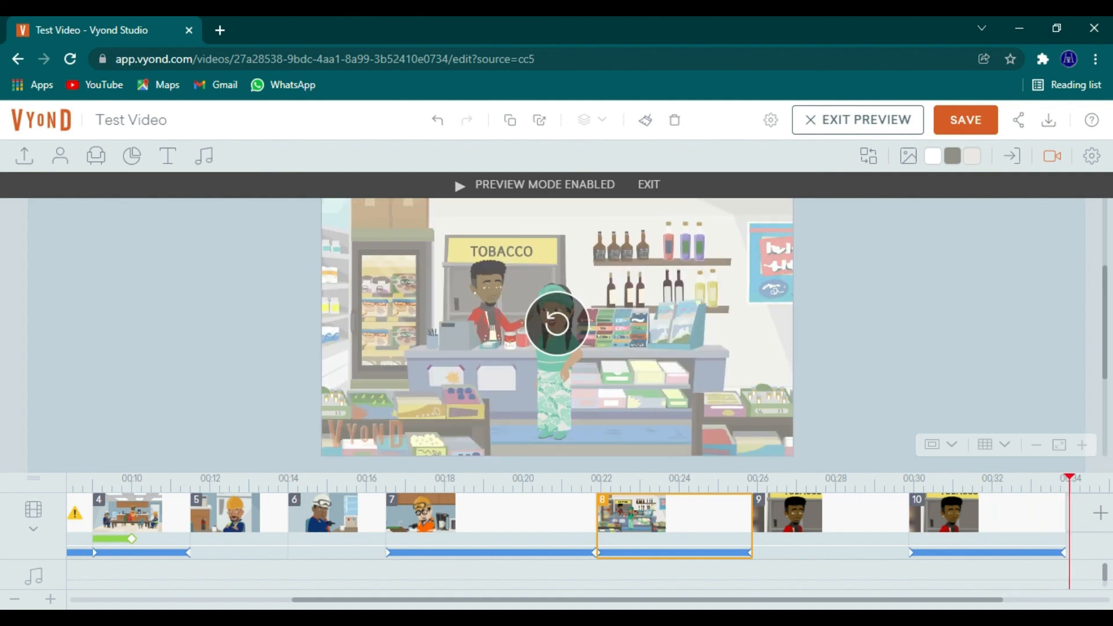
pyautogui.moveTo(662, 254)
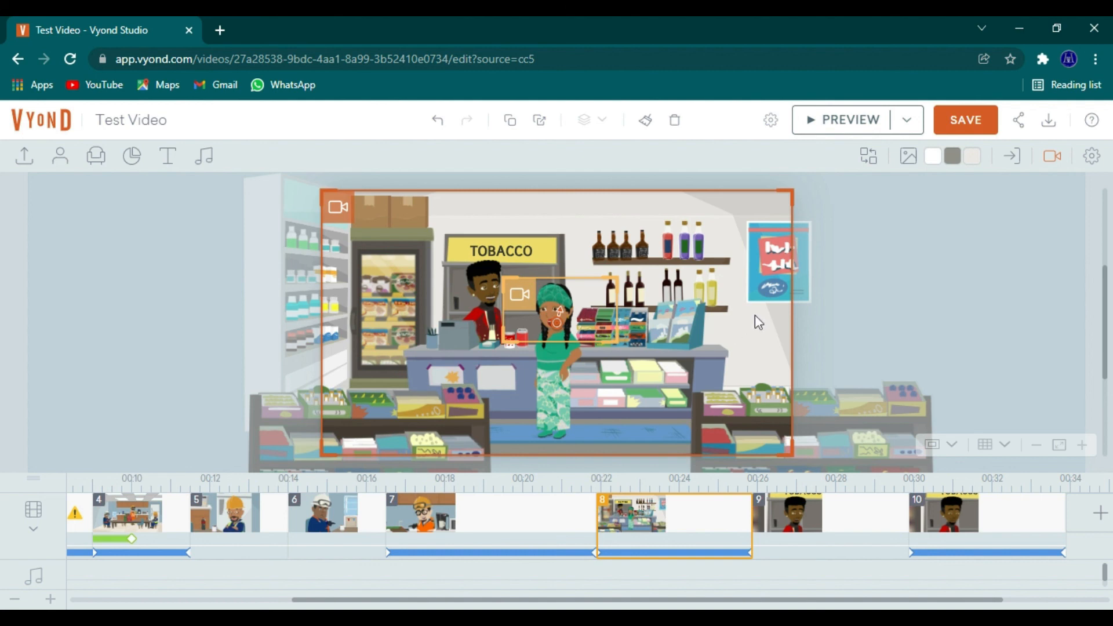
pyautogui.click(964, 119)
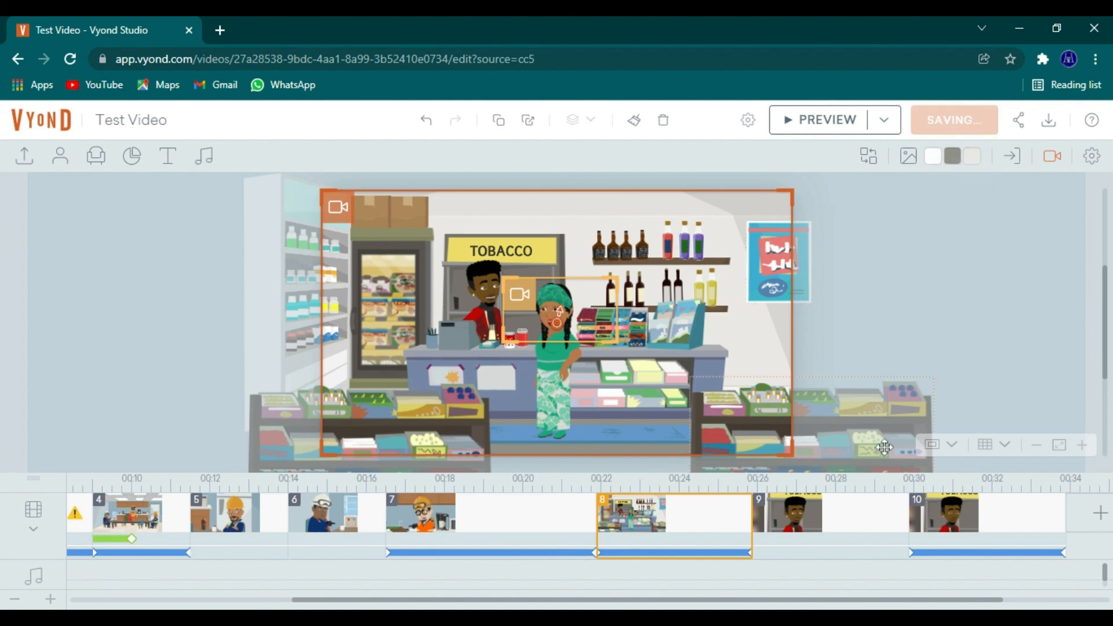